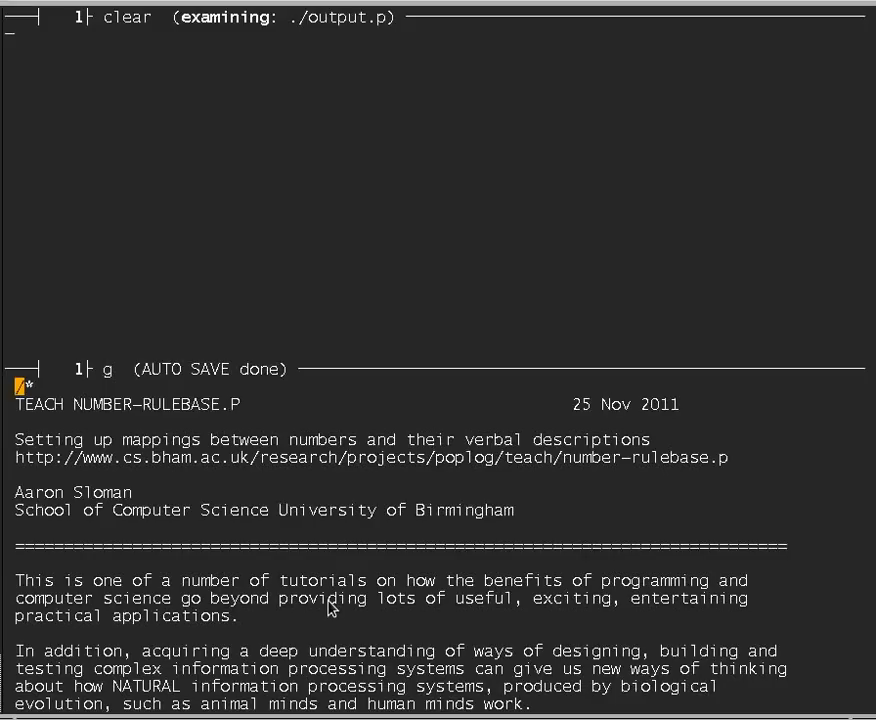
pyautogui.moveTo(115, 418)
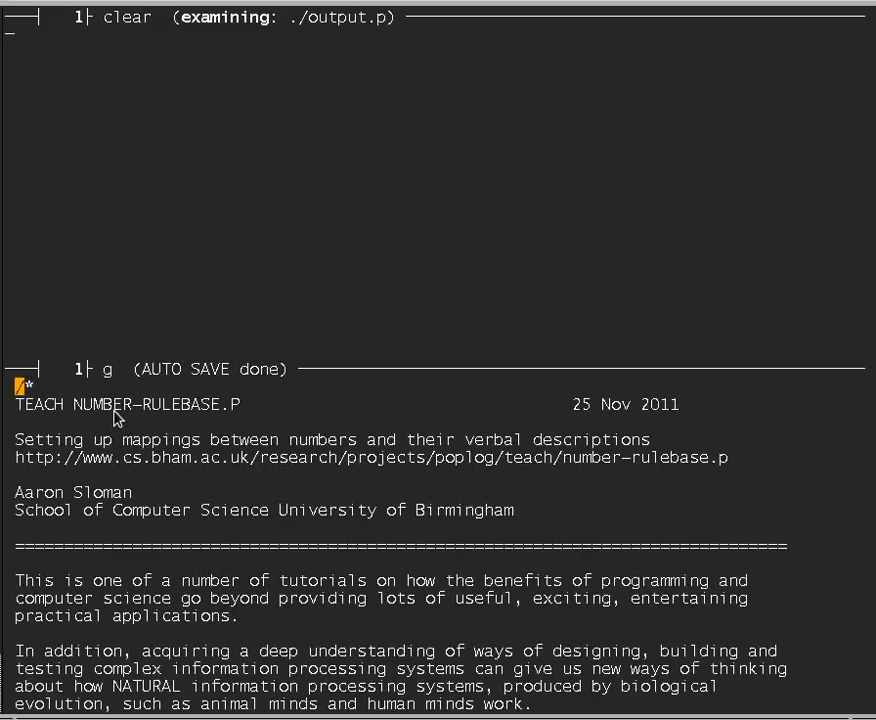
pyautogui.moveTo(315, 452)
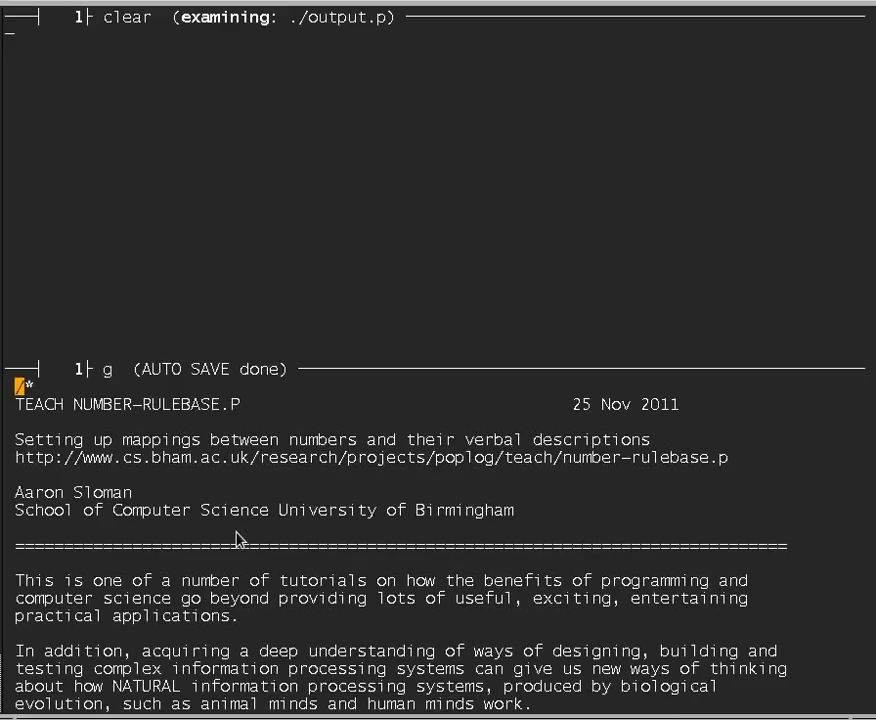
pyautogui.moveTo(210, 438)
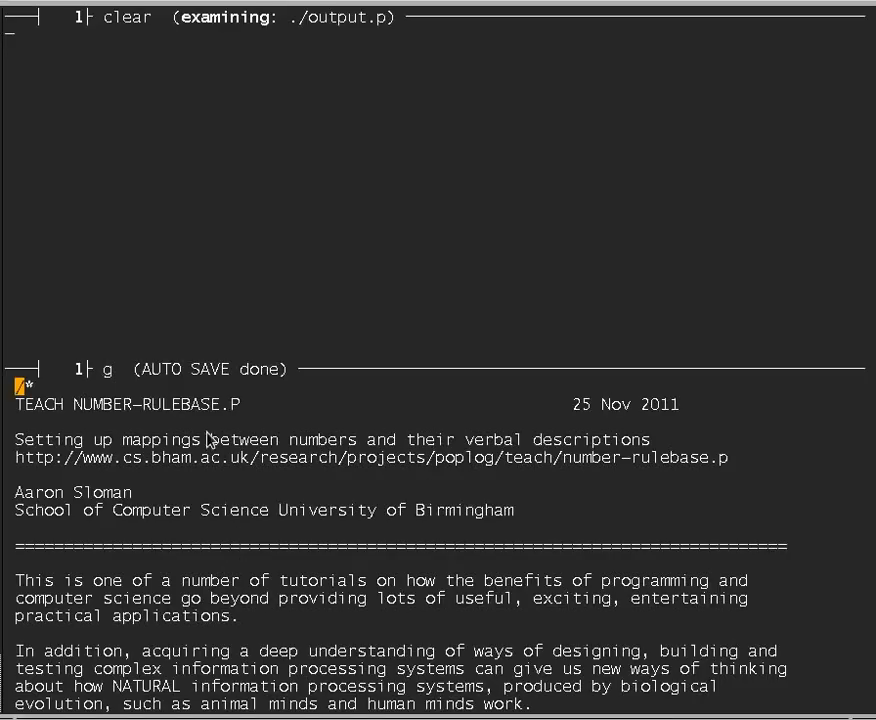
pyautogui.moveTo(390, 476)
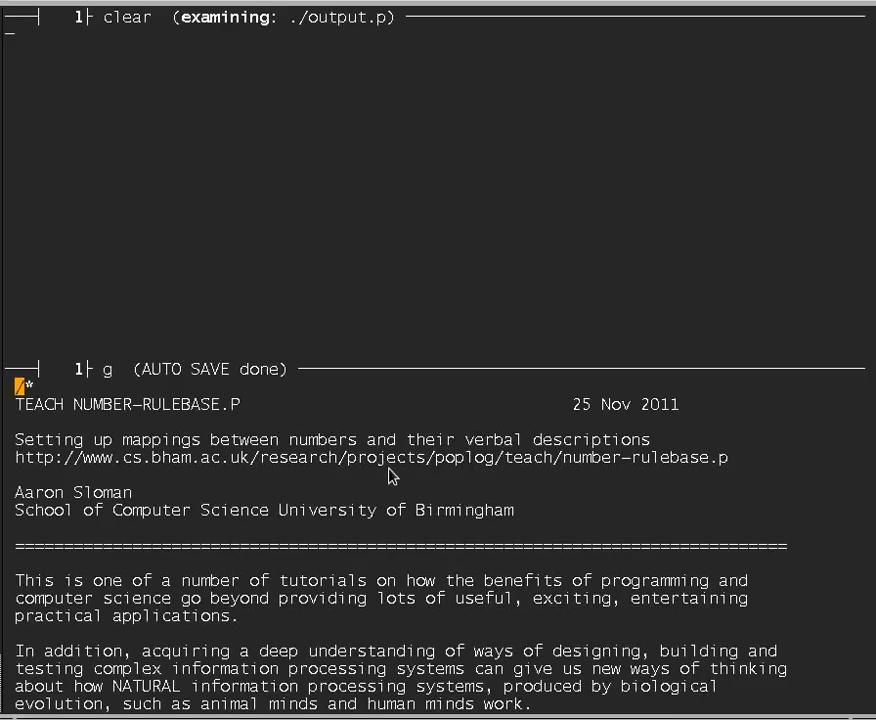
pyautogui.moveTo(152, 465)
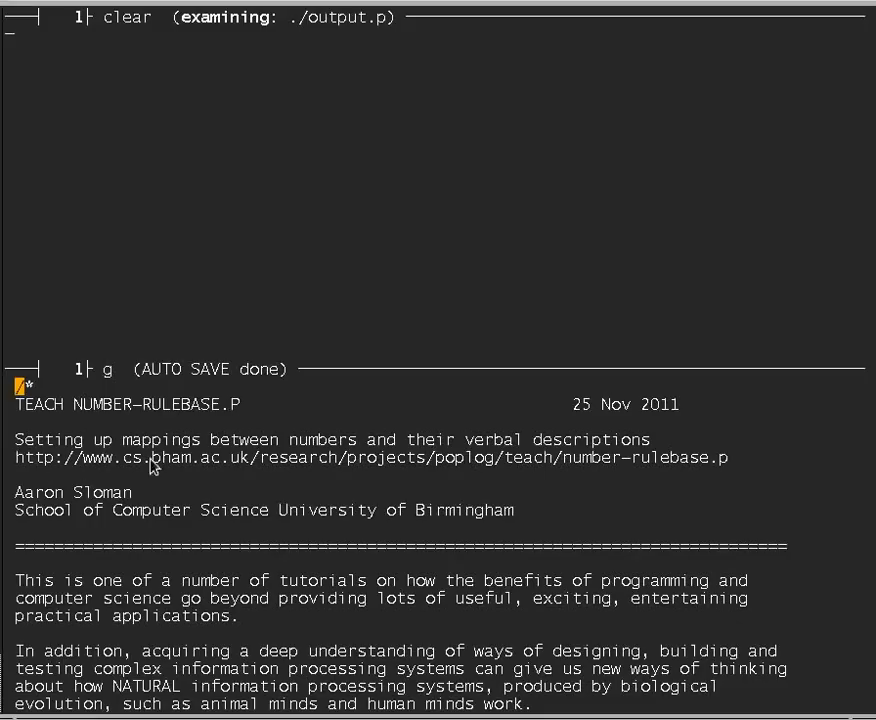
pyautogui.moveTo(612, 480)
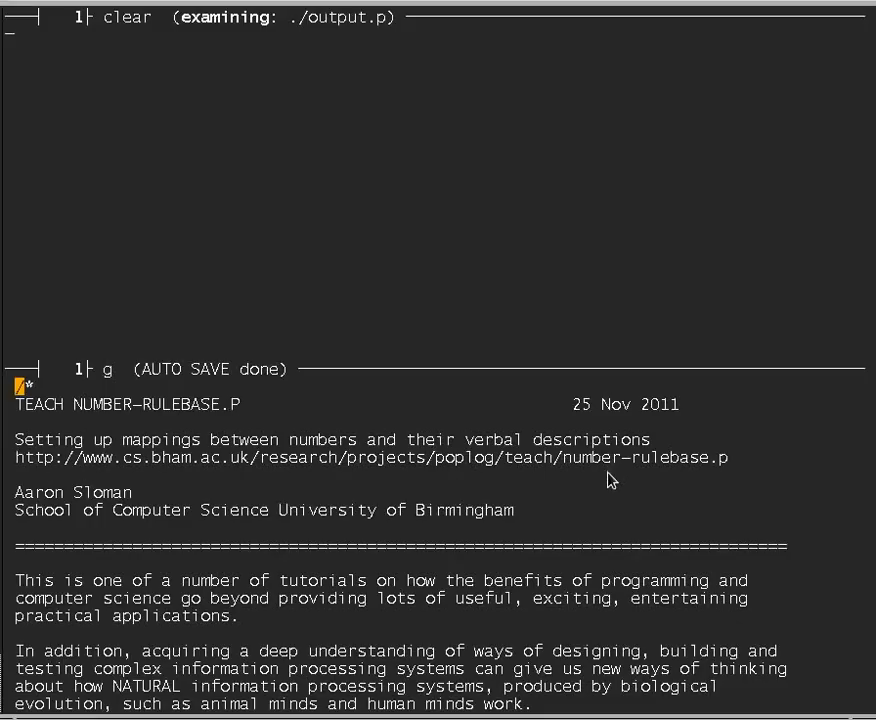
pyautogui.moveTo(605, 488)
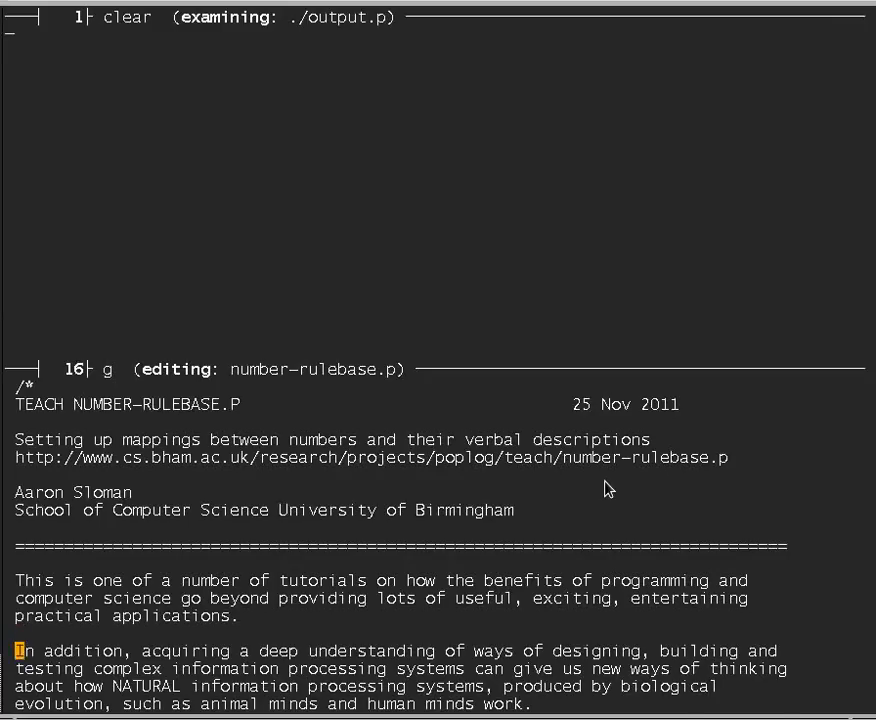
# Scroll down through the tutorial to its CONTENTS list, Introduction to Further reading.
pyautogui.scroll(-3)
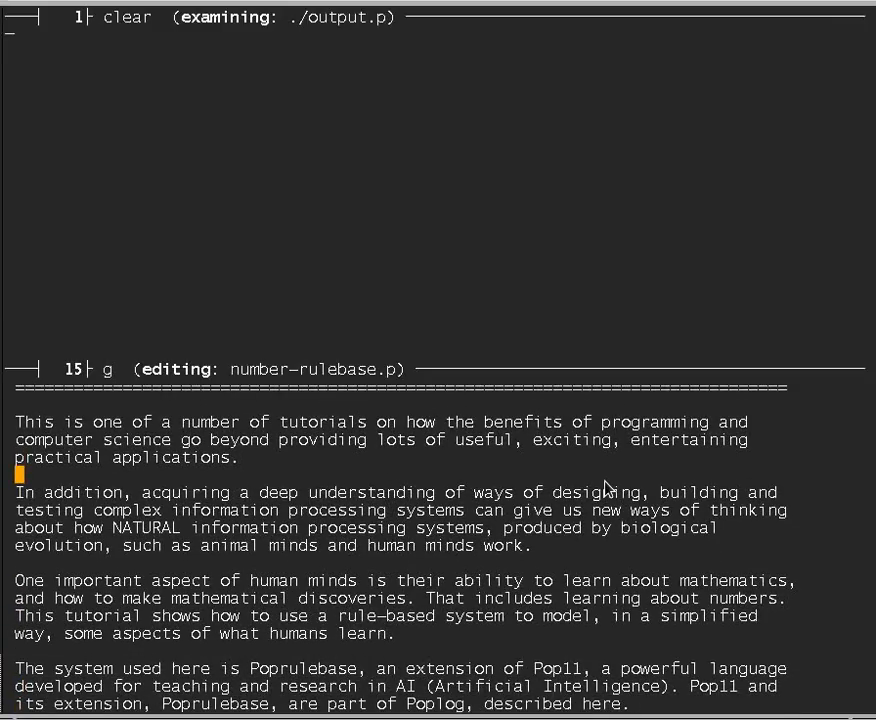
pyautogui.moveTo(520, 535)
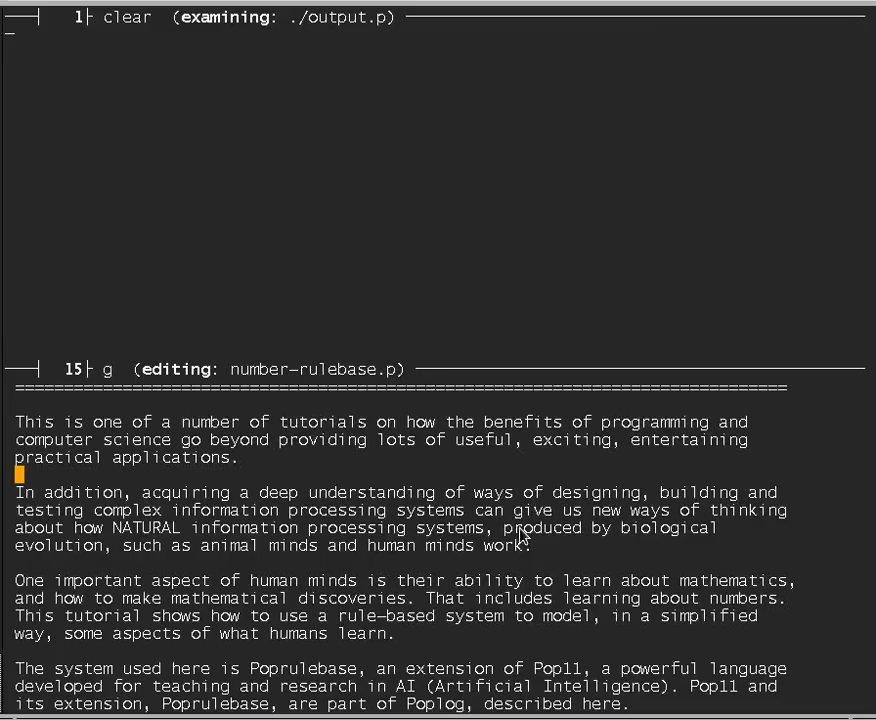
pyautogui.moveTo(728, 497)
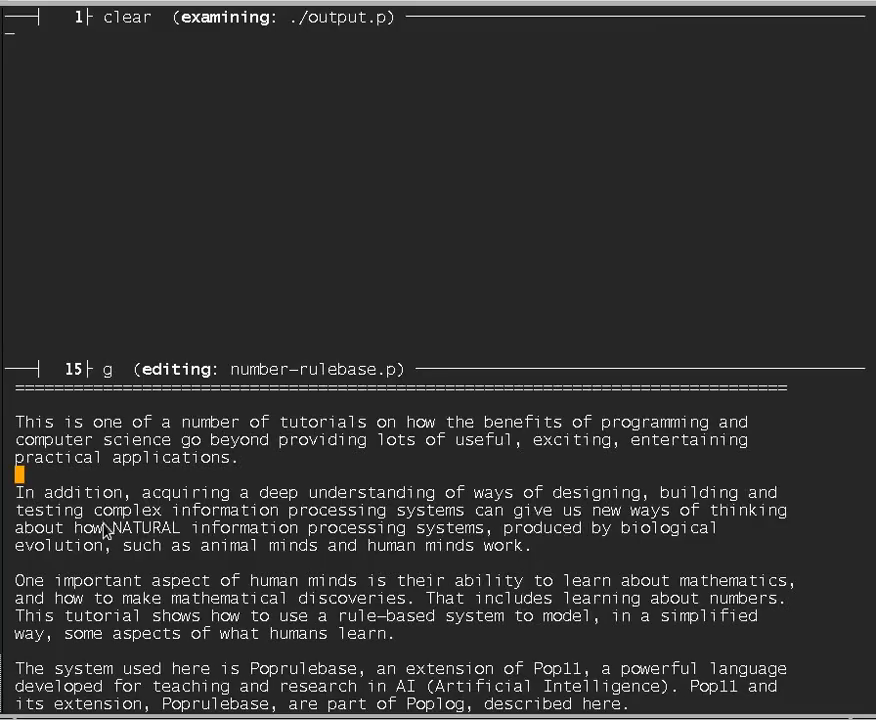
pyautogui.moveTo(455, 520)
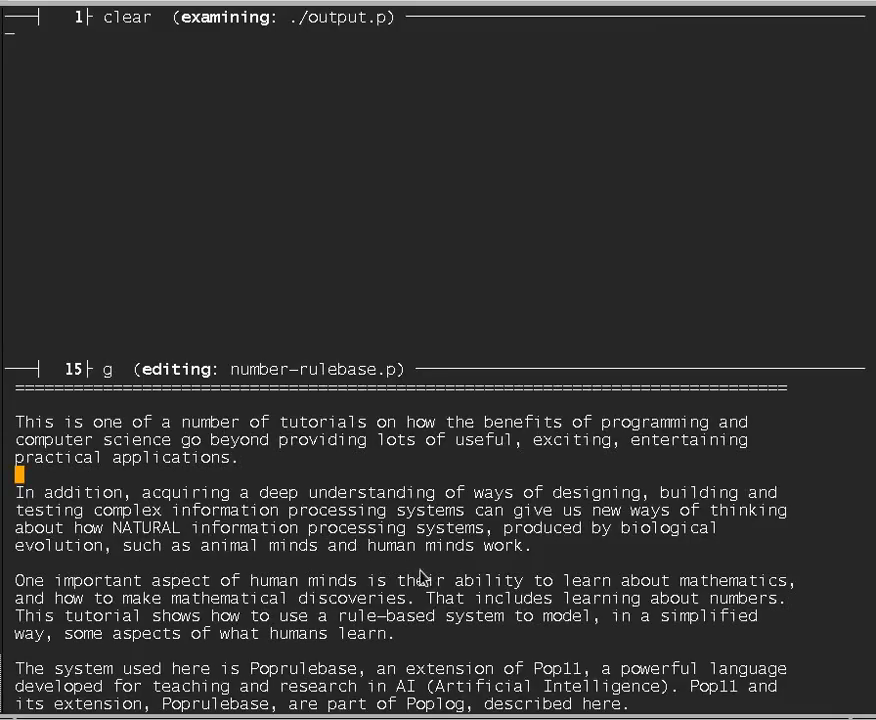
pyautogui.moveTo(553, 560)
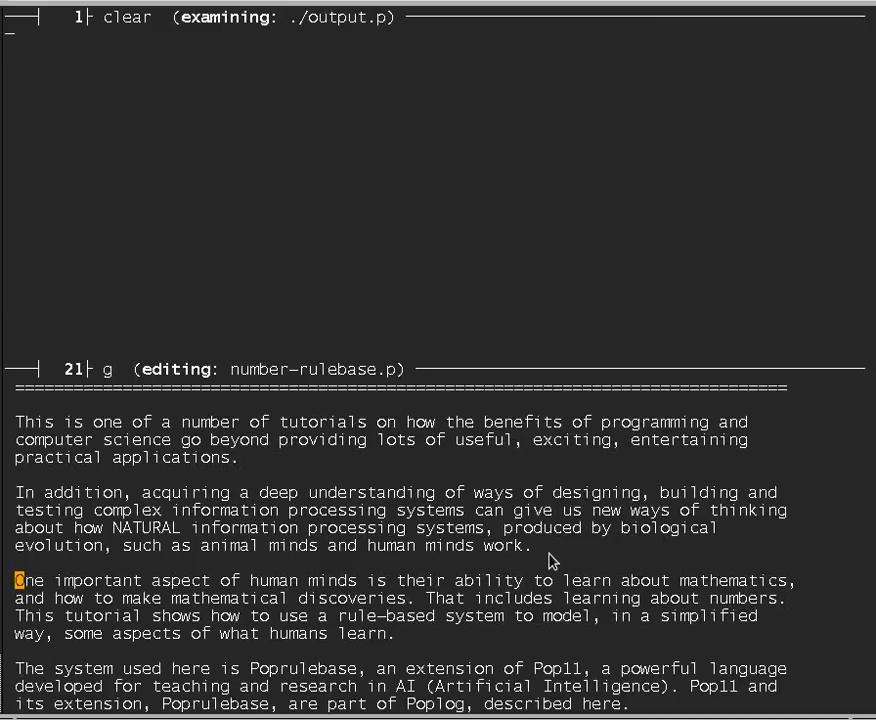
pyautogui.press('Down')
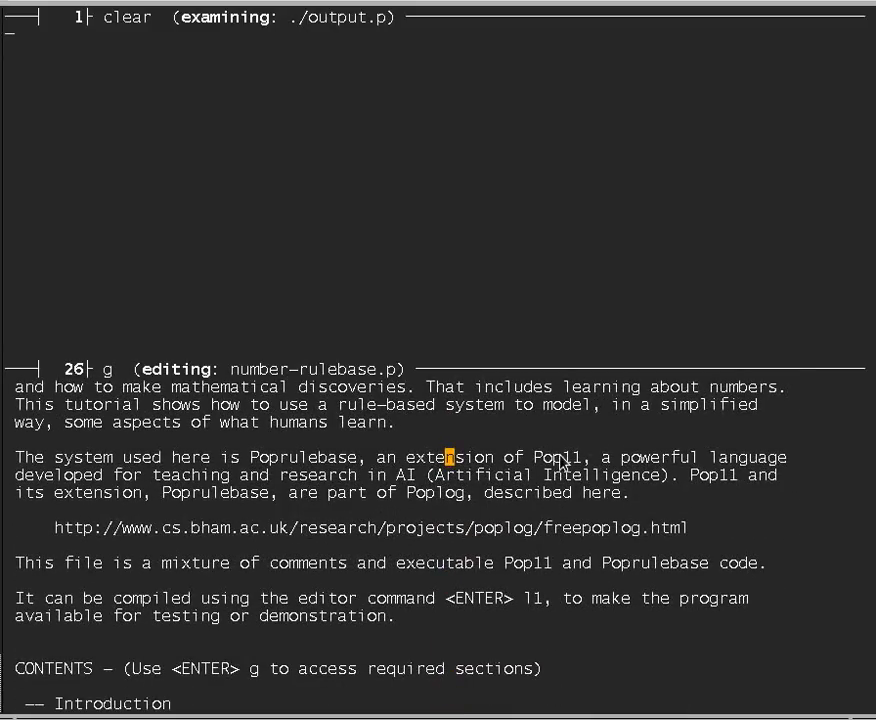
pyautogui.moveTo(165, 503)
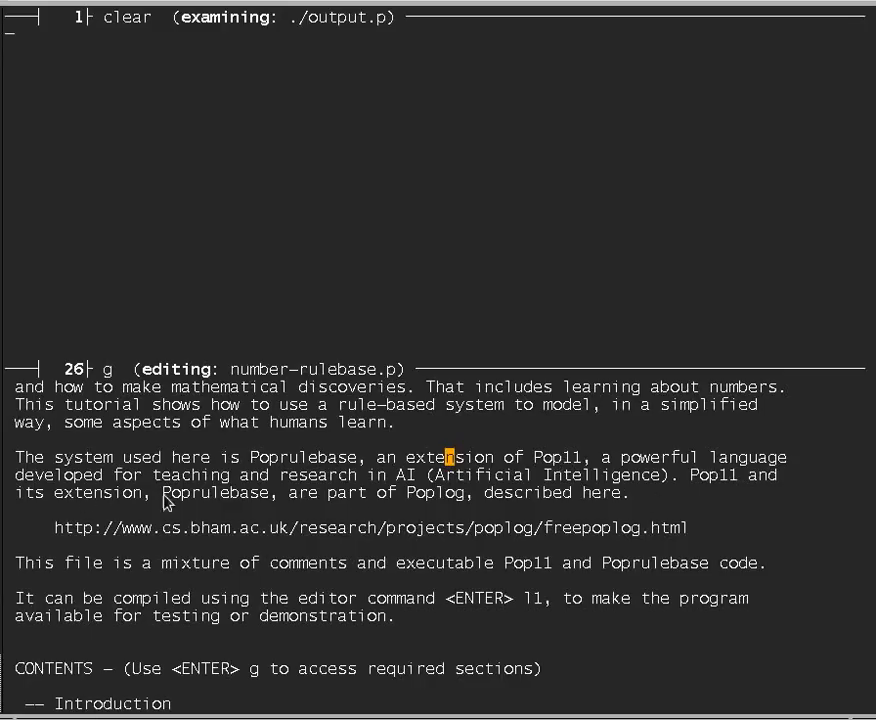
pyautogui.moveTo(384, 531)
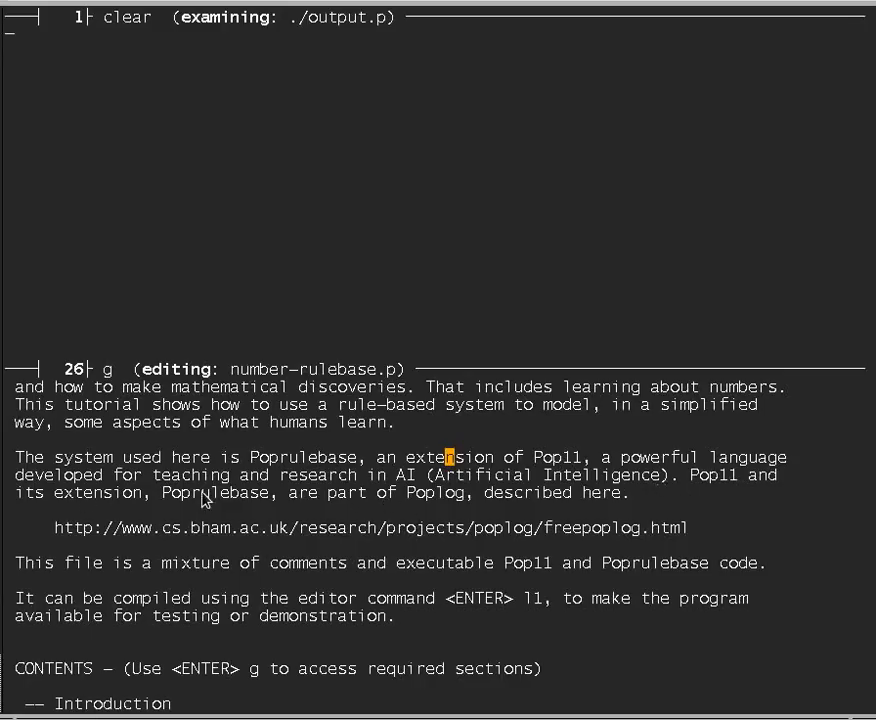
pyautogui.moveTo(427, 505)
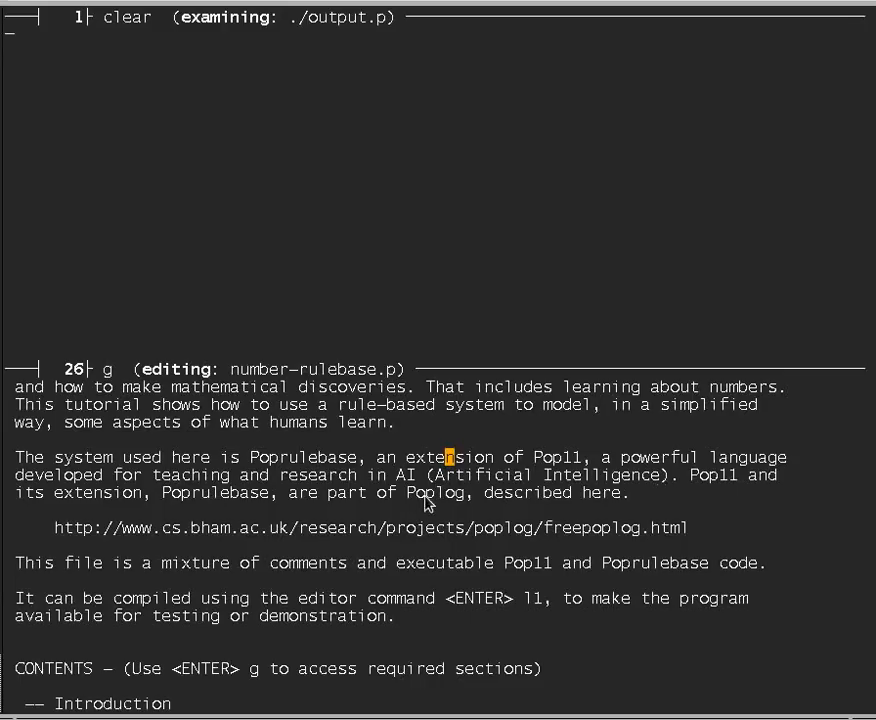
pyautogui.moveTo(118, 540)
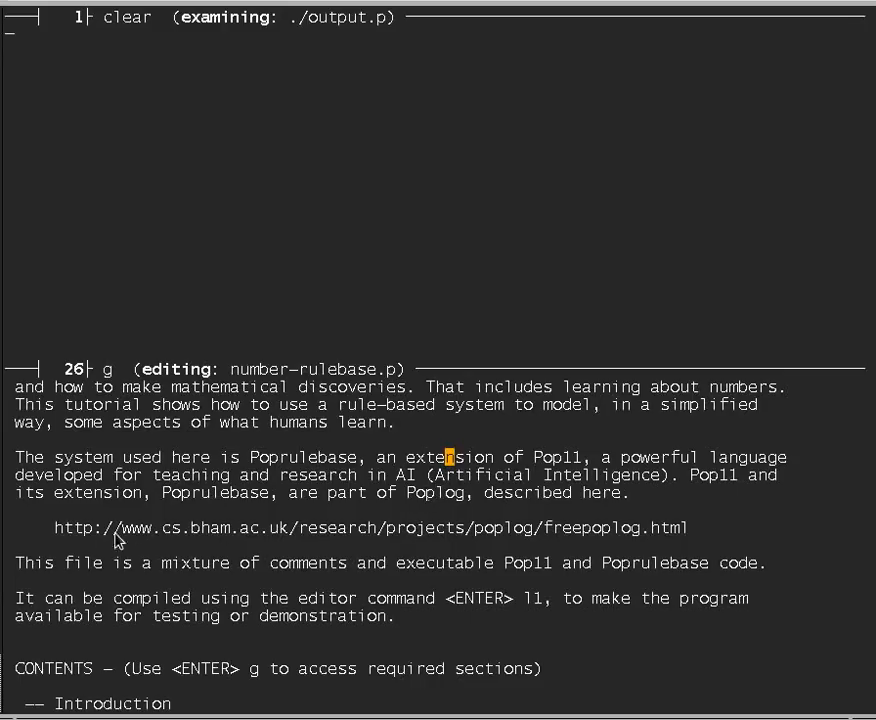
pyautogui.moveTo(635, 538)
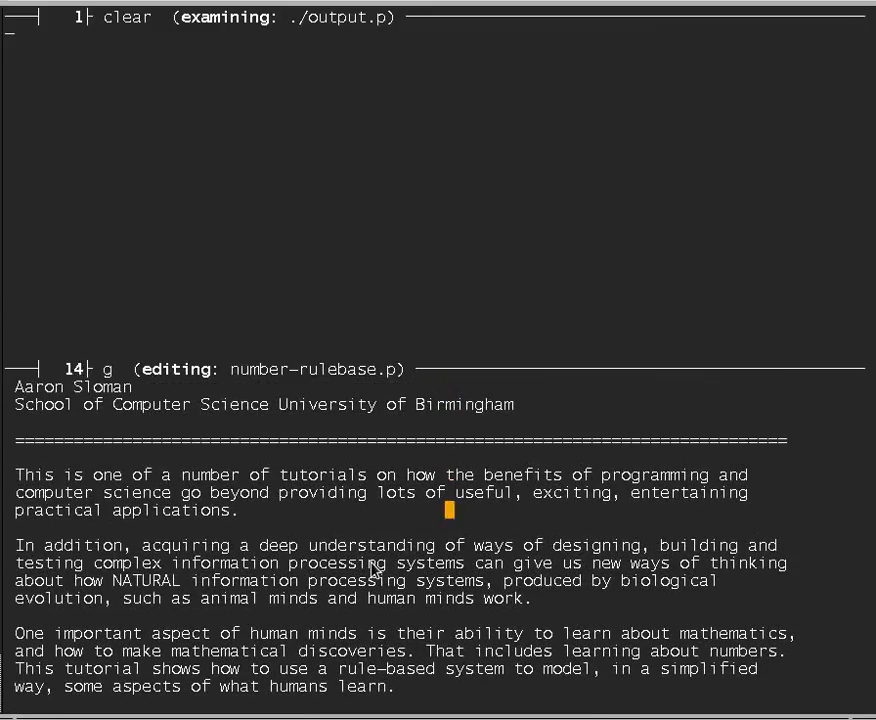
pyautogui.scroll(-3)
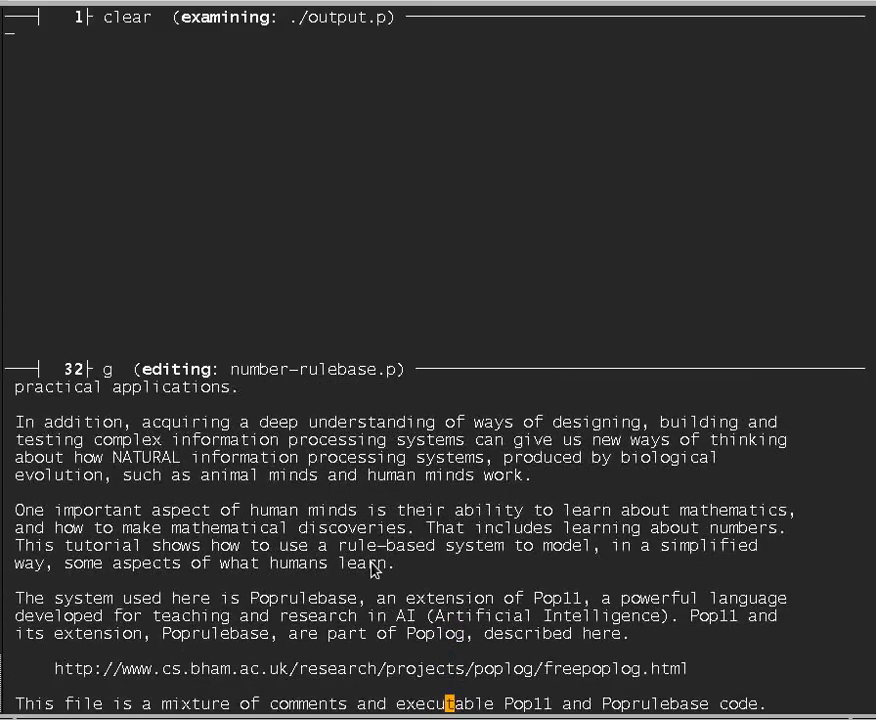
pyautogui.scroll(-3)
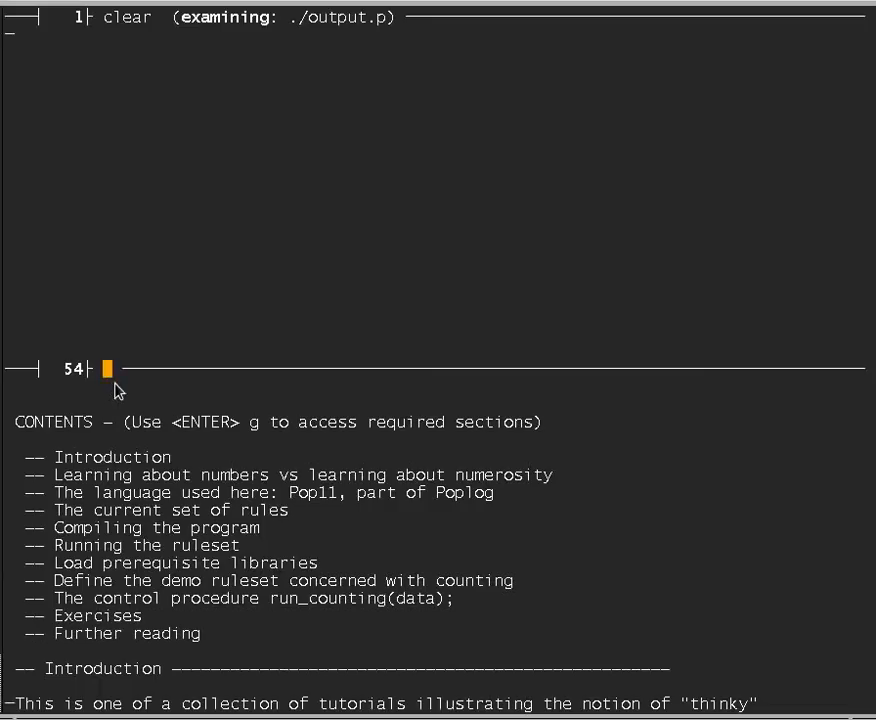
# Compile number-rulebase.p with l1, yielding run_counting([]); in output.p.
pyautogui.write('1')
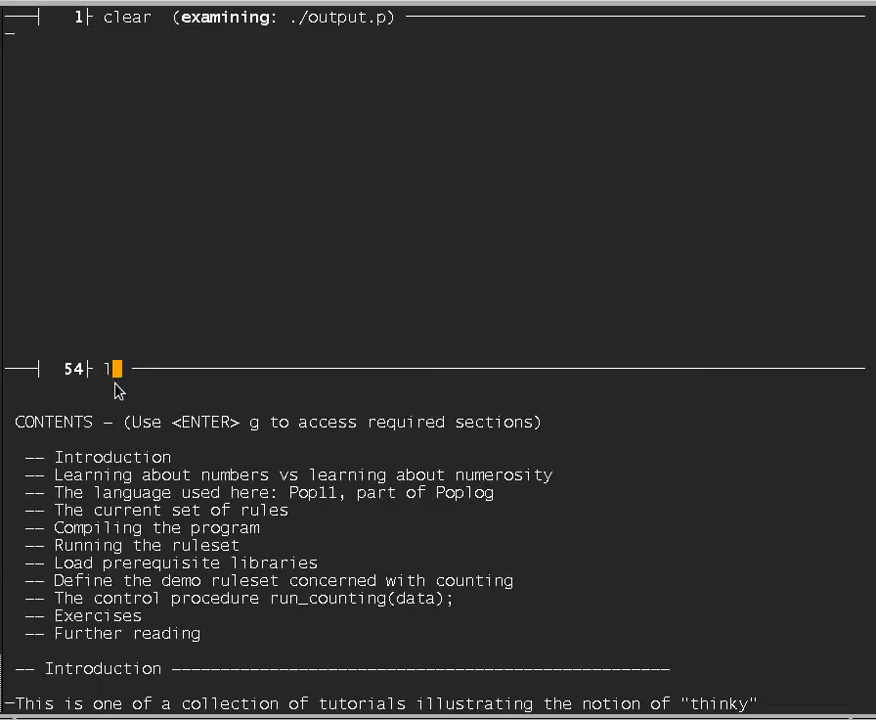
pyautogui.write('1')
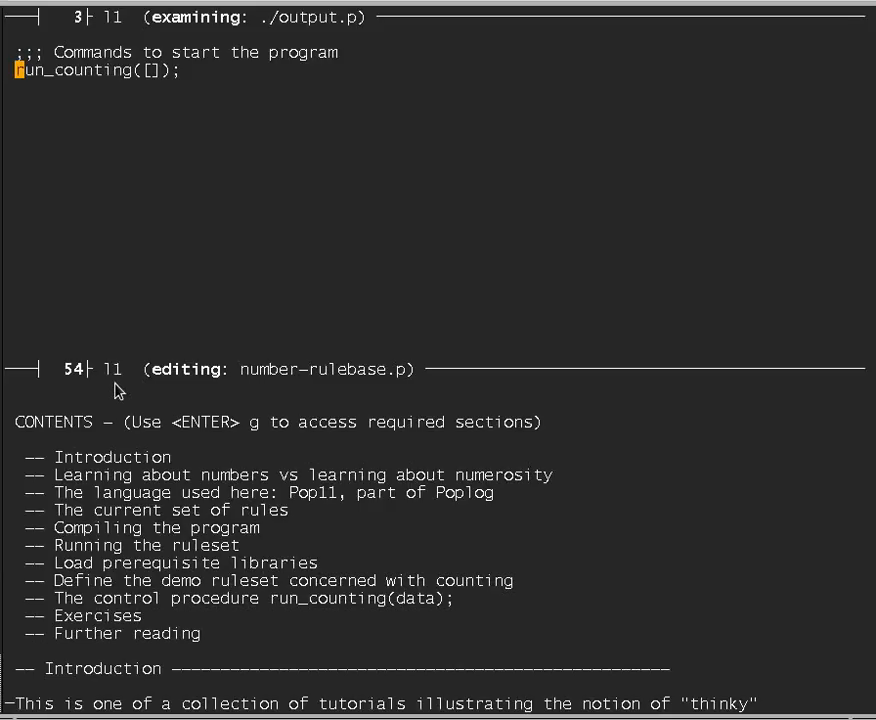
# Start the counting program and tell it that one is a number.
pyautogui.press('Return')
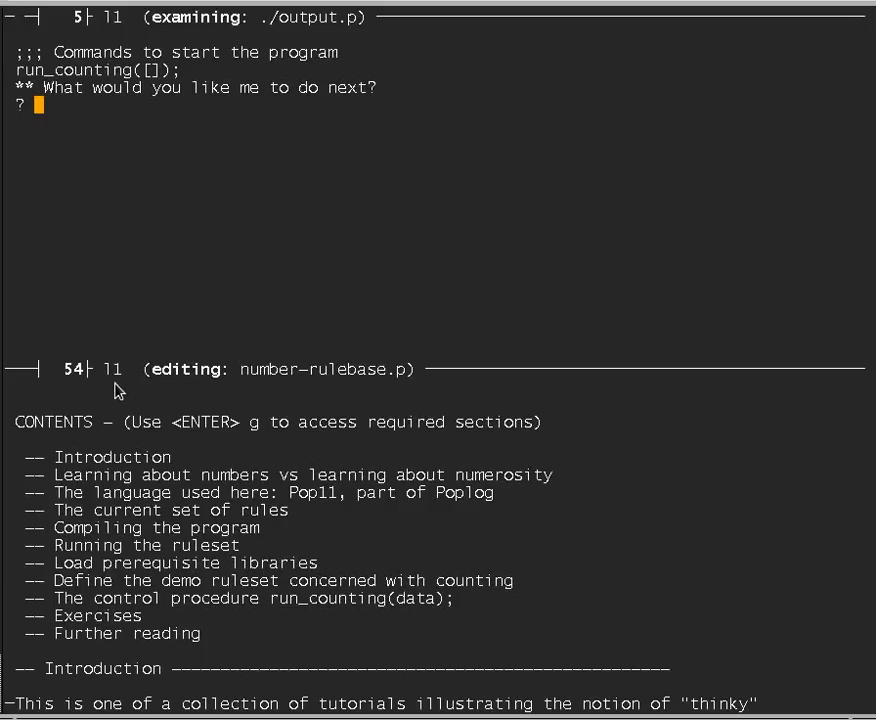
pyautogui.write('count')
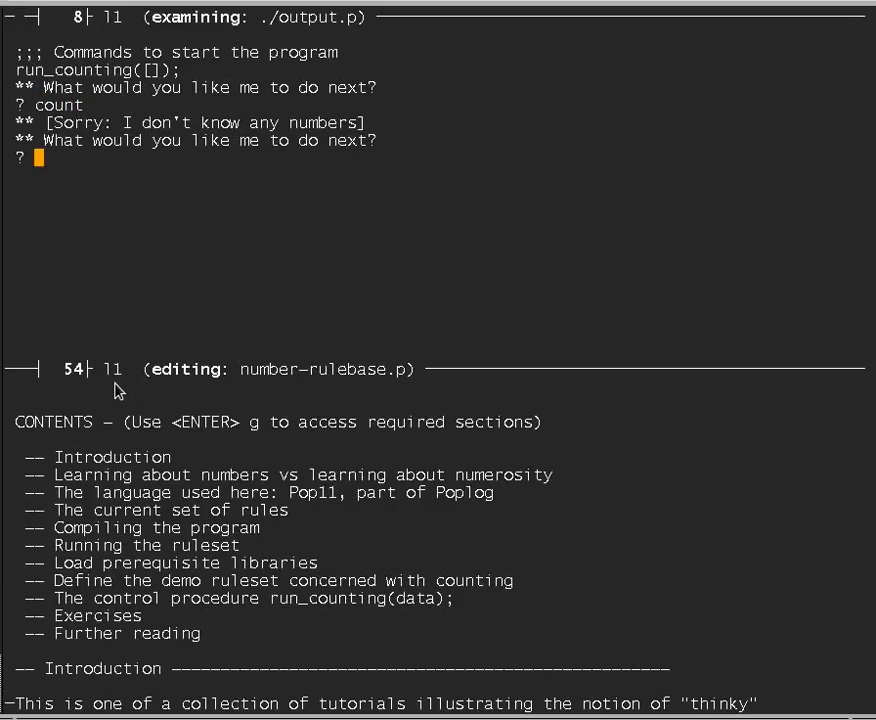
pyautogui.write('one is a n')
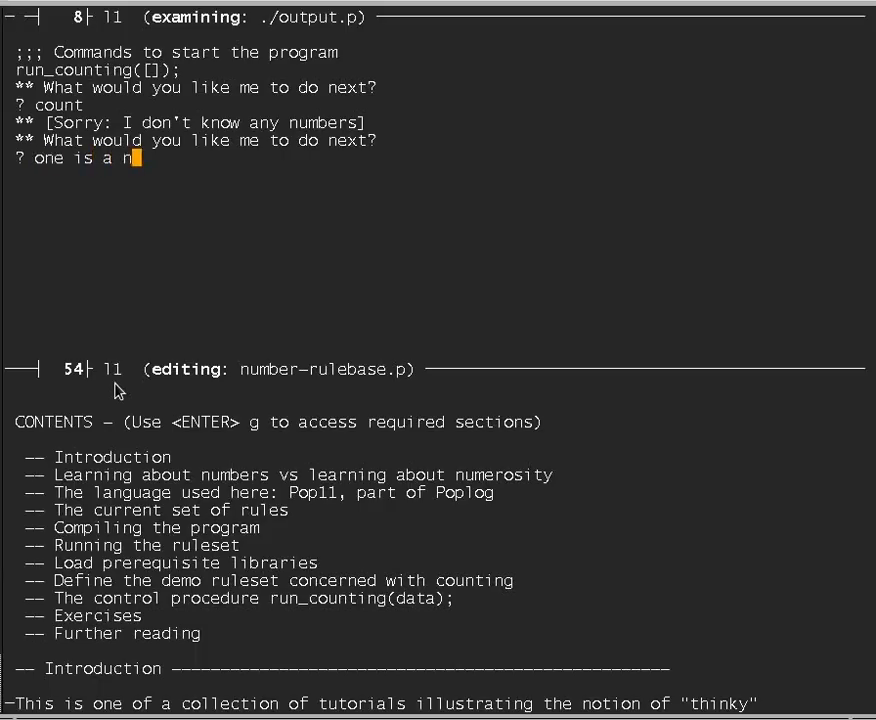
pyautogui.press('Return')
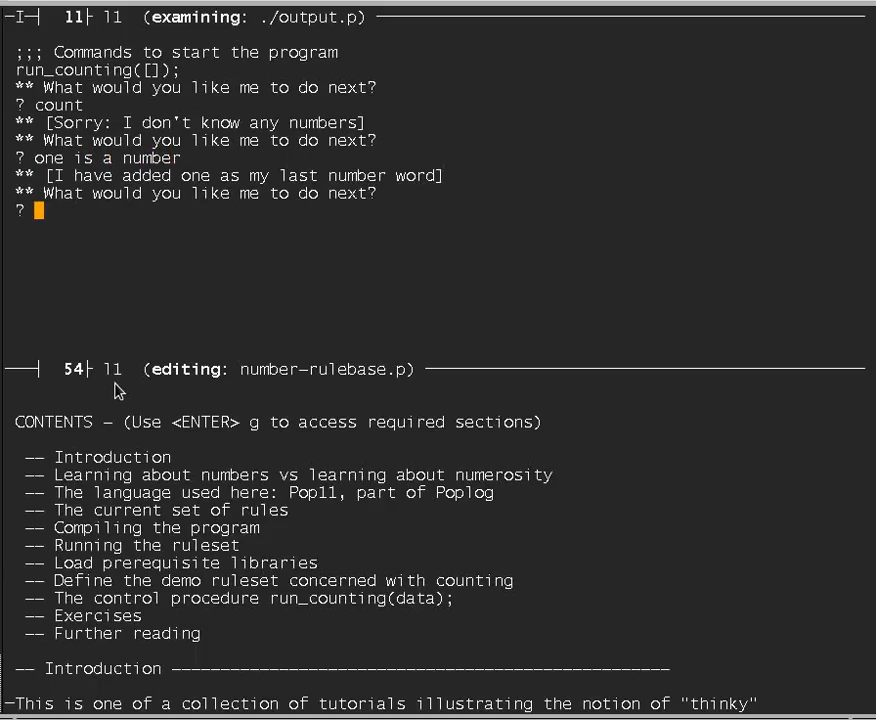
# Declare two a number, count, then declare three, four, five and six numbers.
pyautogui.write('tw')
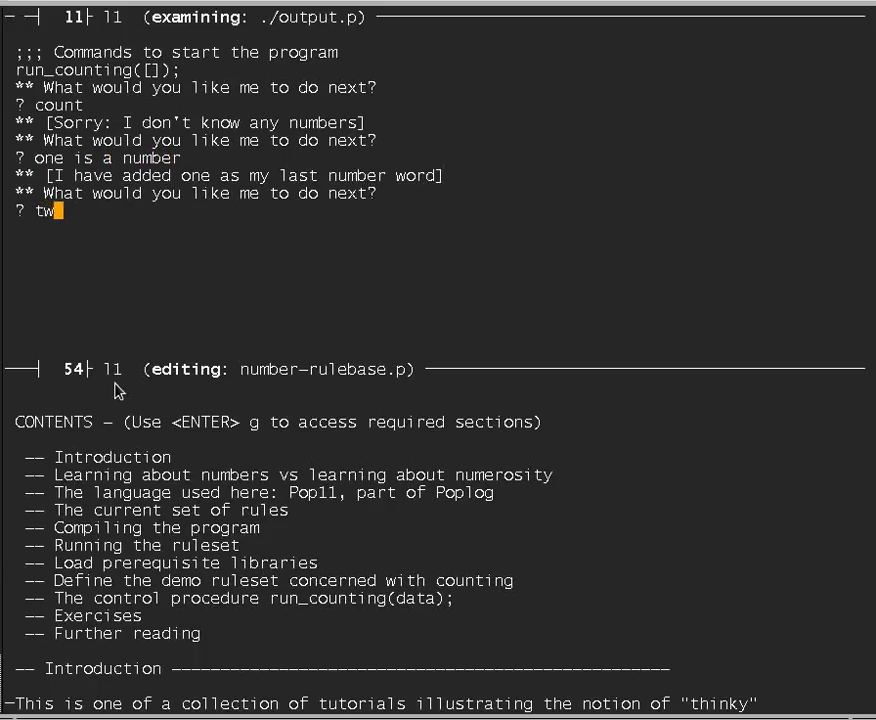
pyautogui.write('o is a number')
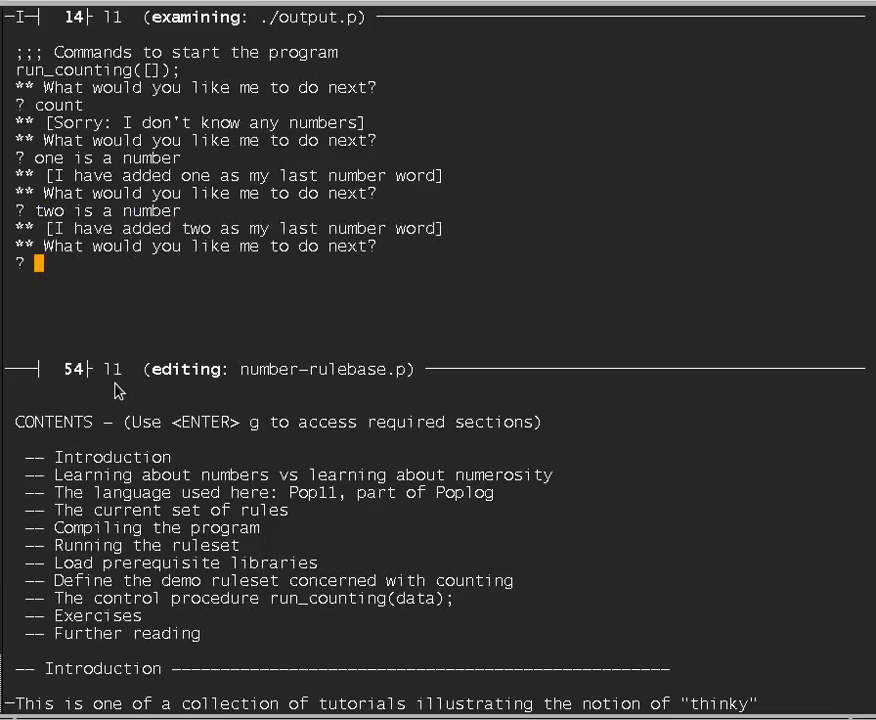
pyautogui.write('count')
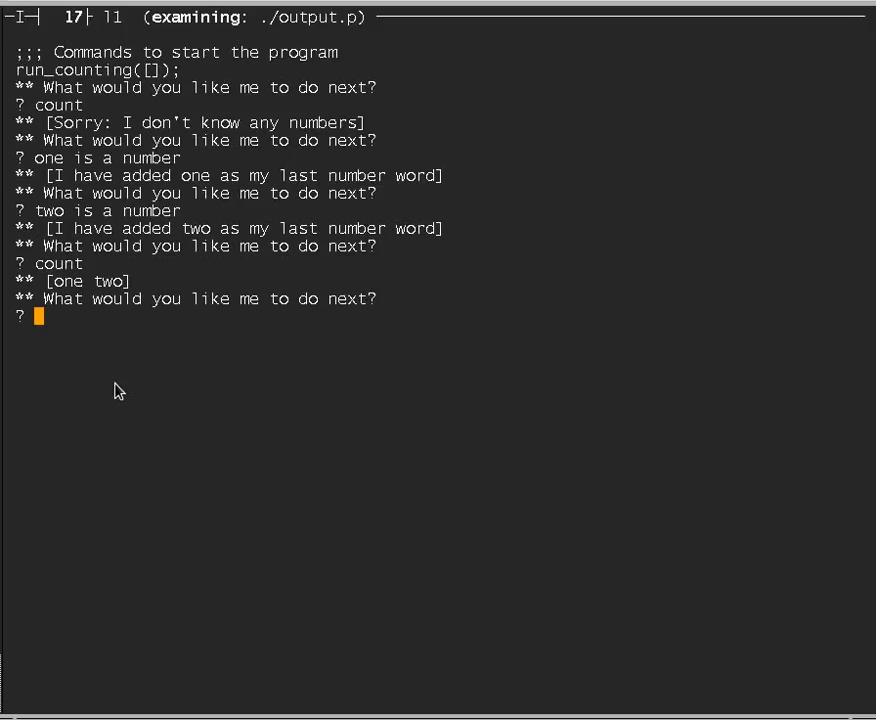
pyautogui.write('thr')
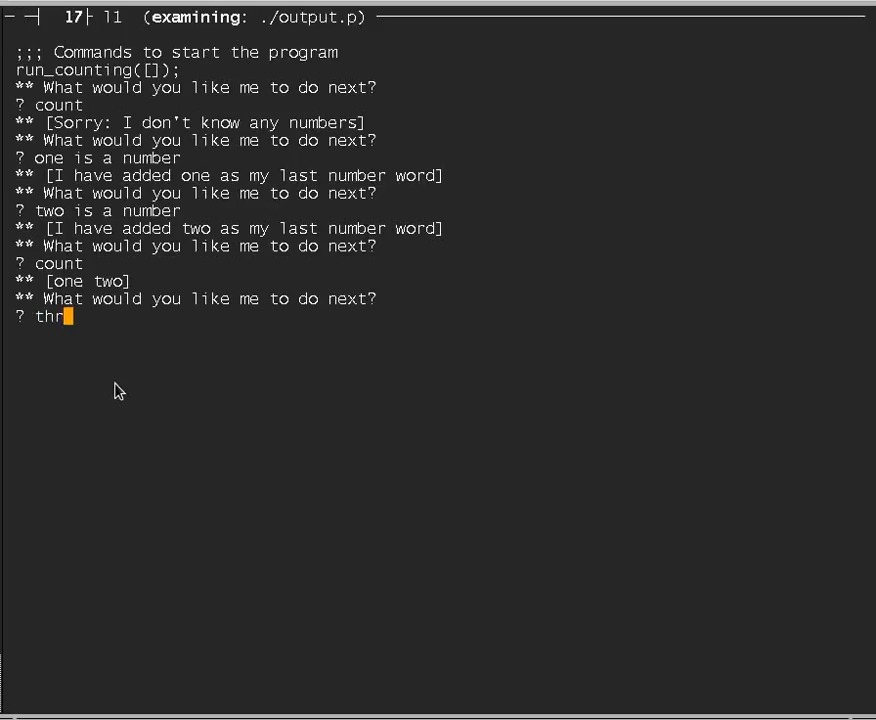
pyautogui.write('ee four fi')
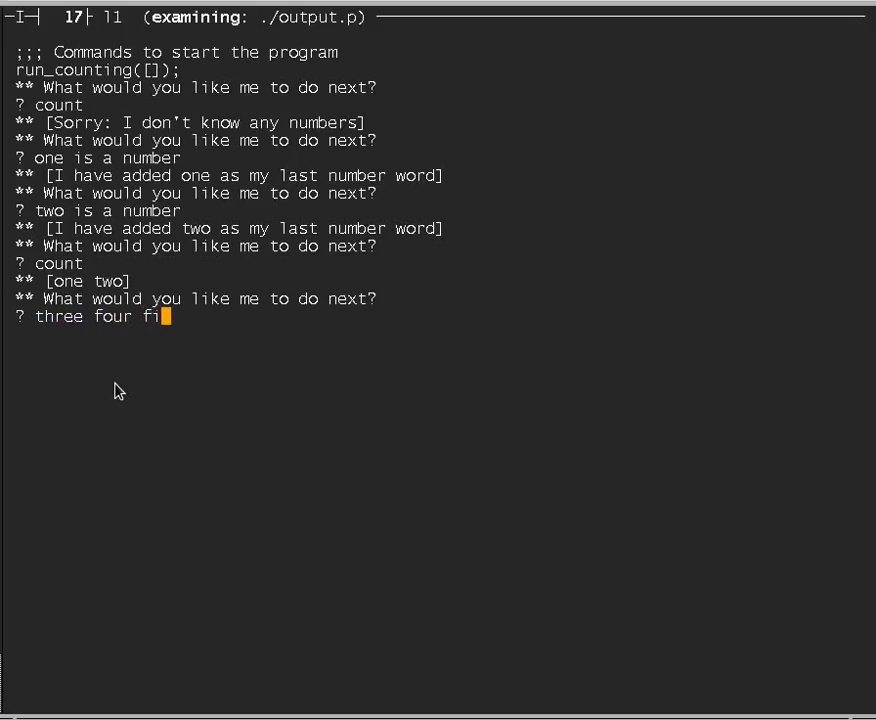
pyautogui.write('ve and six are numbers')
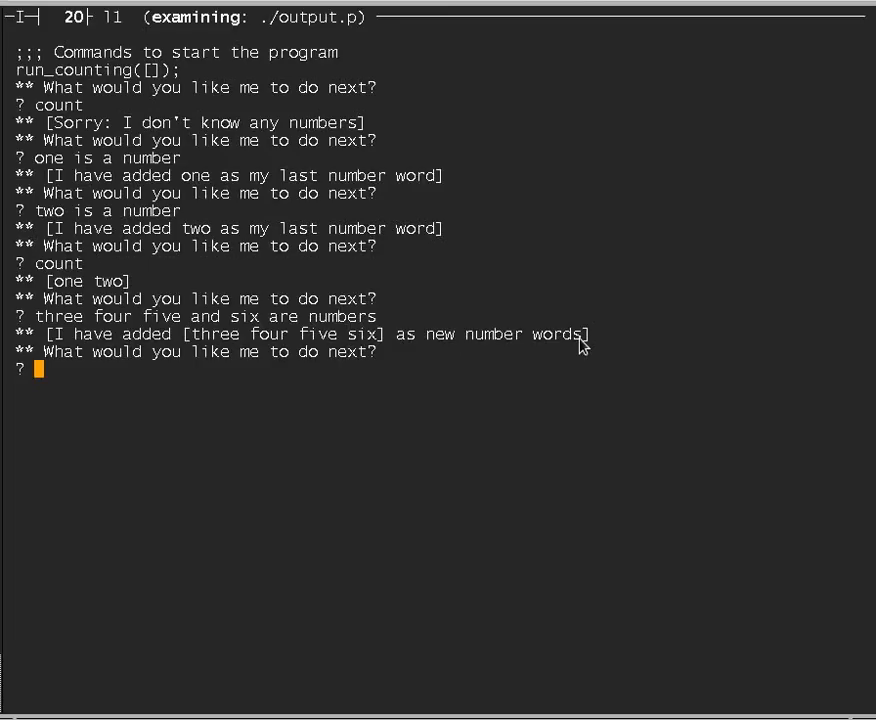
pyautogui.moveTo(205, 320)
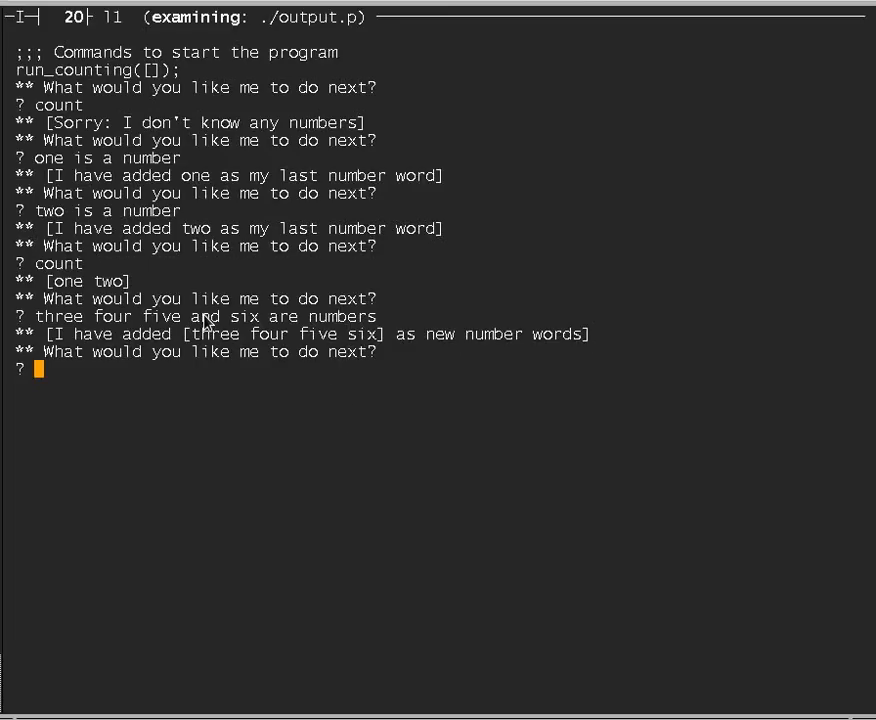
pyautogui.moveTo(473, 353)
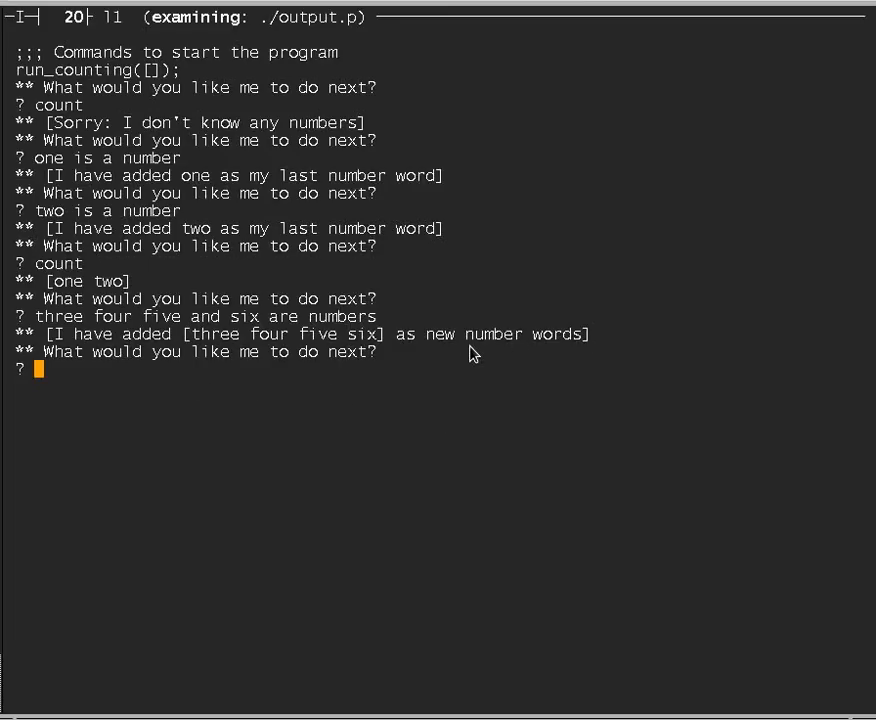
# Run count, count from two, count to four, from two to four, and from five.
pyautogui.write('count')
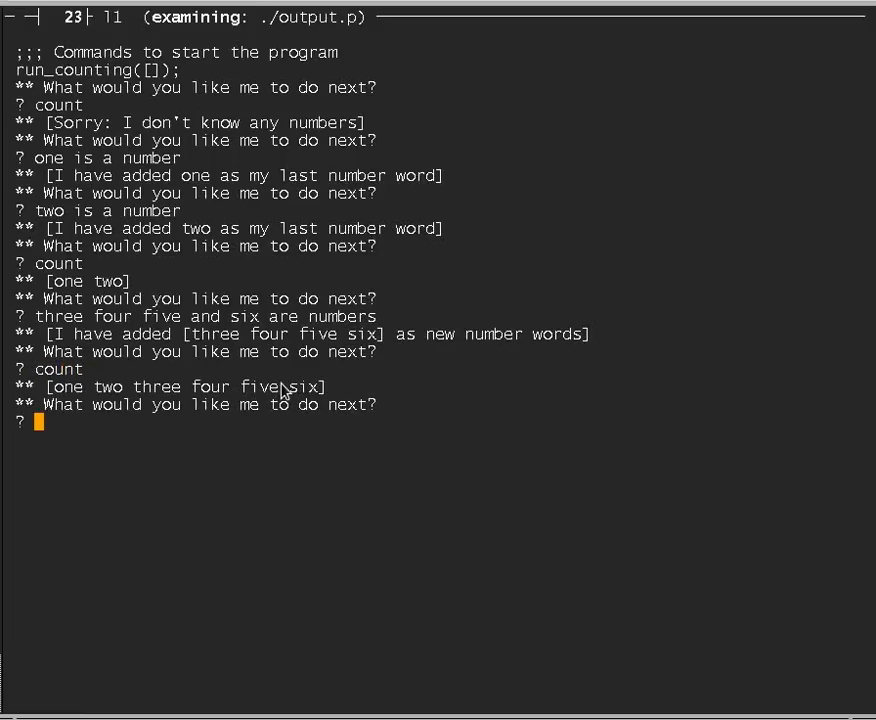
pyautogui.moveTo(148, 424)
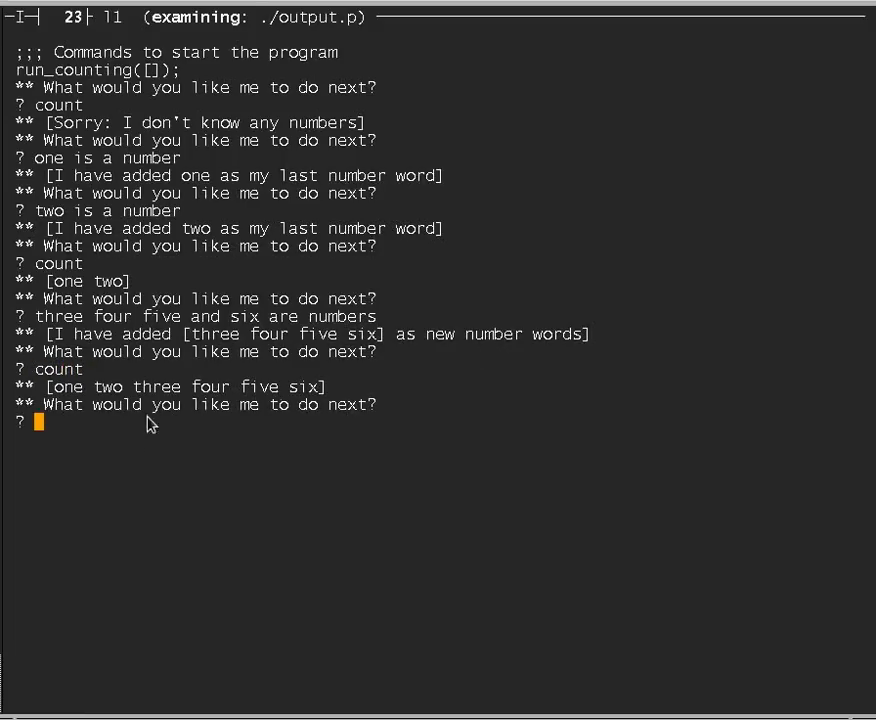
pyautogui.moveTo(205, 417)
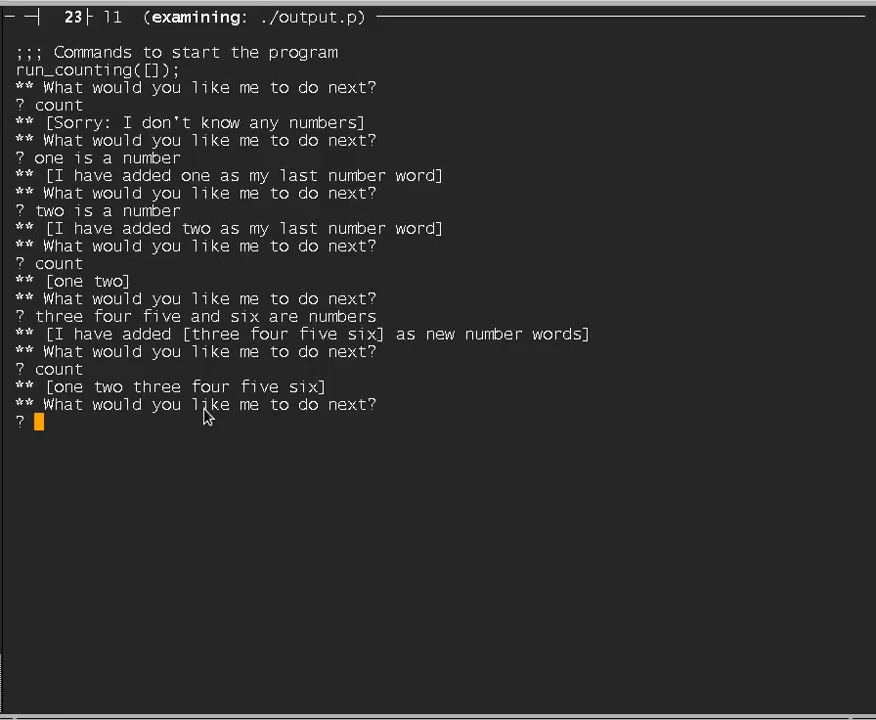
pyautogui.write('count from two')
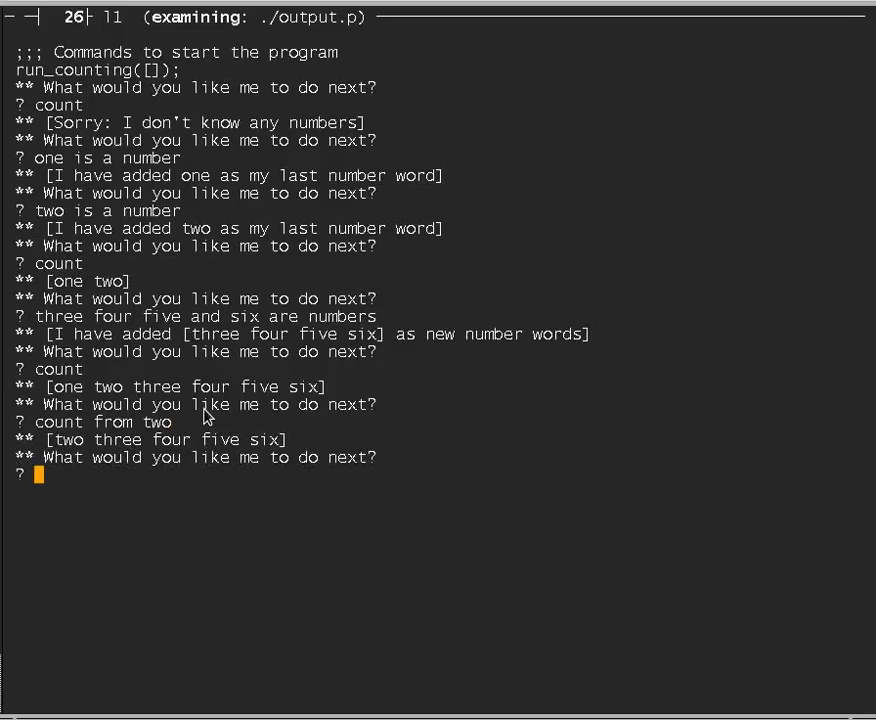
pyautogui.write('c')
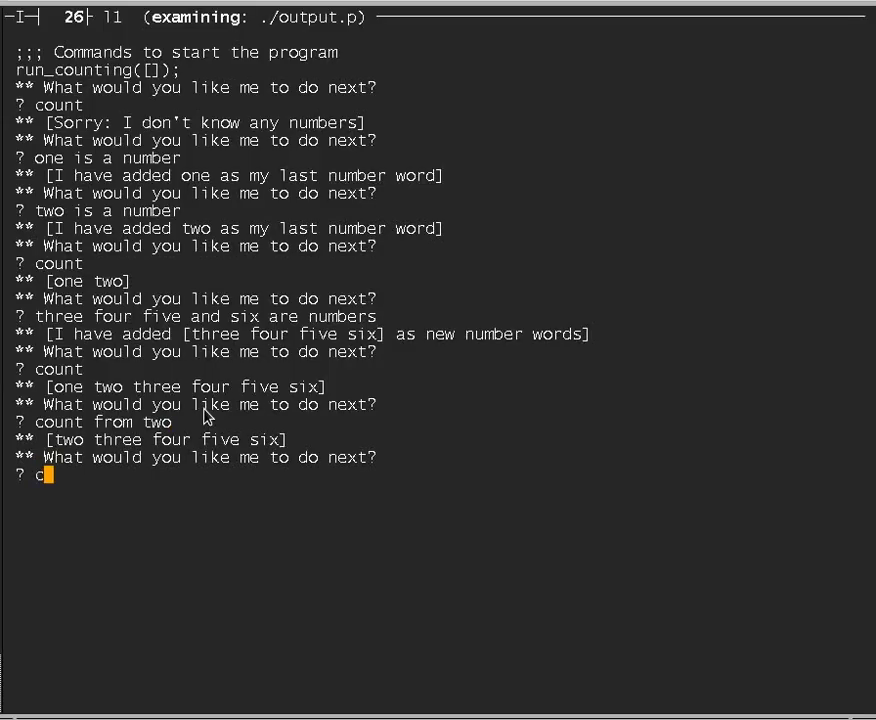
pyautogui.write('ount to four')
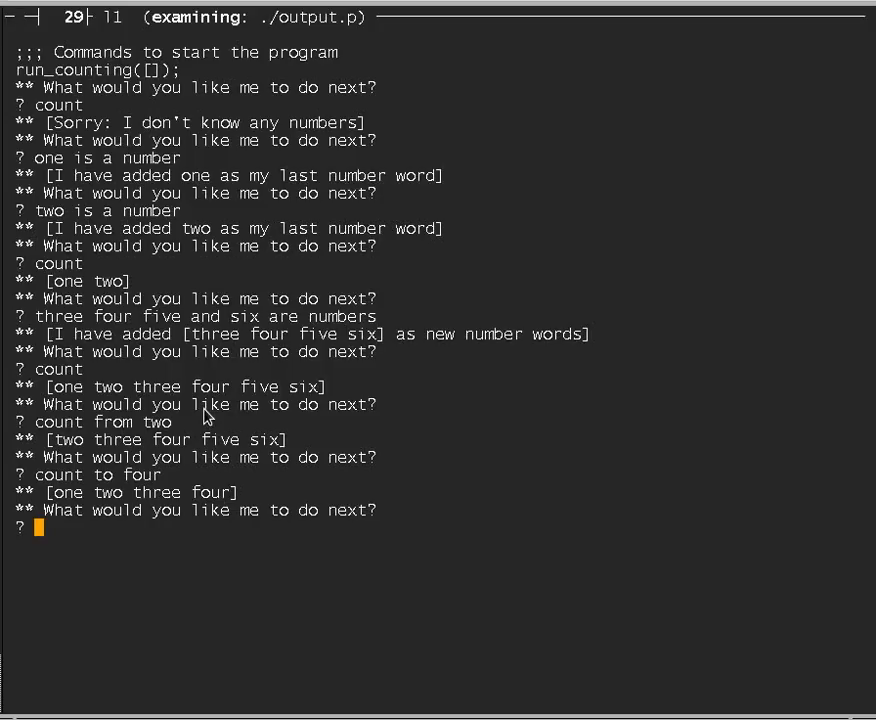
pyautogui.write('c')
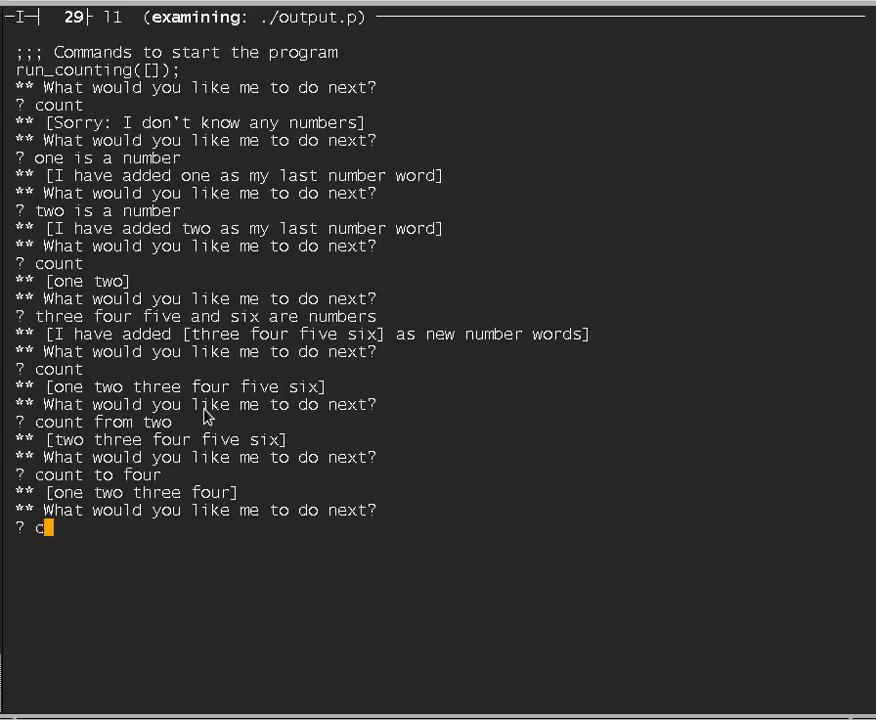
pyautogui.write('ount from two to four')
pyautogui.write('count from')
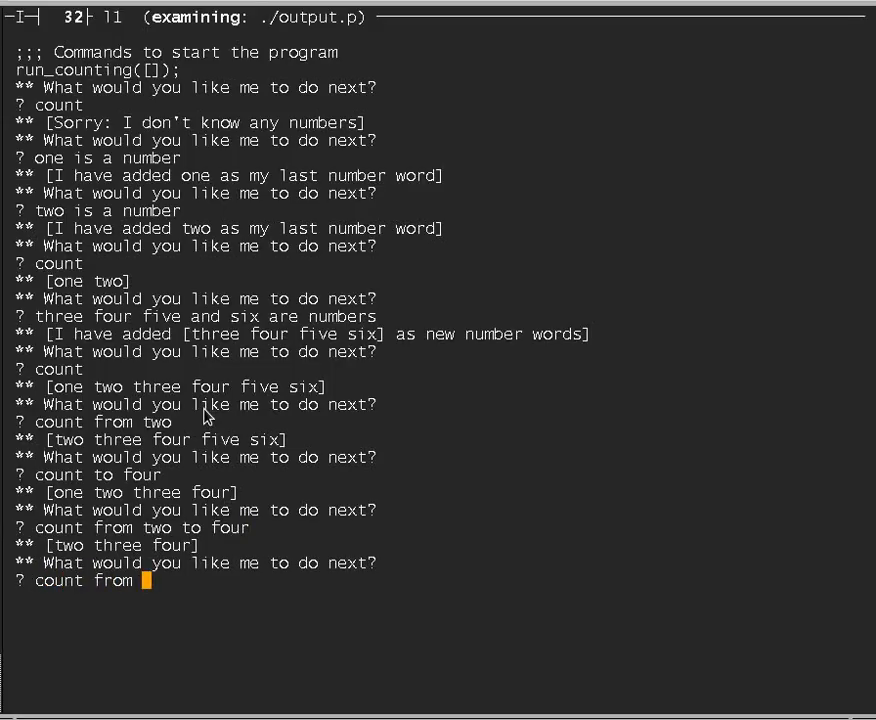
pyautogui.write('five to two')
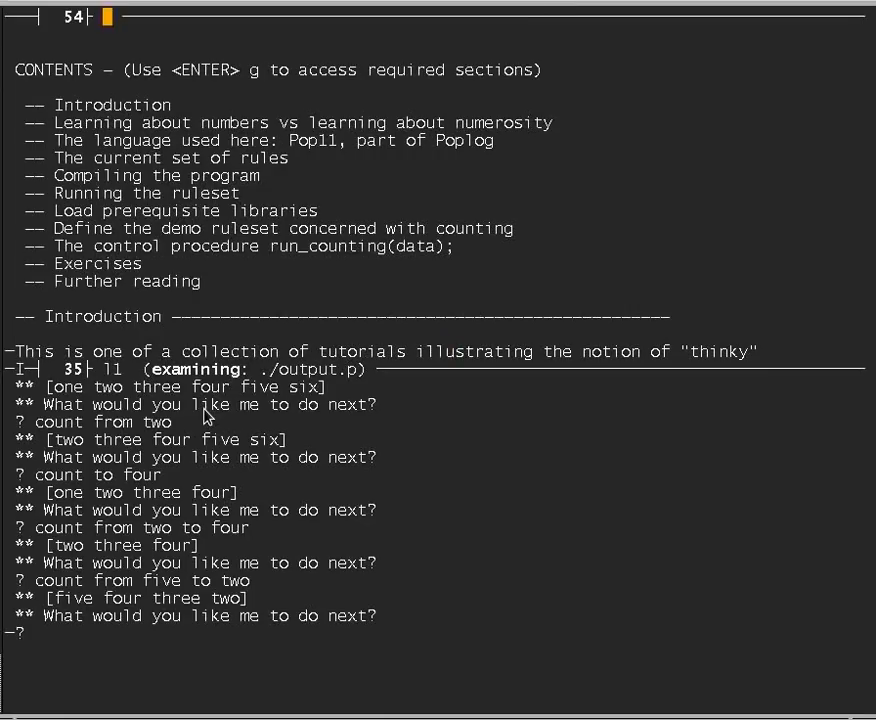
# Search number-rulebase.p with 'ss count from' to reach the countfrom rule.
pyautogui.write('ss')
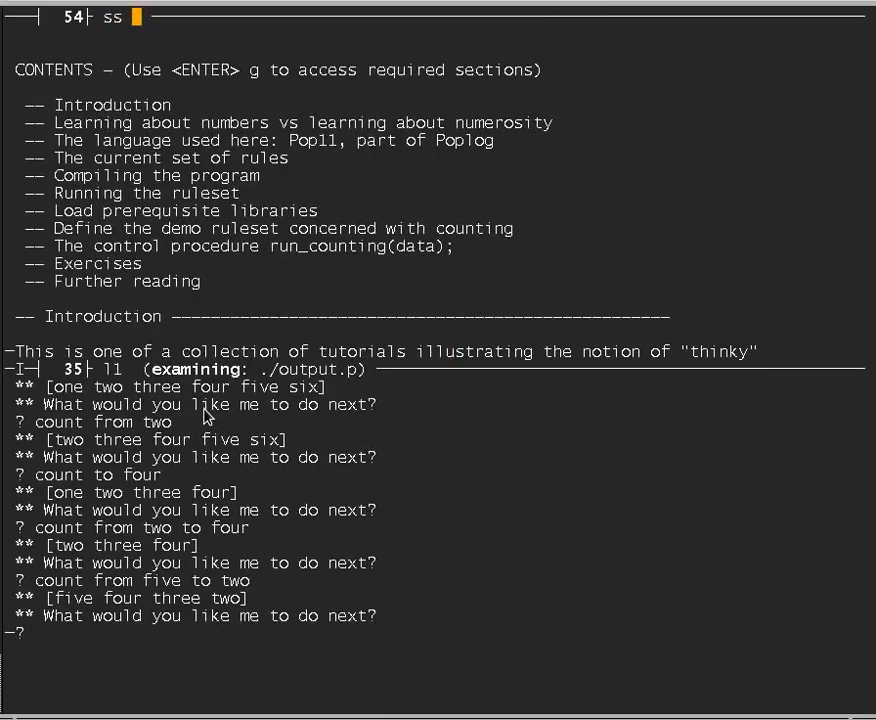
pyautogui.write('count from')
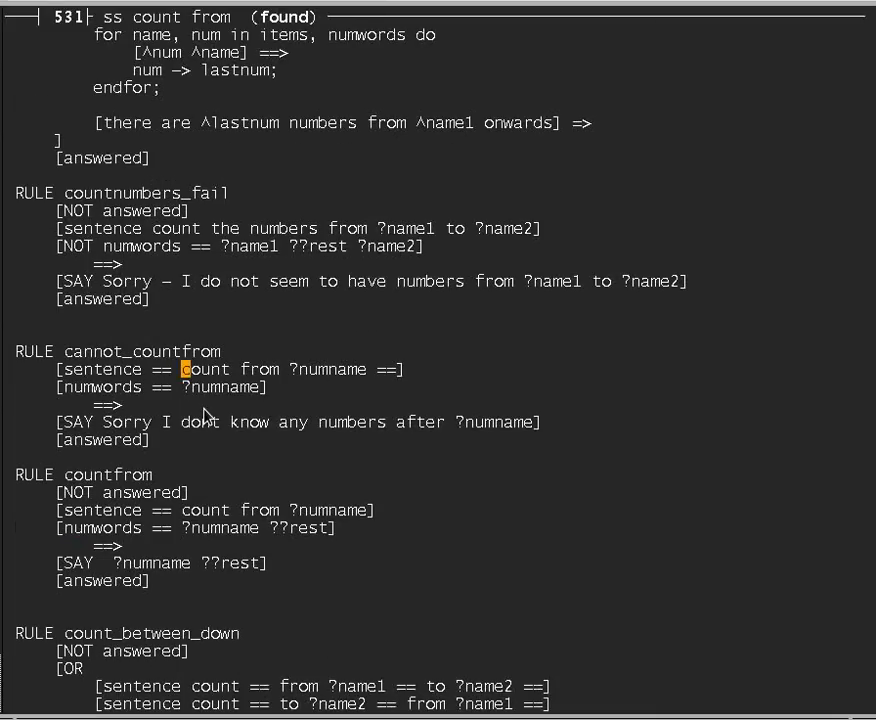
pyautogui.moveTo(248, 347)
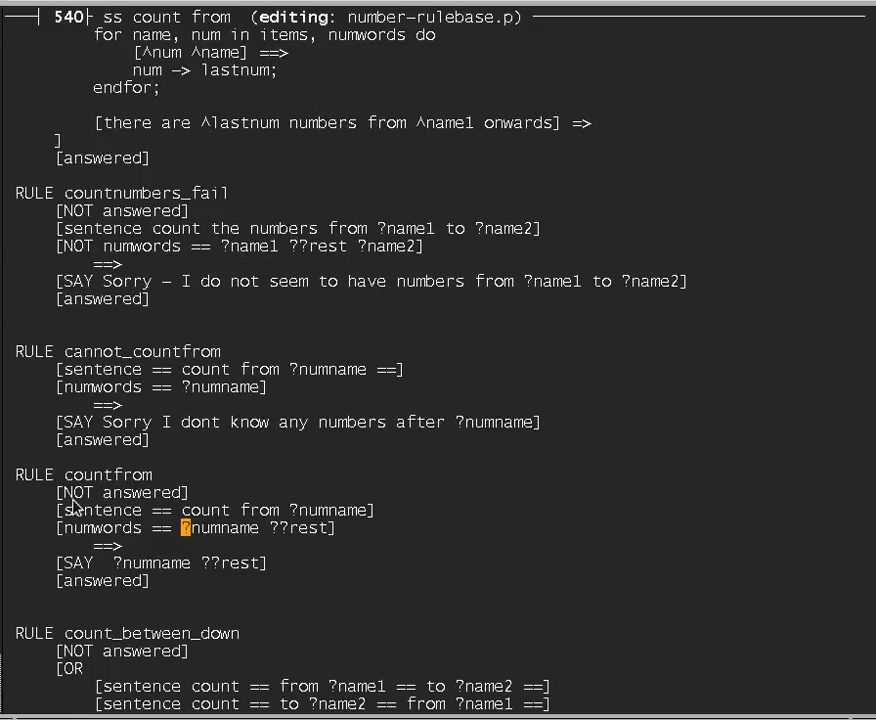
pyautogui.moveTo(186, 502)
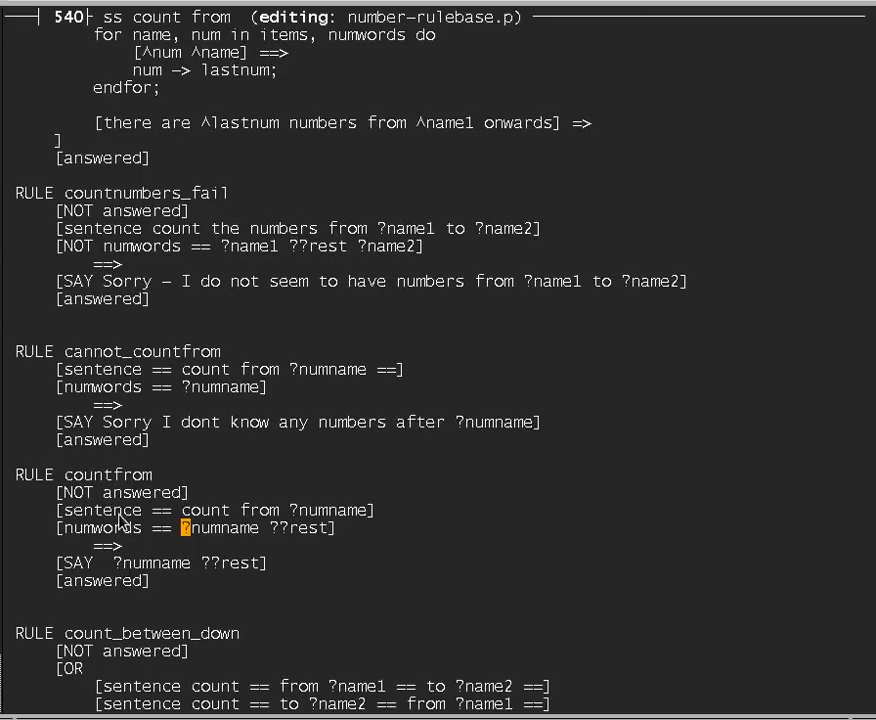
pyautogui.moveTo(303, 517)
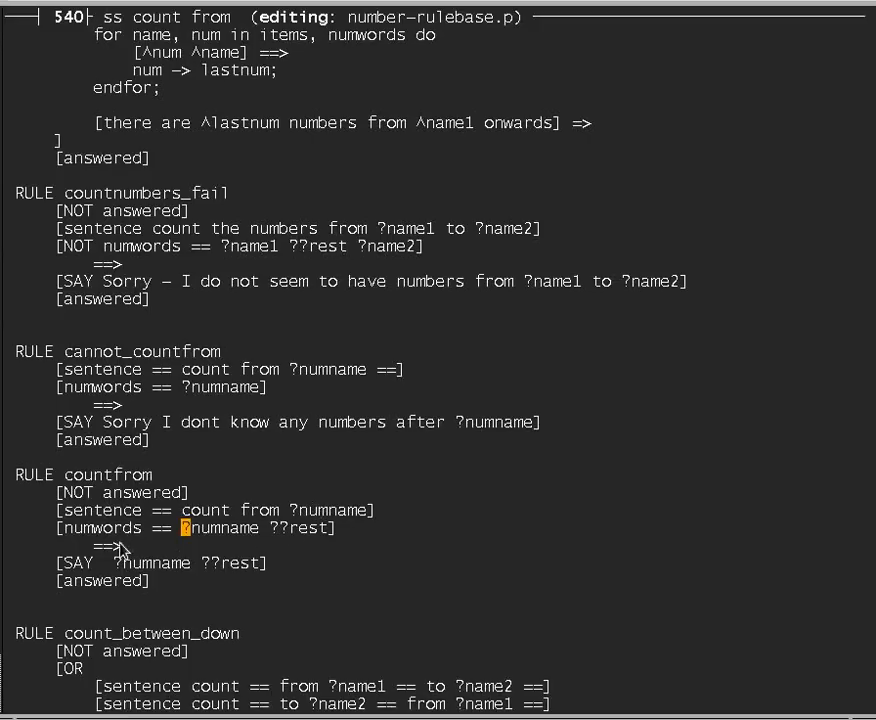
pyautogui.moveTo(115, 545)
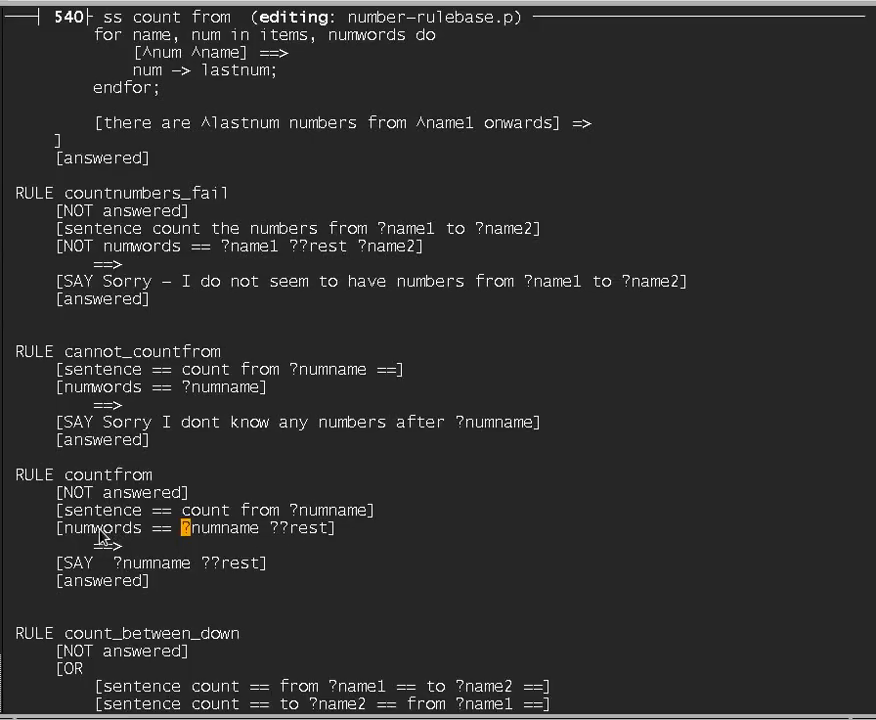
pyautogui.moveTo(222, 545)
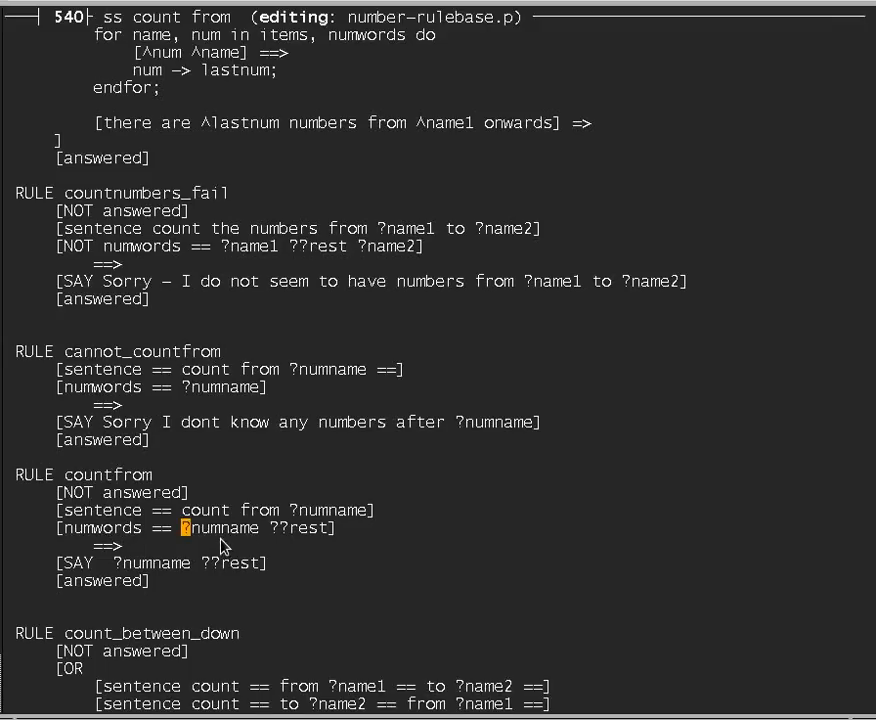
pyautogui.moveTo(165, 533)
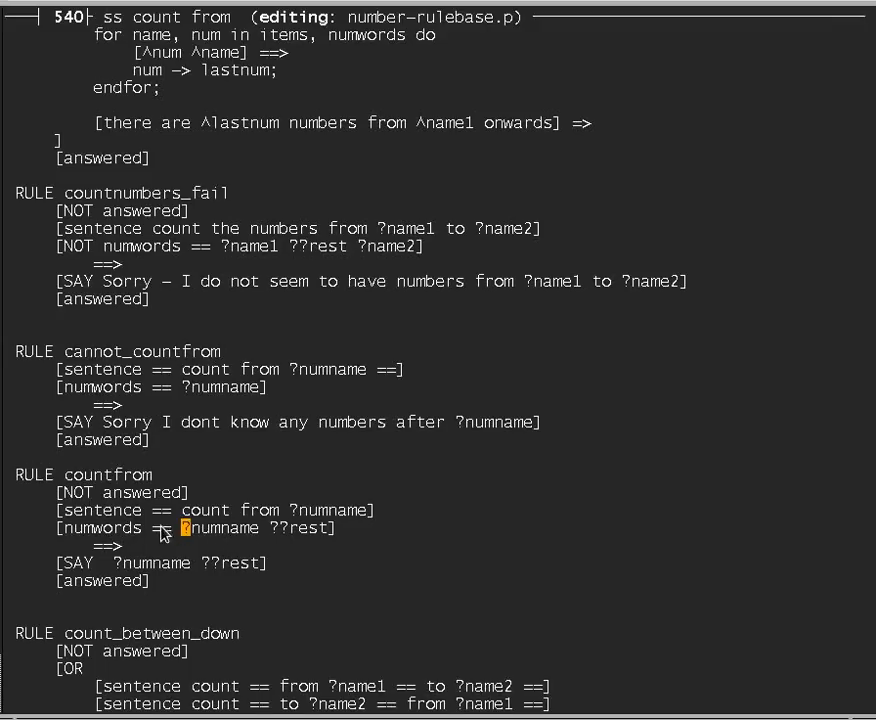
pyautogui.moveTo(205, 533)
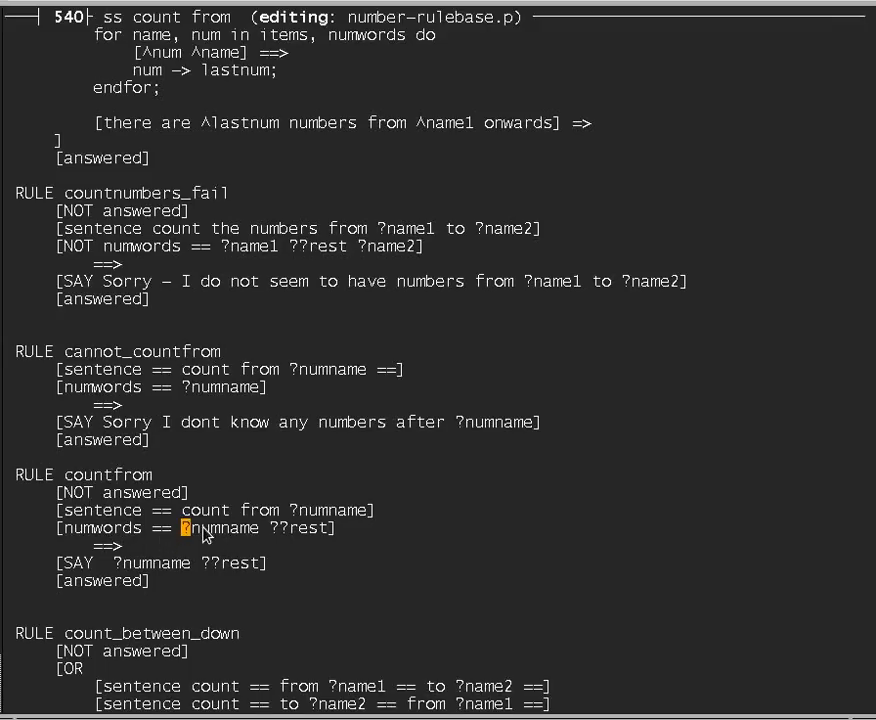
pyautogui.moveTo(365, 530)
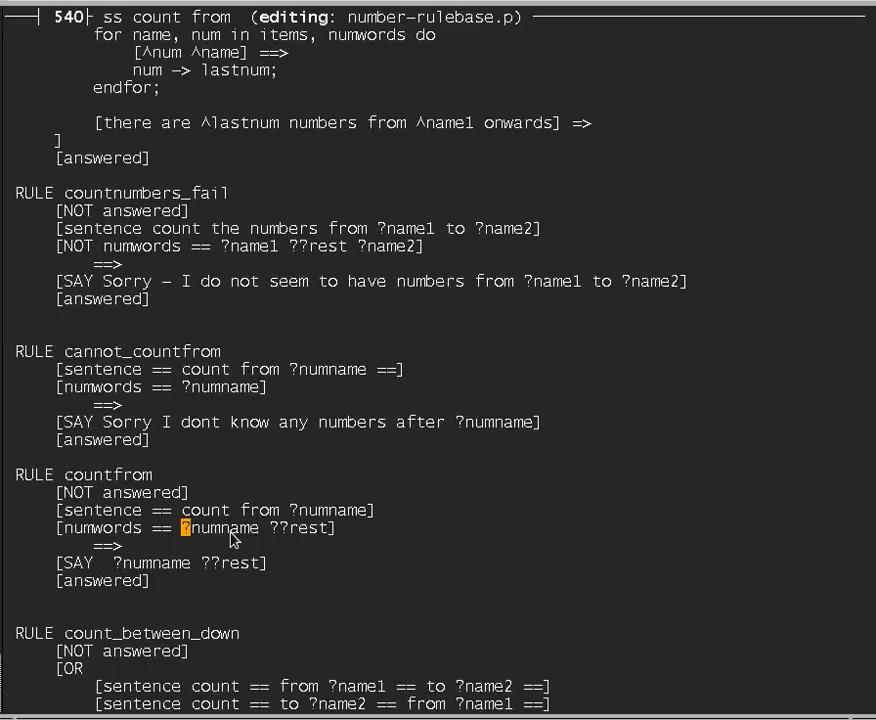
pyautogui.moveTo(318, 533)
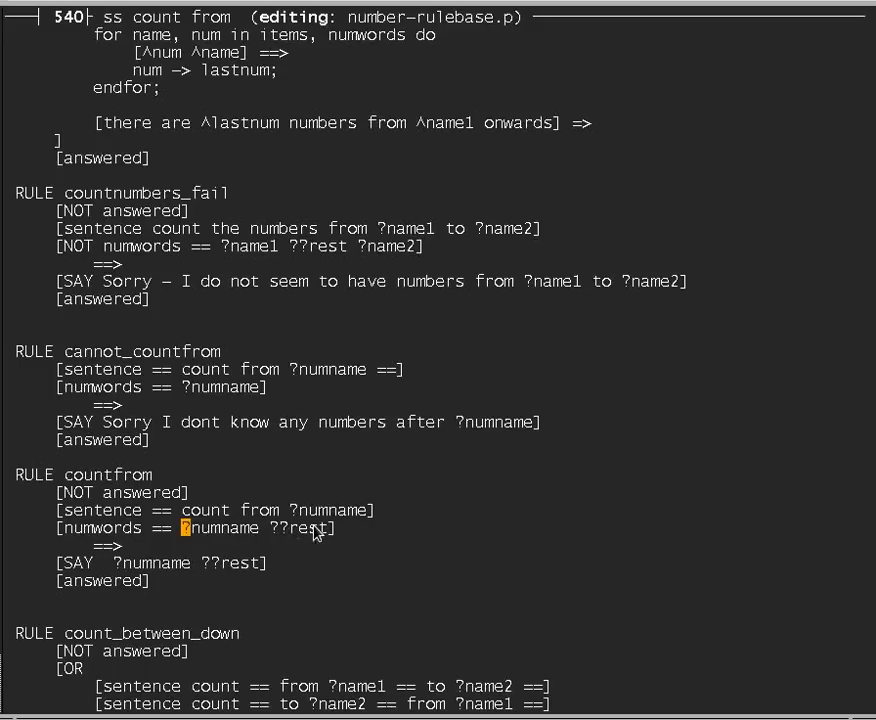
pyautogui.moveTo(155, 575)
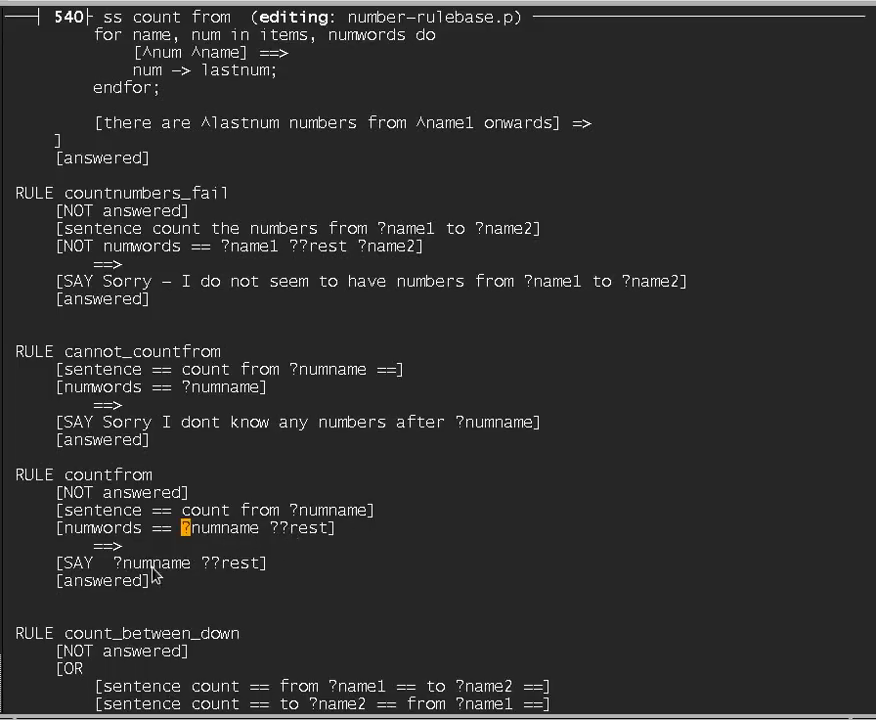
pyautogui.moveTo(248, 568)
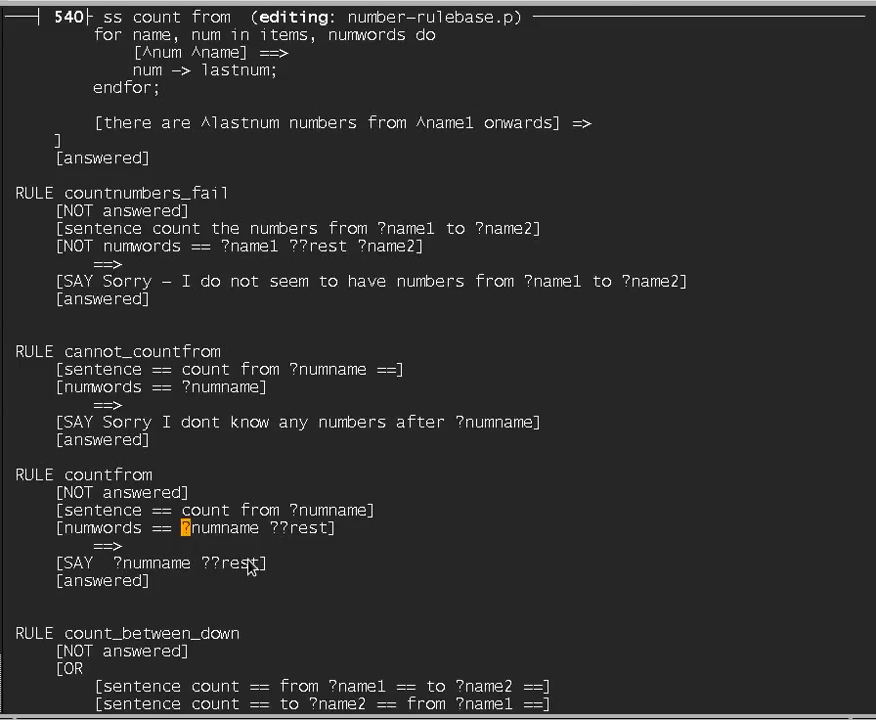
pyautogui.moveTo(315, 580)
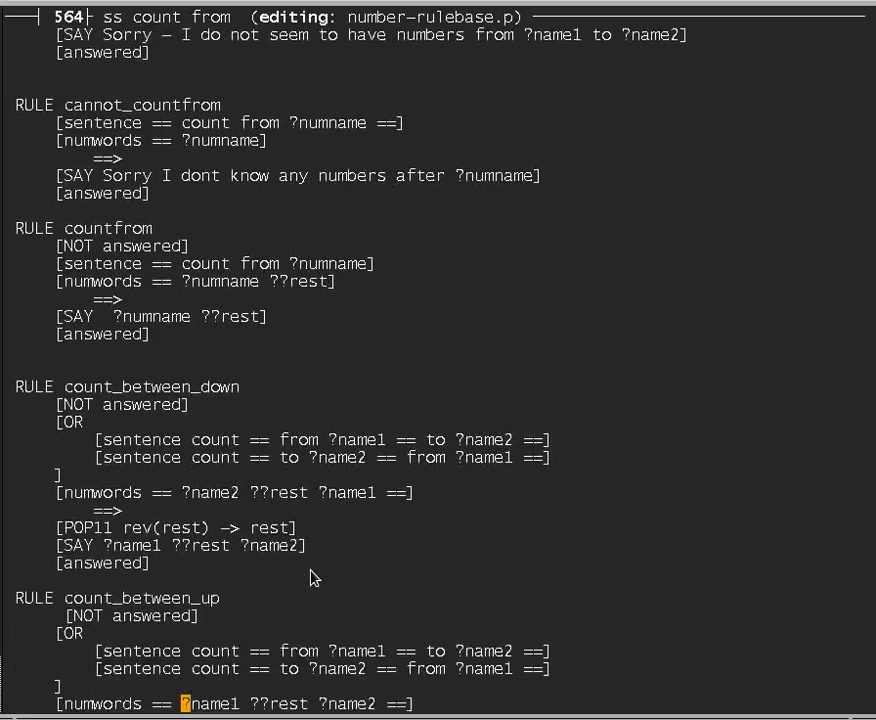
# Scroll the rulebase to show count_between_down and count_between_up below countfrom.
pyautogui.scroll(-3)
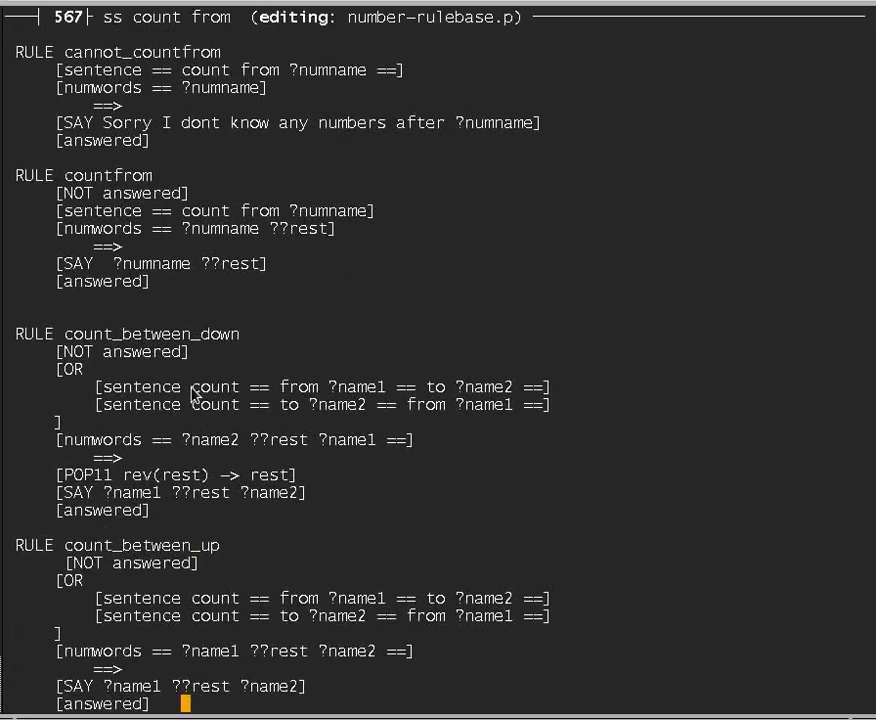
pyautogui.moveTo(462, 392)
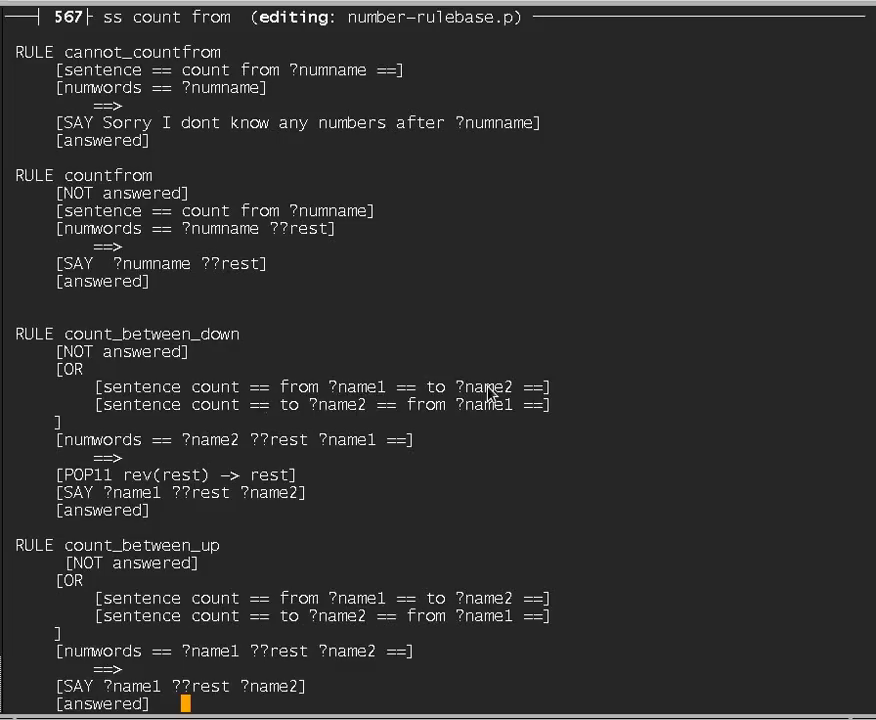
pyautogui.moveTo(107, 452)
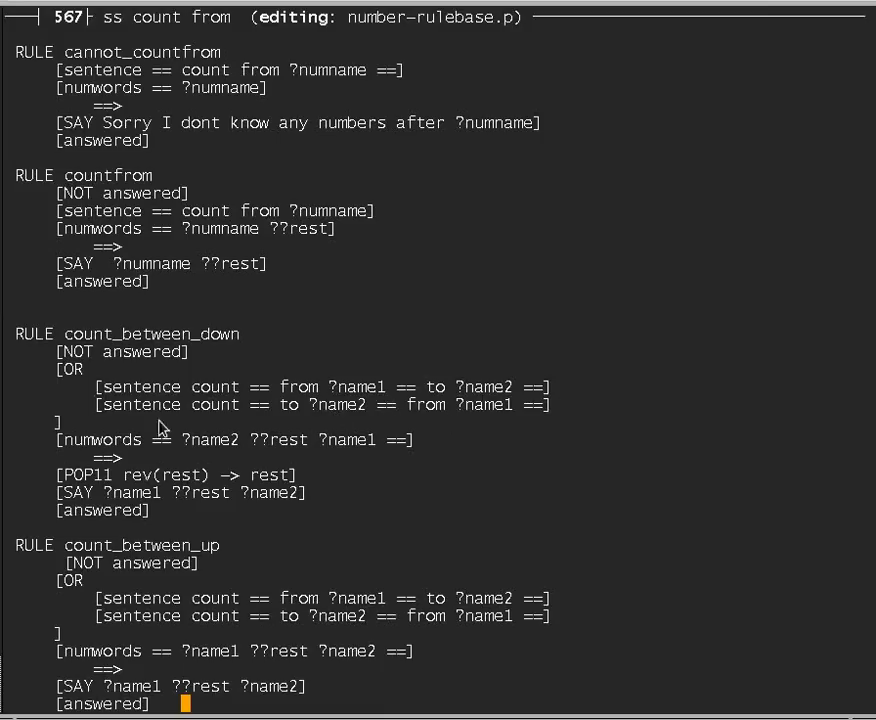
pyautogui.moveTo(290, 405)
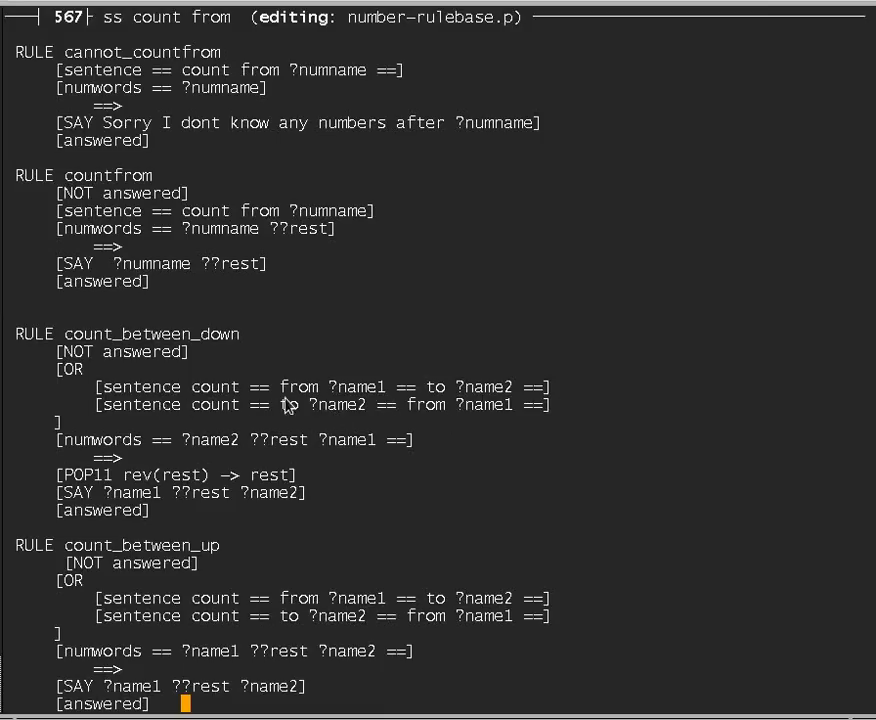
pyautogui.moveTo(350, 393)
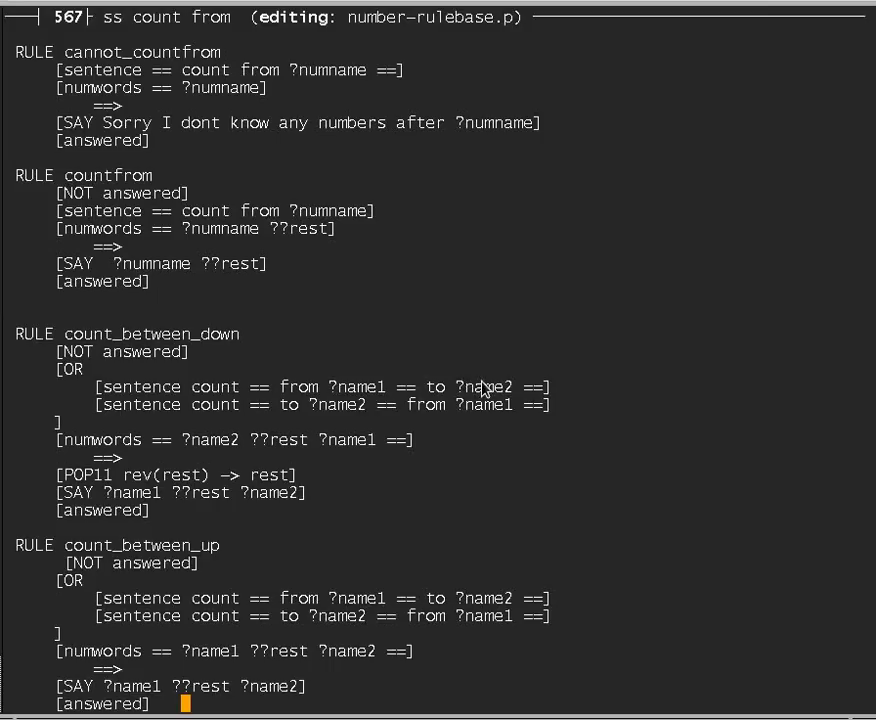
pyautogui.moveTo(210, 453)
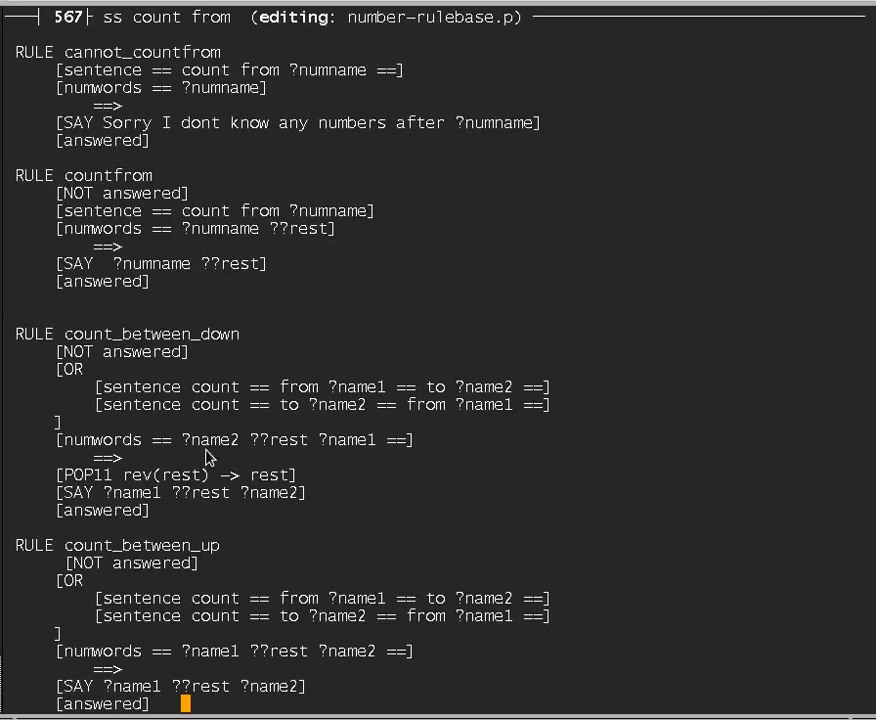
pyautogui.moveTo(223, 447)
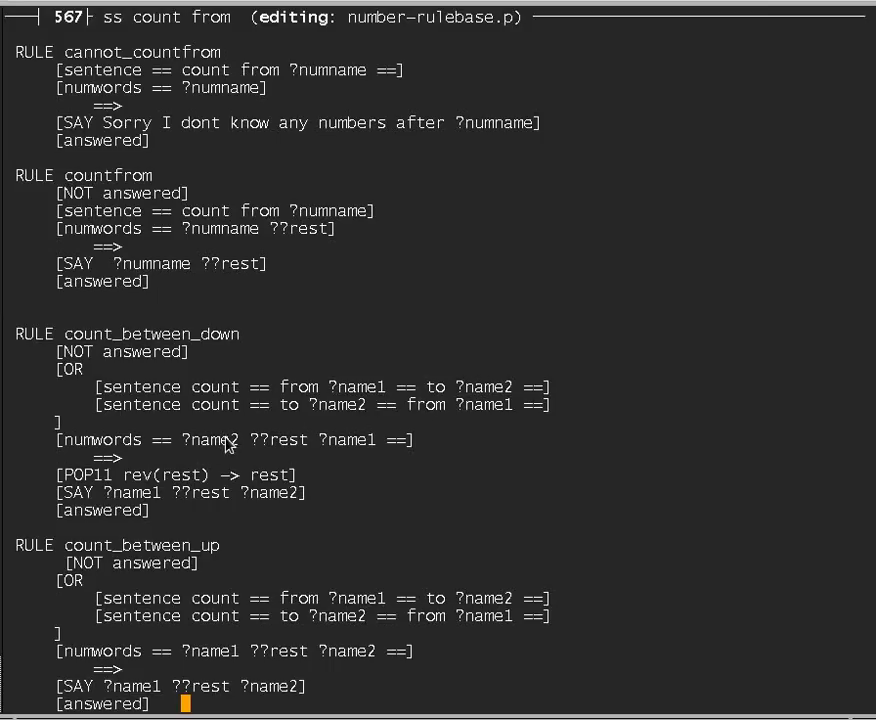
pyautogui.moveTo(205, 453)
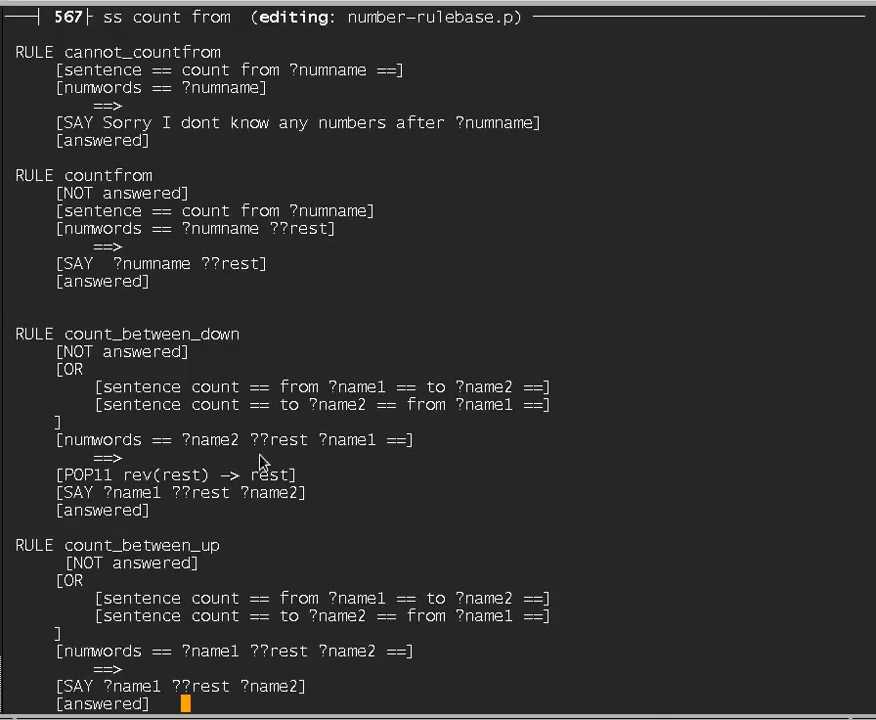
pyautogui.moveTo(185, 478)
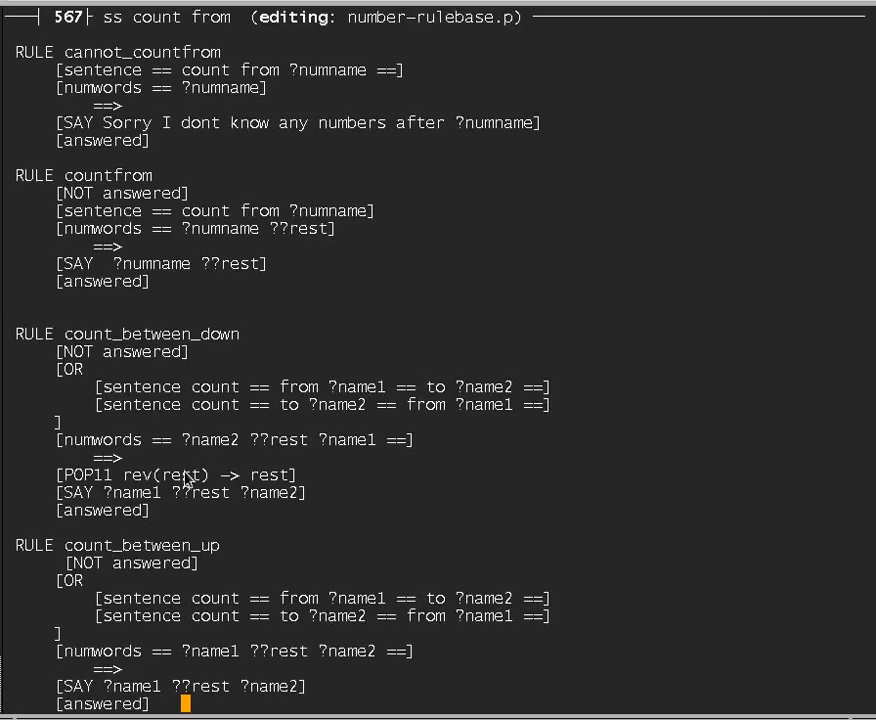
pyautogui.moveTo(167, 480)
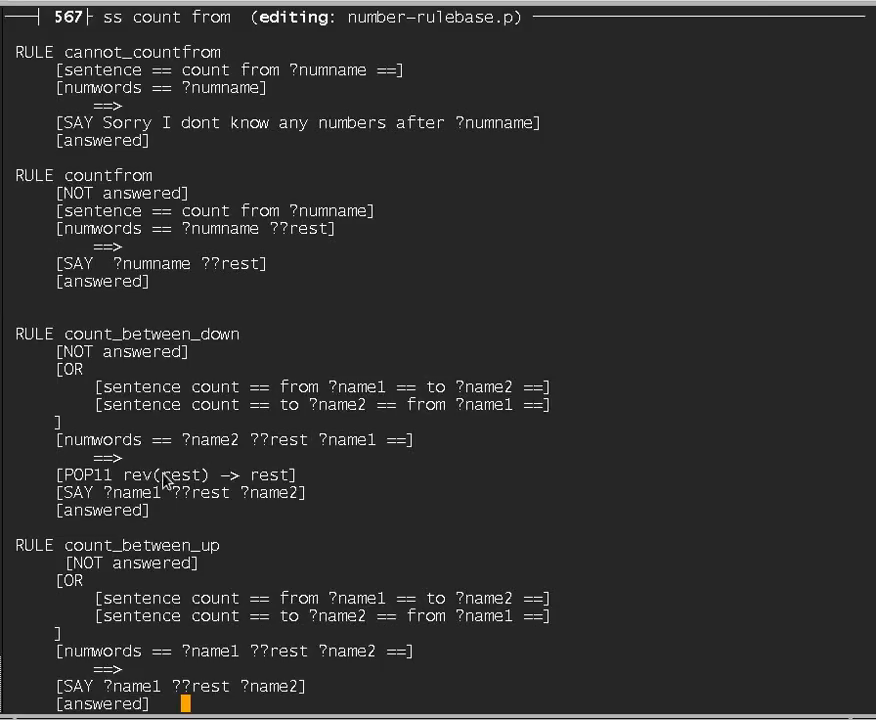
pyautogui.moveTo(205, 478)
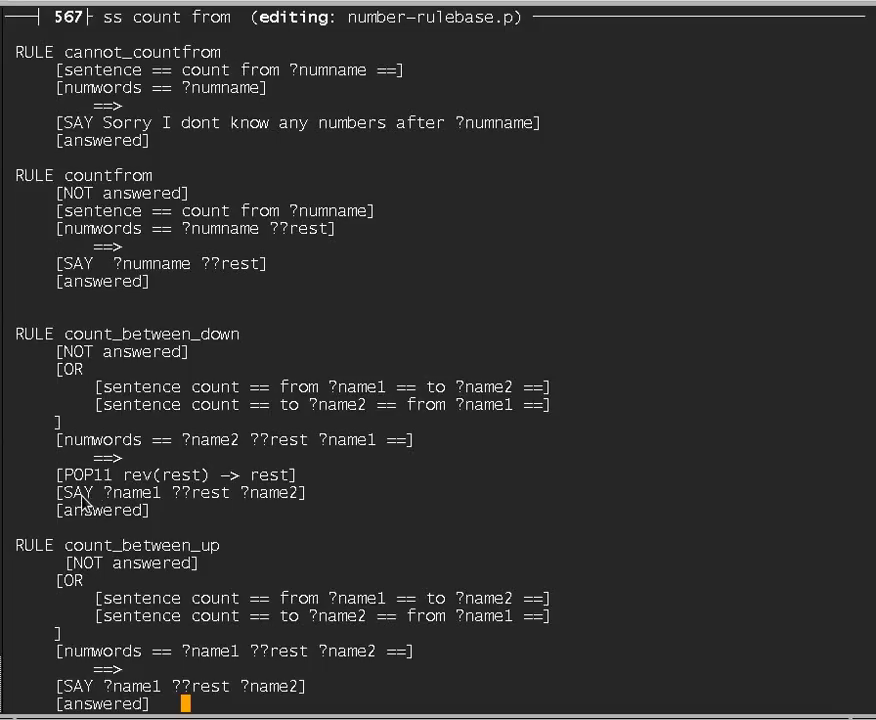
pyautogui.moveTo(130, 497)
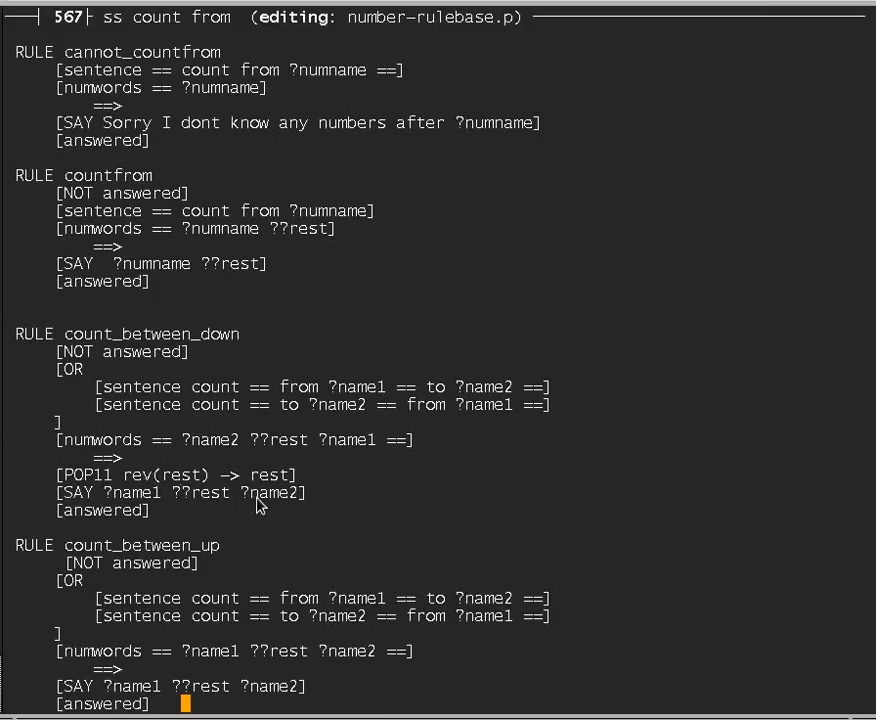
pyautogui.moveTo(267, 503)
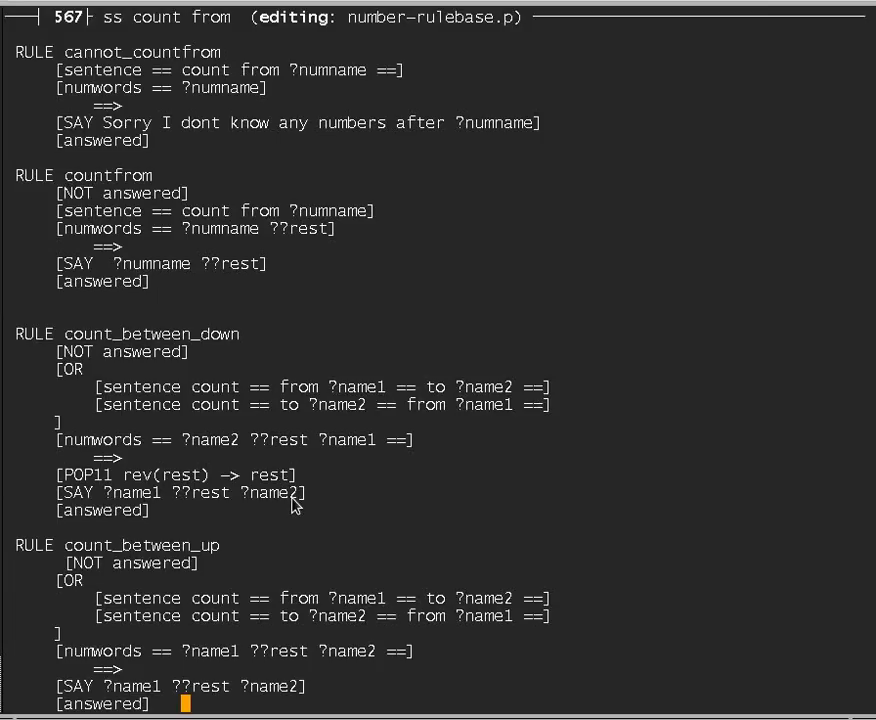
pyautogui.moveTo(394, 342)
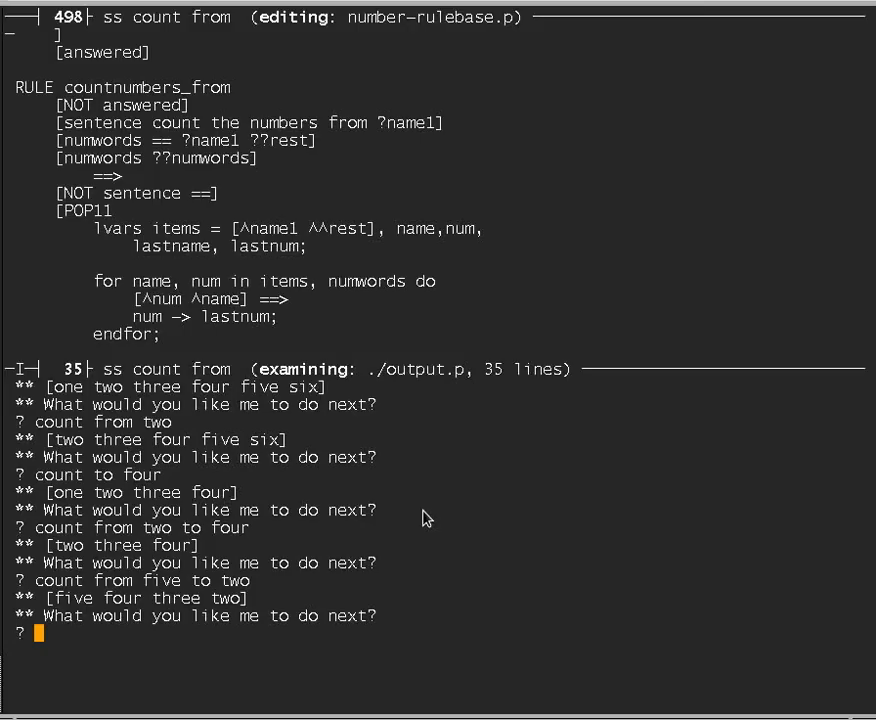
# Ask whether two precedes four and whether five precedes four.
pyautogui.write('d')
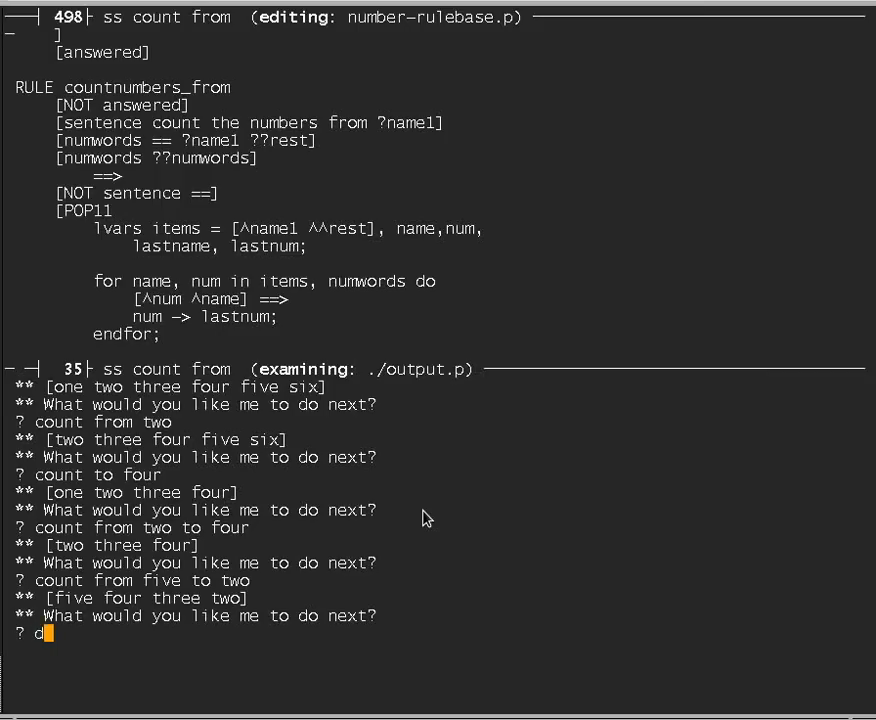
pyautogui.write('oes two pre')
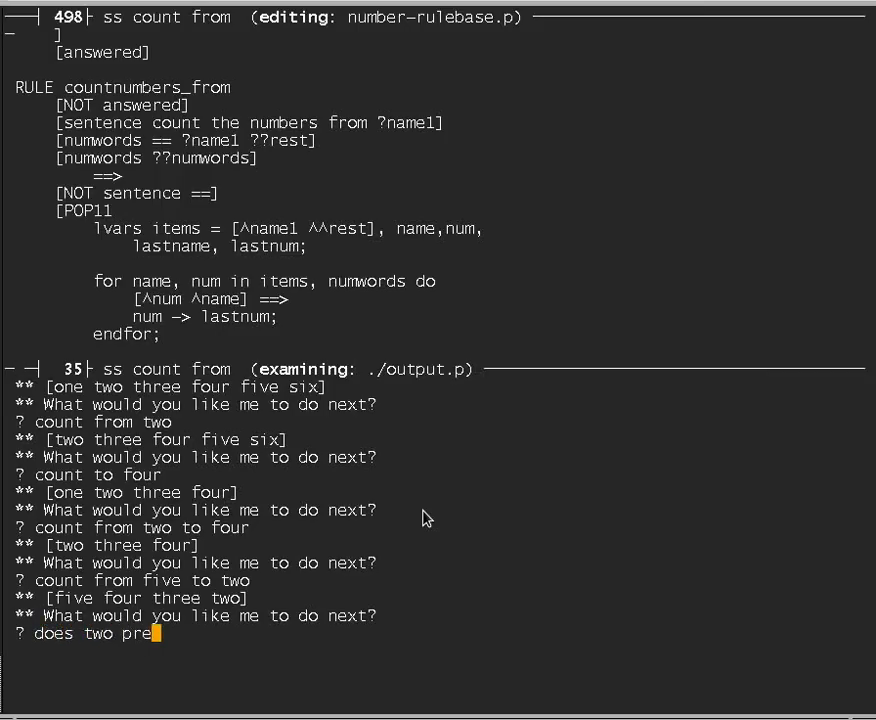
pyautogui.write('cede four')
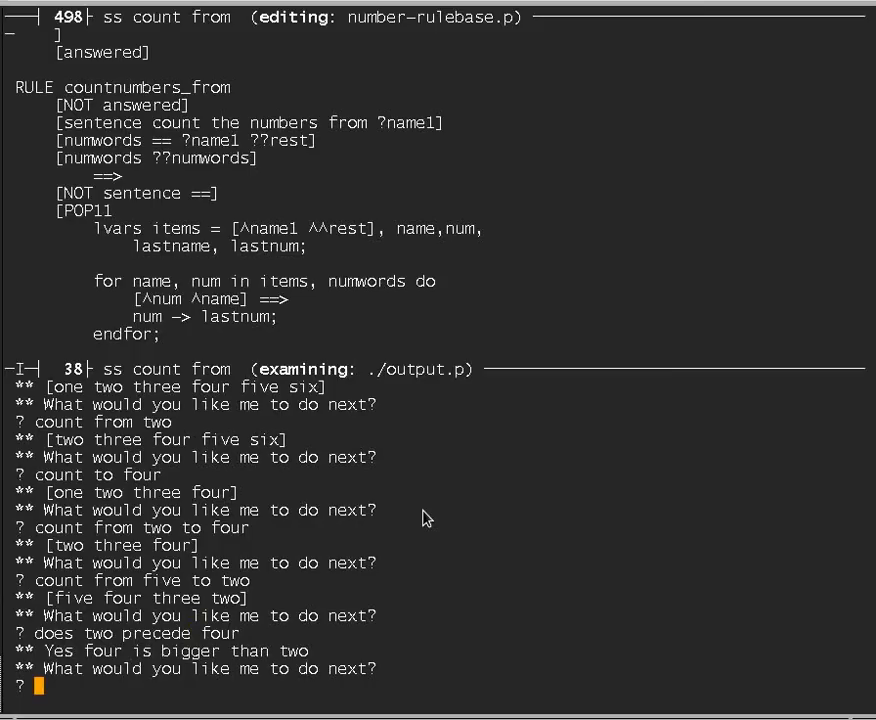
pyautogui.write('does')
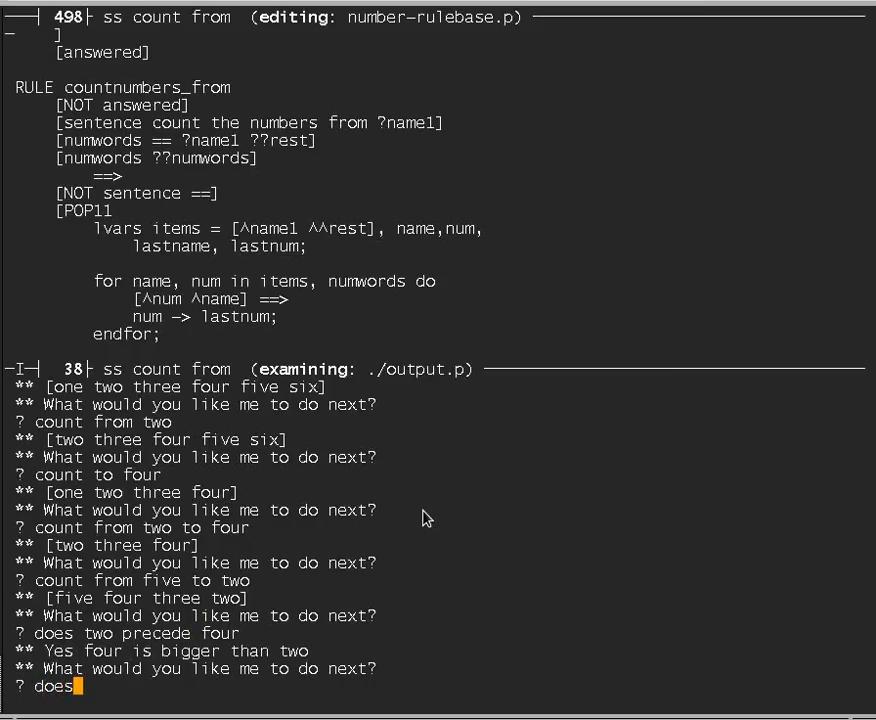
pyautogui.write('five precede four')
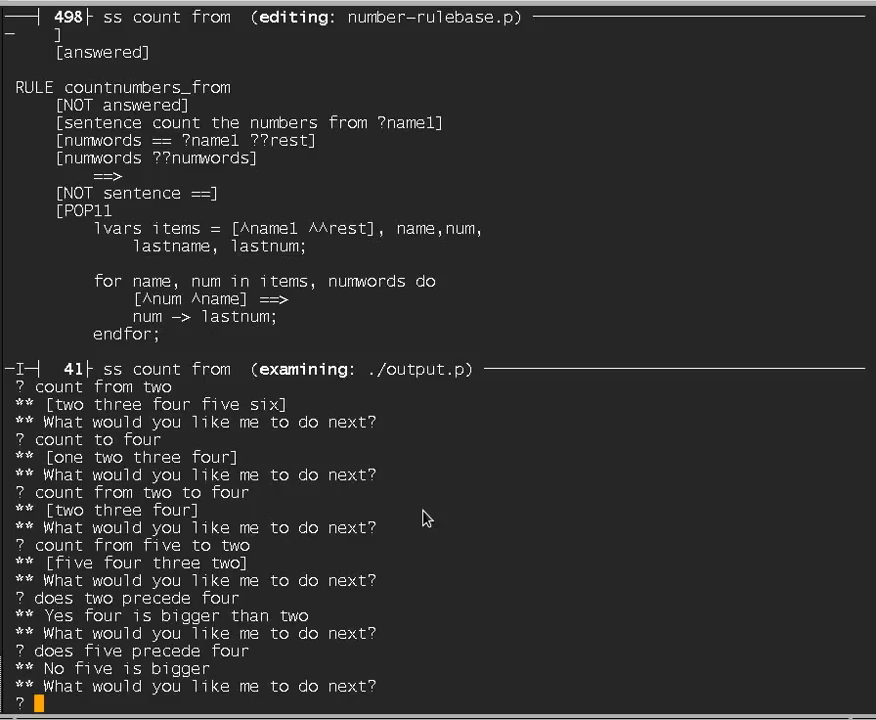
# Ask which number comes before four and what's after two.
pyautogui.write('does one come before four')
pyautogui.write('what prece')
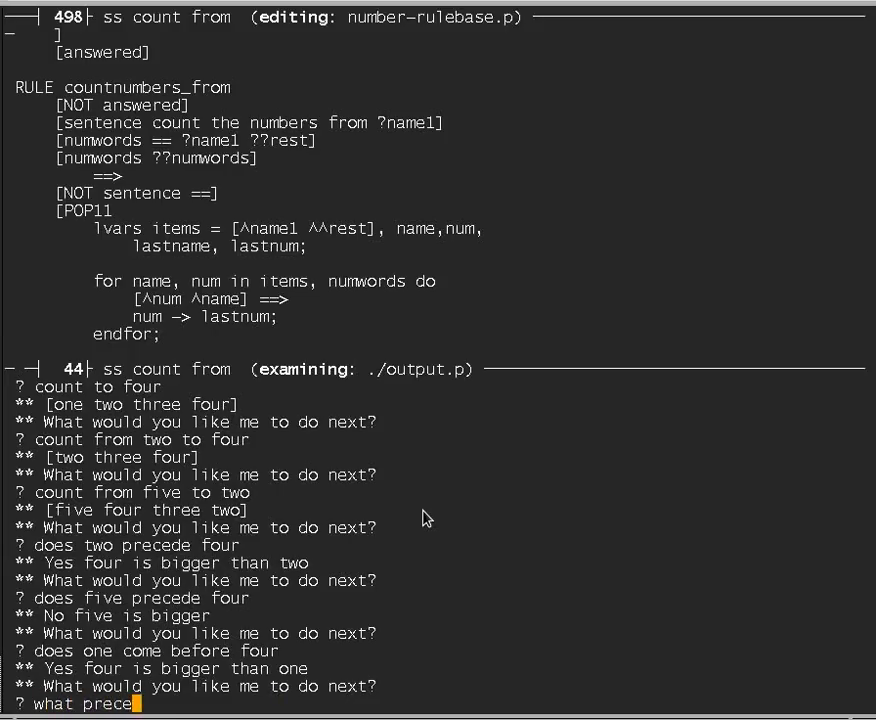
pyautogui.write('des four')
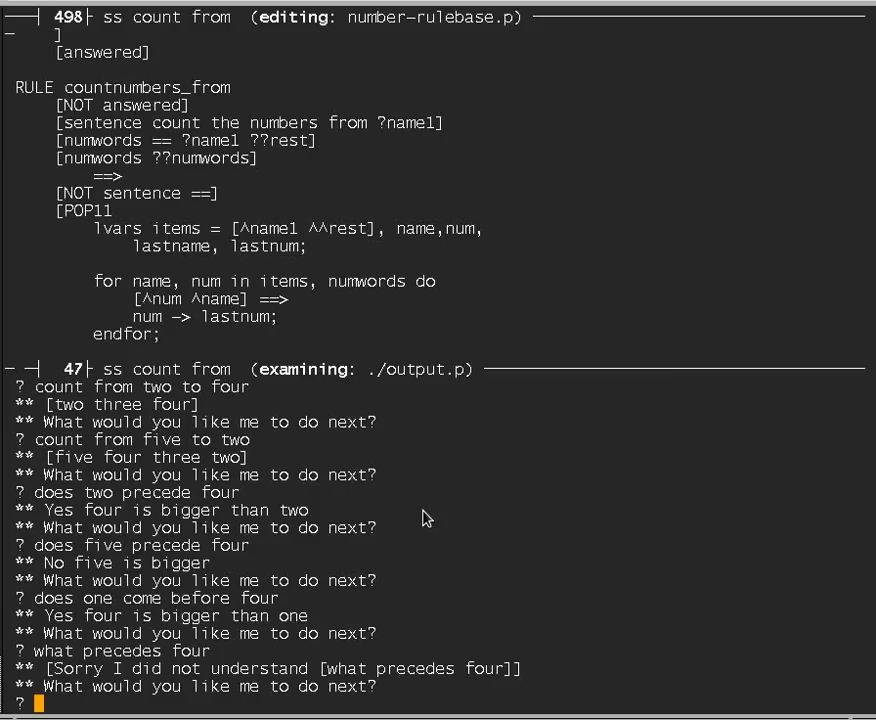
pyautogui.write("what's before four")
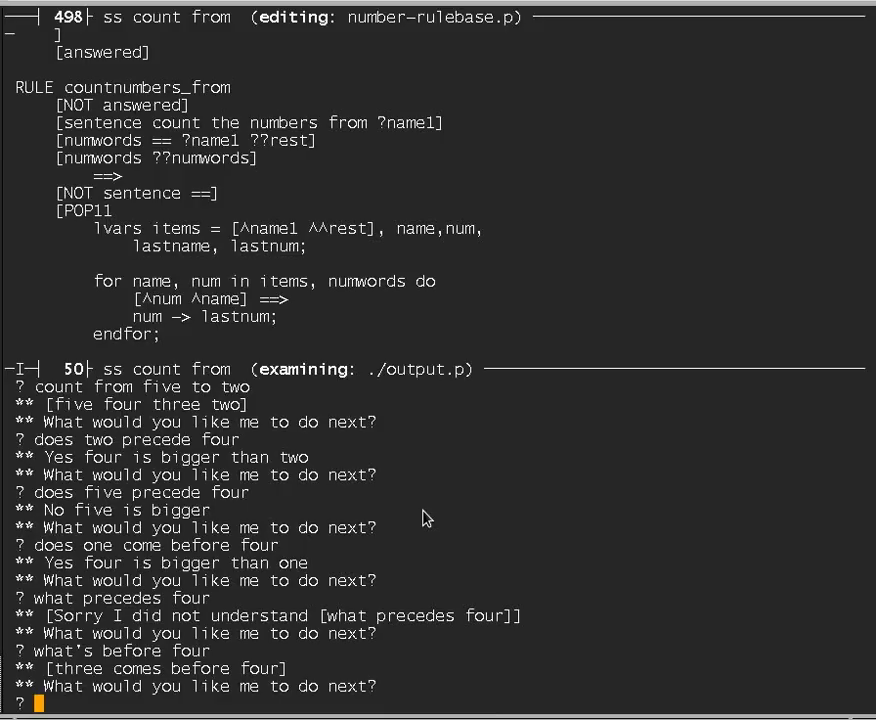
pyautogui.write("what's after two")
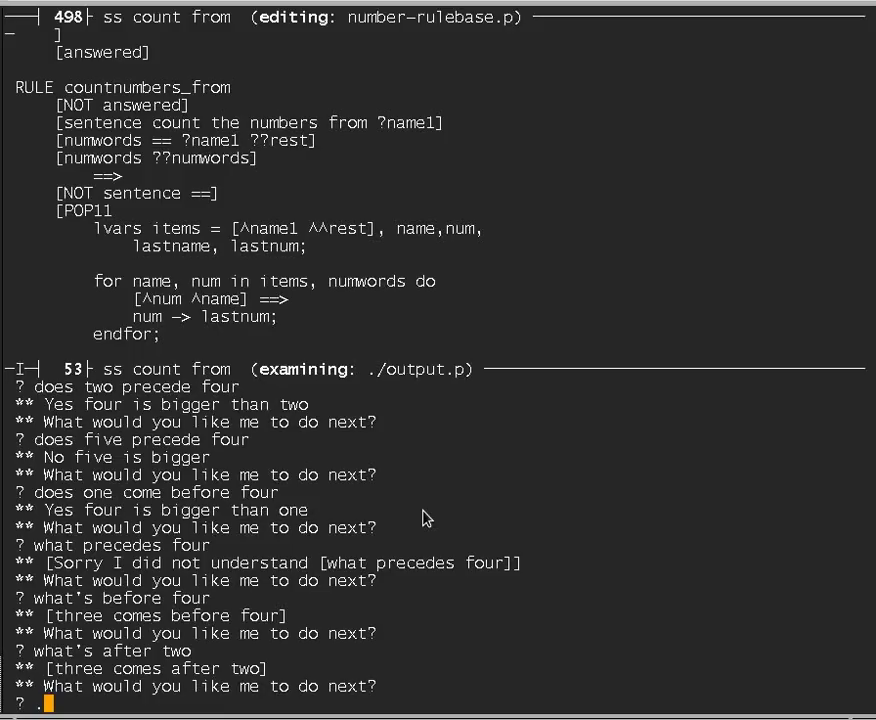
# Print the database with '.data', showing numwords one through six and started.
pyautogui.write('data')
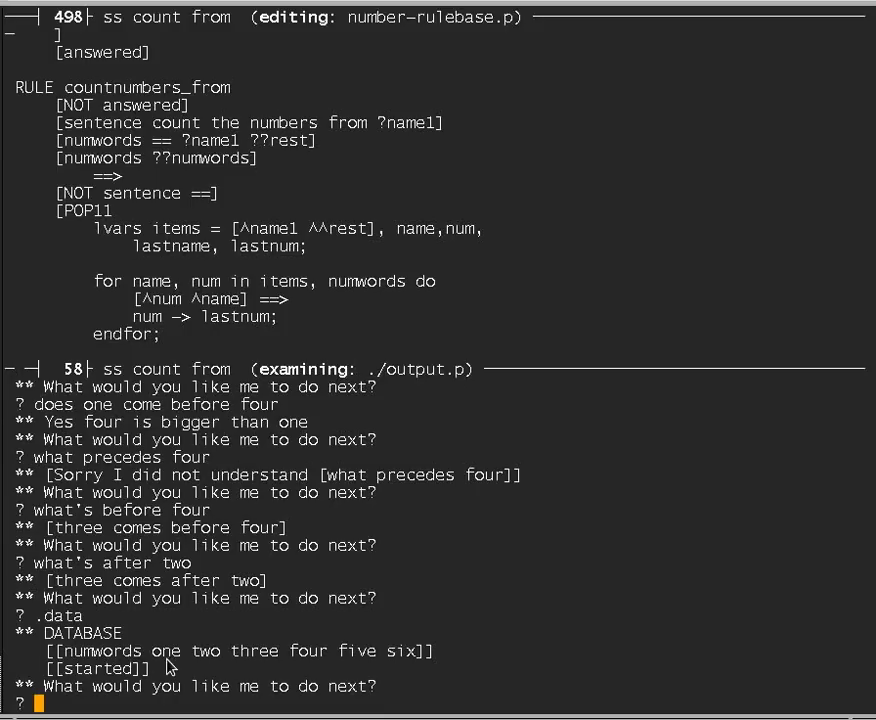
pyautogui.moveTo(296, 664)
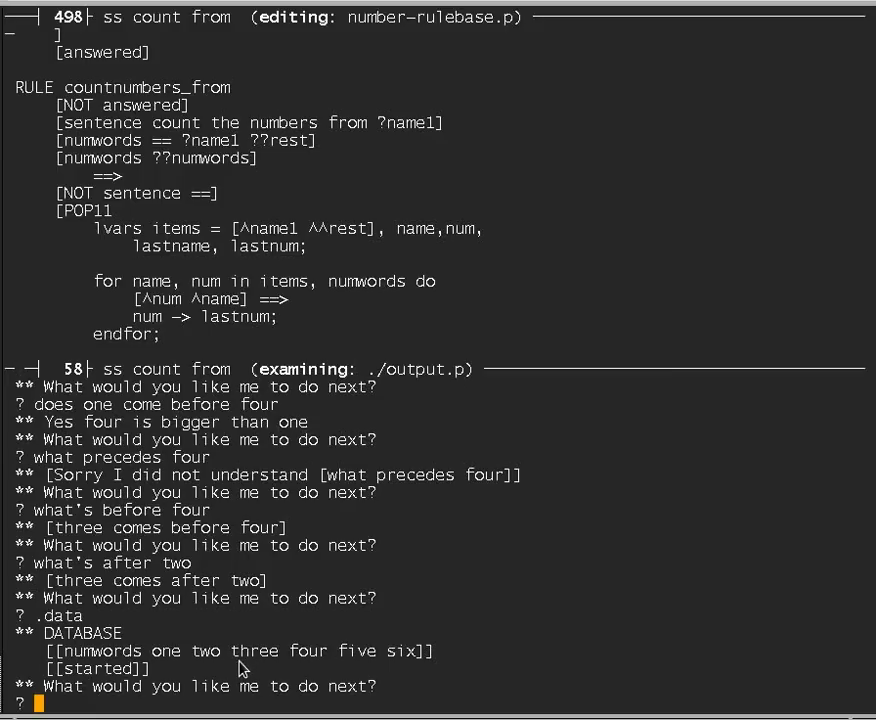
pyautogui.moveTo(230, 668)
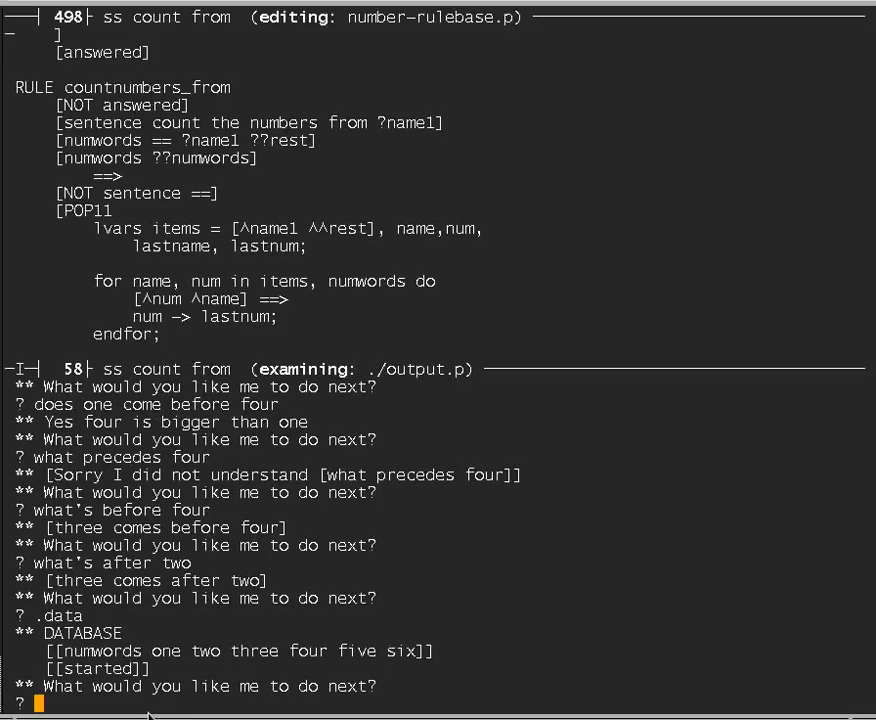
pyautogui.moveTo(158, 705)
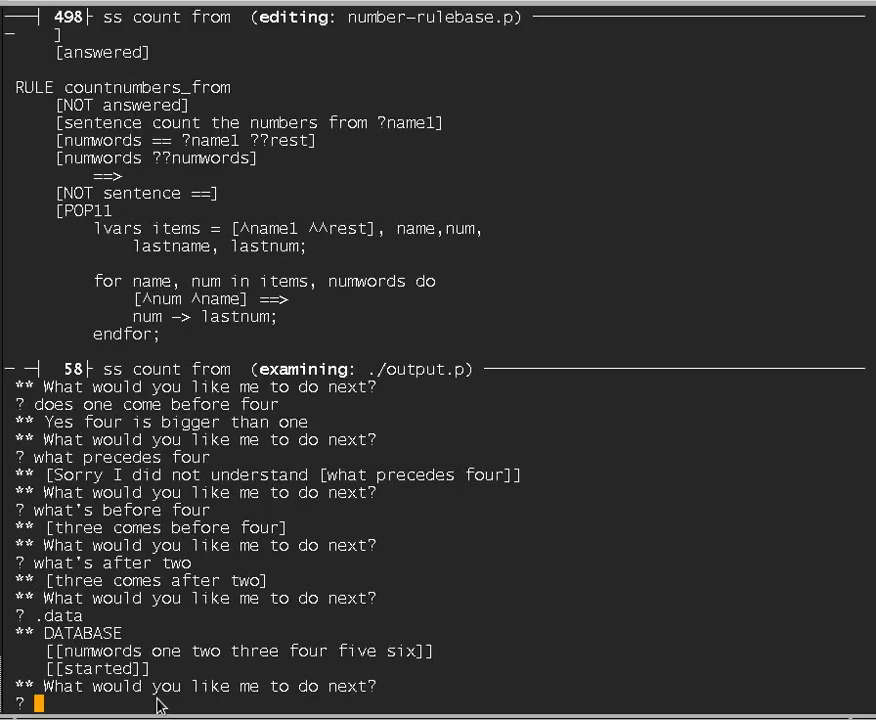
# Enter 'count these items : apple orange banana grape pear' to number the fruits.
pyautogui.write('count these th')
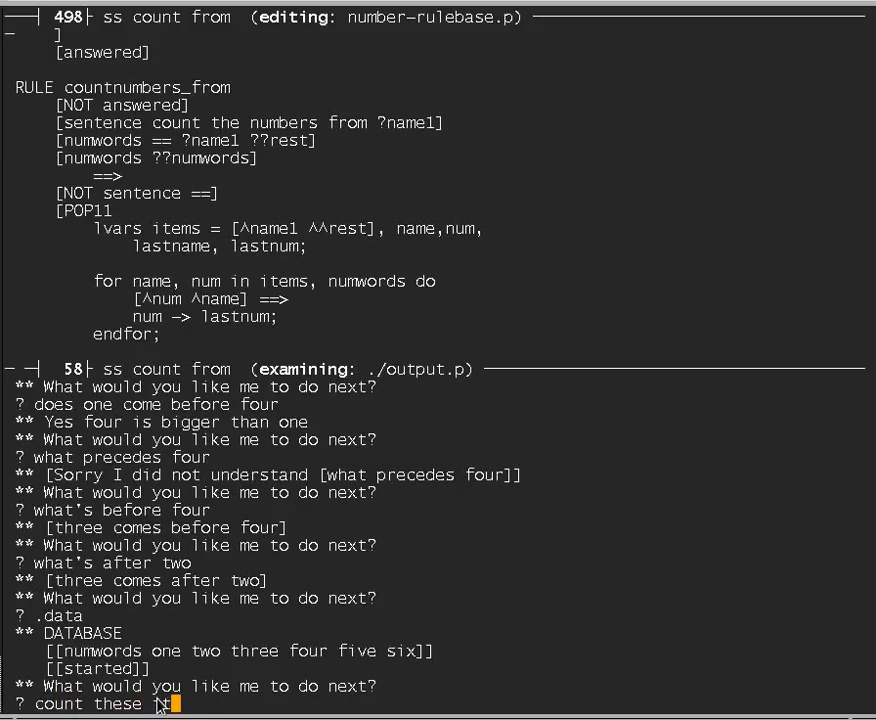
pyautogui.write('items :')
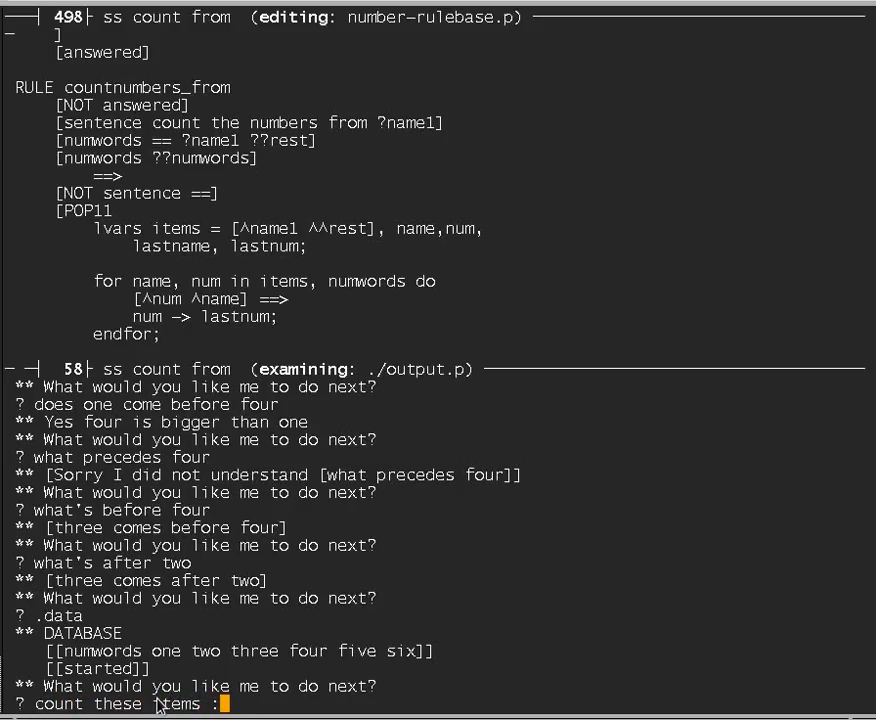
pyautogui.write('apple')
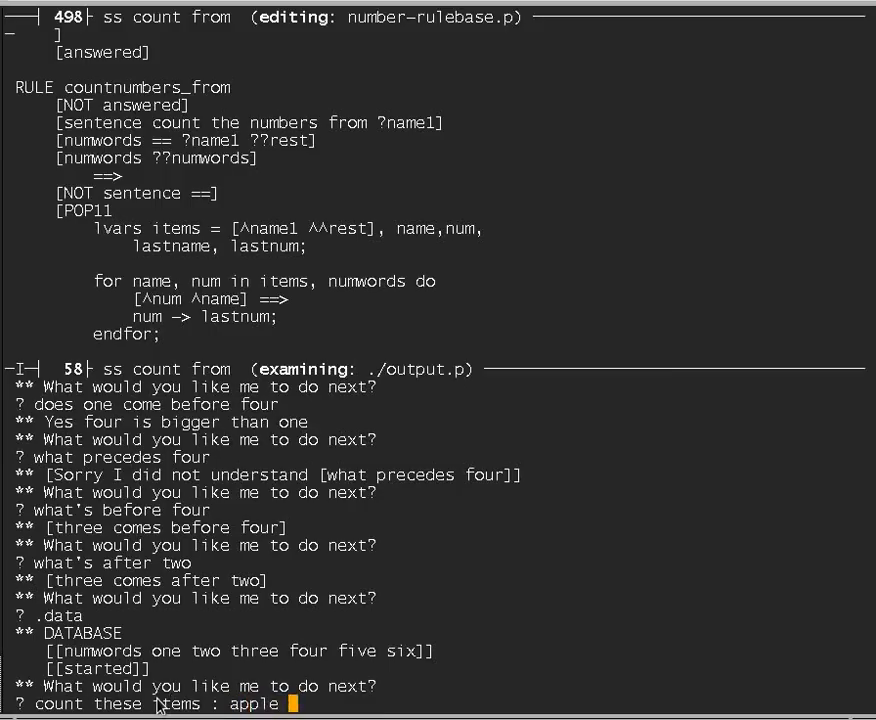
pyautogui.write('orange banana grape pear')
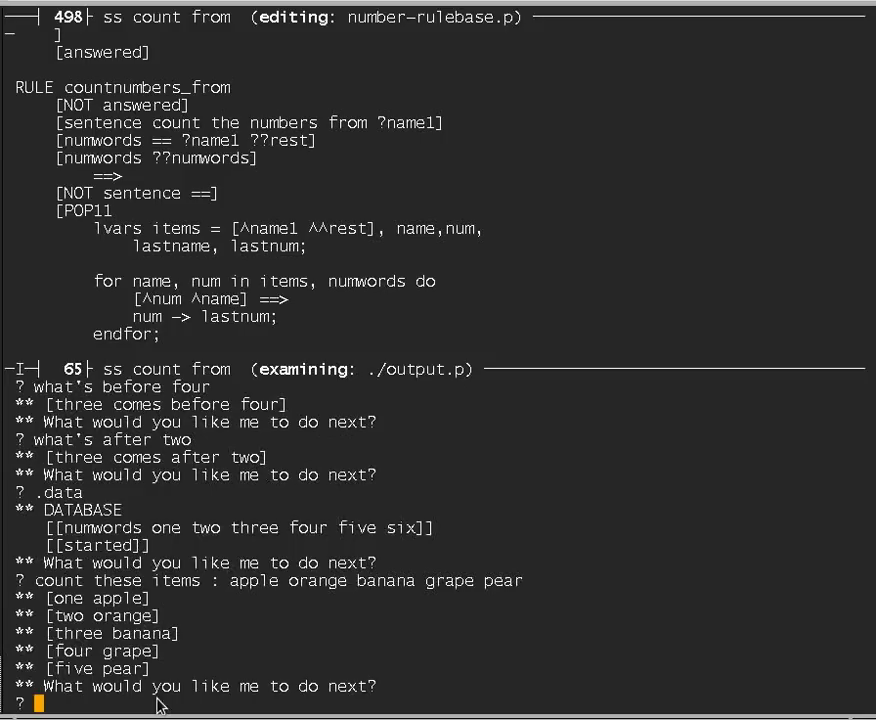
pyautogui.moveTo(280, 588)
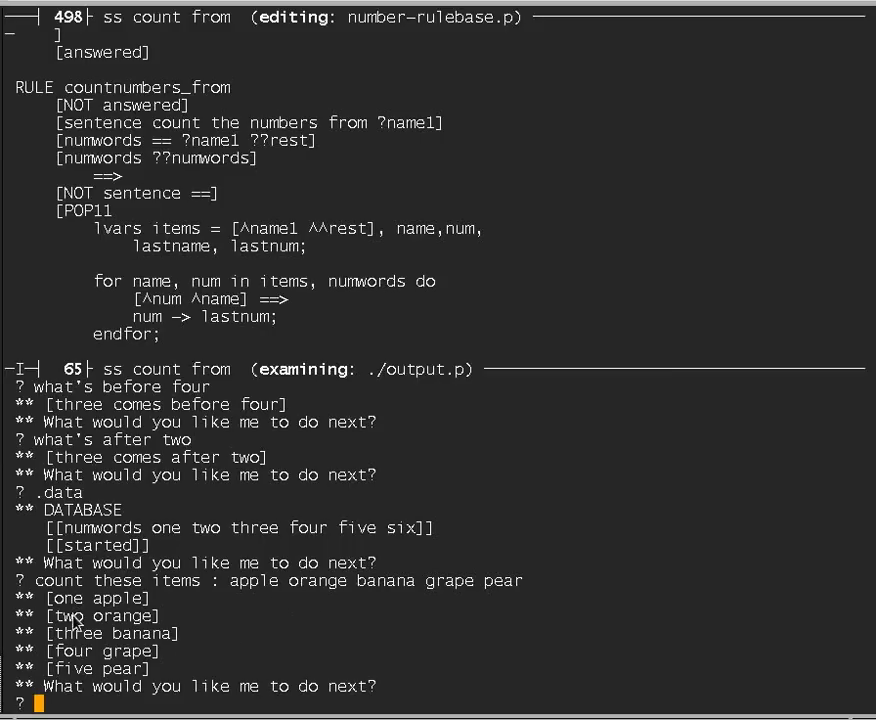
pyautogui.moveTo(67, 632)
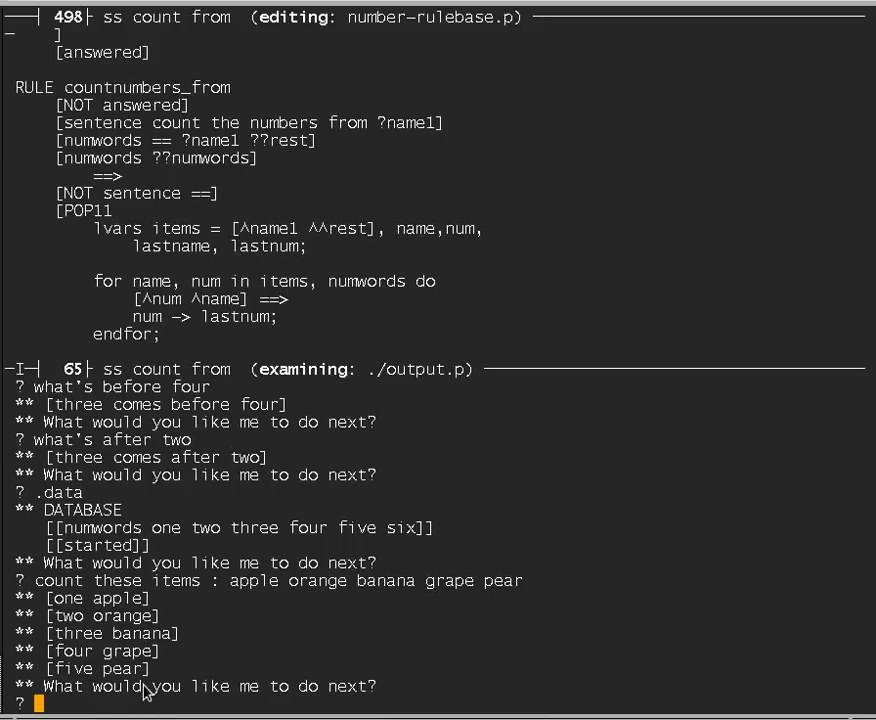
pyautogui.moveTo(495, 560)
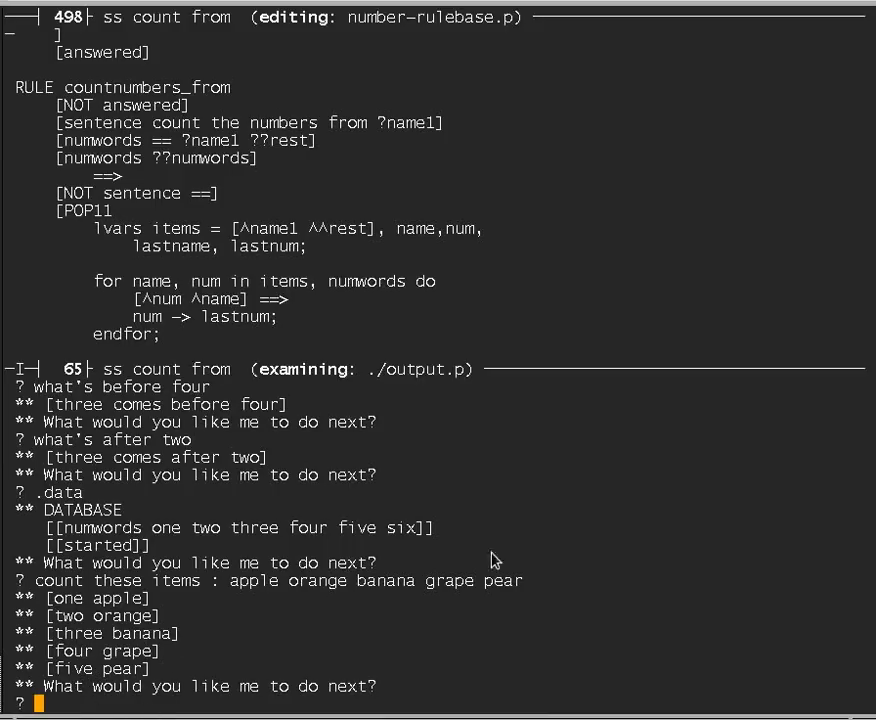
pyautogui.moveTo(307, 700)
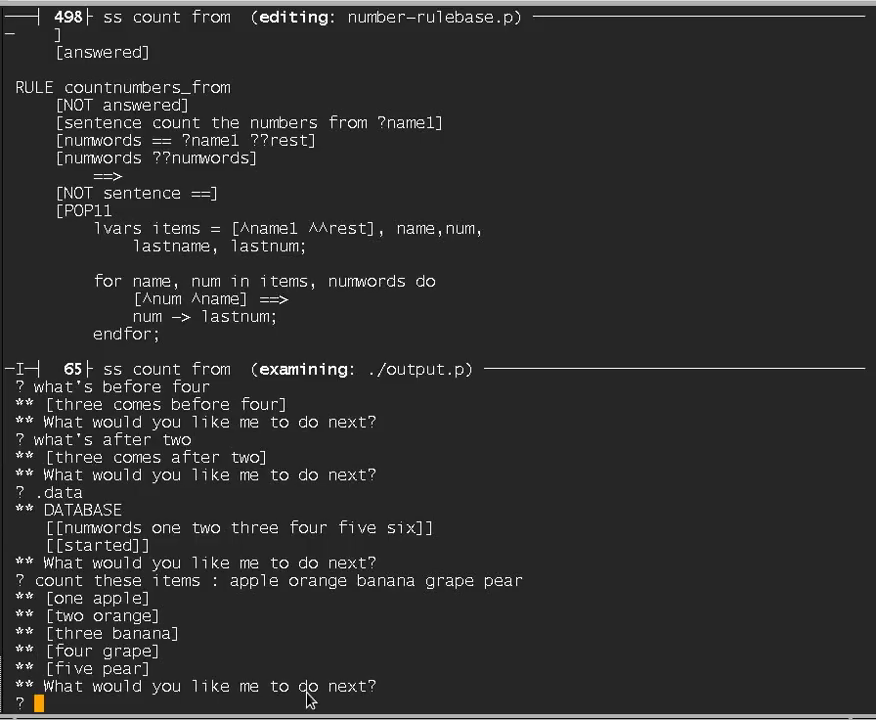
pyautogui.write('count the')
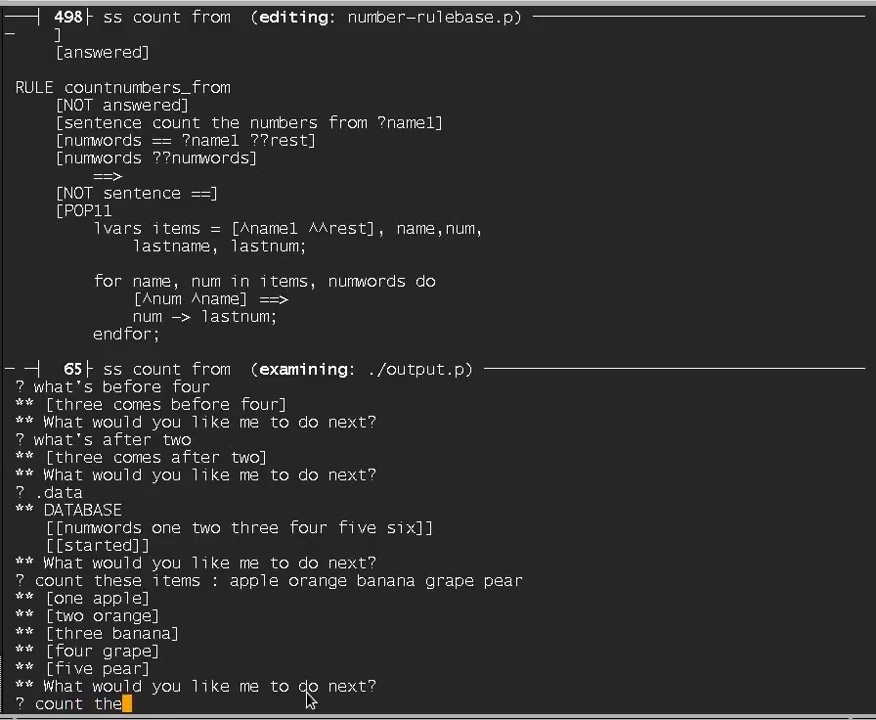
pyautogui.write('numbers from two')
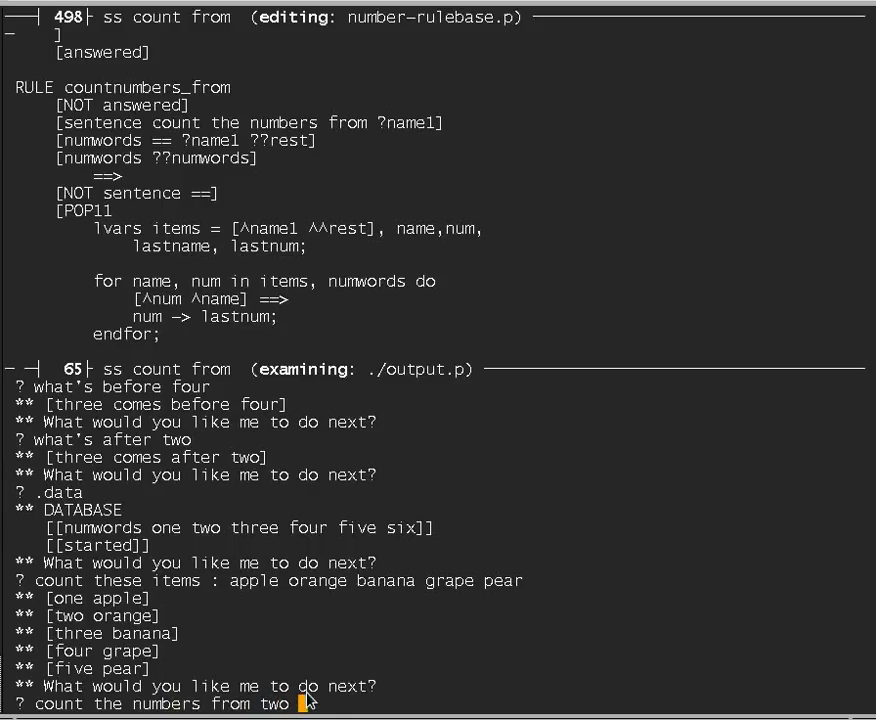
pyautogui.write('five')
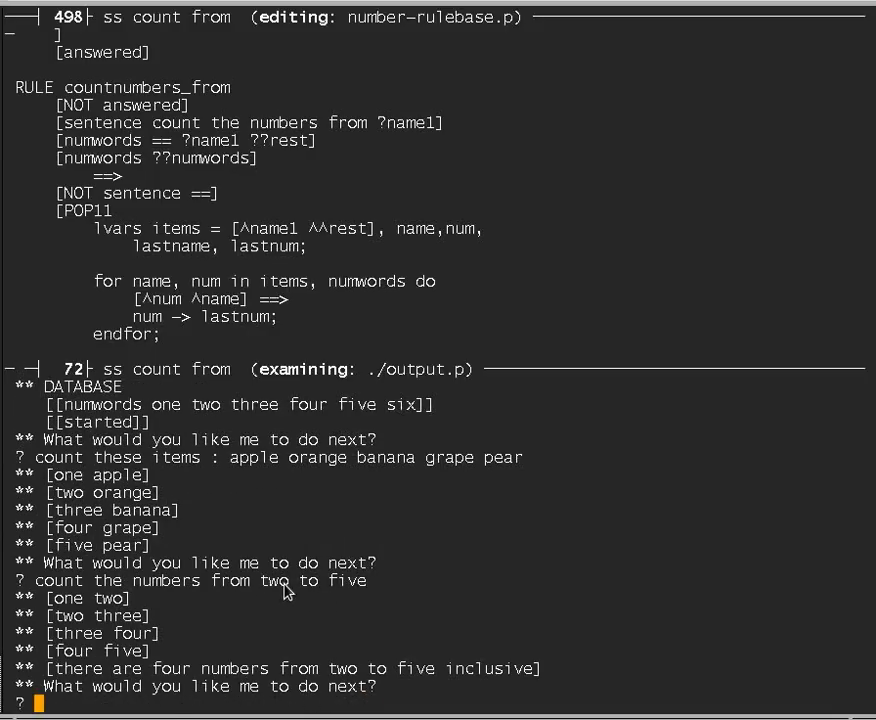
pyautogui.moveTo(289, 618)
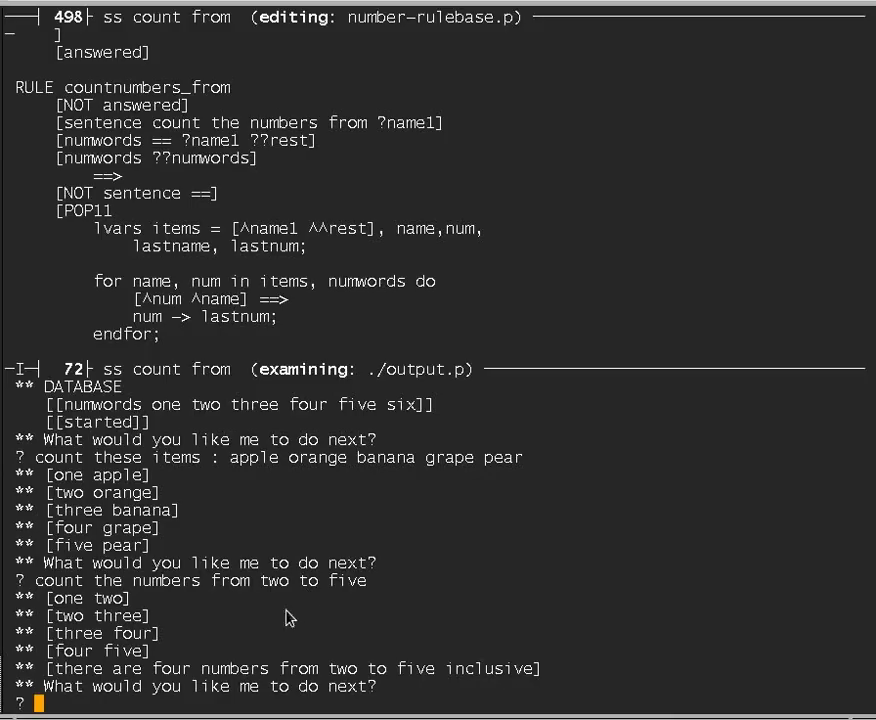
pyautogui.moveTo(88, 449)
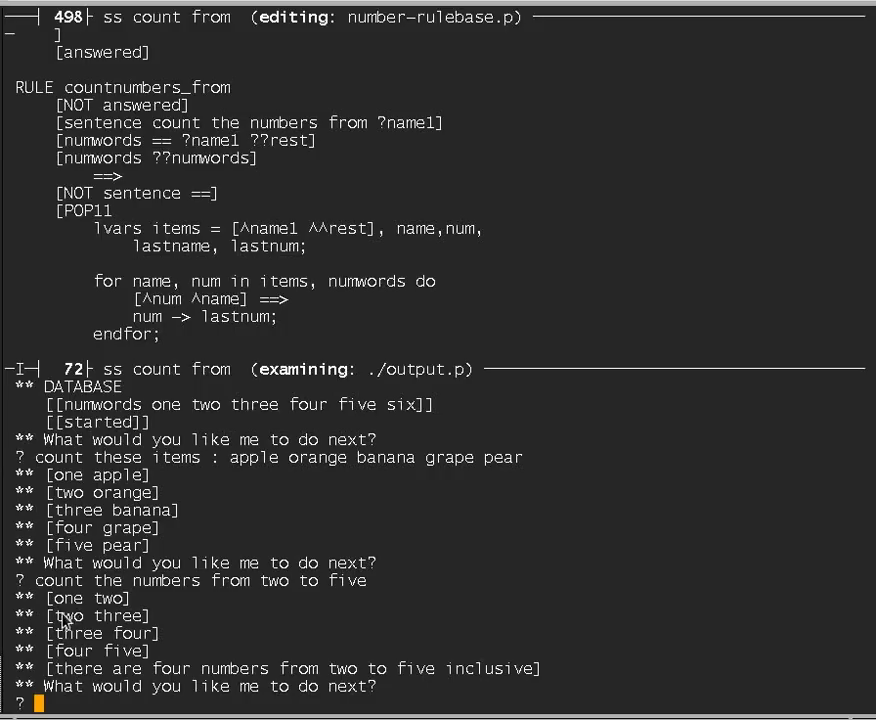
pyautogui.moveTo(113, 600)
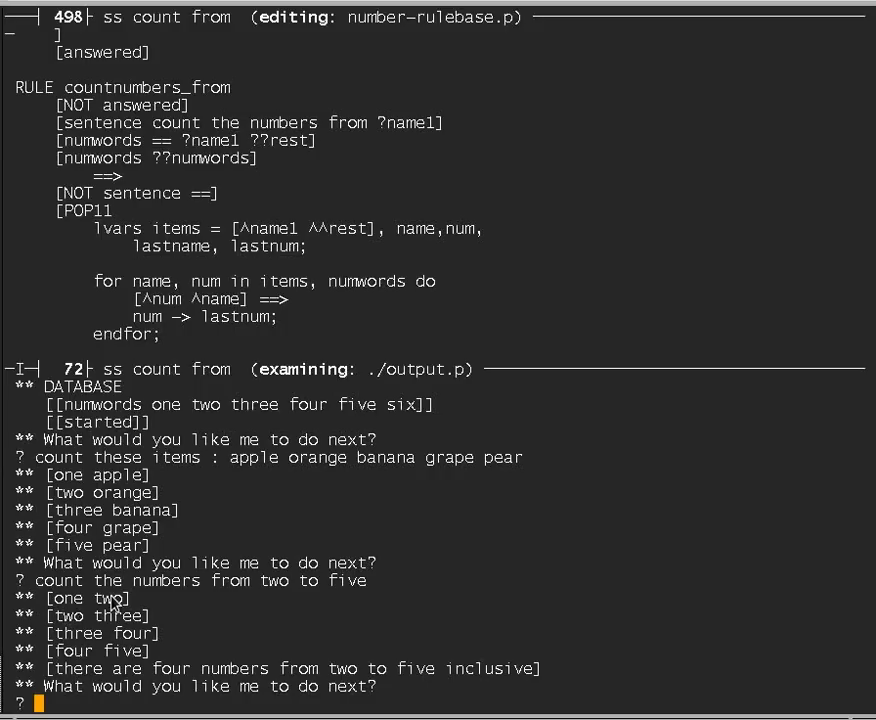
pyautogui.moveTo(135, 660)
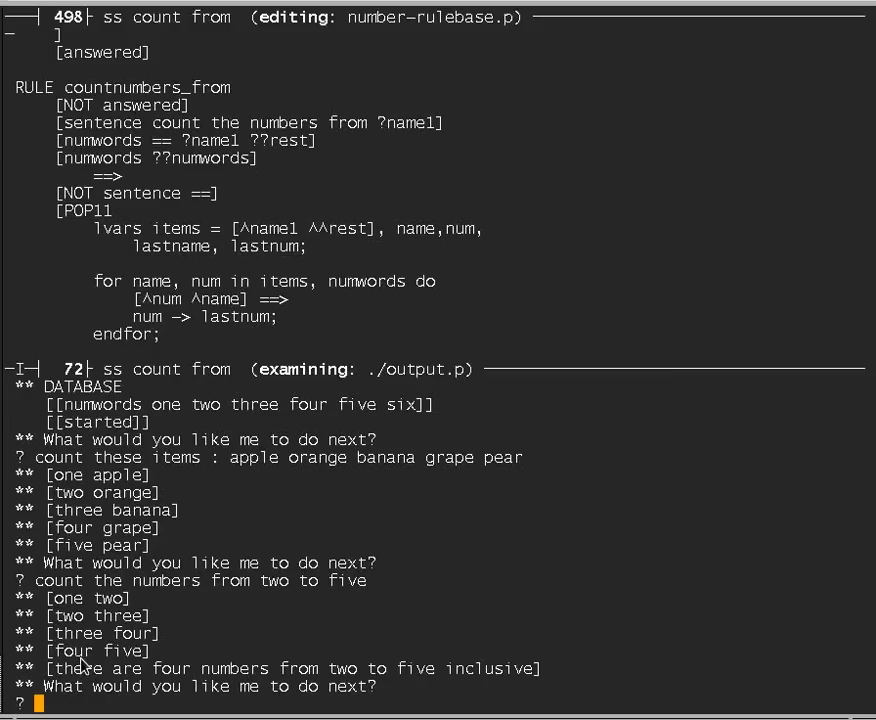
pyautogui.moveTo(335, 685)
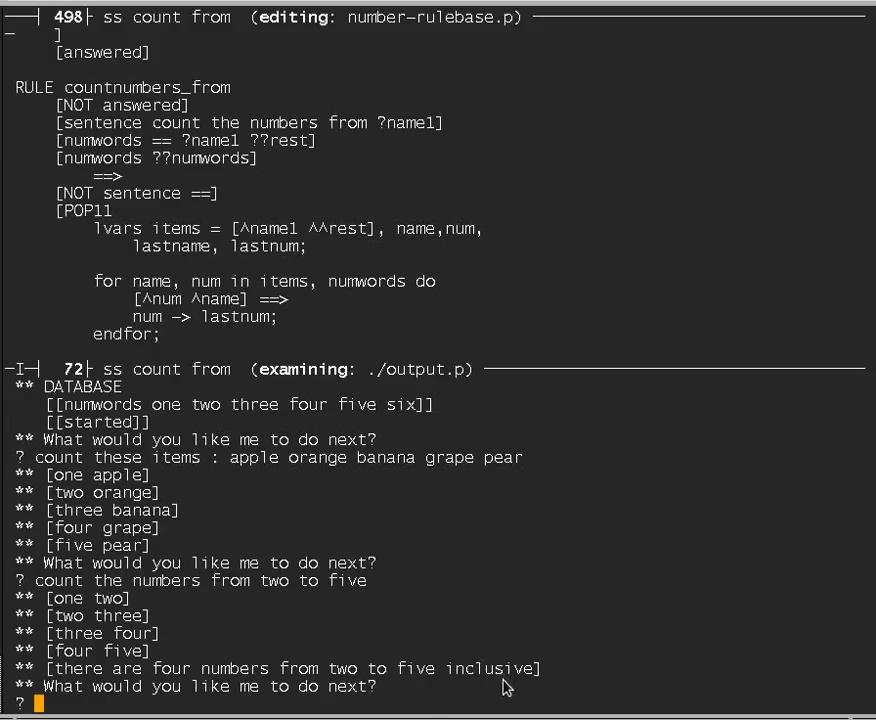
pyautogui.moveTo(415, 692)
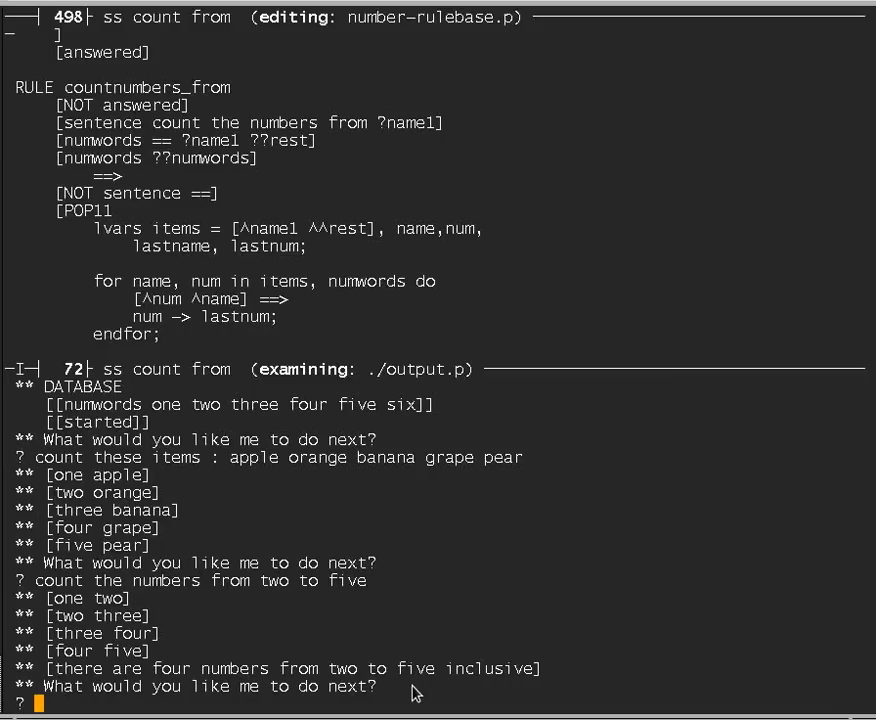
pyautogui.moveTo(196, 597)
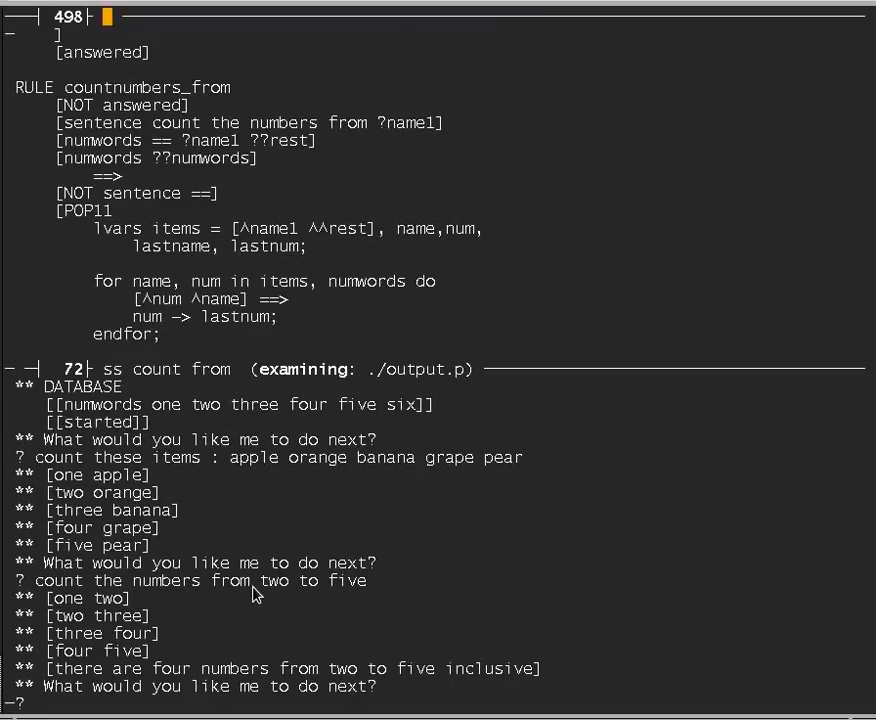
# Search the rulebase with 'ss count th' to locate the countnumbers_from rule.
pyautogui.write('ss')
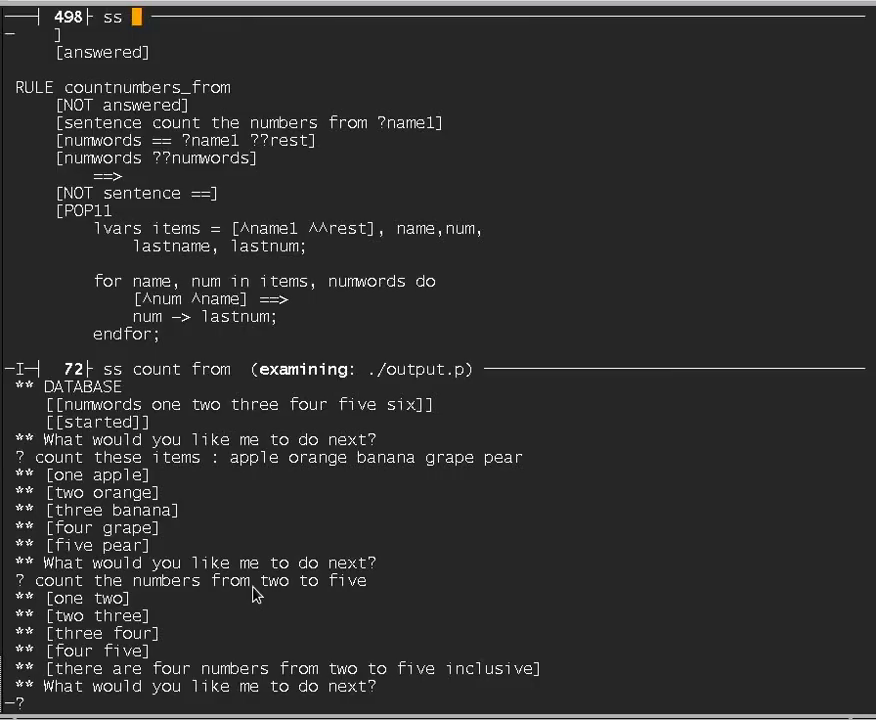
pyautogui.write('count the numbers from')
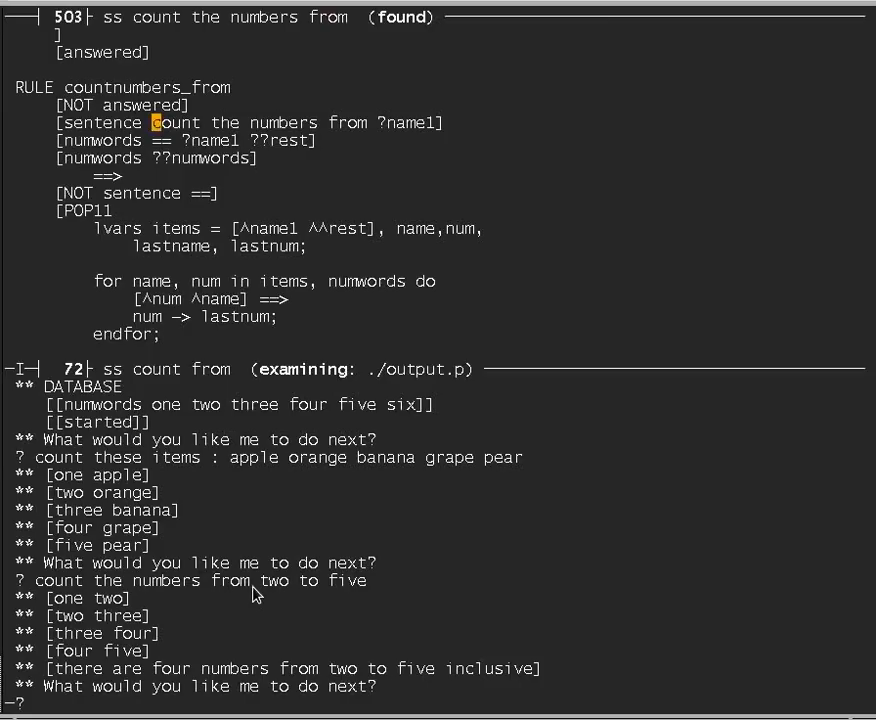
pyautogui.moveTo(143, 106)
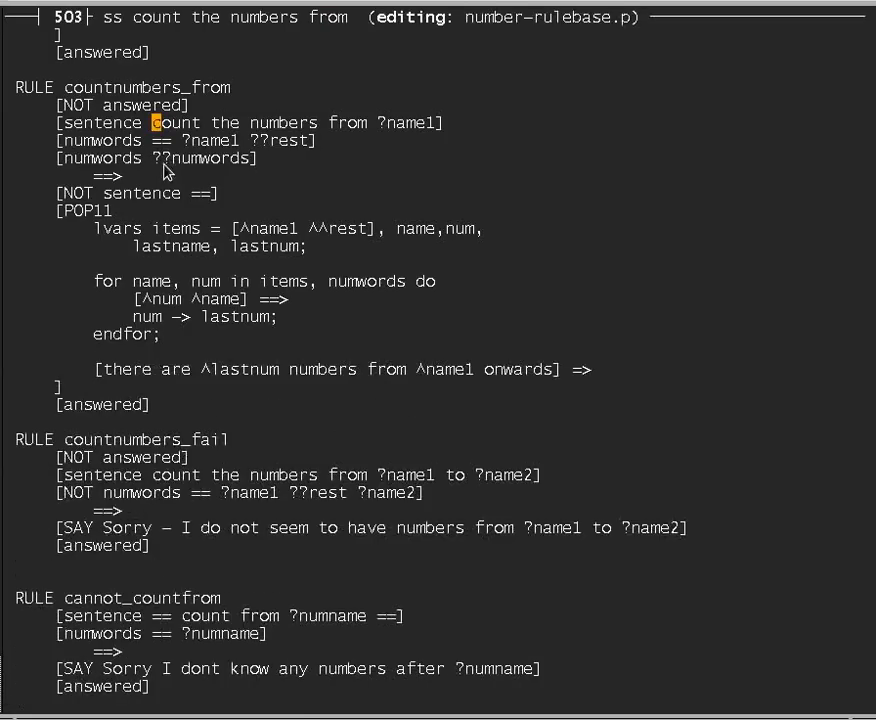
pyautogui.moveTo(150, 90)
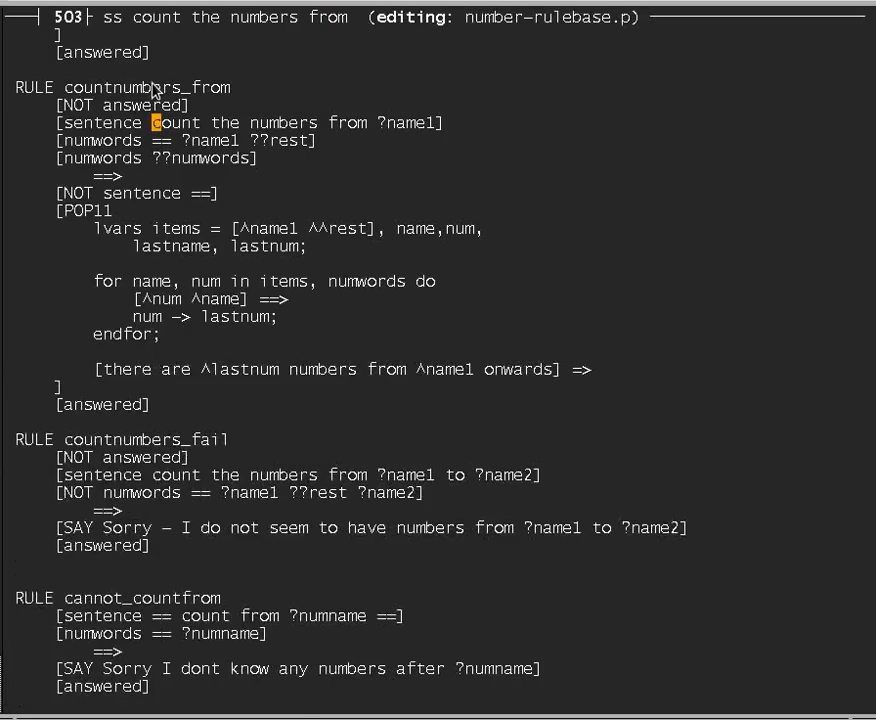
pyautogui.moveTo(25, 95)
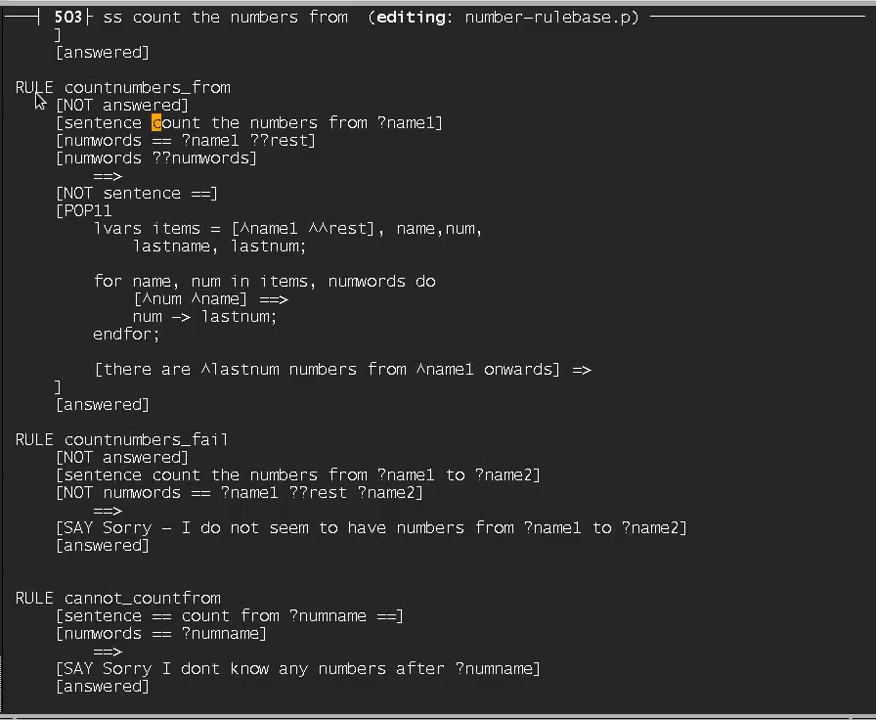
pyautogui.moveTo(68, 163)
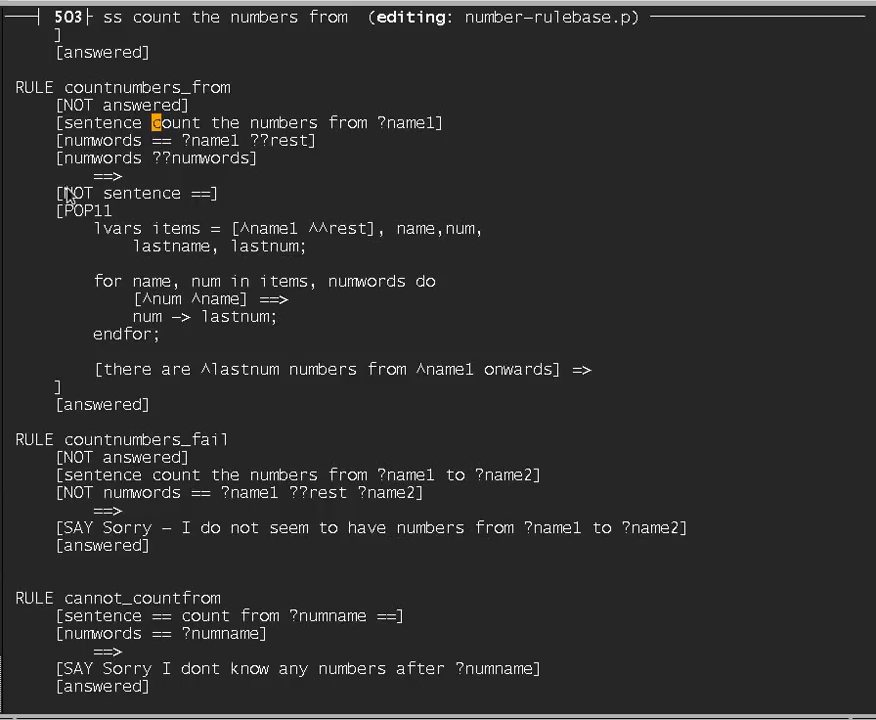
pyautogui.moveTo(44, 285)
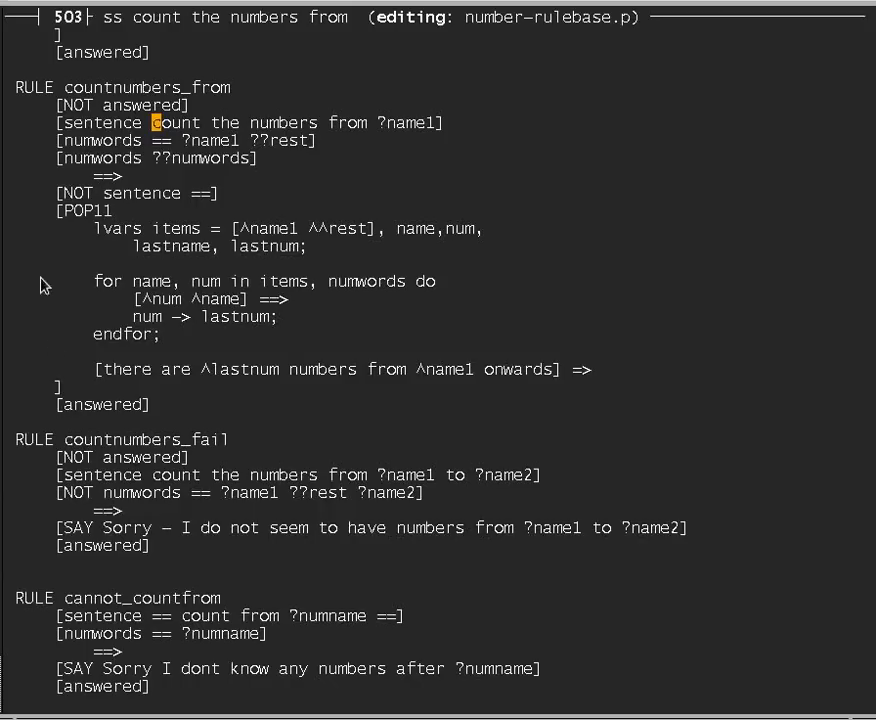
pyautogui.moveTo(53, 182)
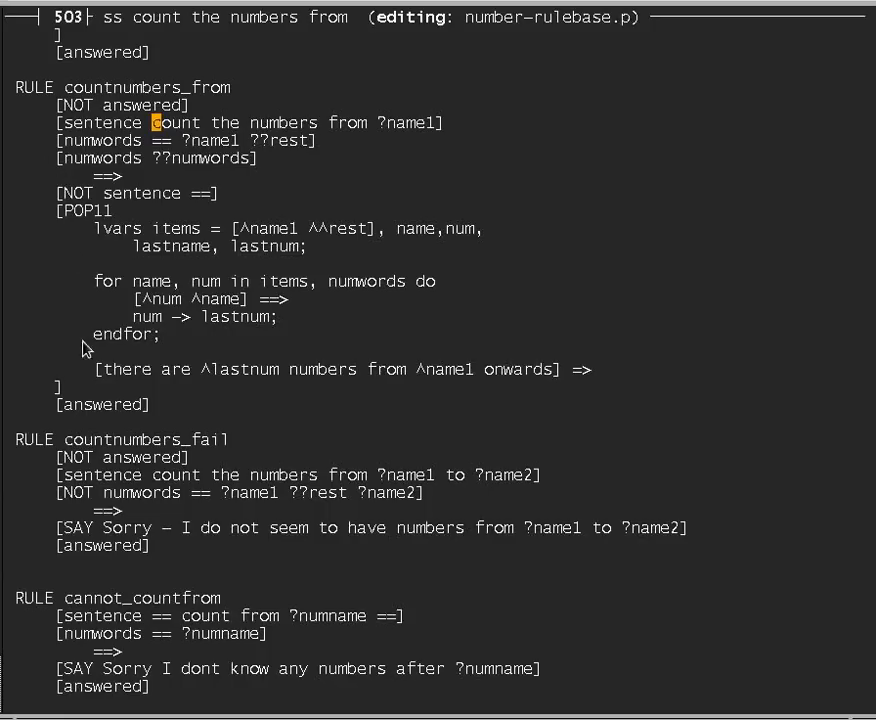
pyautogui.moveTo(78, 463)
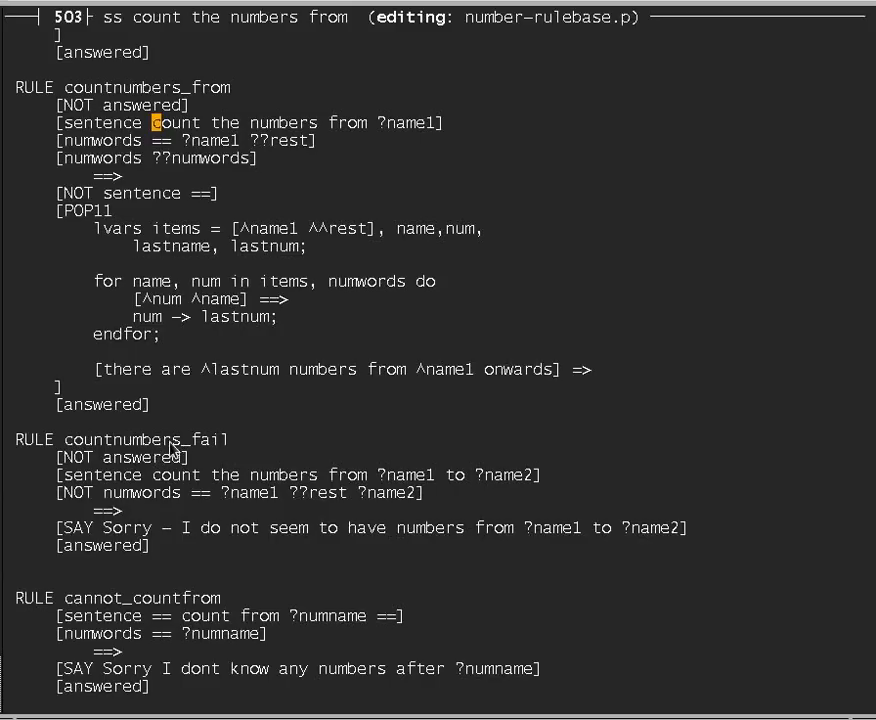
pyautogui.moveTo(100, 490)
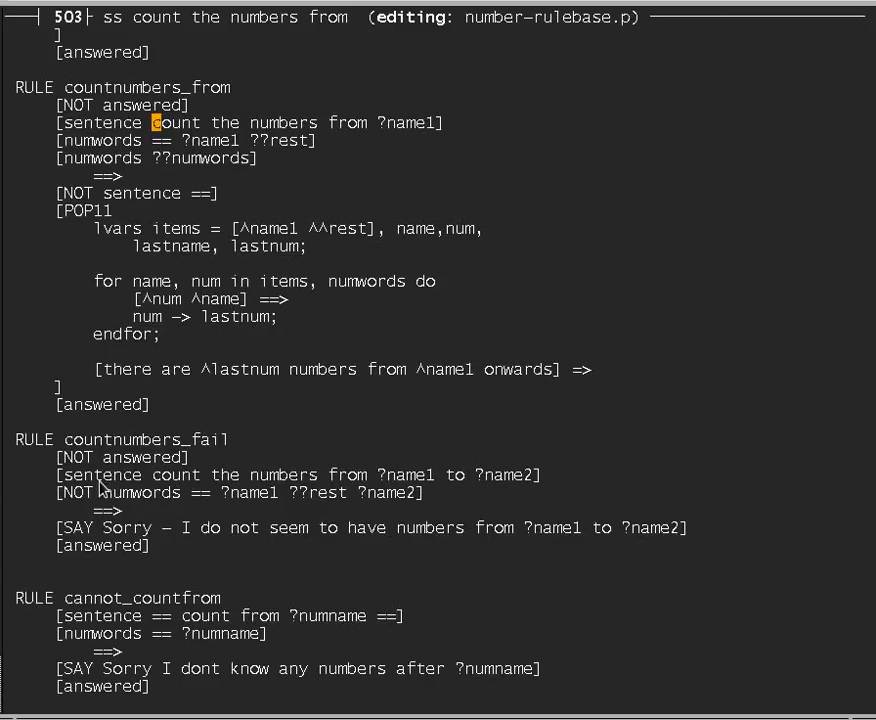
pyautogui.moveTo(142, 491)
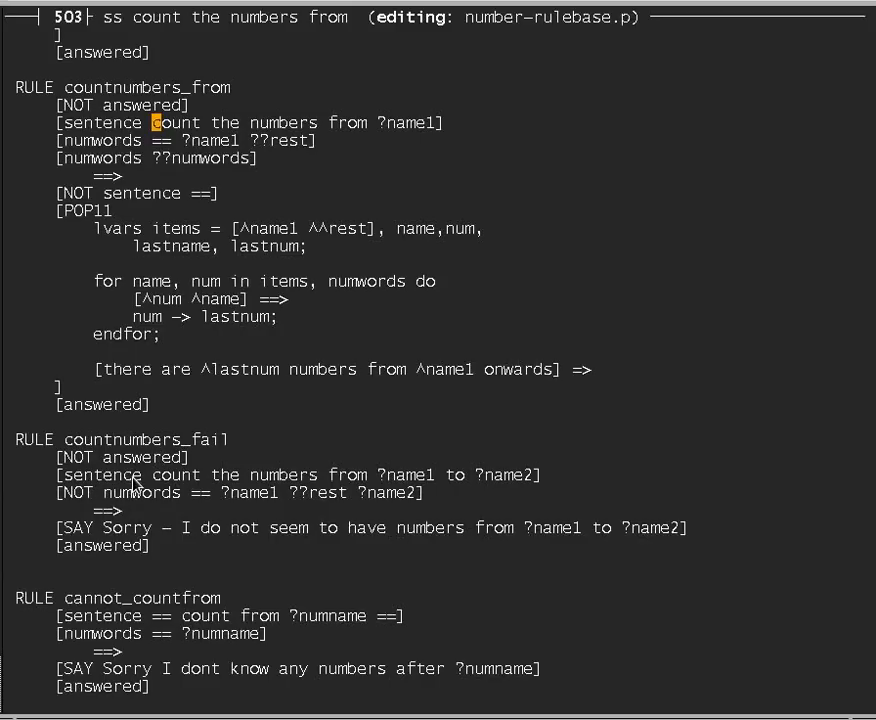
pyautogui.moveTo(435, 488)
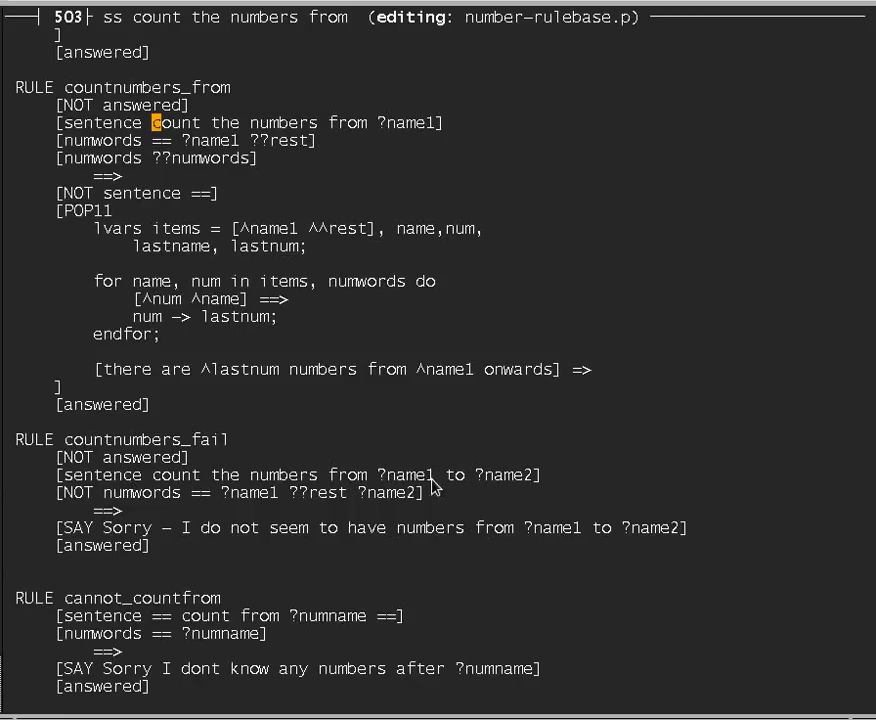
pyautogui.moveTo(148, 500)
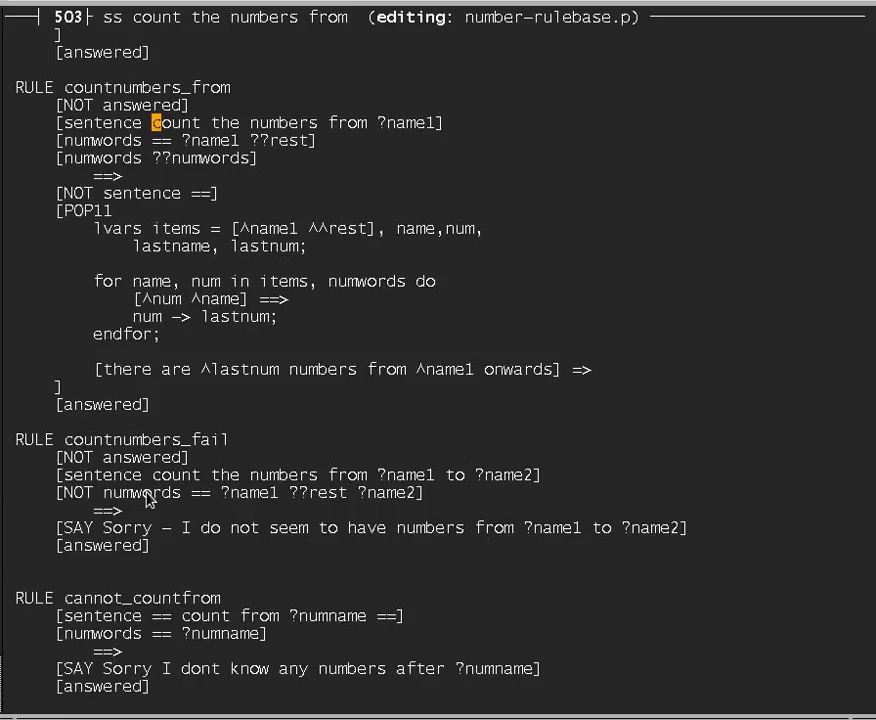
pyautogui.moveTo(255, 500)
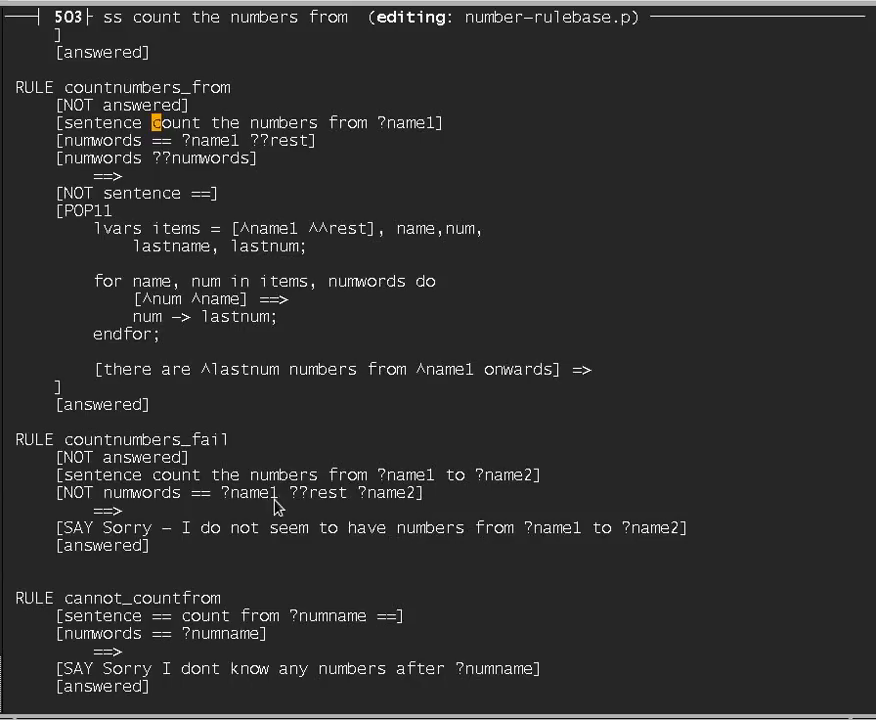
pyautogui.moveTo(392, 503)
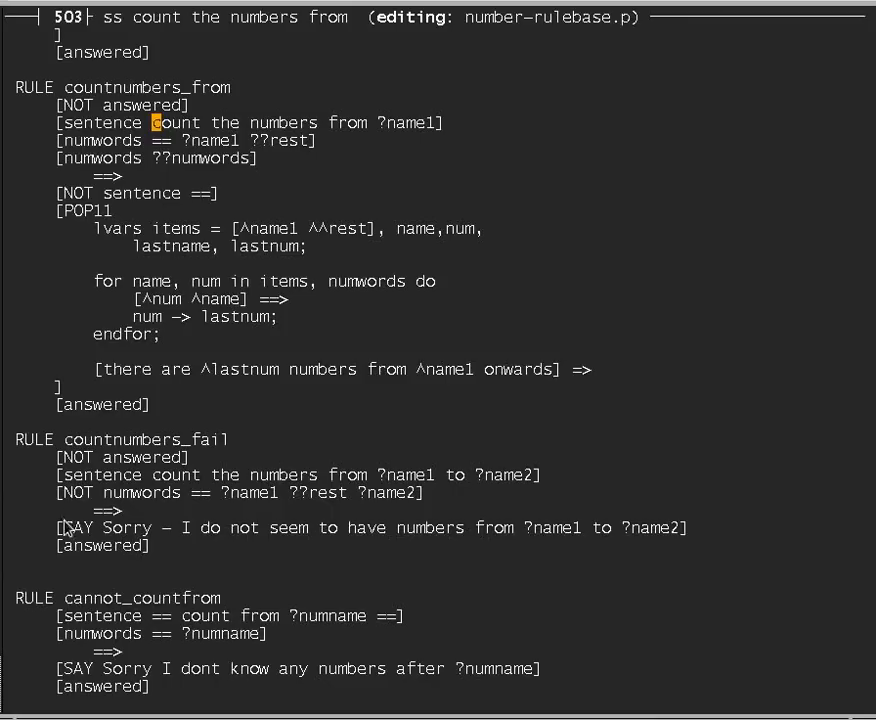
pyautogui.moveTo(85, 497)
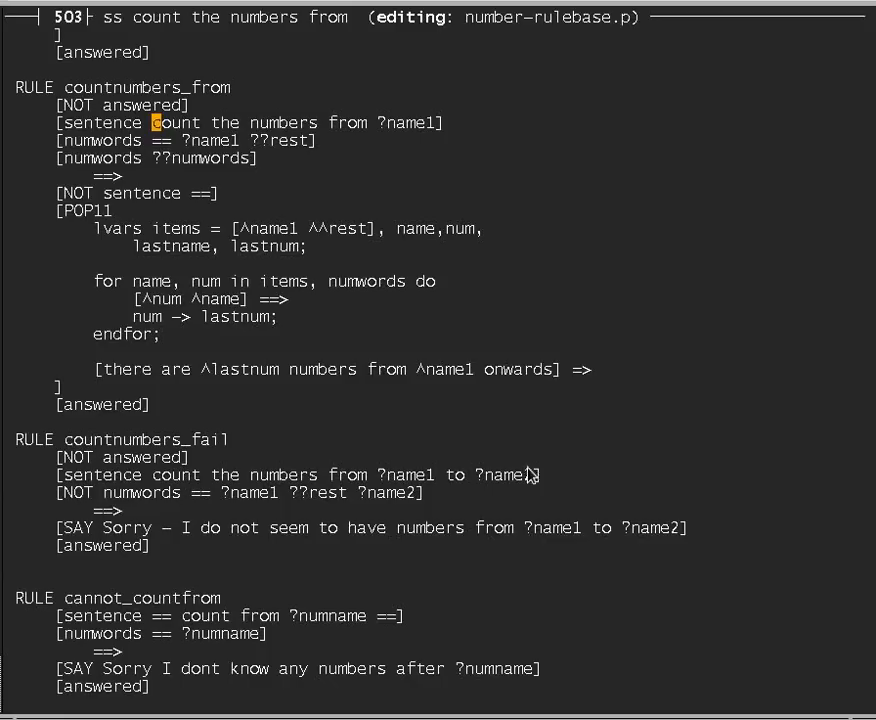
pyautogui.moveTo(208, 510)
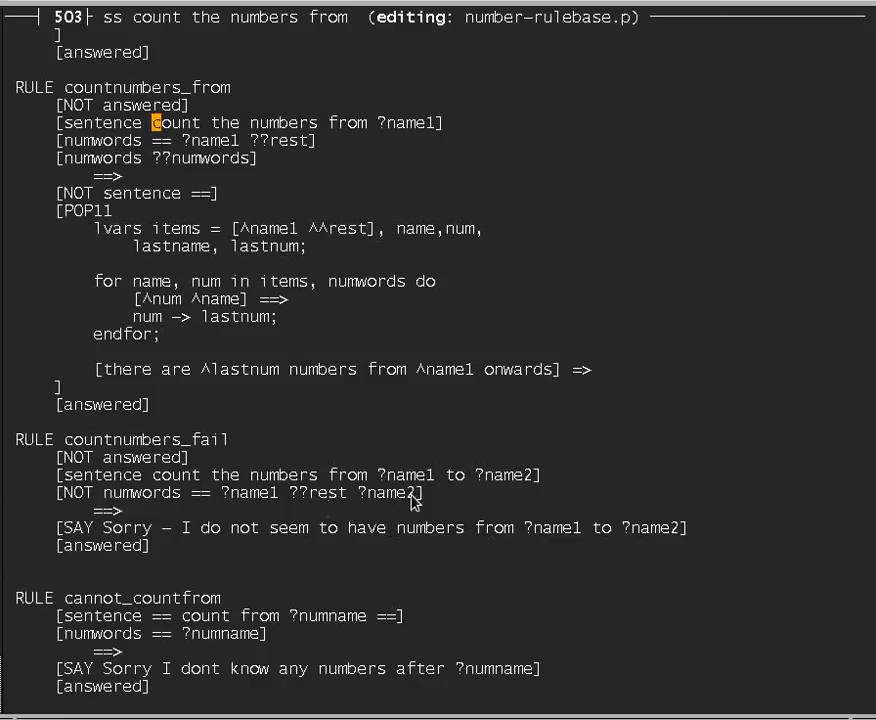
pyautogui.moveTo(89, 546)
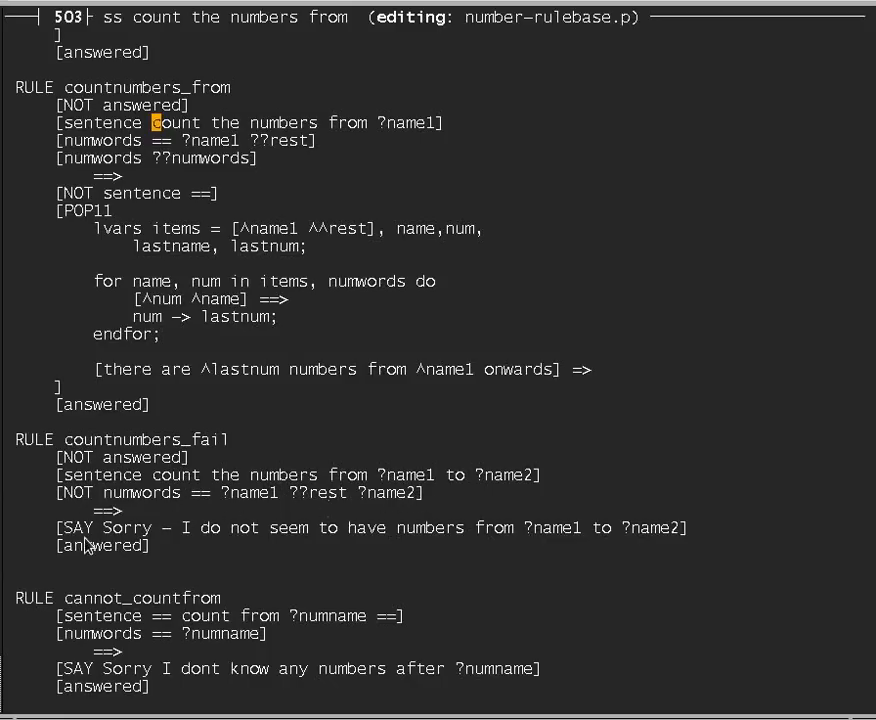
pyautogui.moveTo(93, 575)
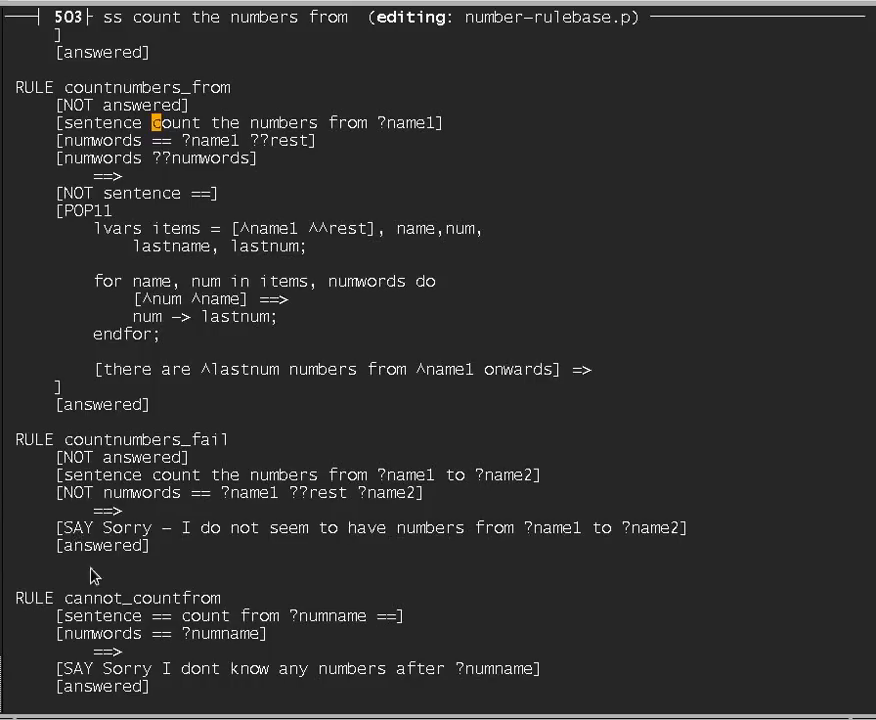
pyautogui.moveTo(150, 555)
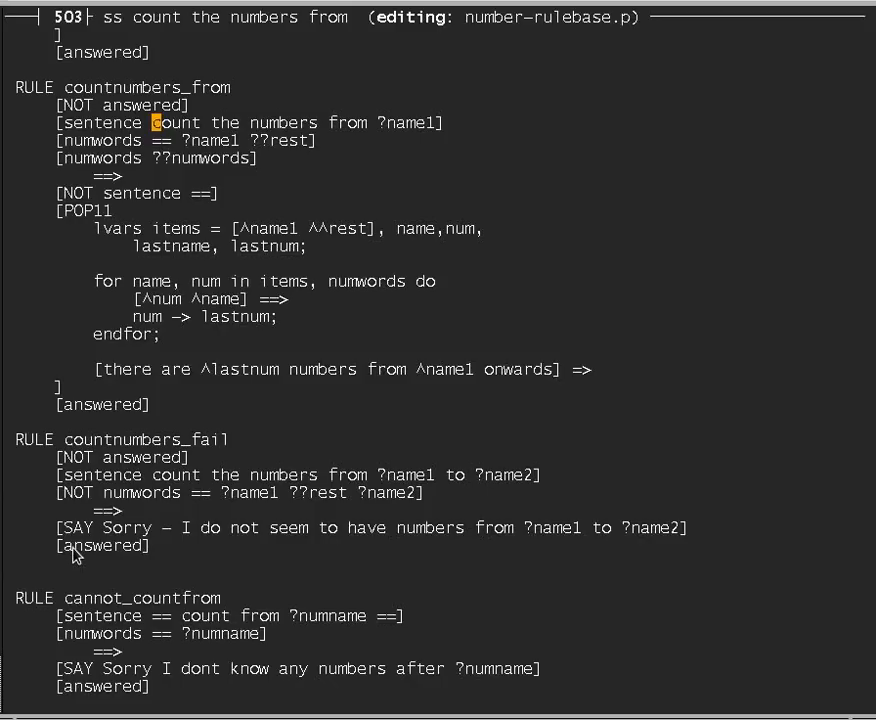
pyautogui.moveTo(122, 590)
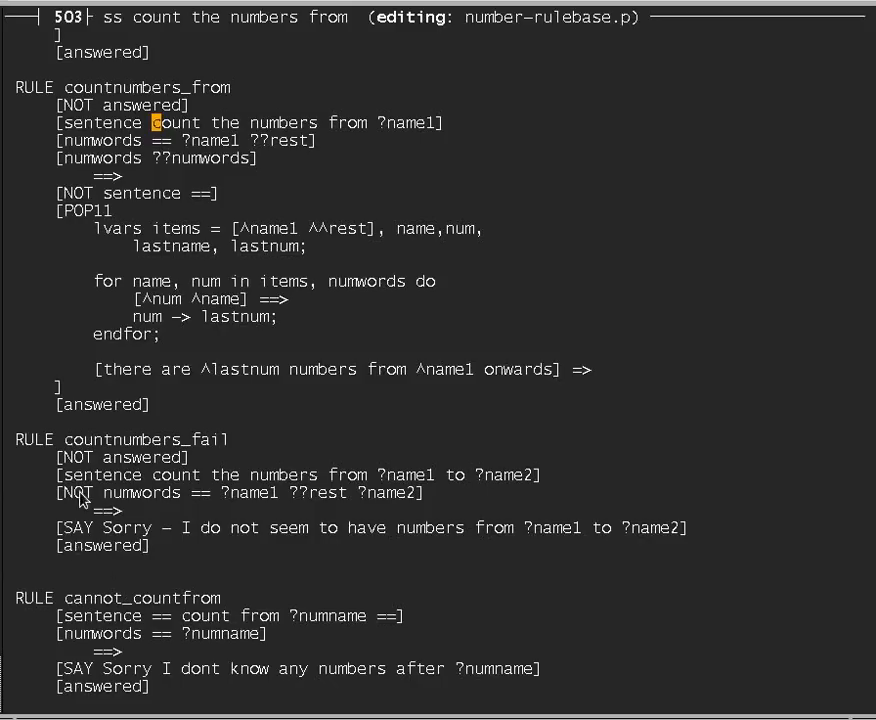
pyautogui.moveTo(119, 189)
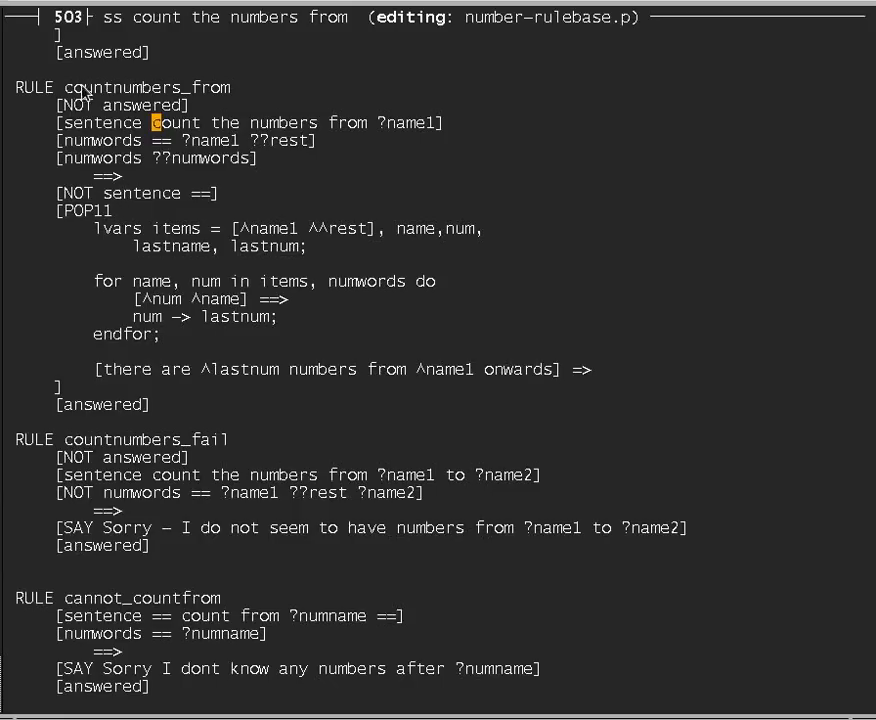
pyautogui.moveTo(242, 100)
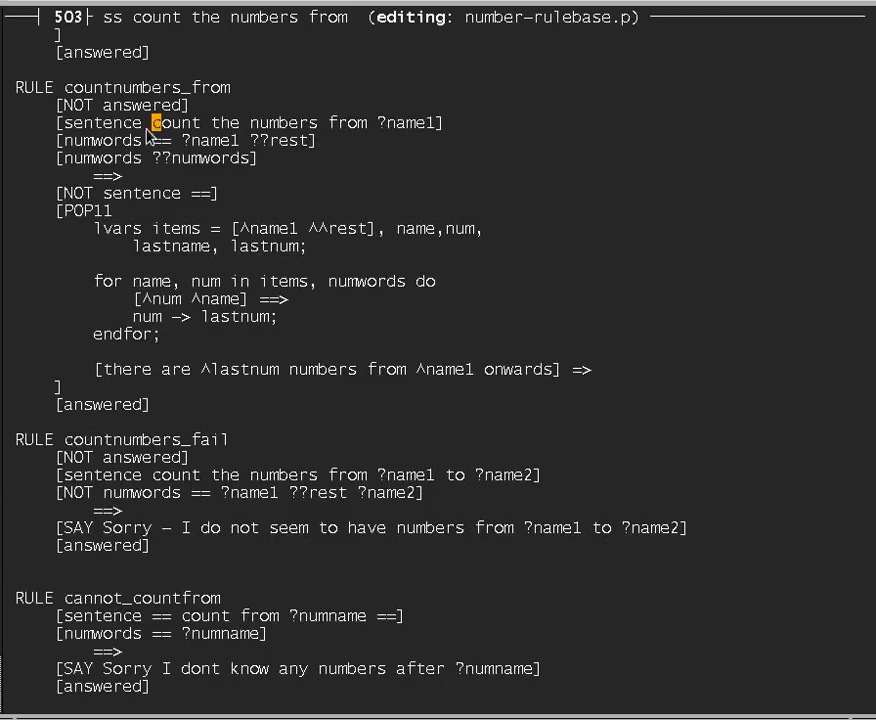
pyautogui.moveTo(170, 140)
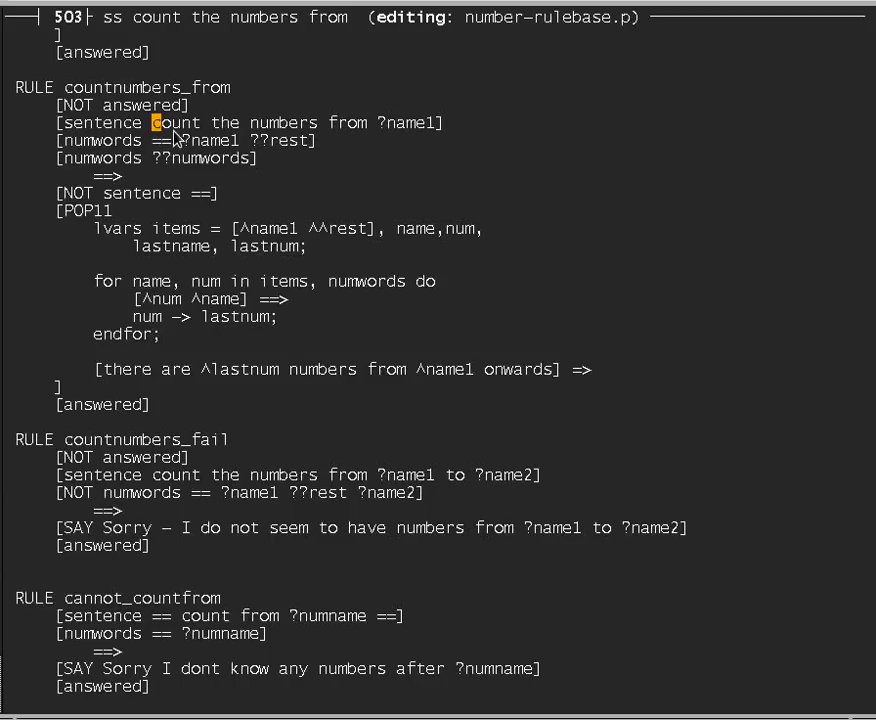
pyautogui.moveTo(392, 133)
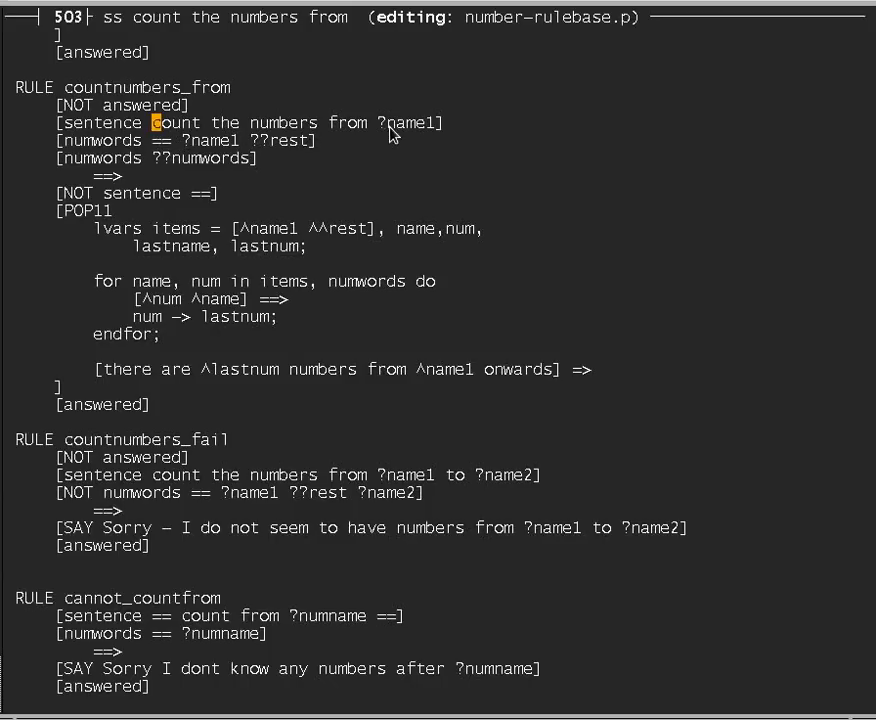
pyautogui.moveTo(410, 122)
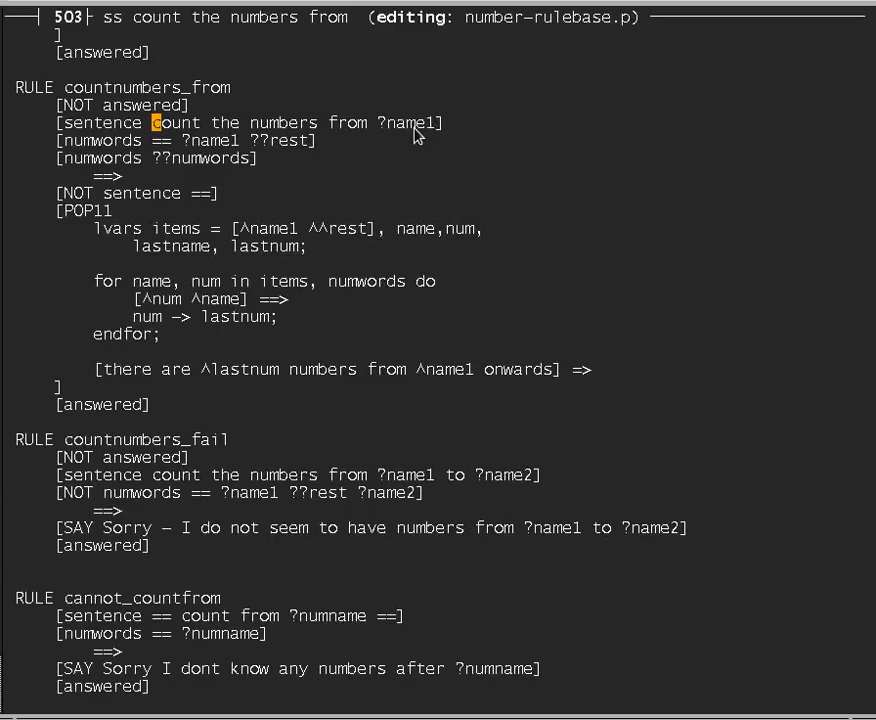
pyautogui.moveTo(128, 146)
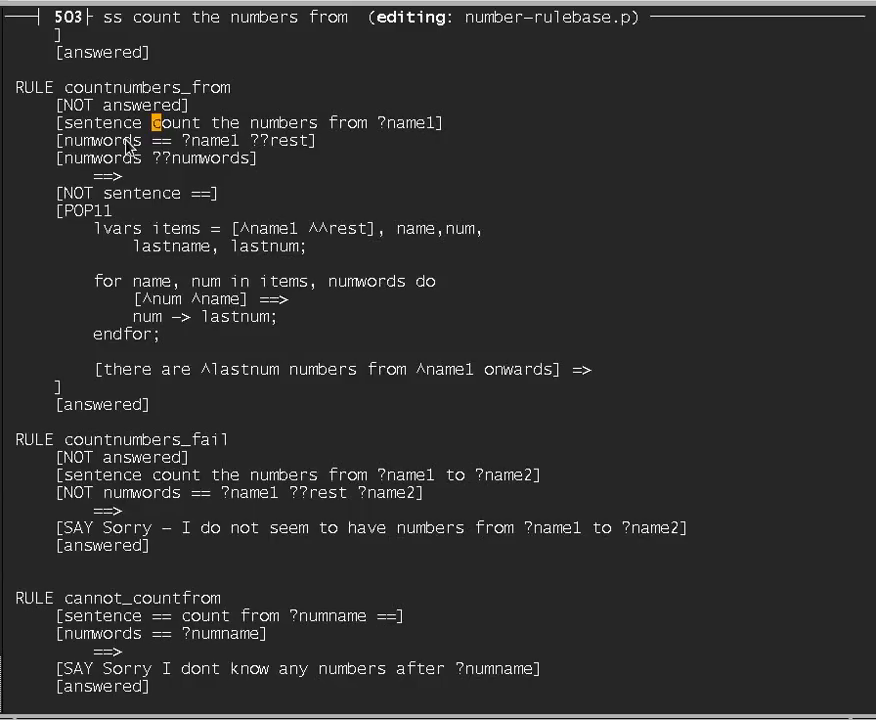
pyautogui.moveTo(157, 158)
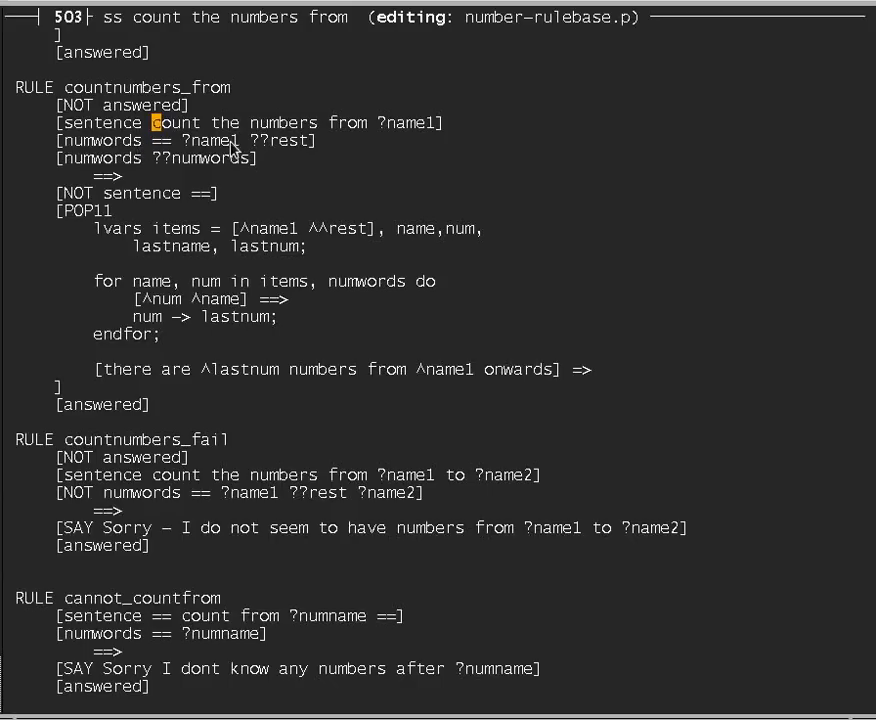
pyautogui.moveTo(278, 153)
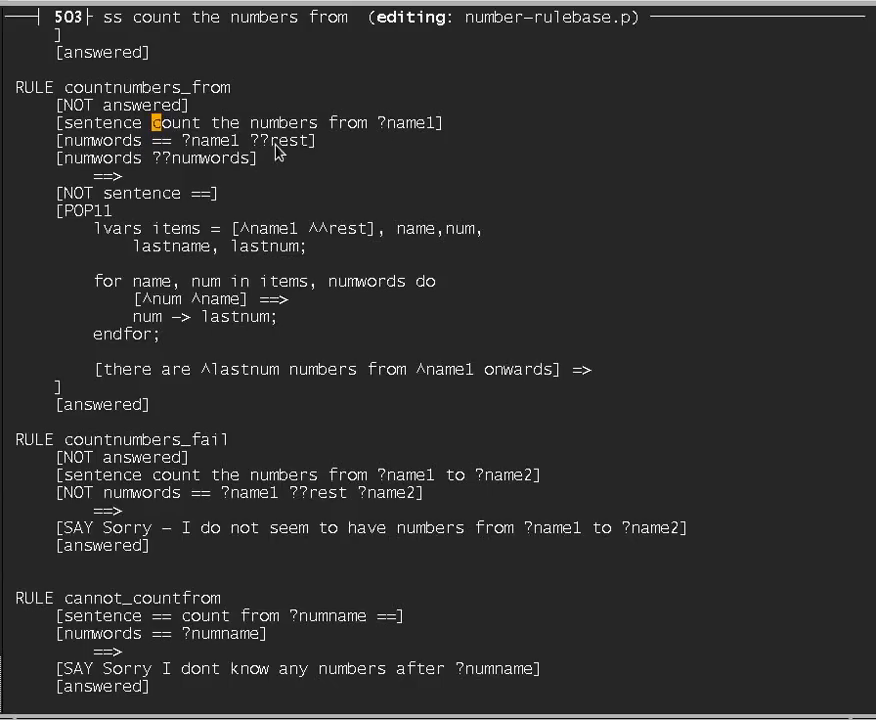
pyautogui.moveTo(261, 170)
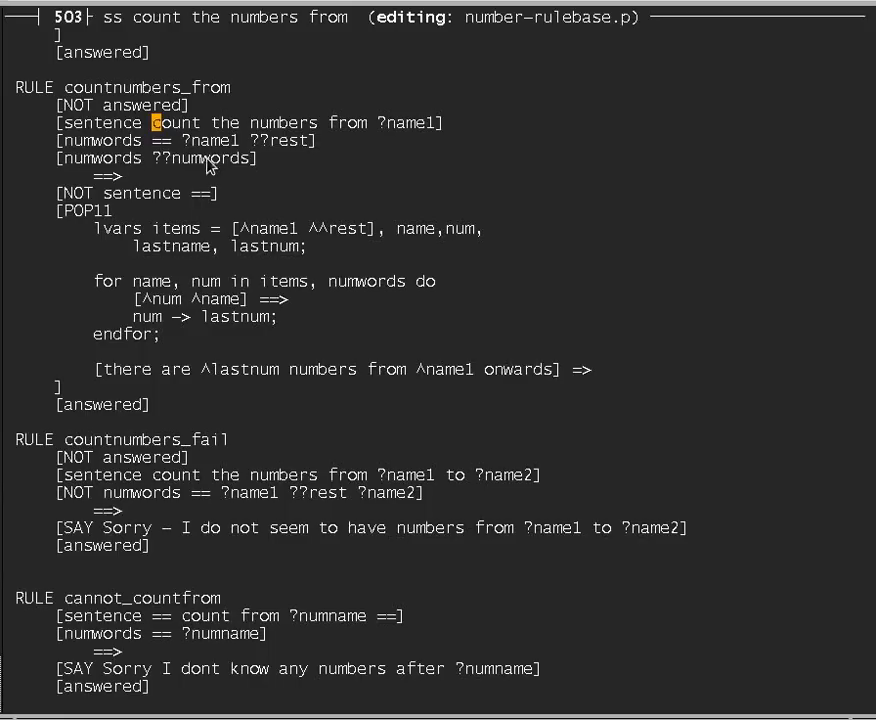
pyautogui.moveTo(200, 177)
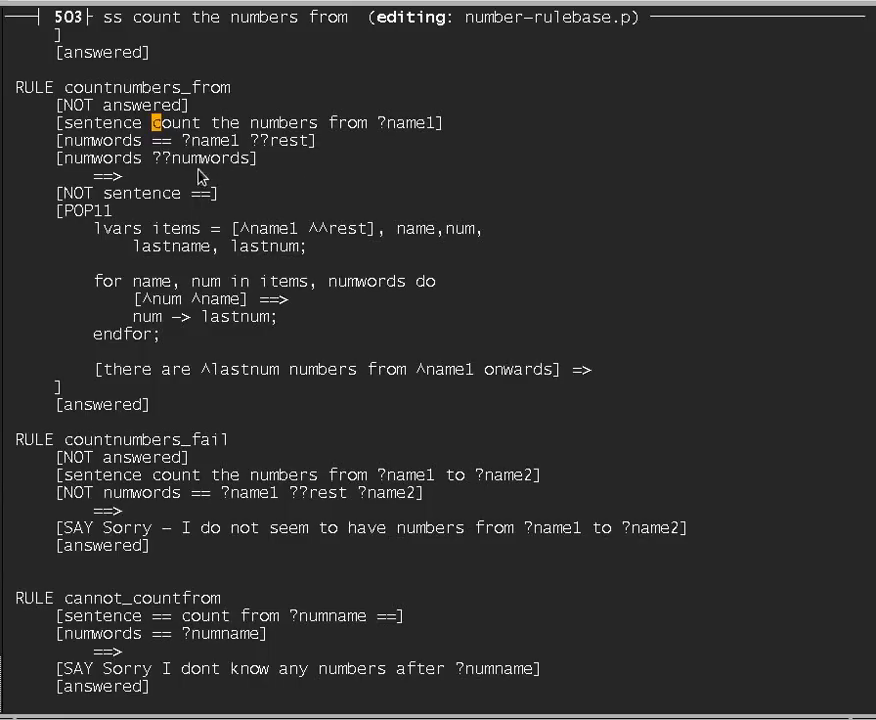
pyautogui.moveTo(262, 143)
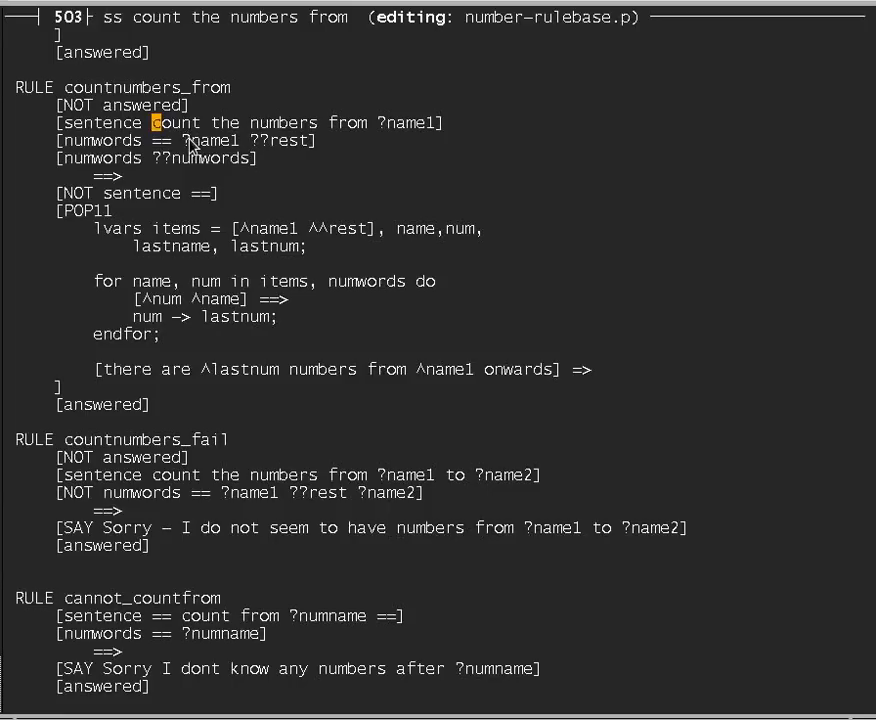
pyautogui.moveTo(230, 152)
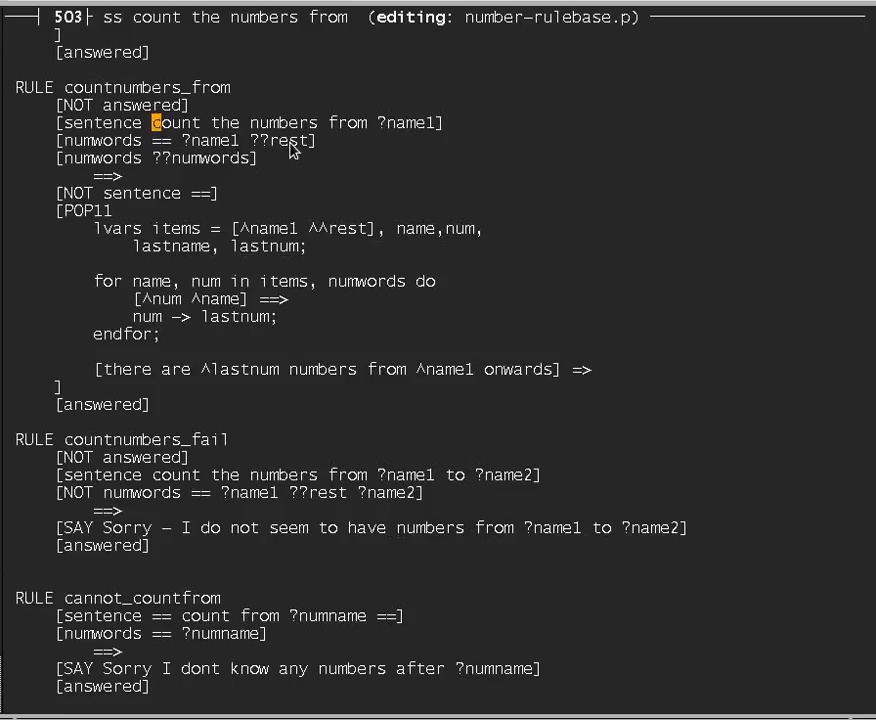
pyautogui.moveTo(113, 177)
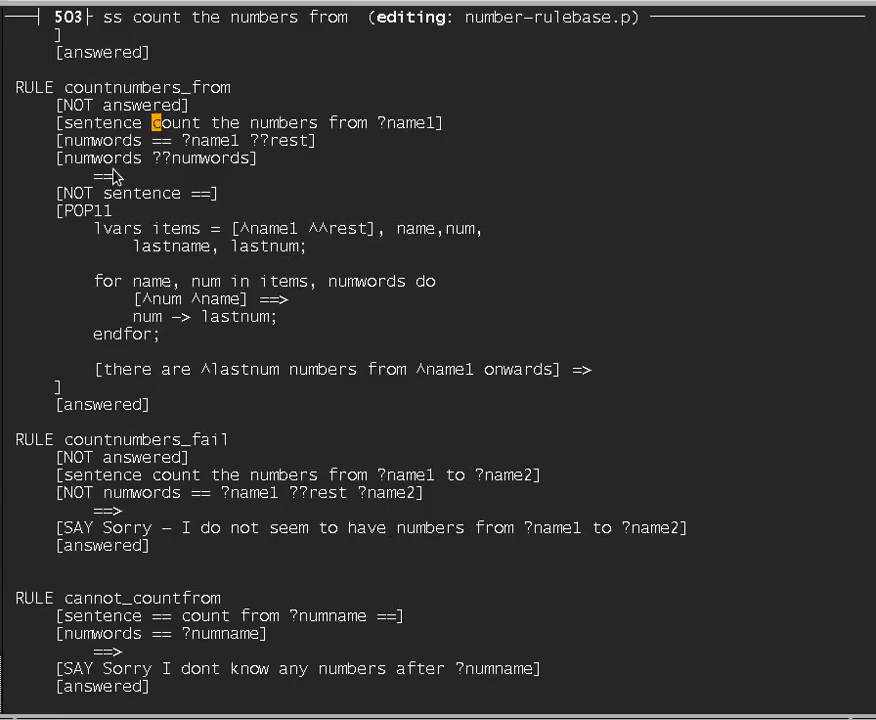
pyautogui.moveTo(245, 165)
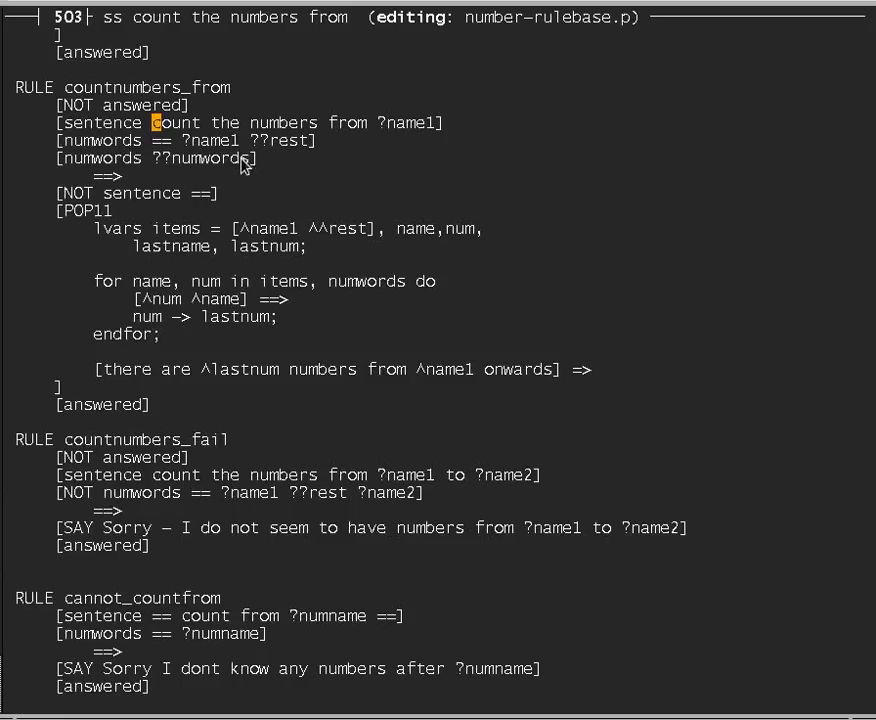
pyautogui.moveTo(272, 152)
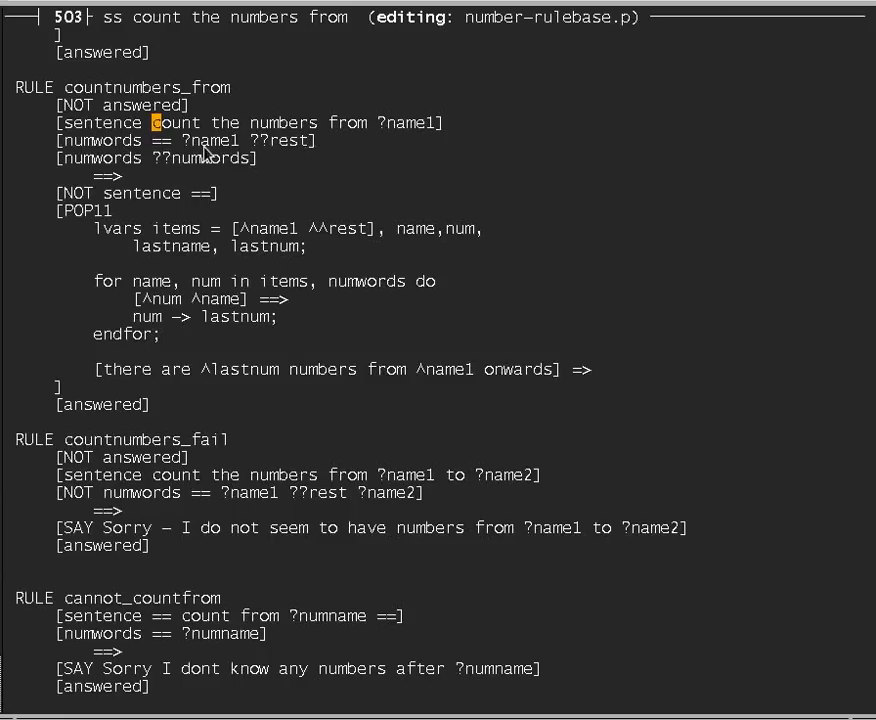
pyautogui.moveTo(210, 168)
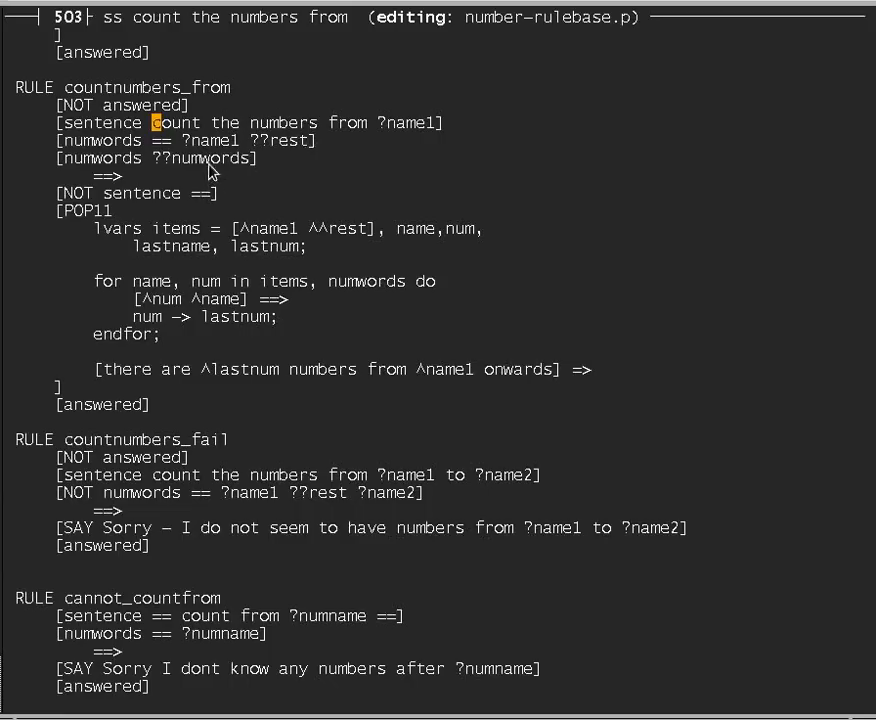
pyautogui.moveTo(250, 172)
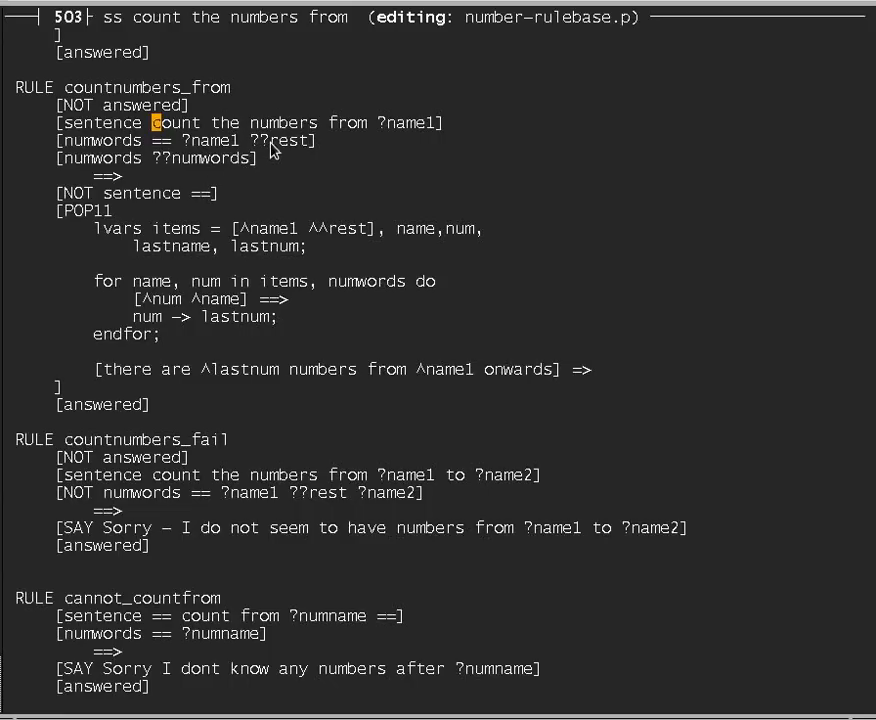
pyautogui.moveTo(178, 225)
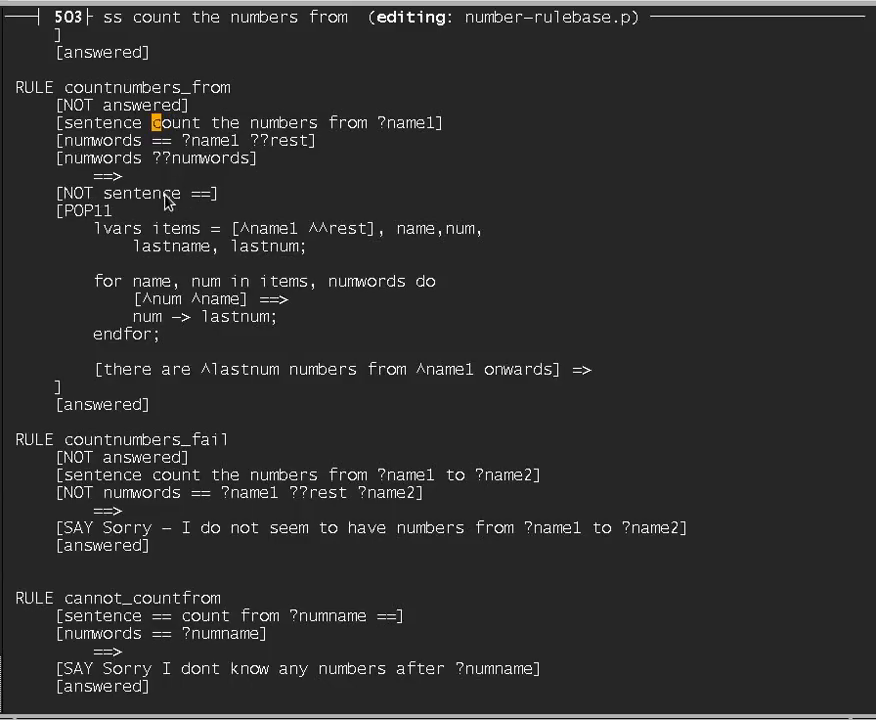
pyautogui.moveTo(222, 160)
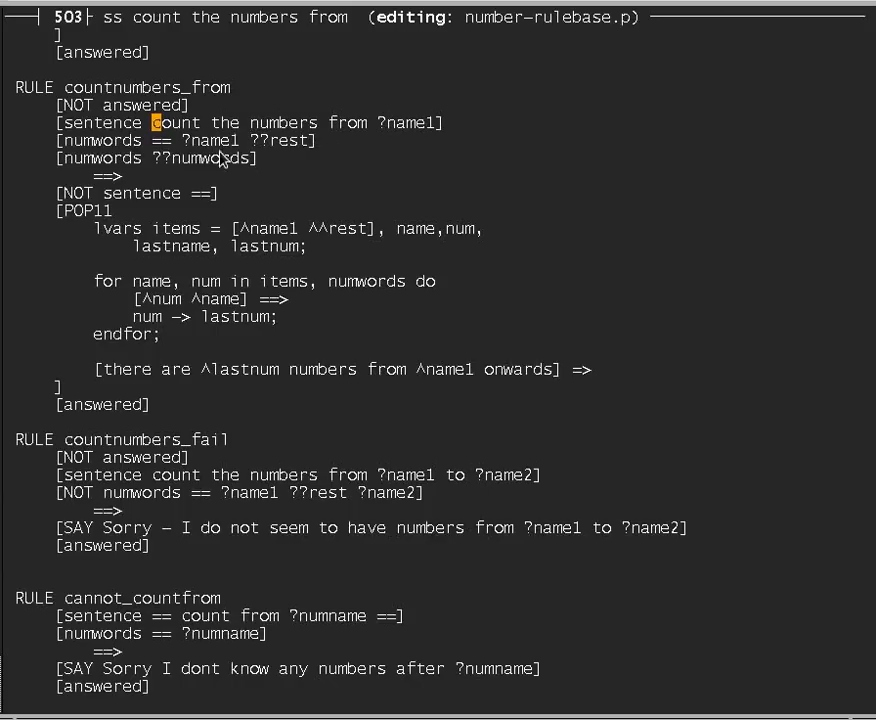
pyautogui.moveTo(150, 240)
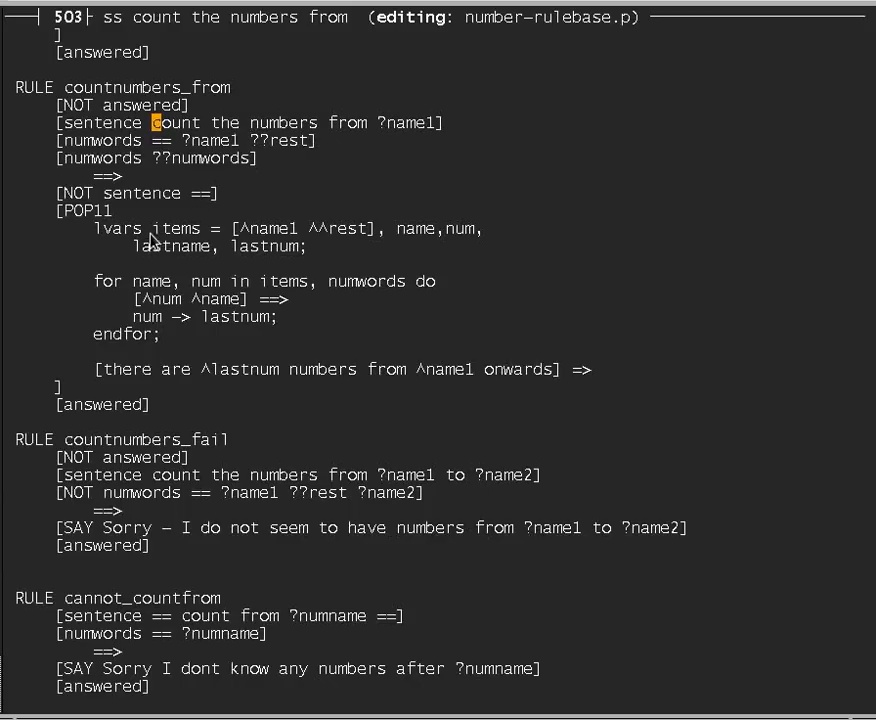
pyautogui.moveTo(97, 231)
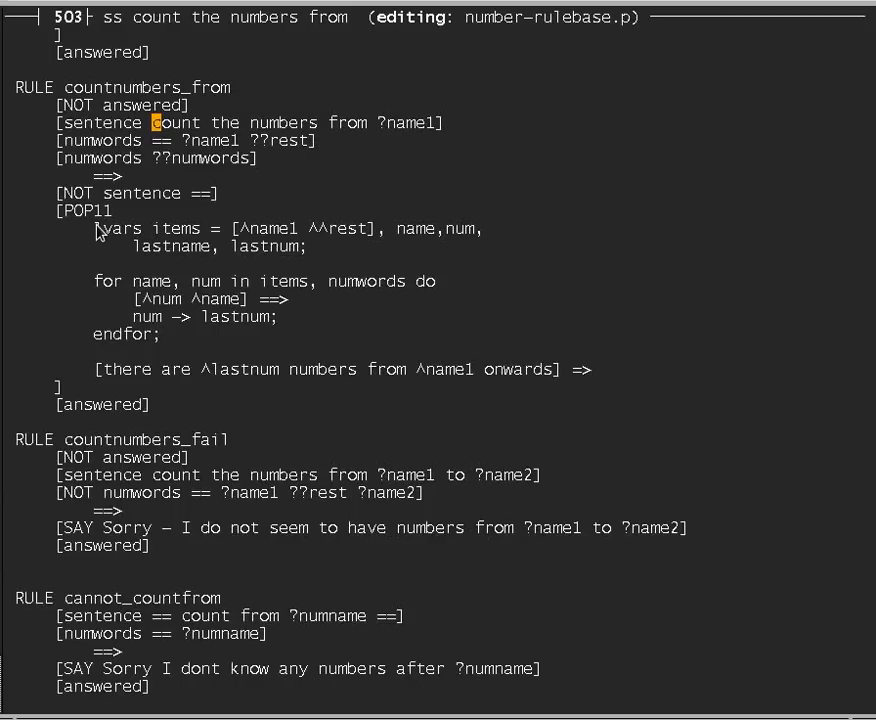
pyautogui.moveTo(110, 235)
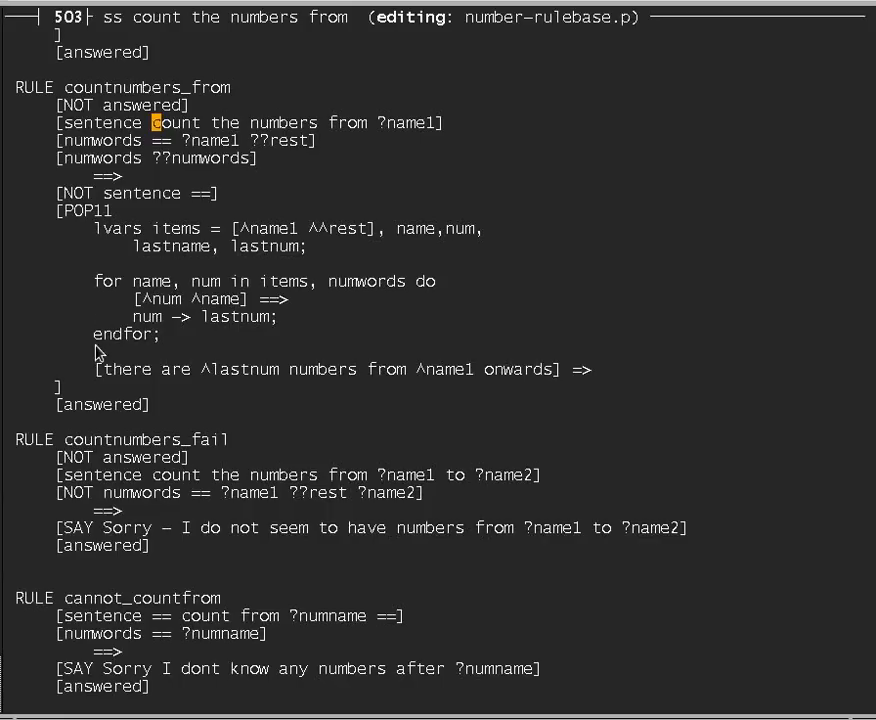
pyautogui.moveTo(83, 254)
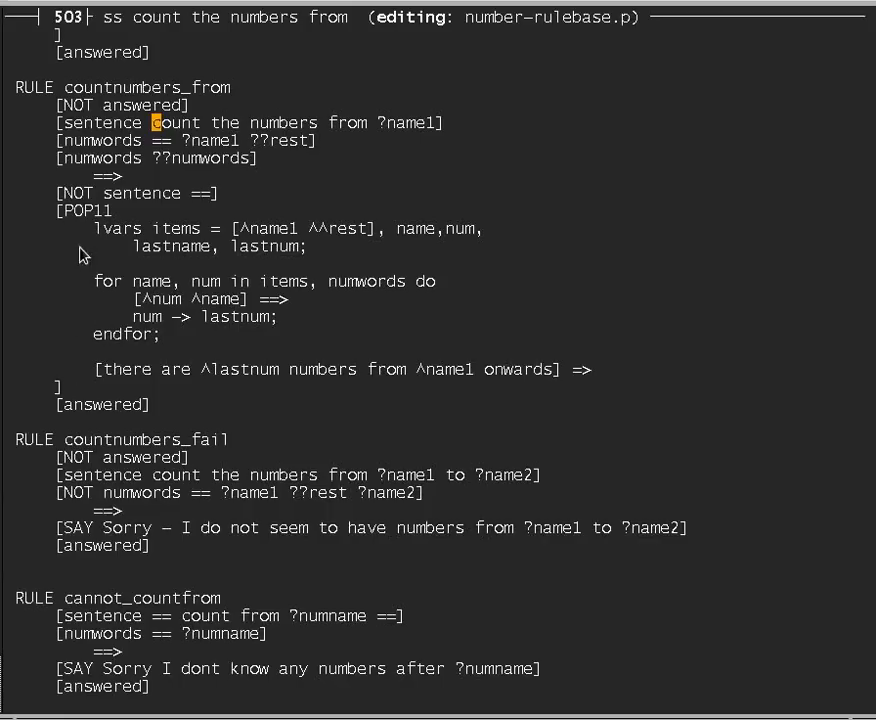
pyautogui.moveTo(84, 220)
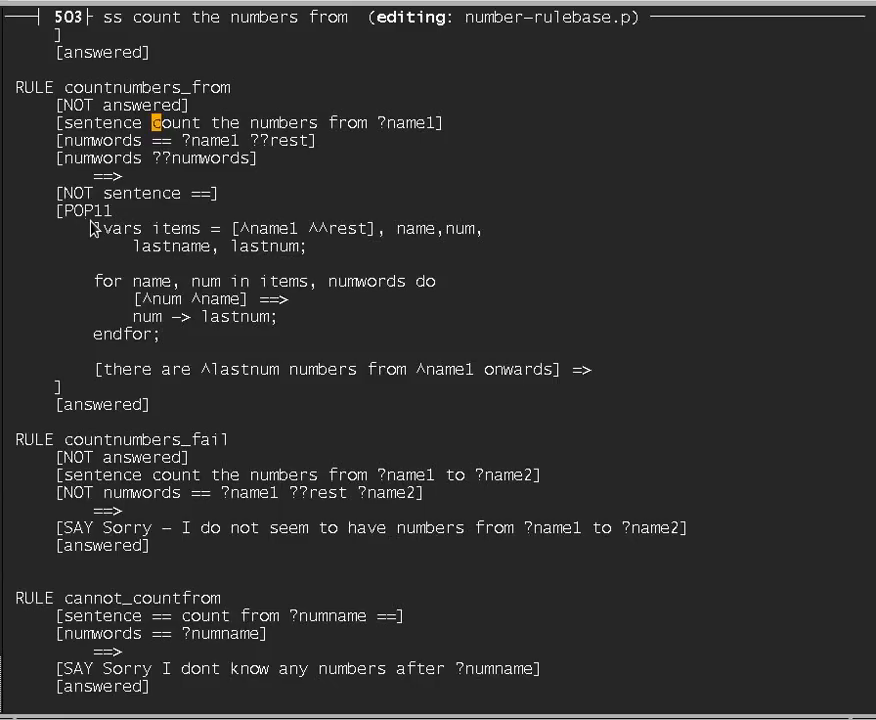
pyautogui.moveTo(120, 244)
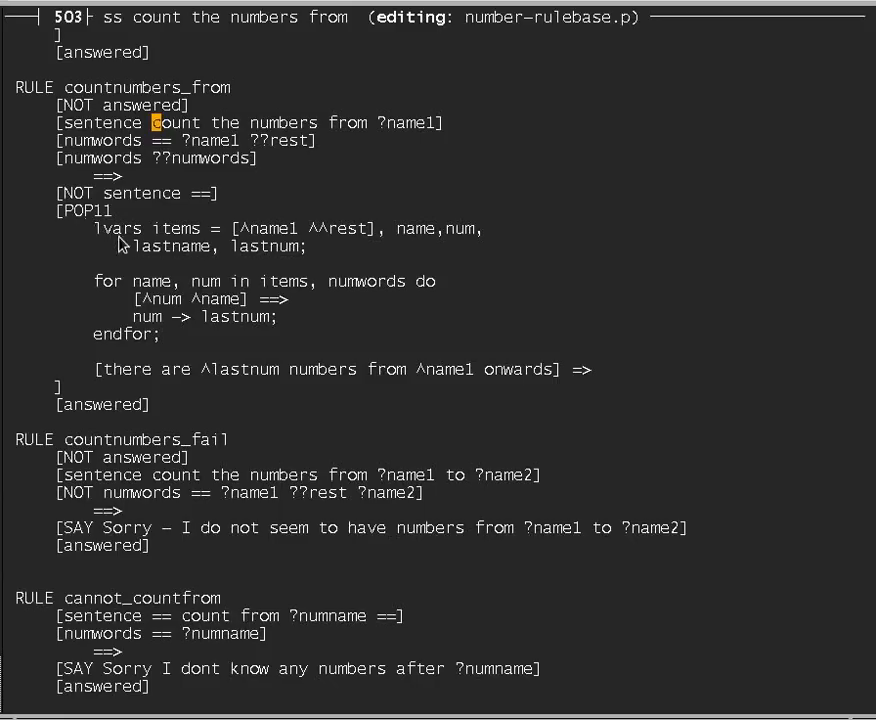
pyautogui.moveTo(113, 248)
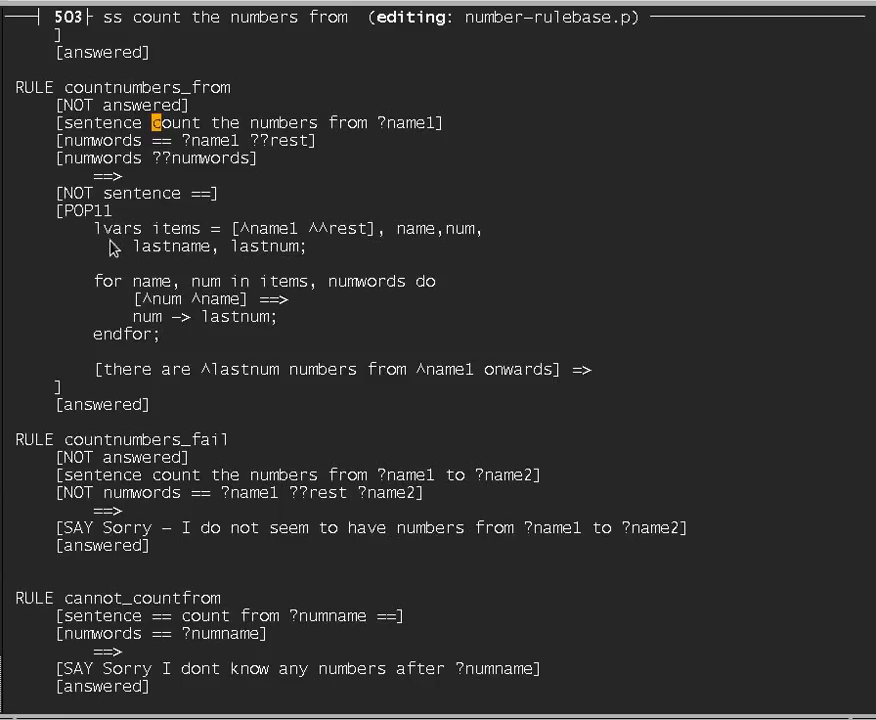
pyautogui.moveTo(183, 230)
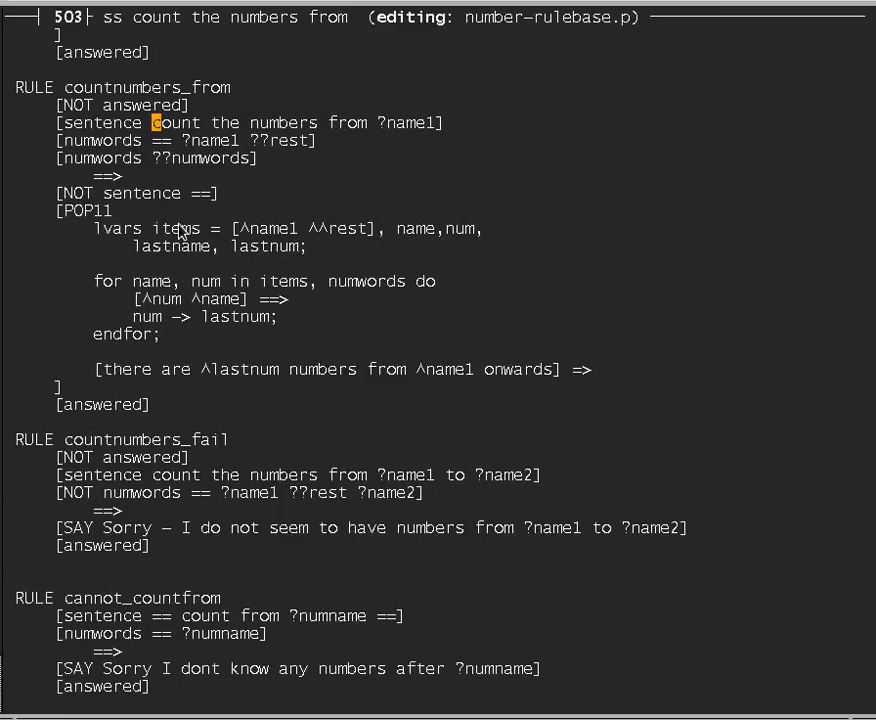
pyautogui.moveTo(275, 247)
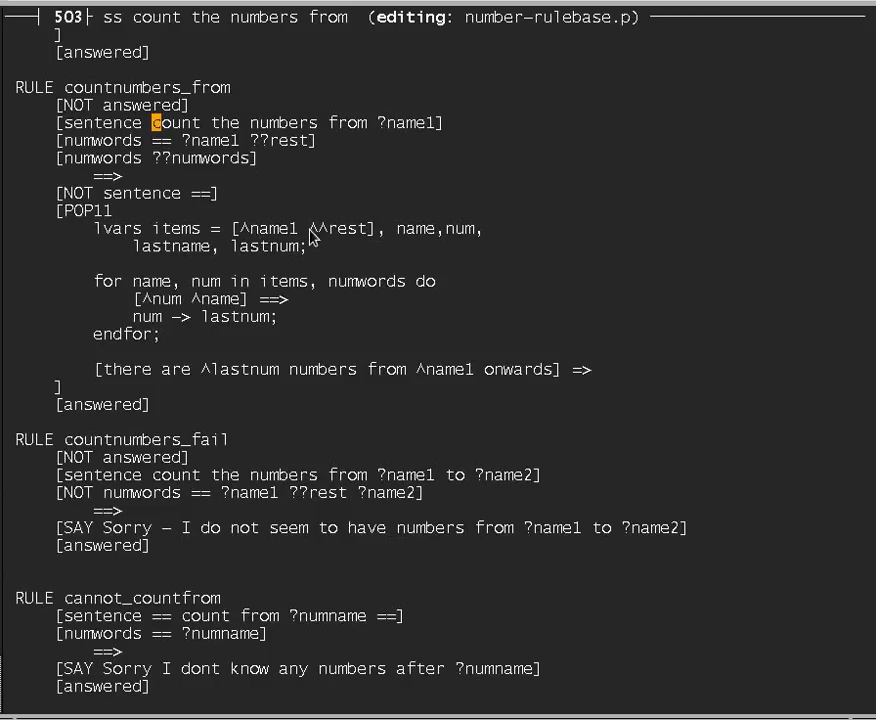
pyautogui.moveTo(472, 233)
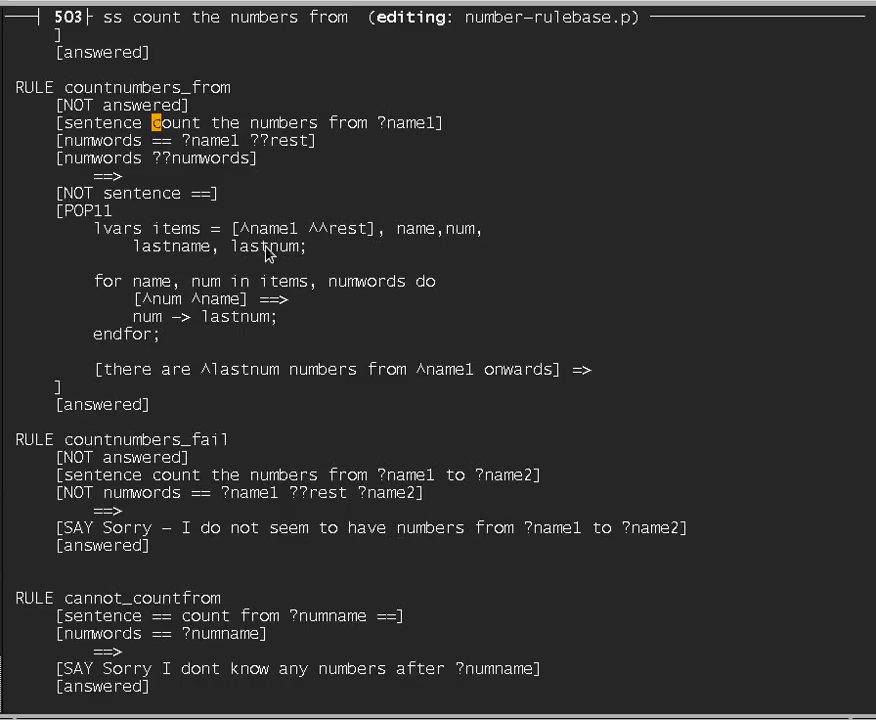
pyautogui.moveTo(215, 253)
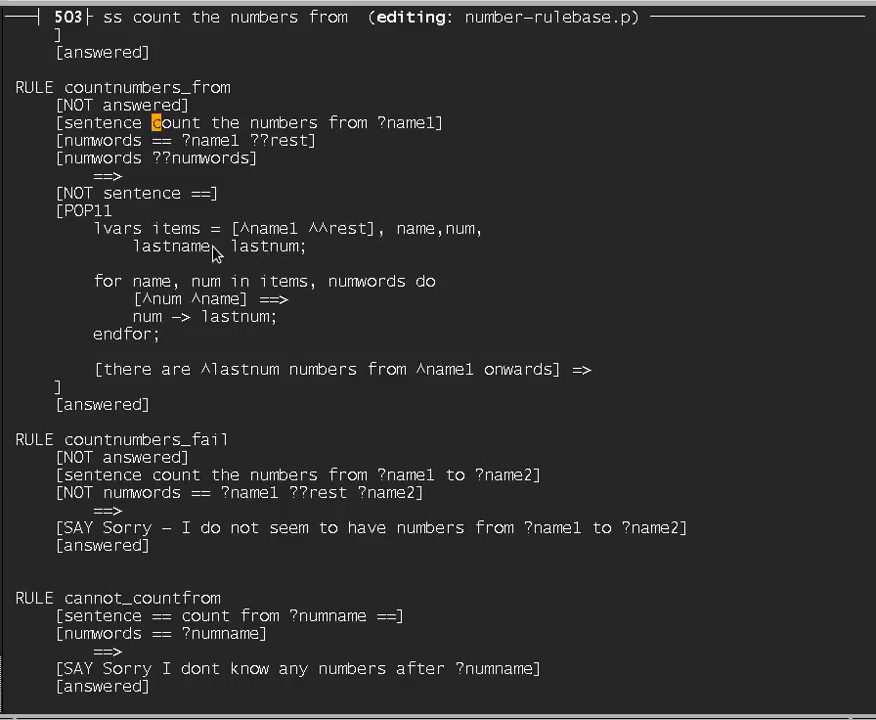
pyautogui.moveTo(190, 285)
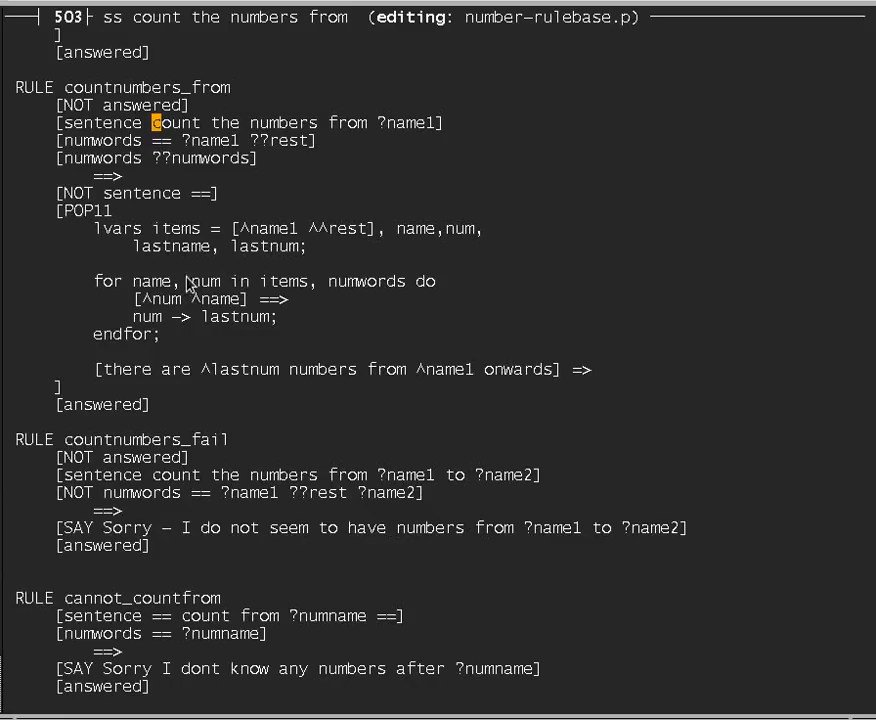
pyautogui.moveTo(100, 288)
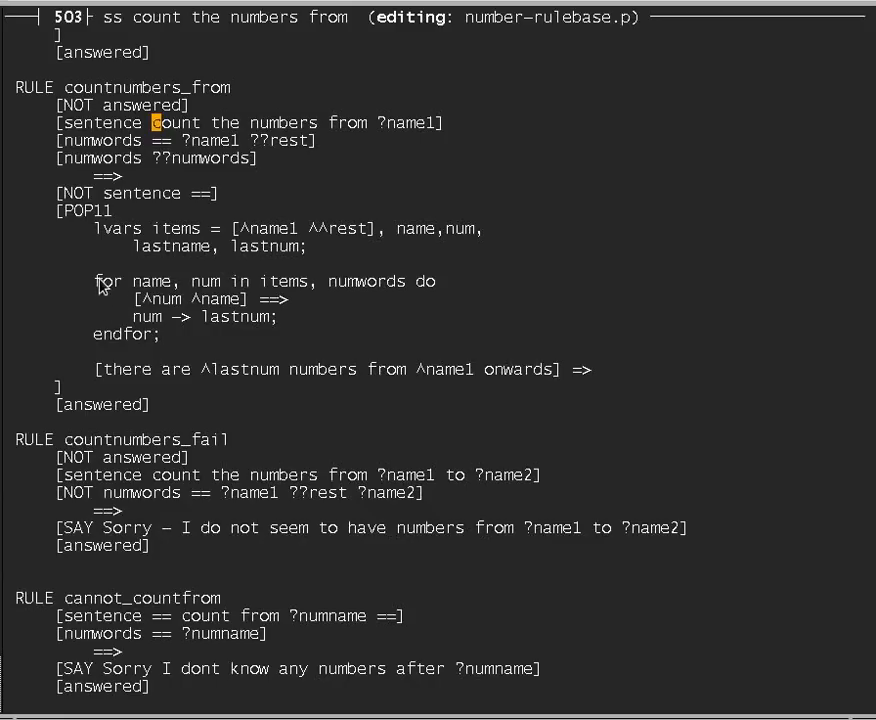
pyautogui.moveTo(112, 344)
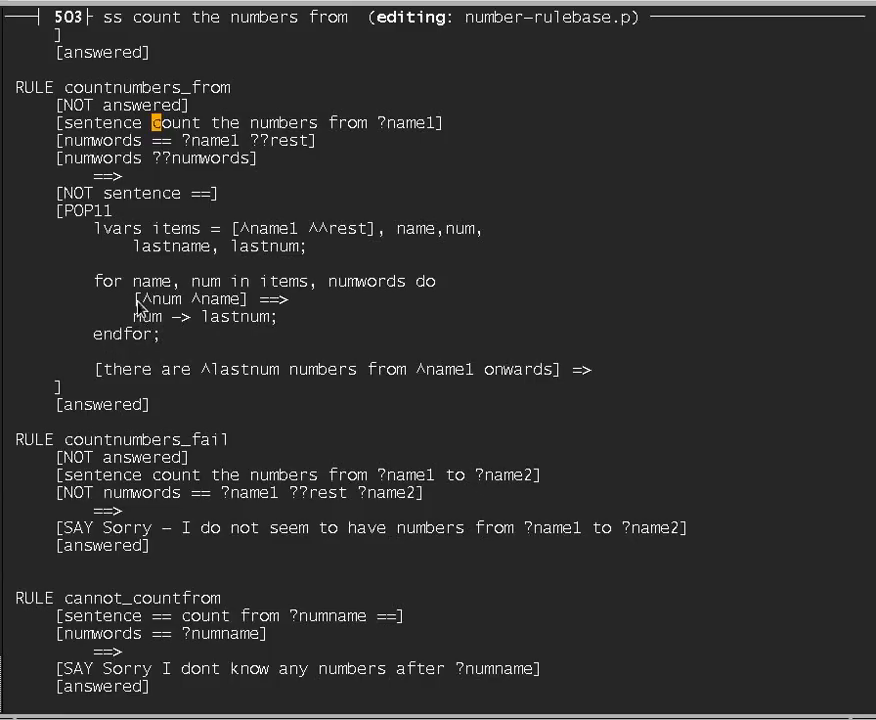
pyautogui.moveTo(117, 344)
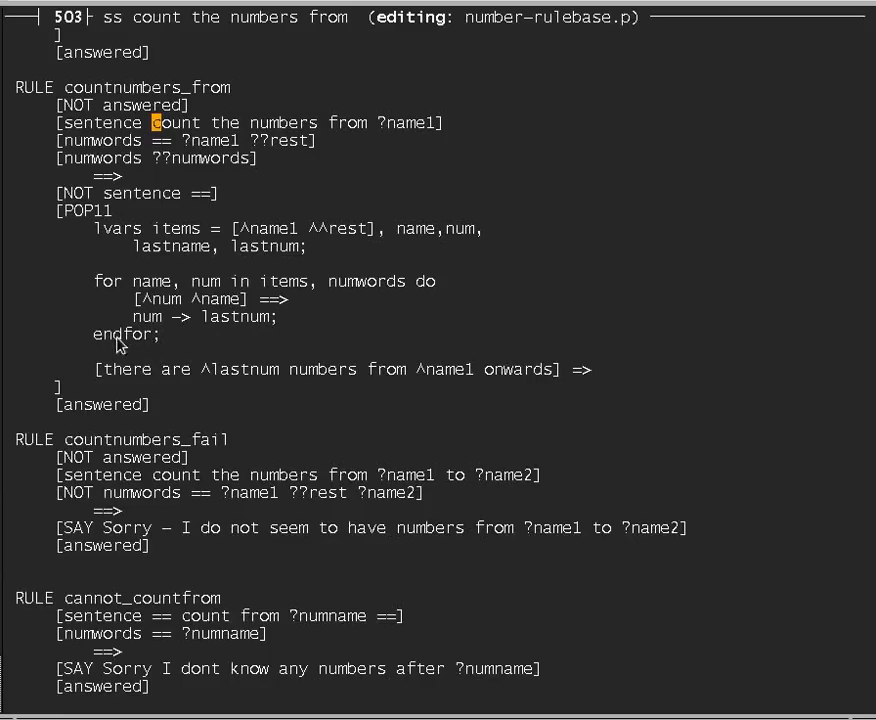
pyautogui.moveTo(172, 313)
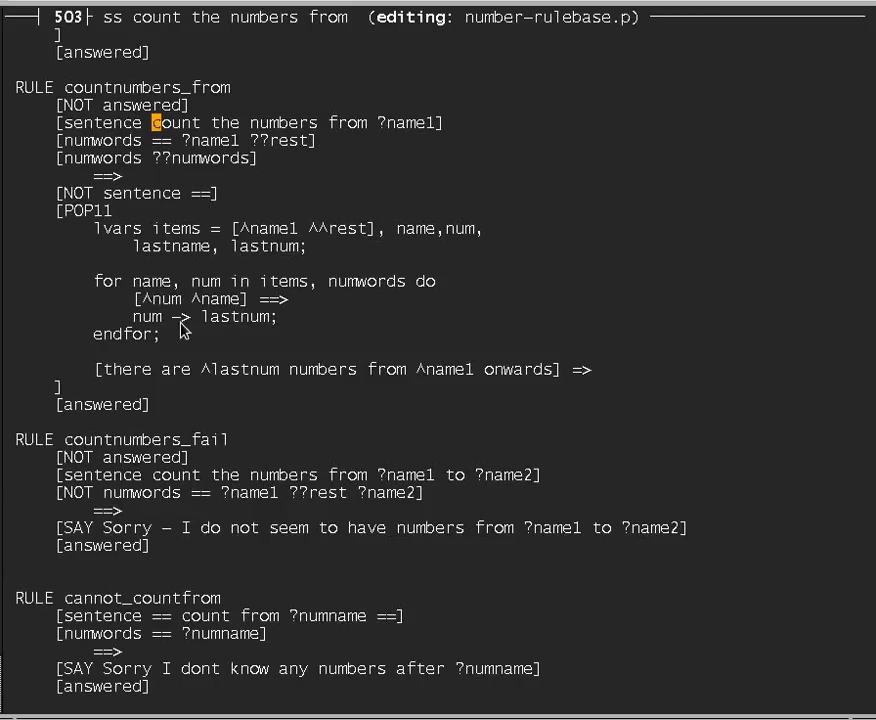
pyautogui.moveTo(230, 305)
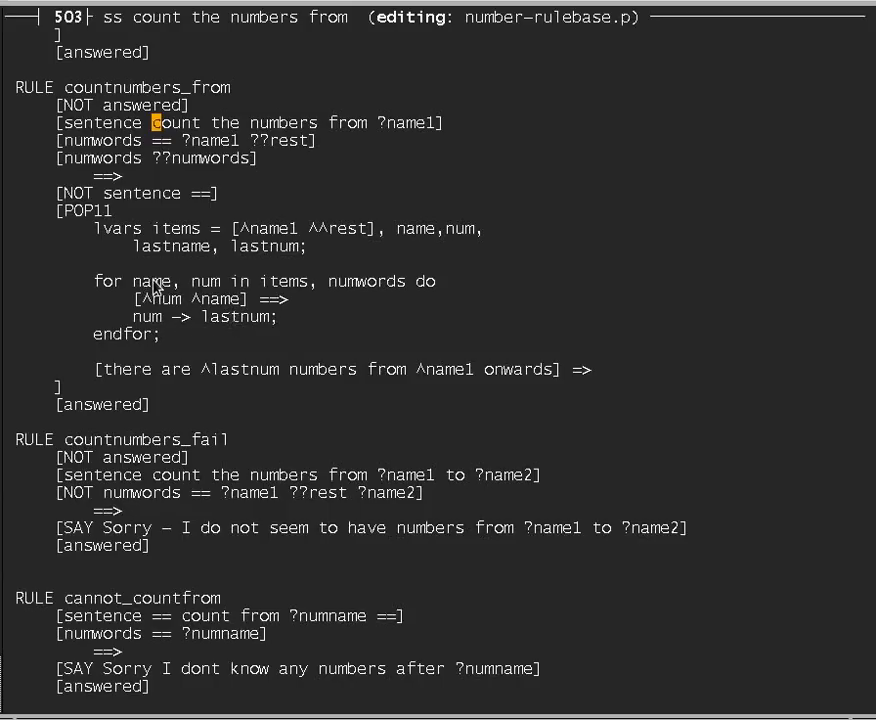
pyautogui.moveTo(180, 290)
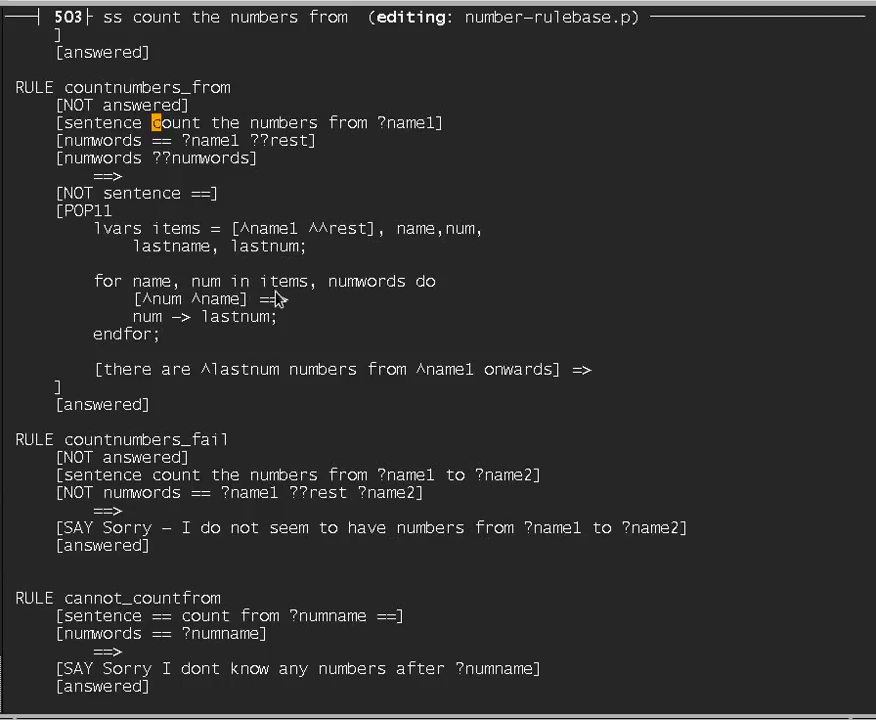
pyautogui.moveTo(200, 238)
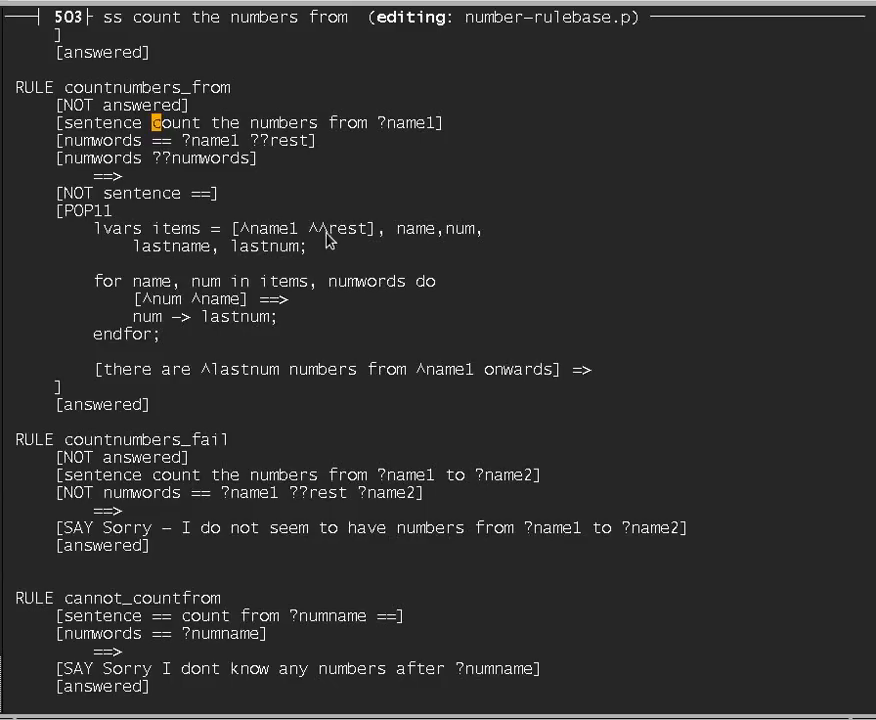
pyautogui.moveTo(365, 285)
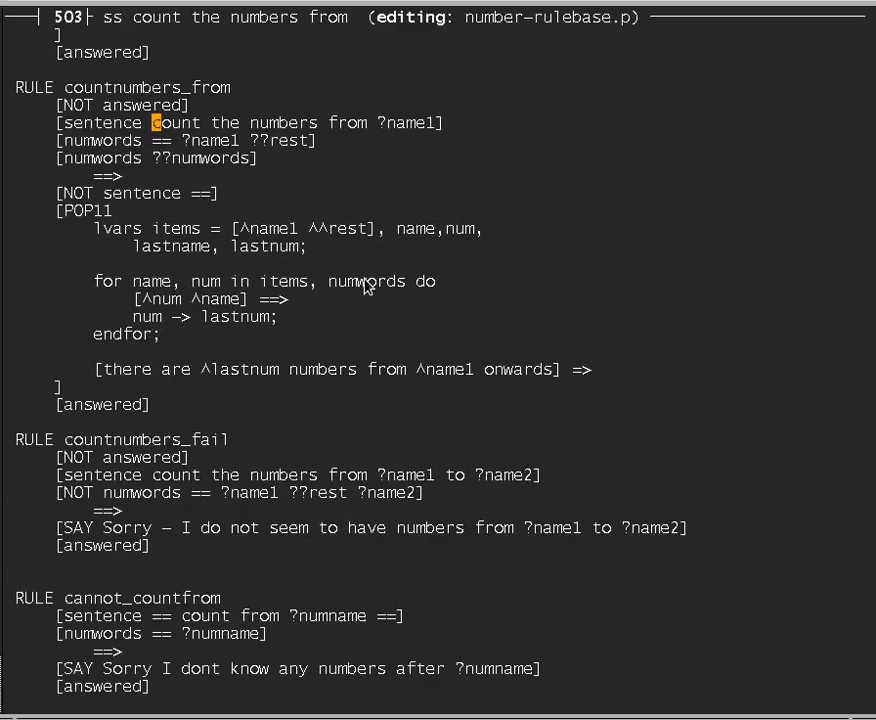
pyautogui.moveTo(280, 292)
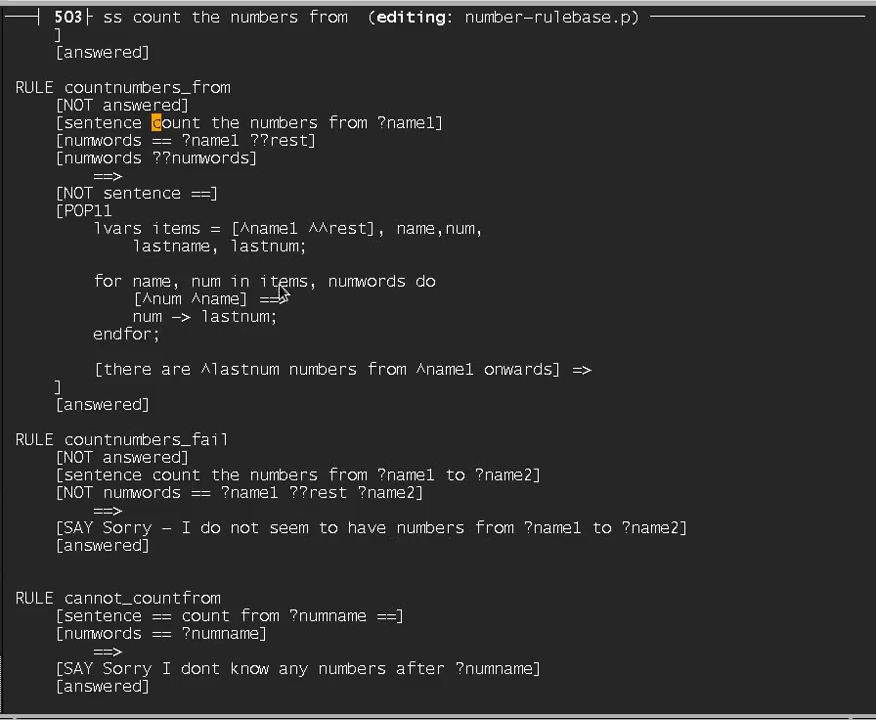
pyautogui.moveTo(378, 285)
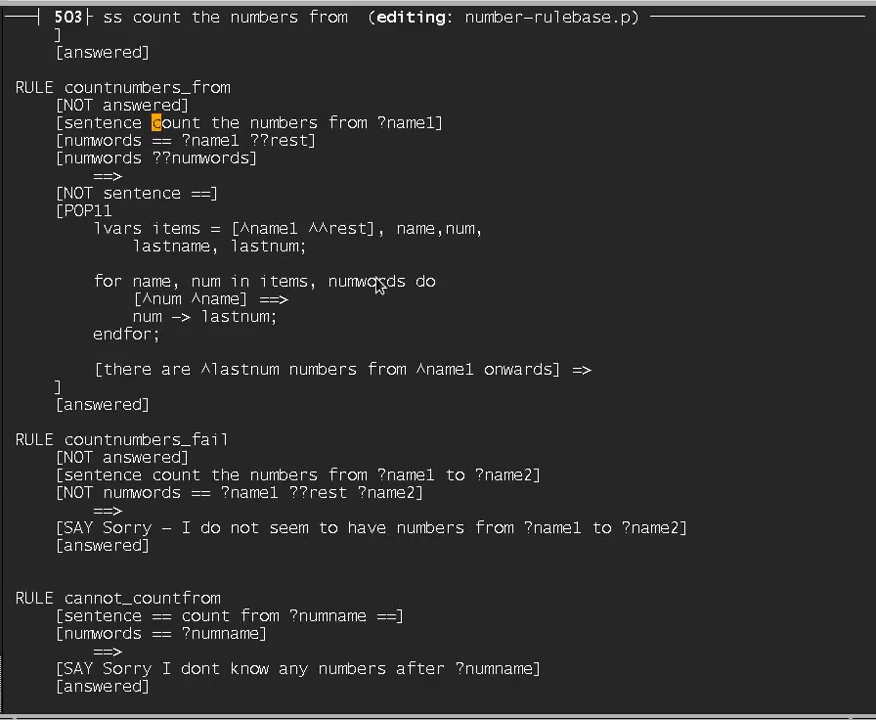
pyautogui.moveTo(372, 289)
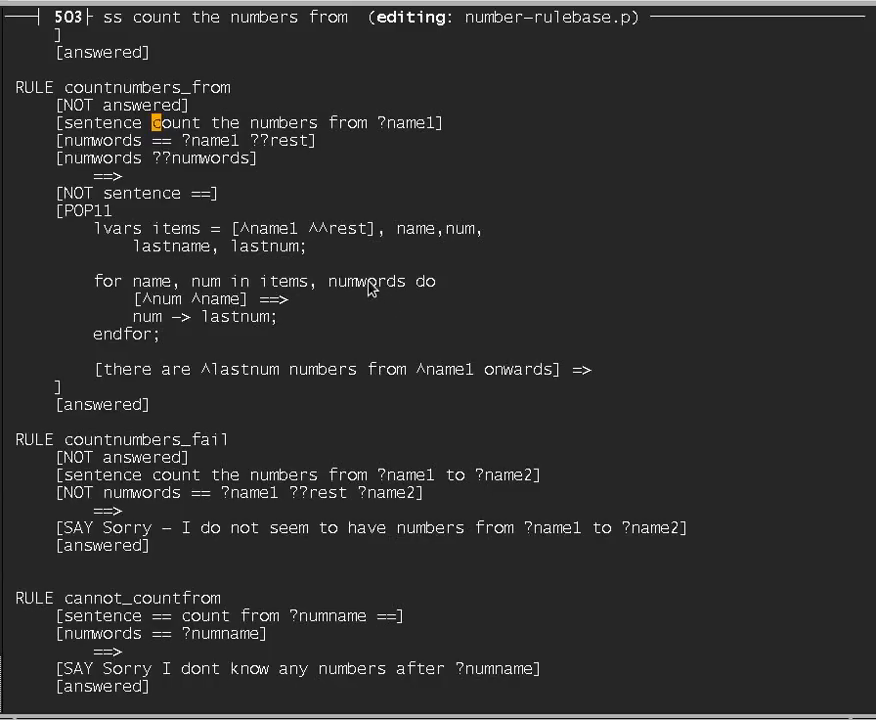
pyautogui.moveTo(157, 310)
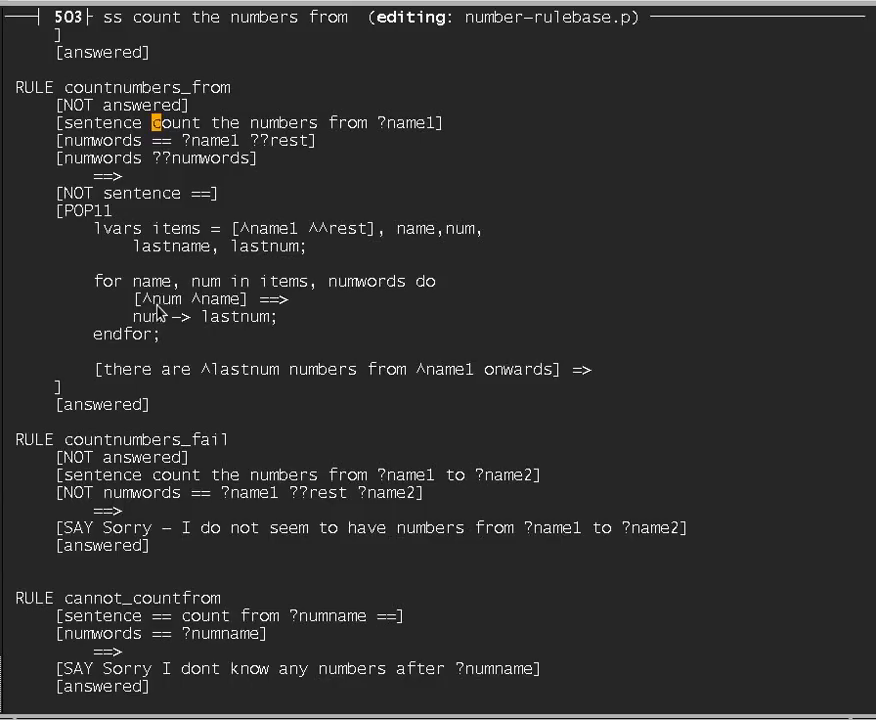
pyautogui.moveTo(195, 285)
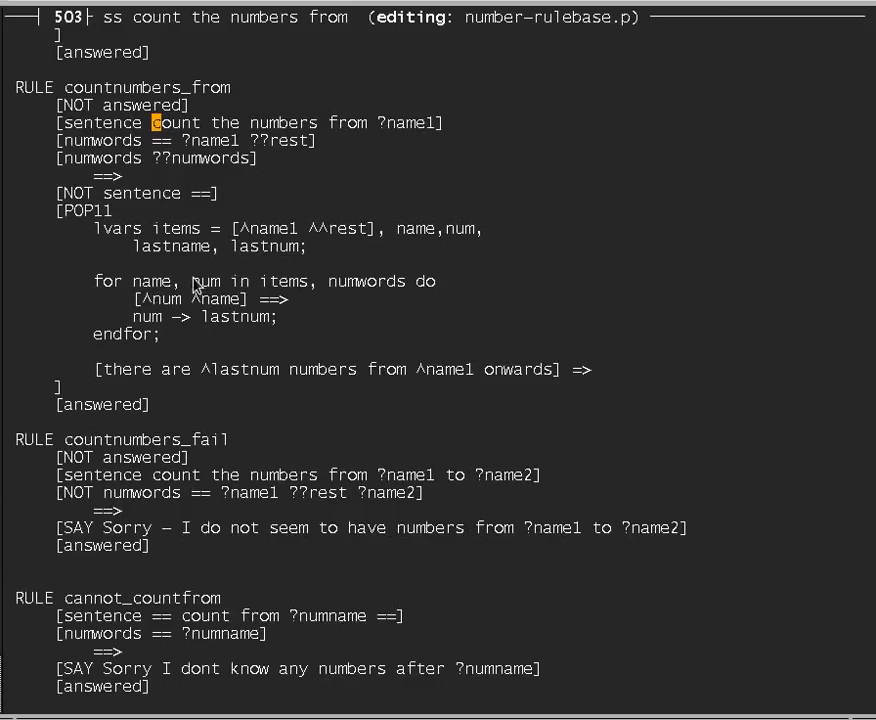
pyautogui.moveTo(215, 288)
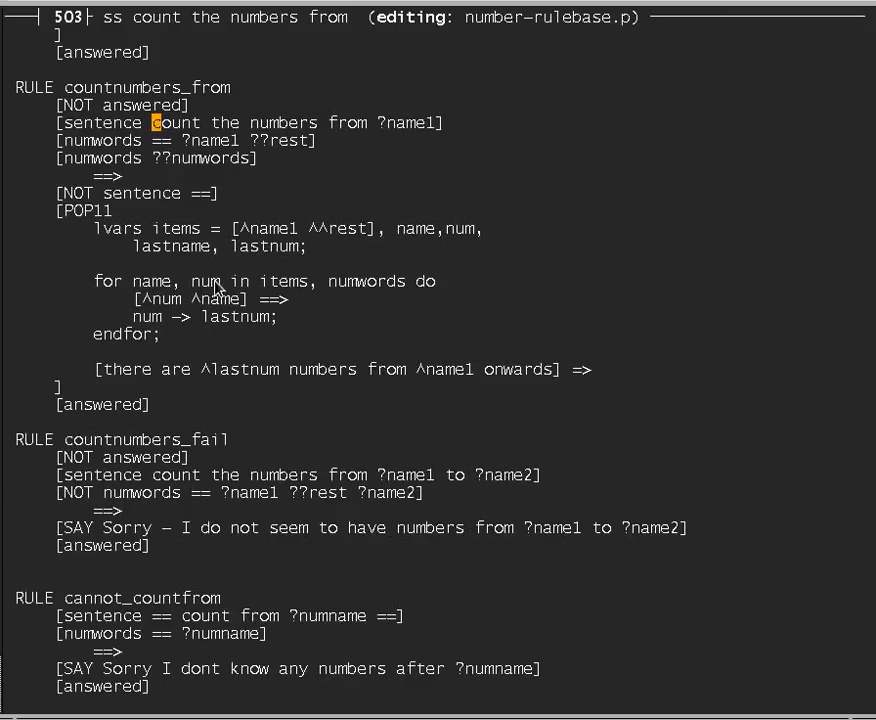
pyautogui.moveTo(217, 307)
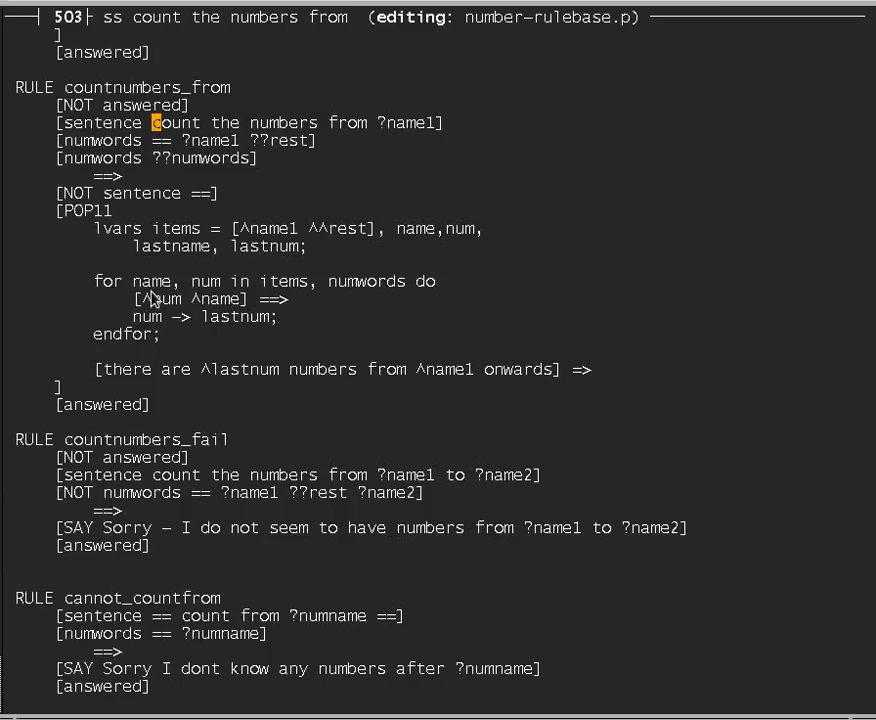
pyautogui.moveTo(185, 320)
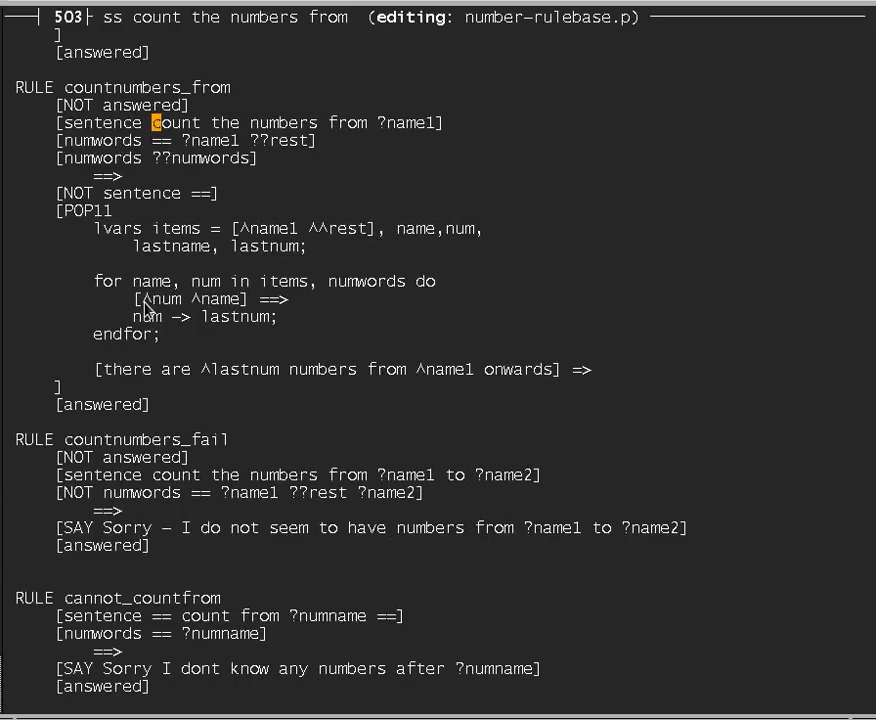
pyautogui.moveTo(290, 308)
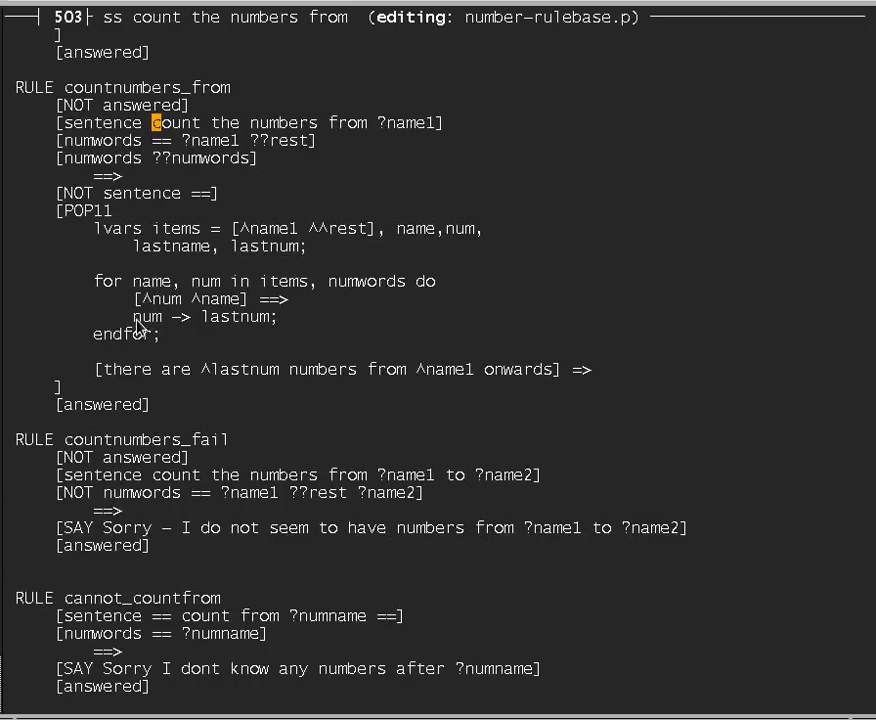
pyautogui.moveTo(126, 290)
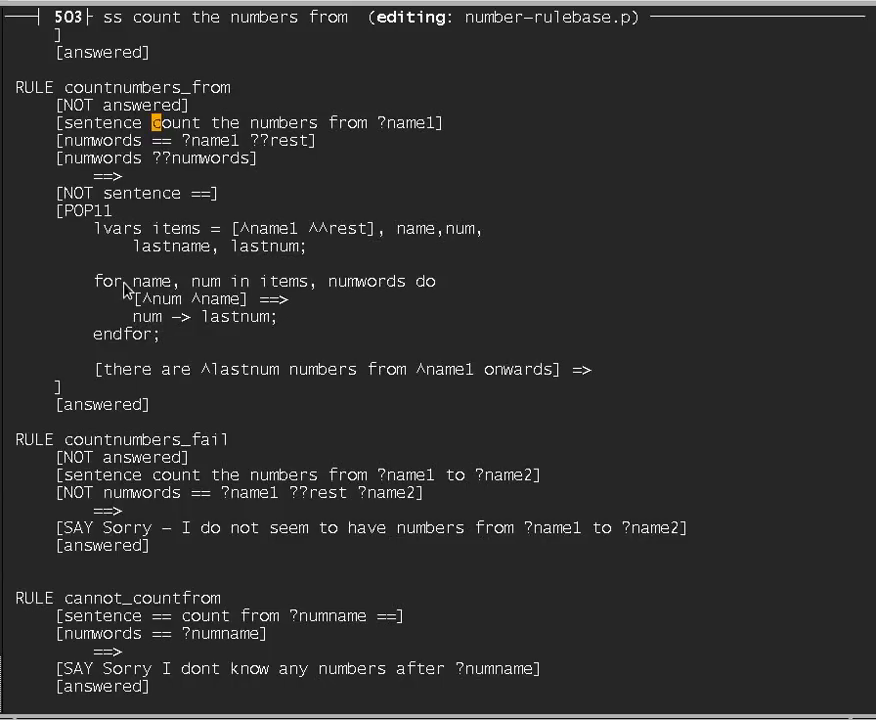
pyautogui.moveTo(307, 288)
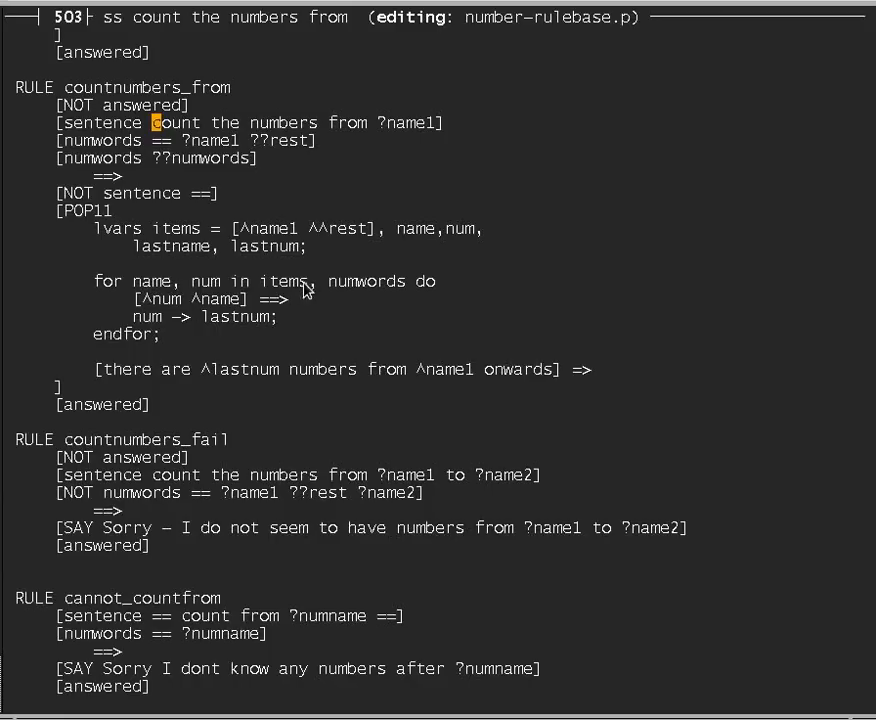
pyautogui.moveTo(355, 295)
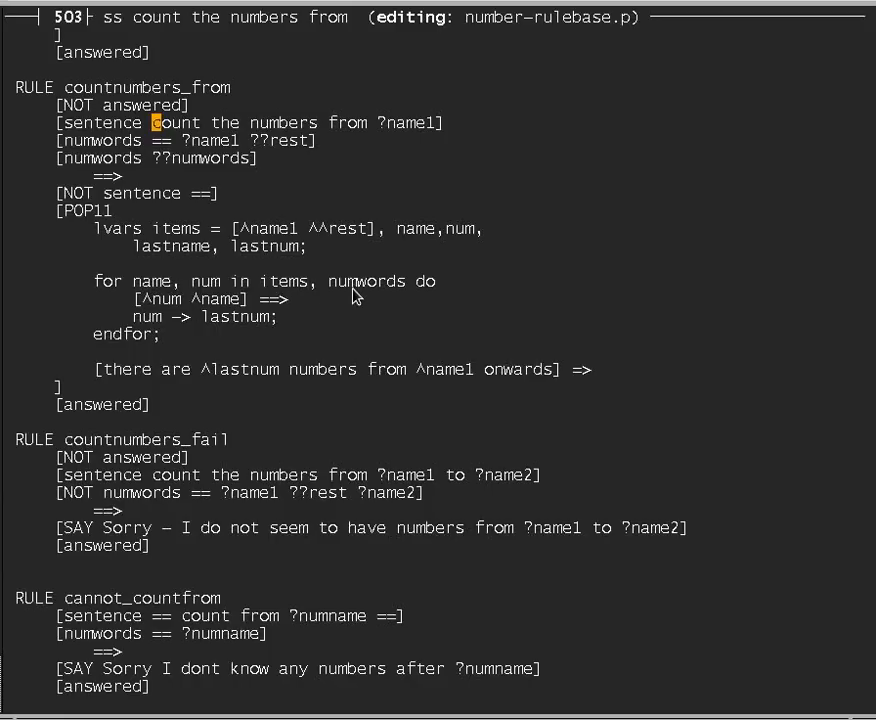
pyautogui.moveTo(305, 305)
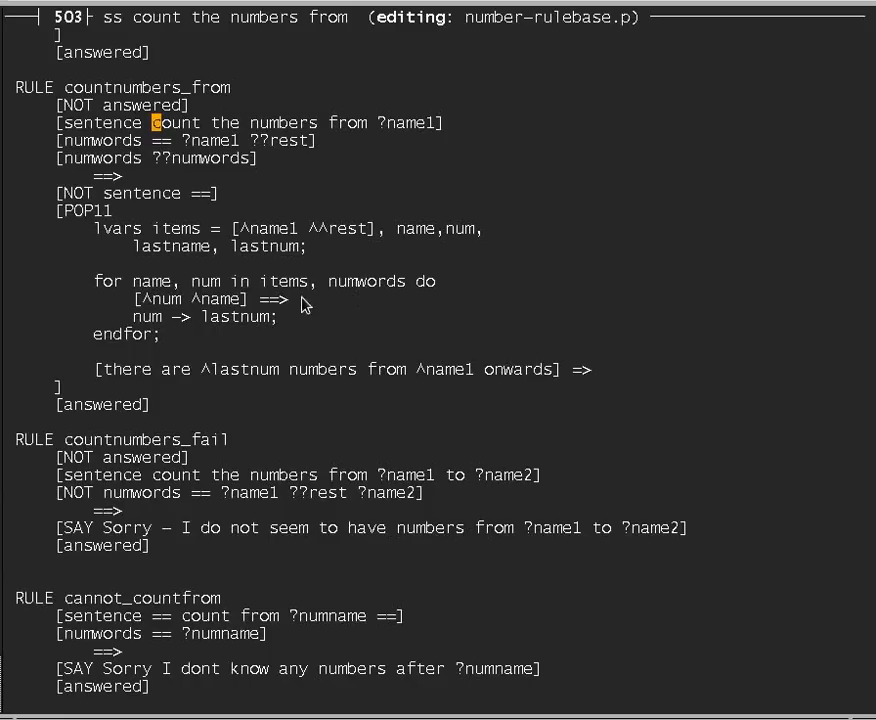
pyautogui.moveTo(295, 287)
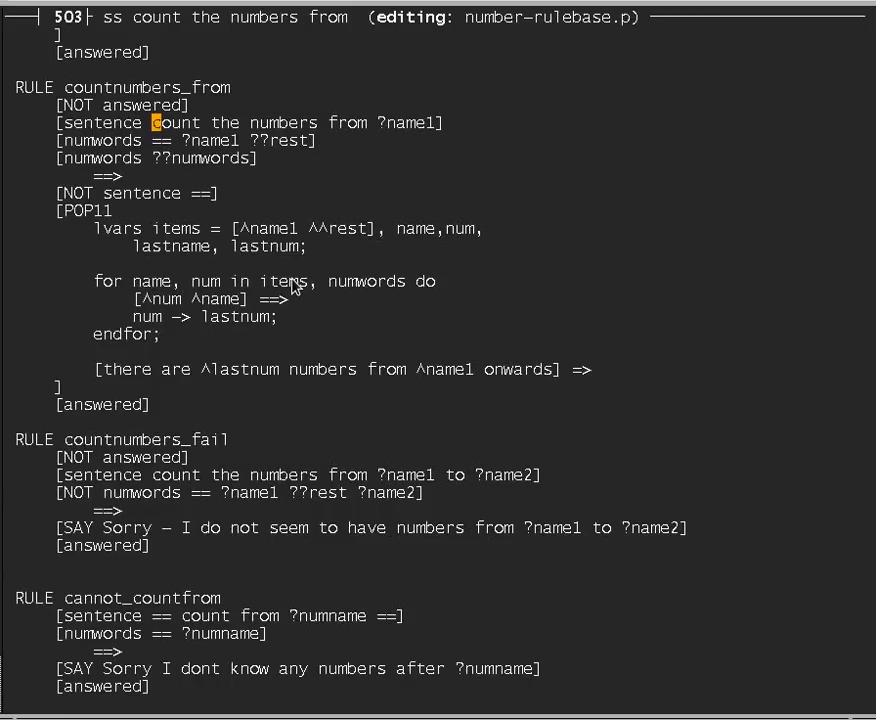
pyautogui.moveTo(316, 310)
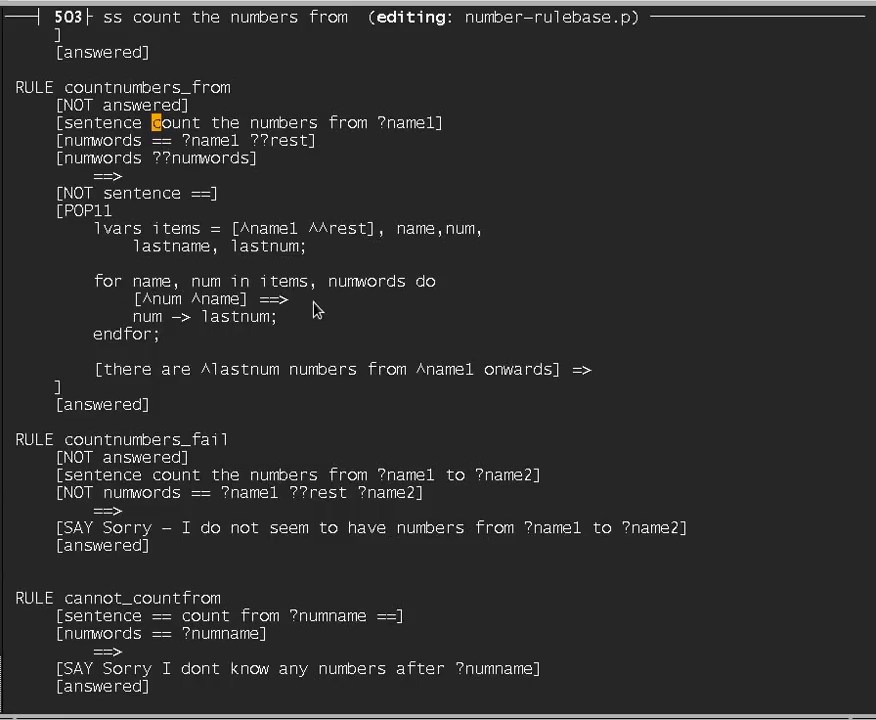
pyautogui.moveTo(223, 323)
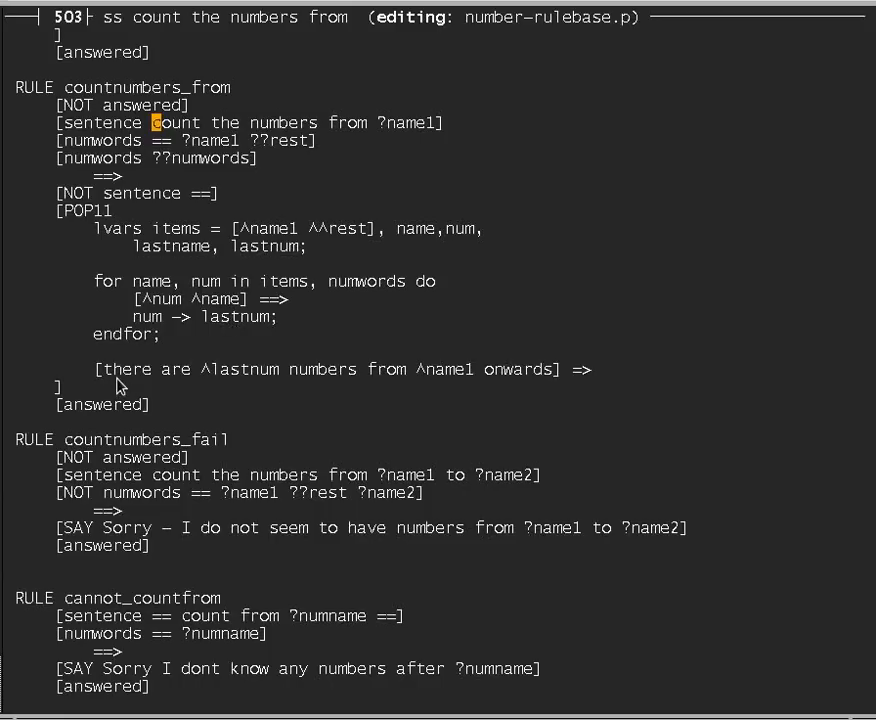
pyautogui.moveTo(262, 377)
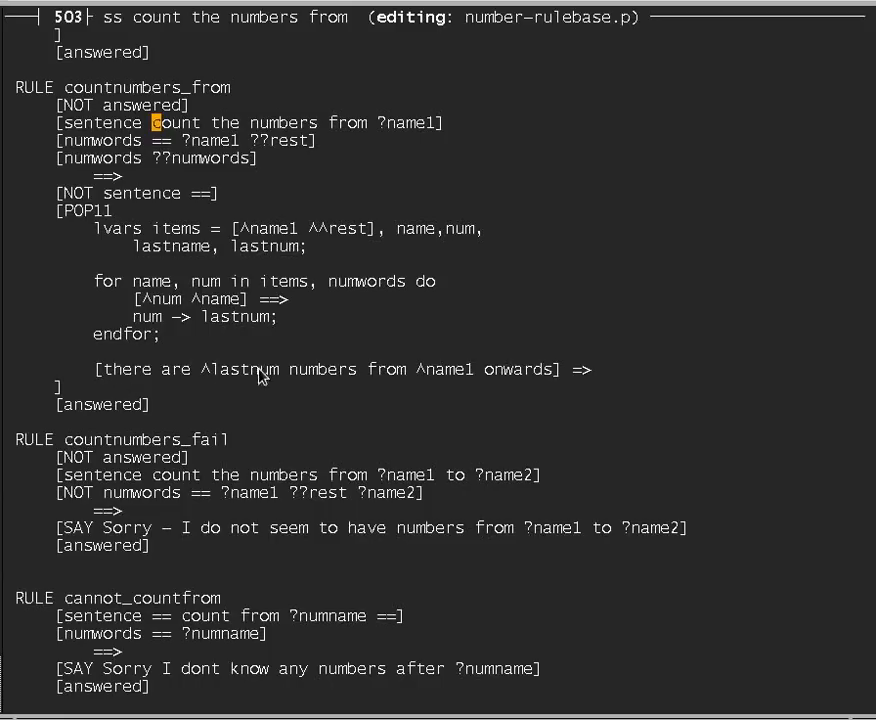
pyautogui.moveTo(233, 330)
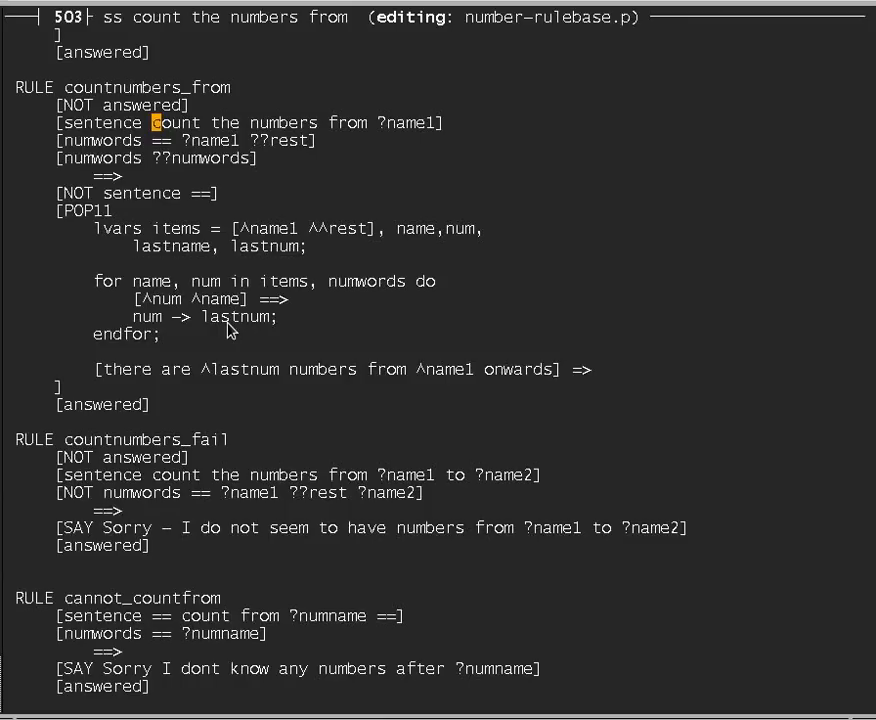
pyautogui.moveTo(413, 376)
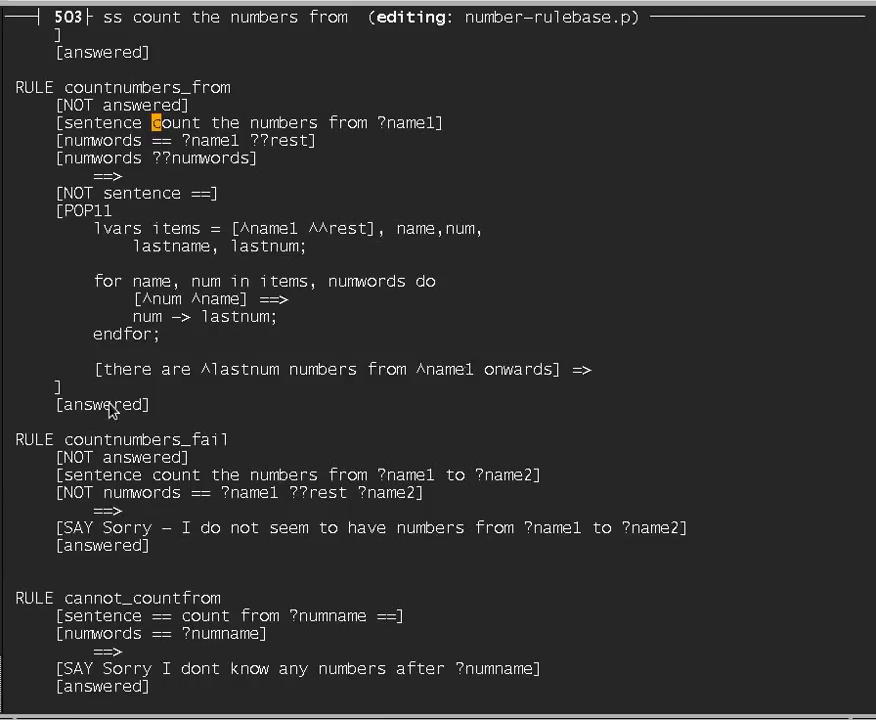
pyautogui.moveTo(140, 400)
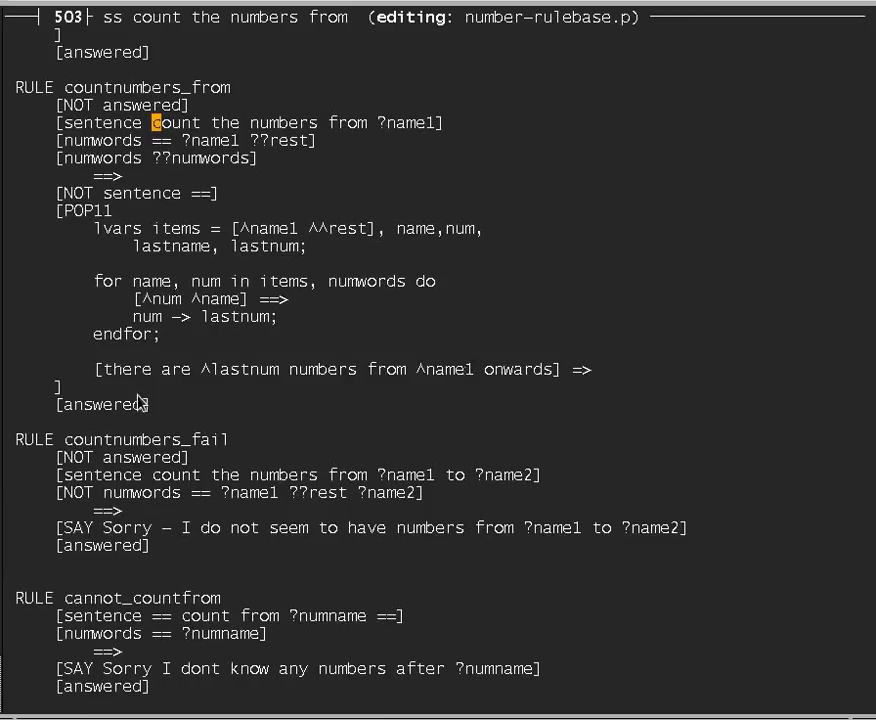
pyautogui.moveTo(60, 122)
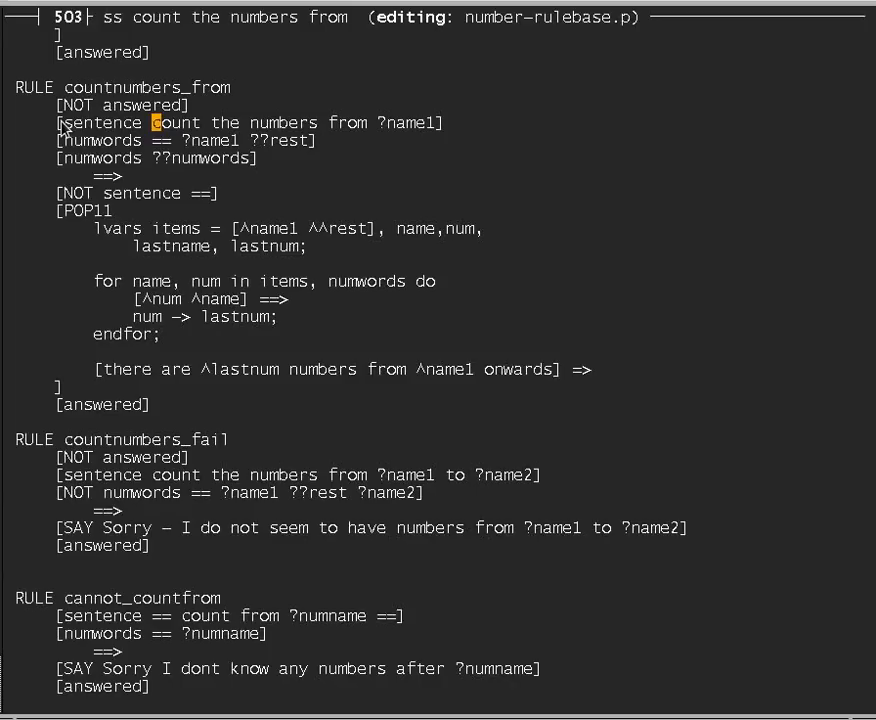
pyautogui.moveTo(185, 145)
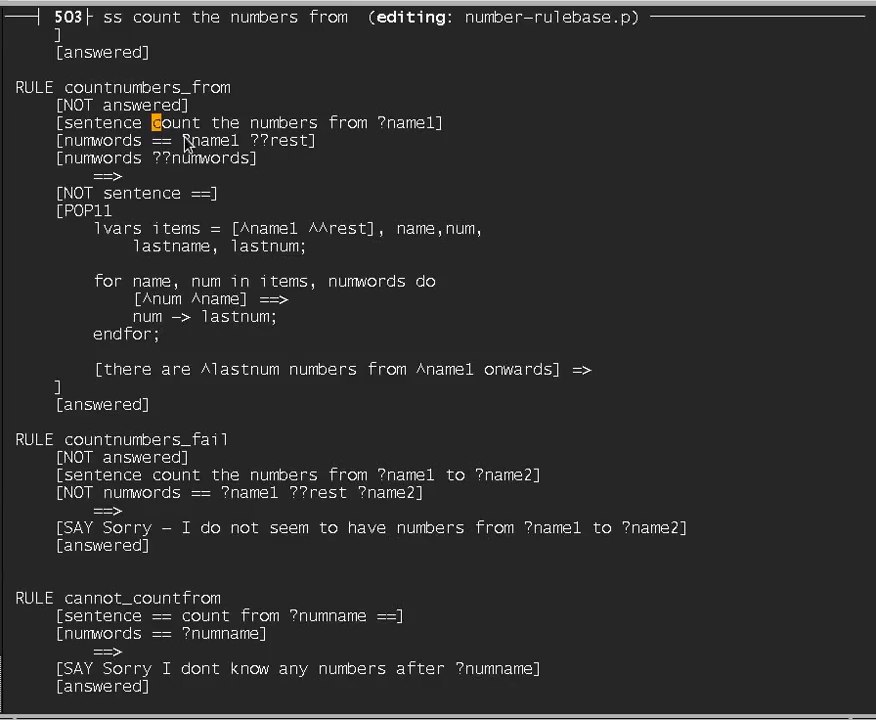
pyautogui.moveTo(165, 157)
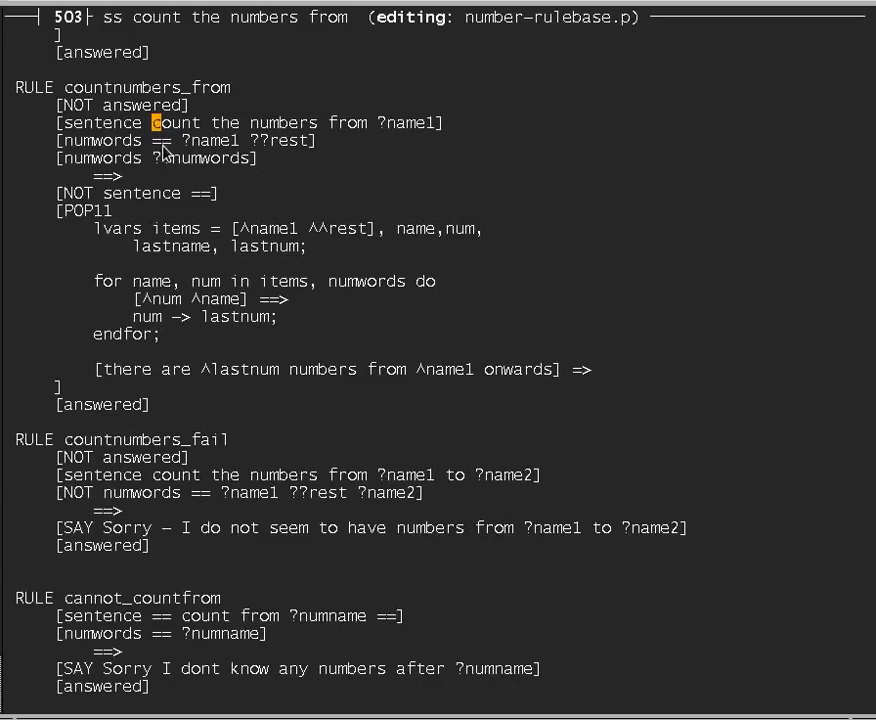
pyautogui.moveTo(160, 150)
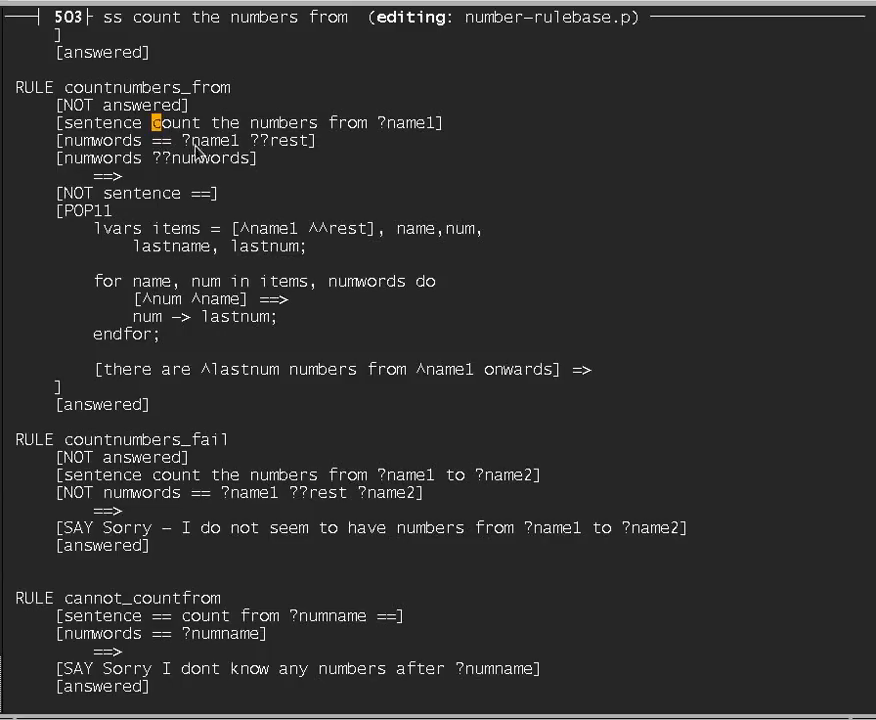
pyautogui.moveTo(205, 148)
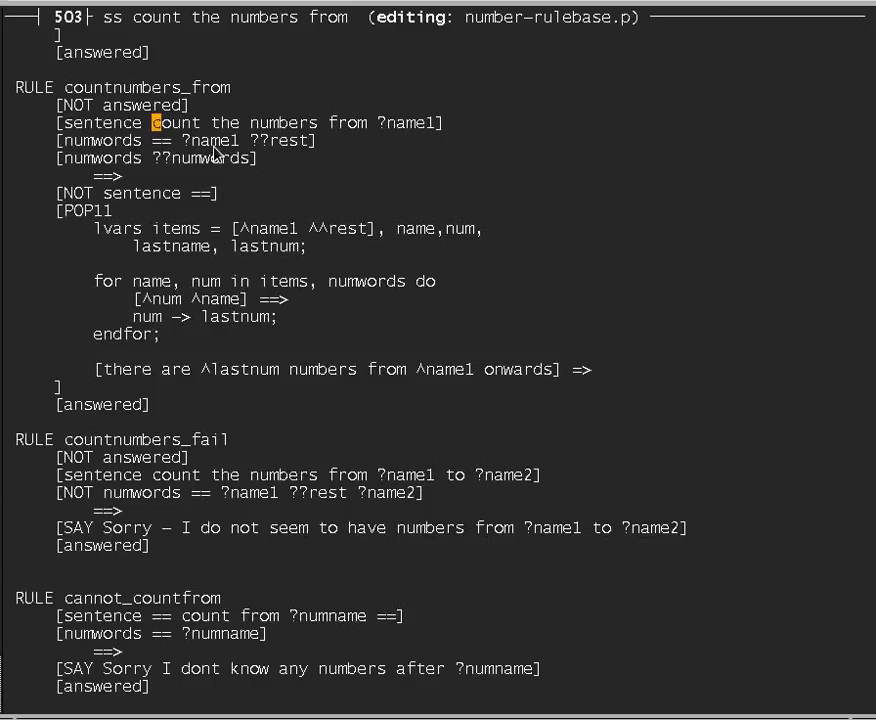
pyautogui.moveTo(395, 146)
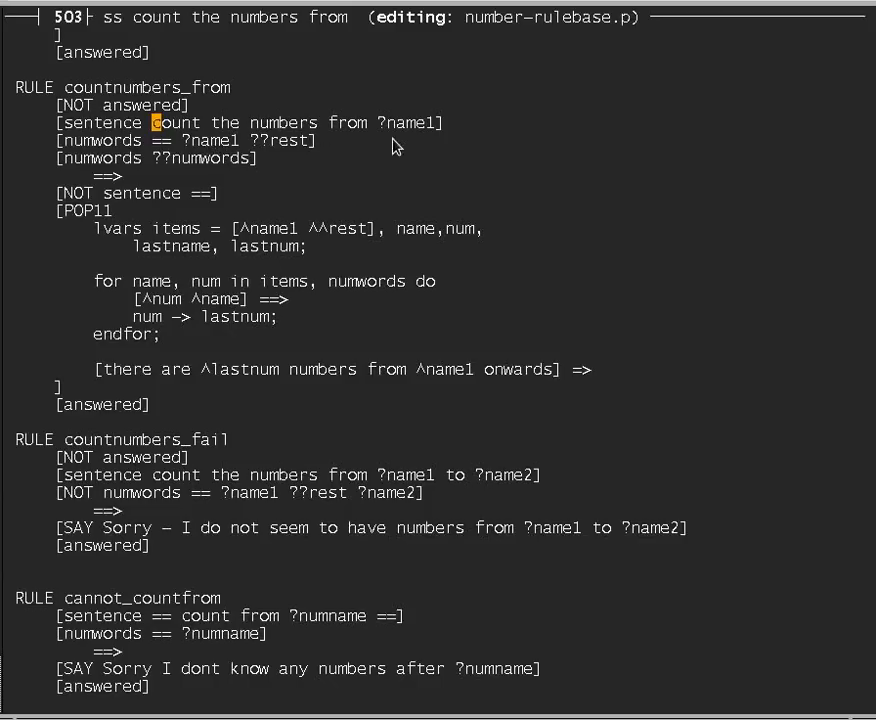
pyautogui.moveTo(282, 152)
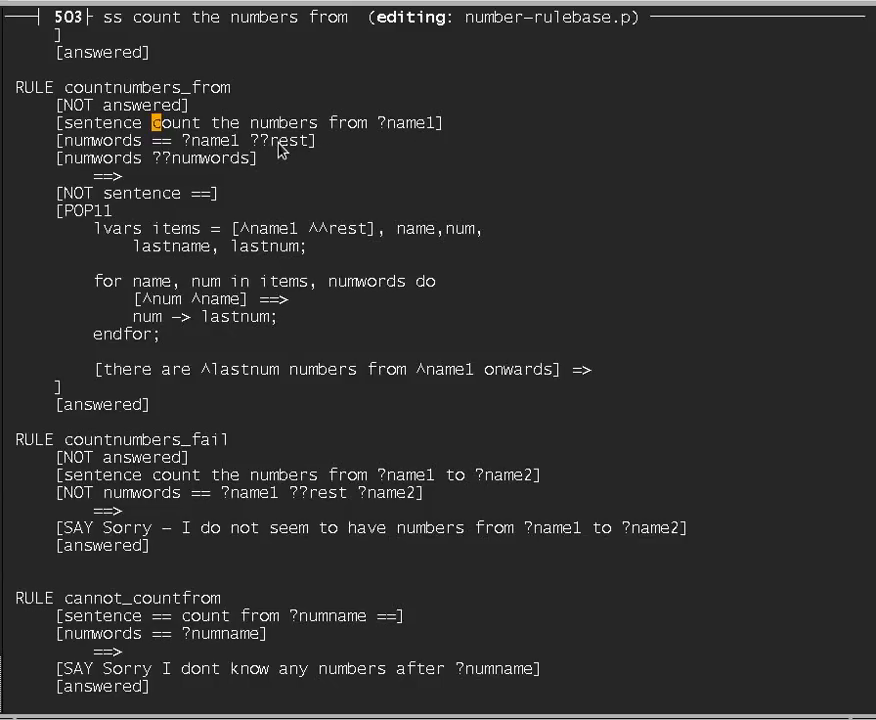
pyautogui.moveTo(200, 162)
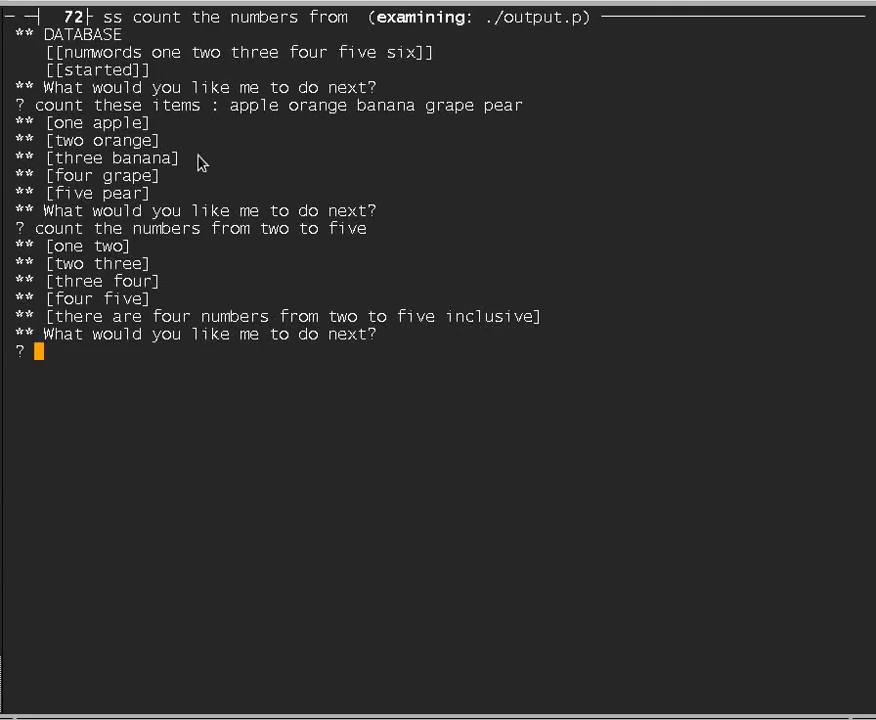
# Enter 'count these items : a b c x y' at the ? prompt.
pyautogui.write('c')
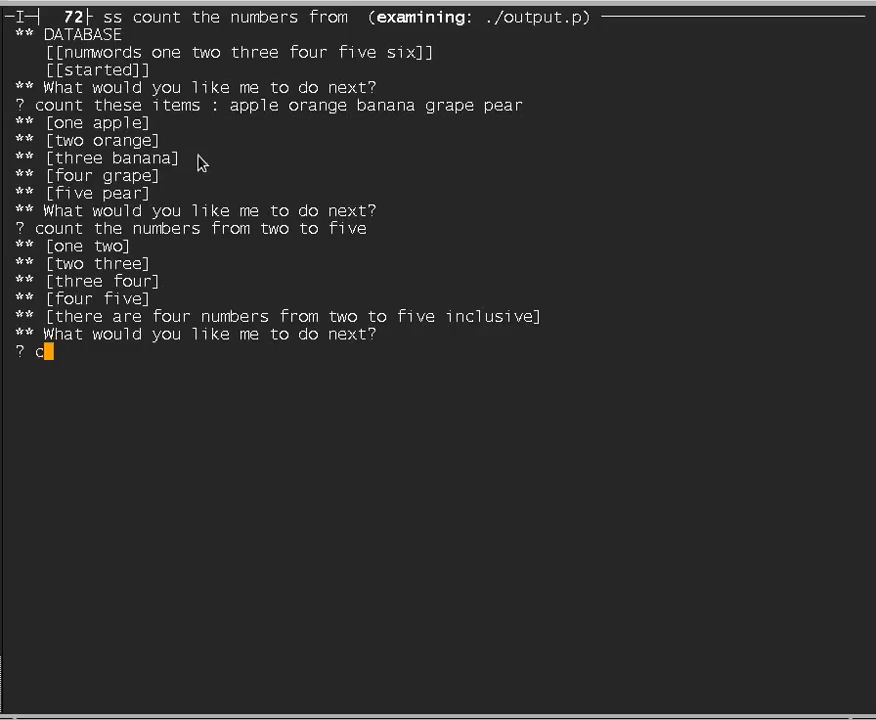
pyautogui.write('ount these')
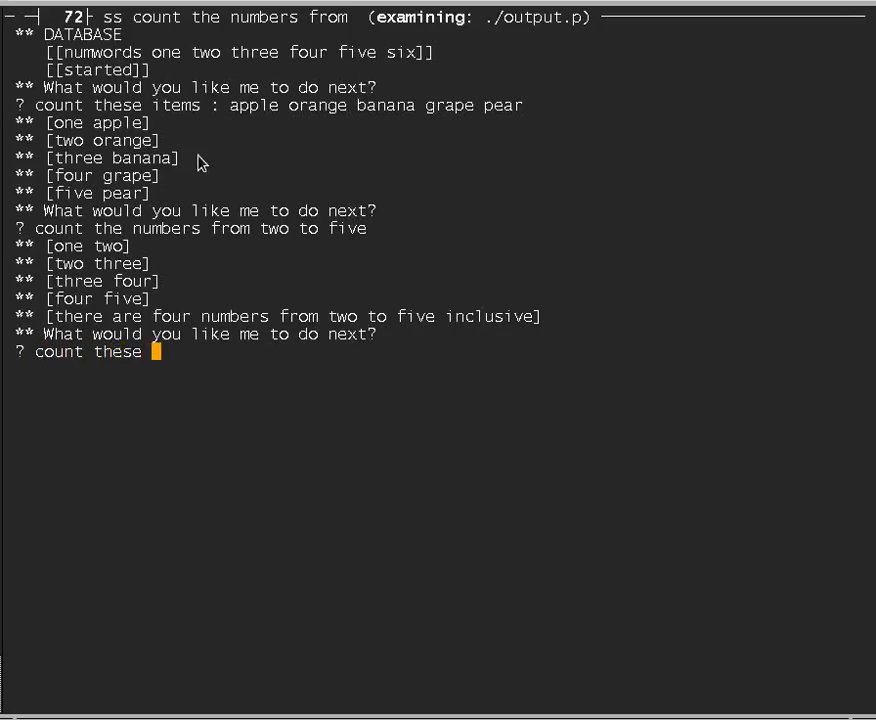
pyautogui.write('items')
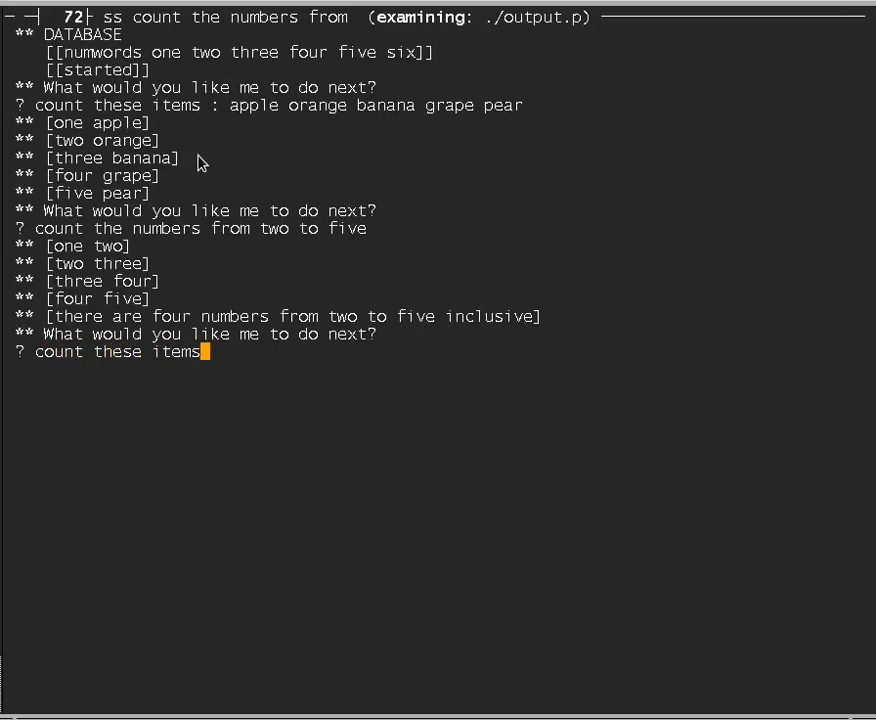
pyautogui.write(':')
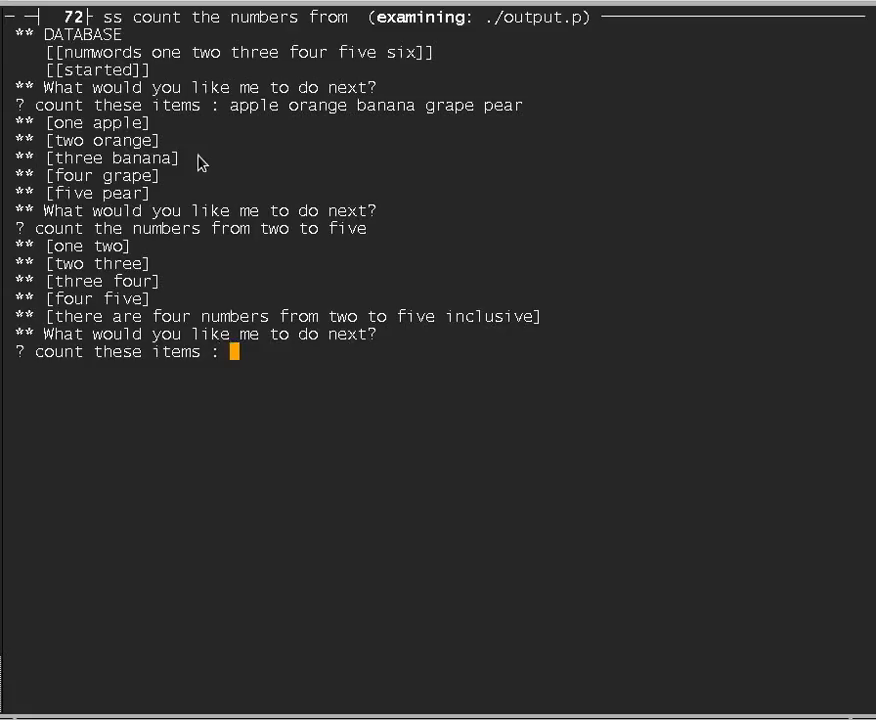
pyautogui.write('a b c x y')
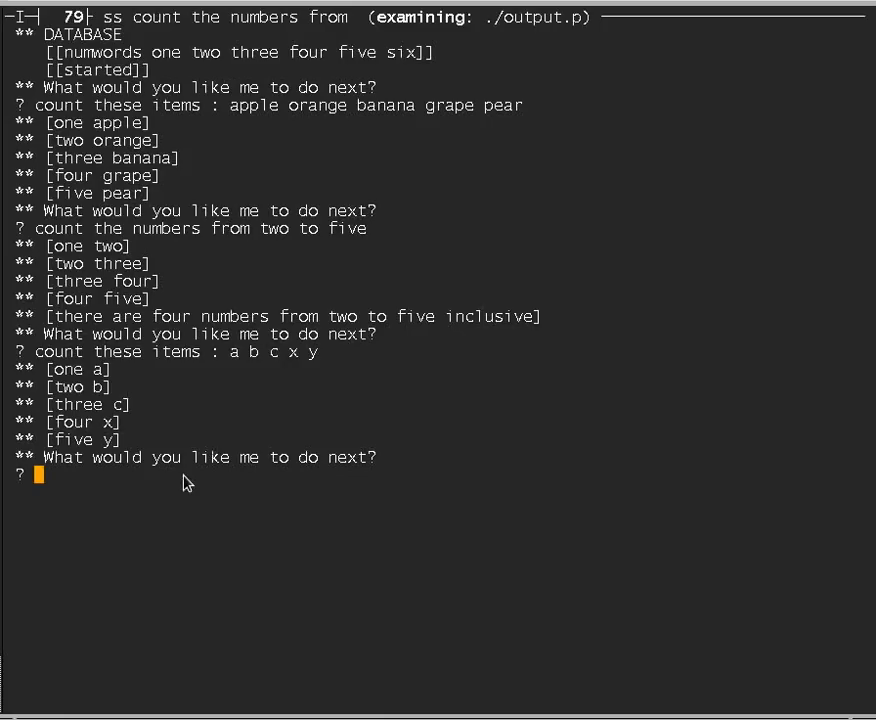
# Enter 'count these items : a b c d e f g h i j' to count ten items.
pyautogui.write('count these')
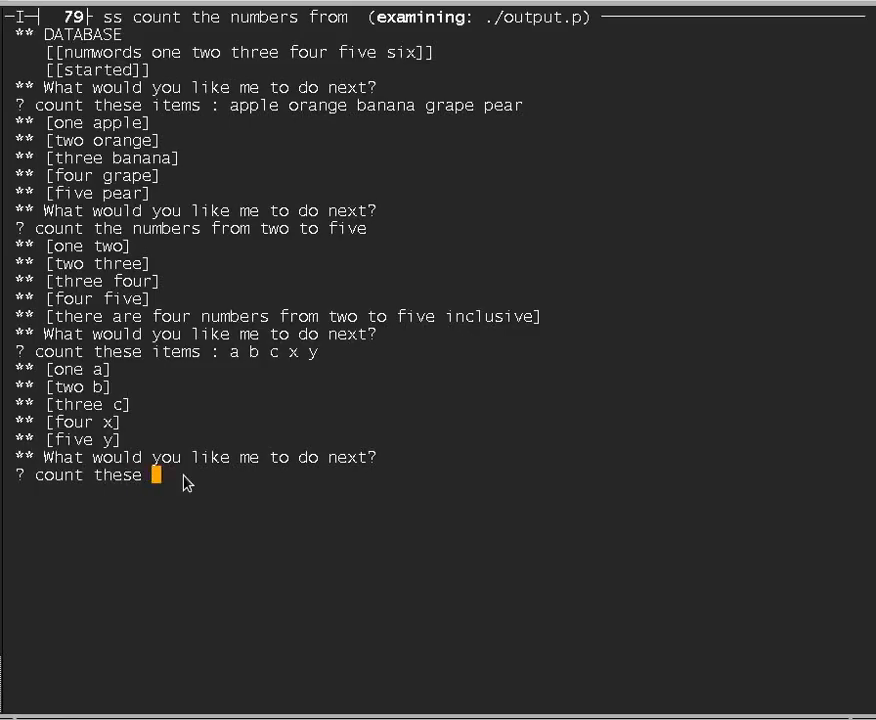
pyautogui.write('items')
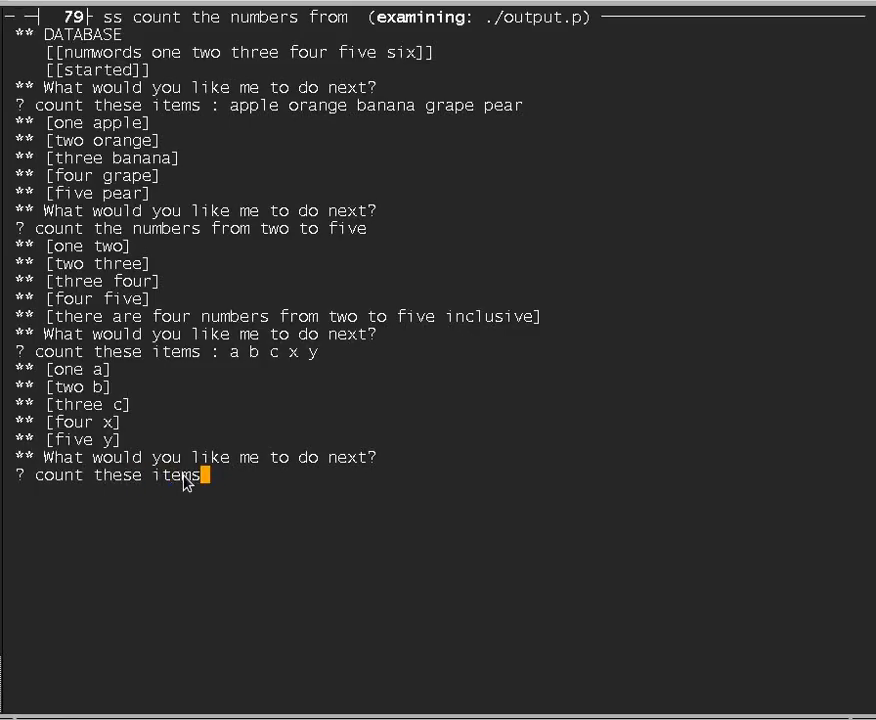
pyautogui.write(': a b')
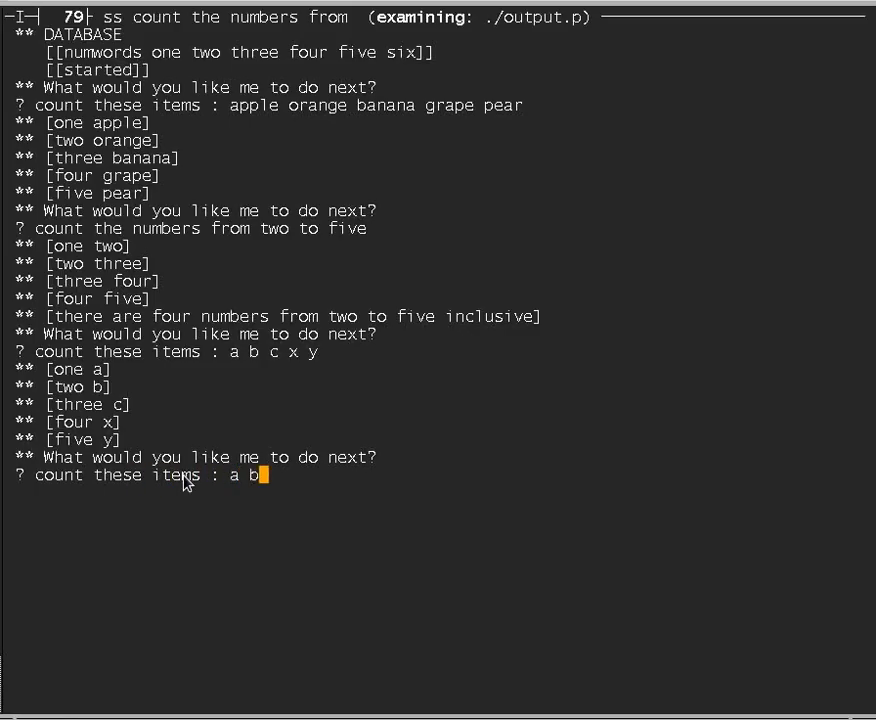
pyautogui.write('c d e f g h i j')
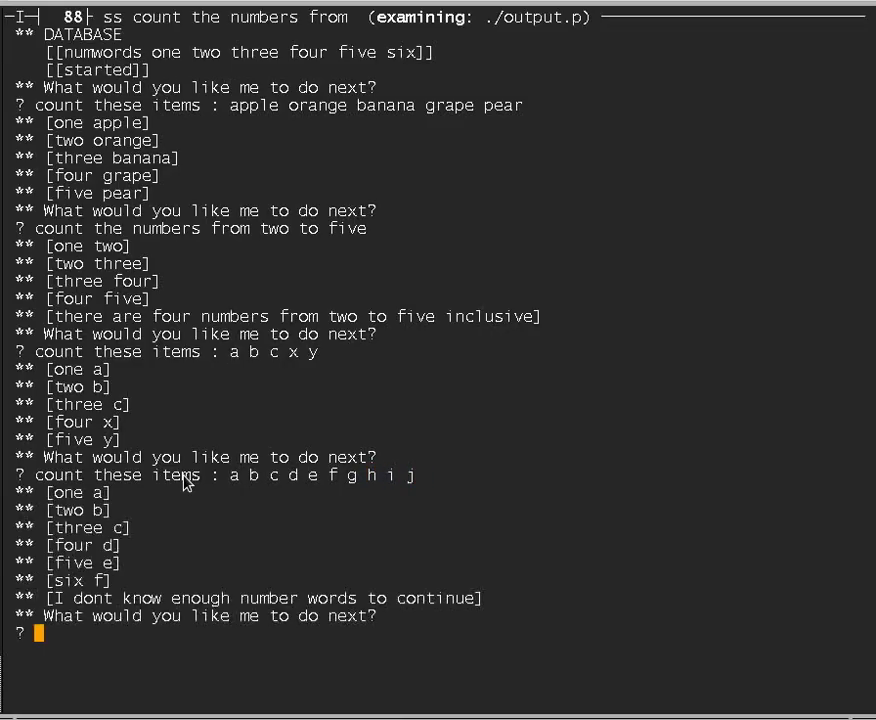
pyautogui.moveTo(85, 515)
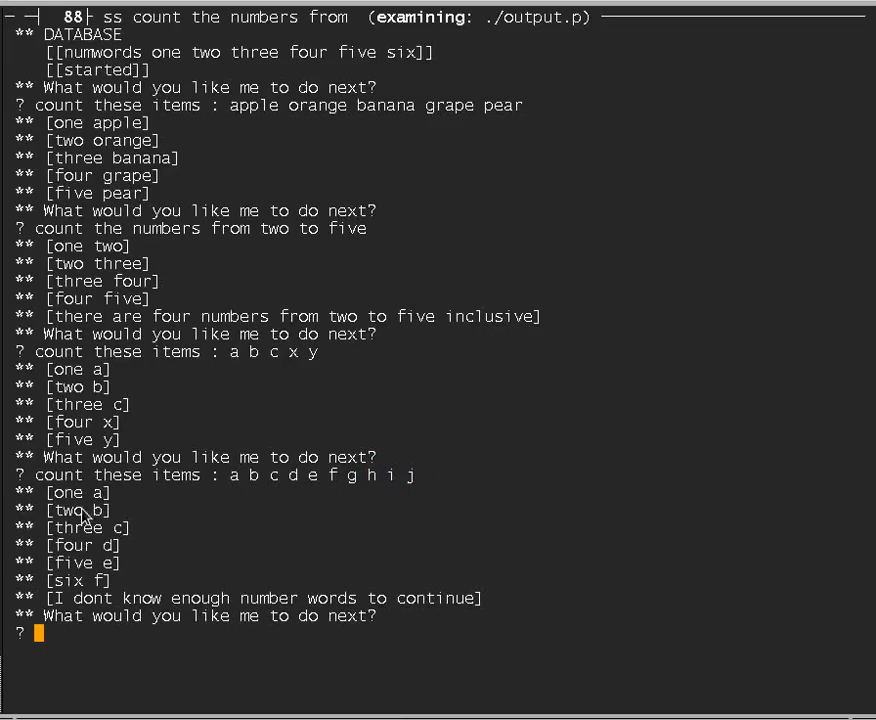
pyautogui.moveTo(112, 568)
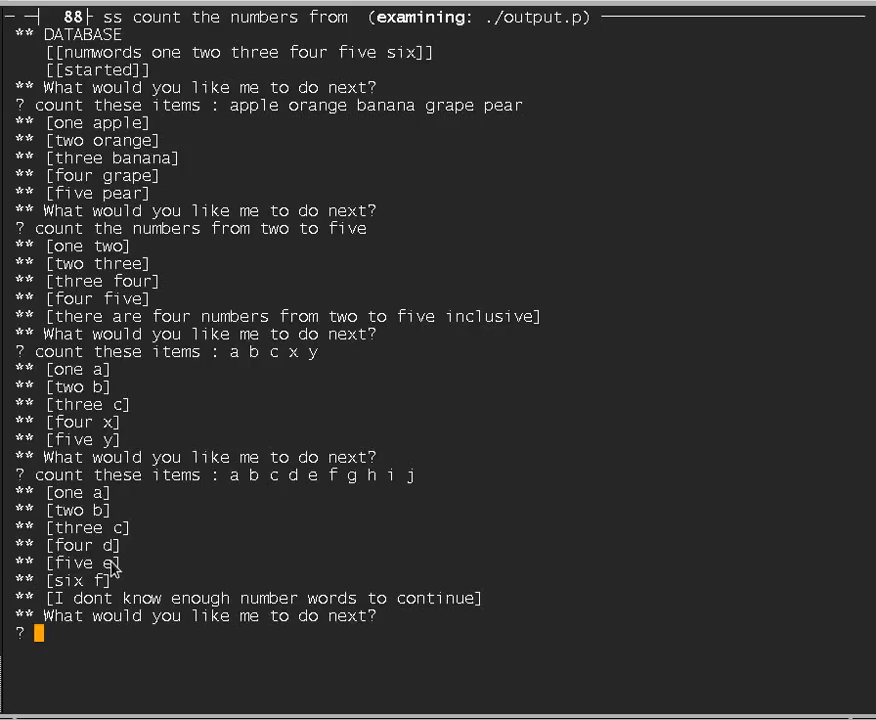
pyautogui.moveTo(88, 607)
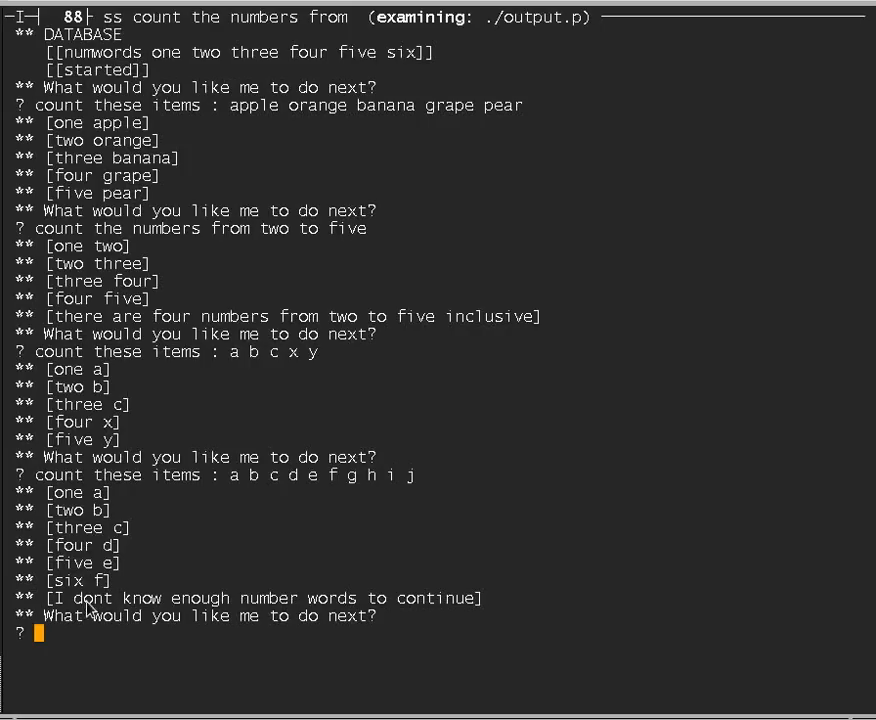
pyautogui.moveTo(440, 597)
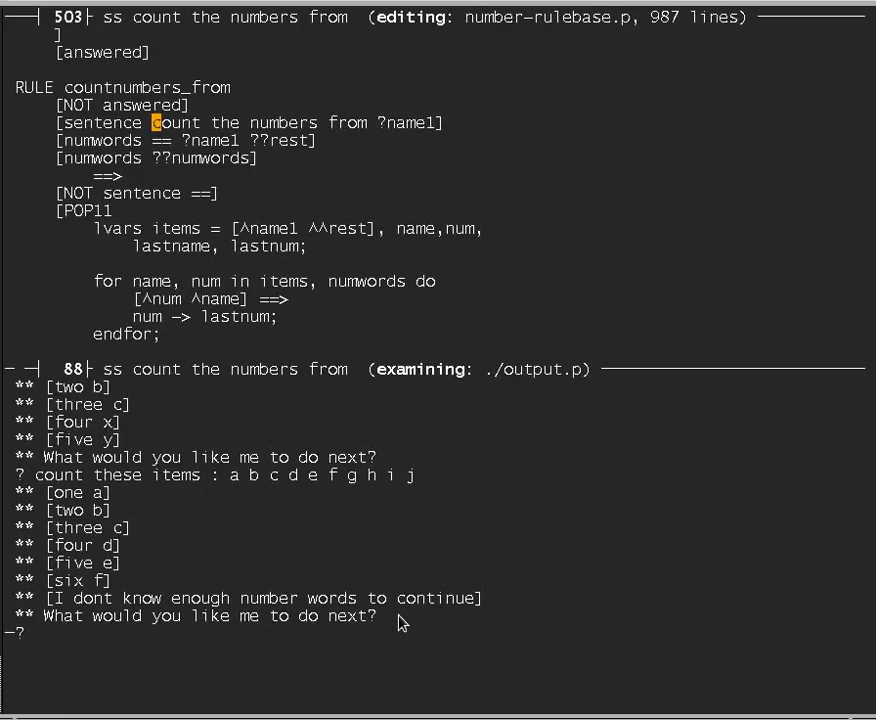
pyautogui.moveTo(235, 240)
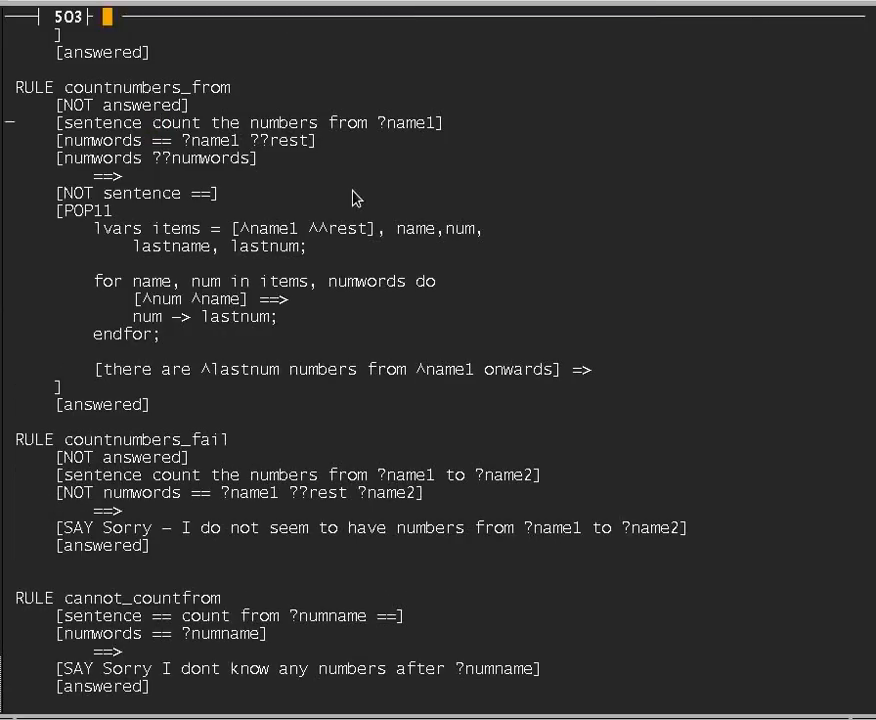
# Search number-rulebase.p for 'i dont know' and scroll down to RULE countitems.
pyautogui.write('ss i don')
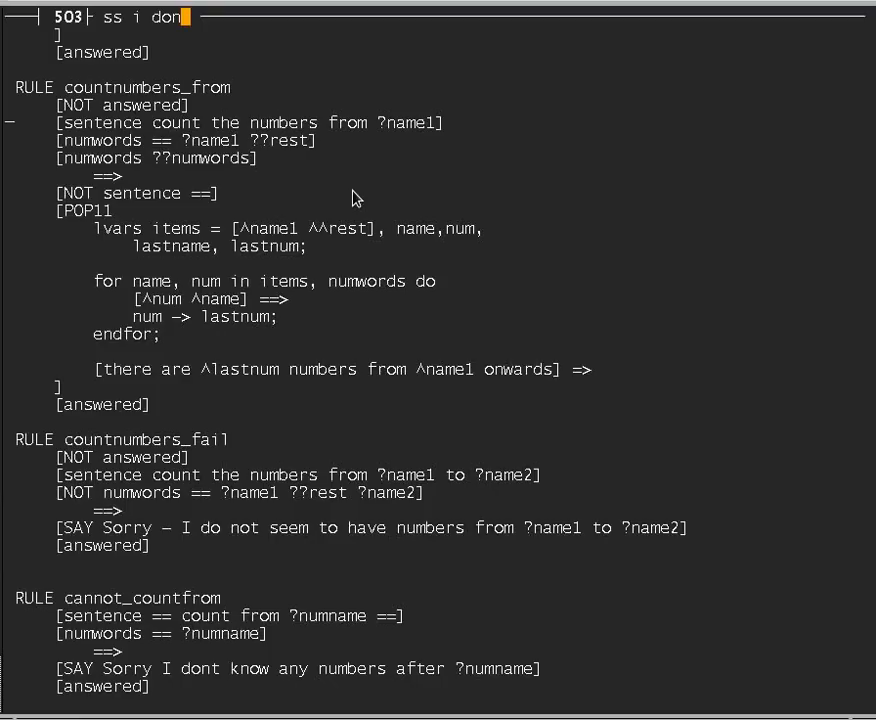
pyautogui.write("'t know")
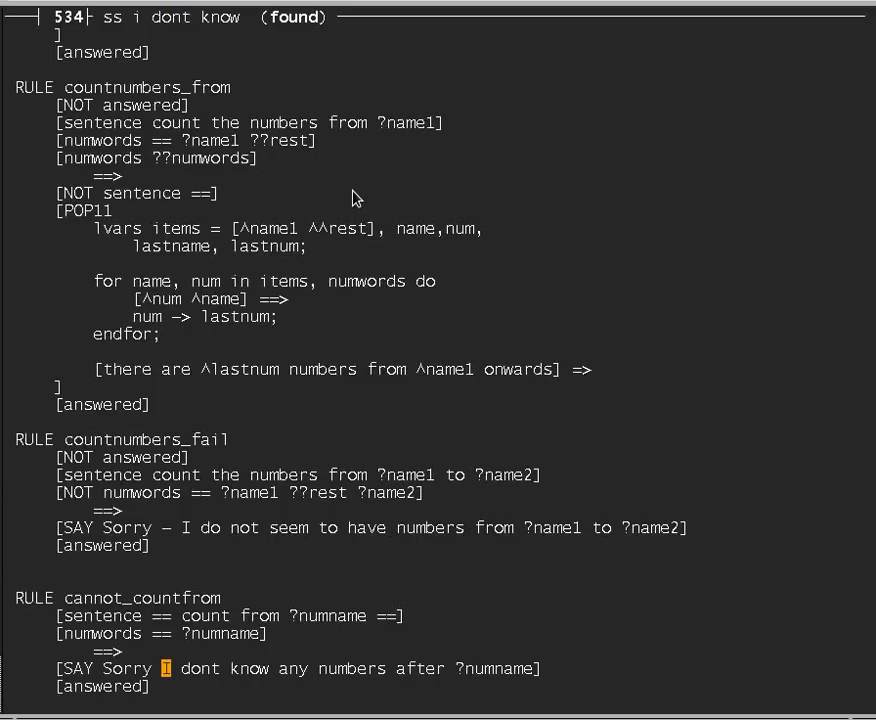
pyautogui.scroll(-3)
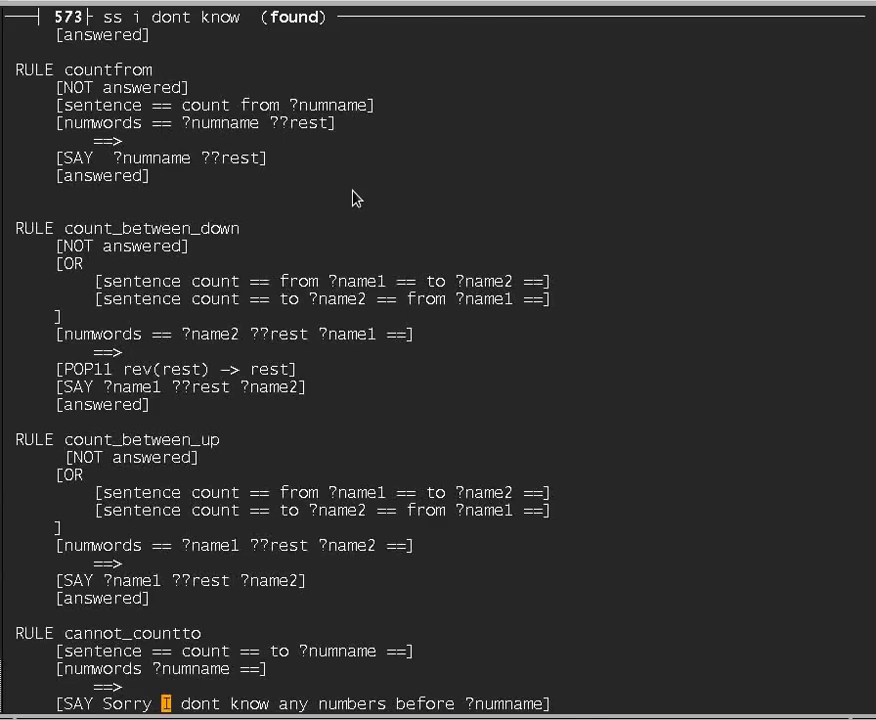
pyautogui.scroll(-3)
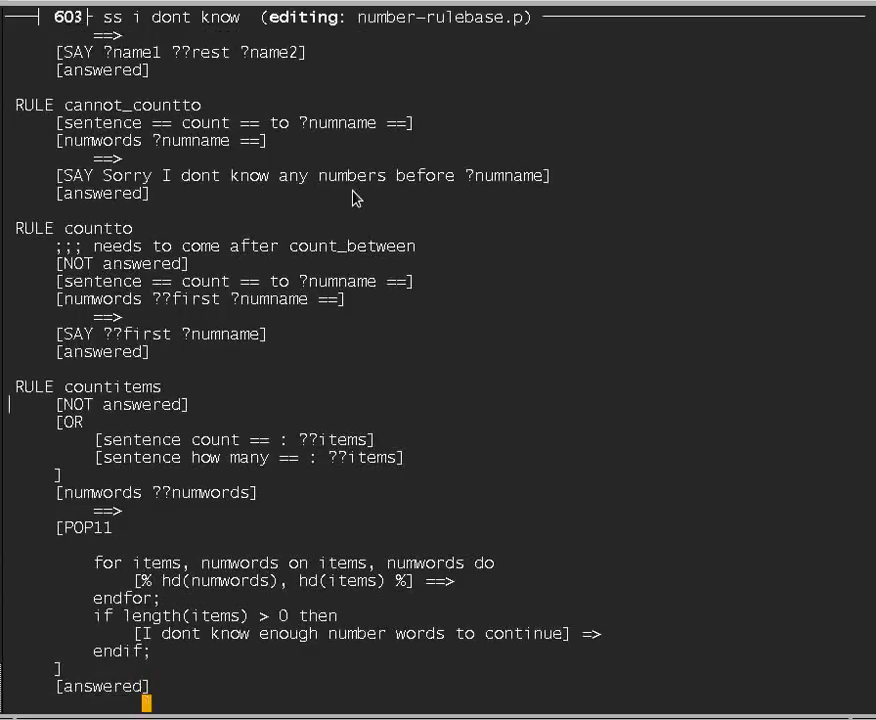
pyautogui.scroll(-3)
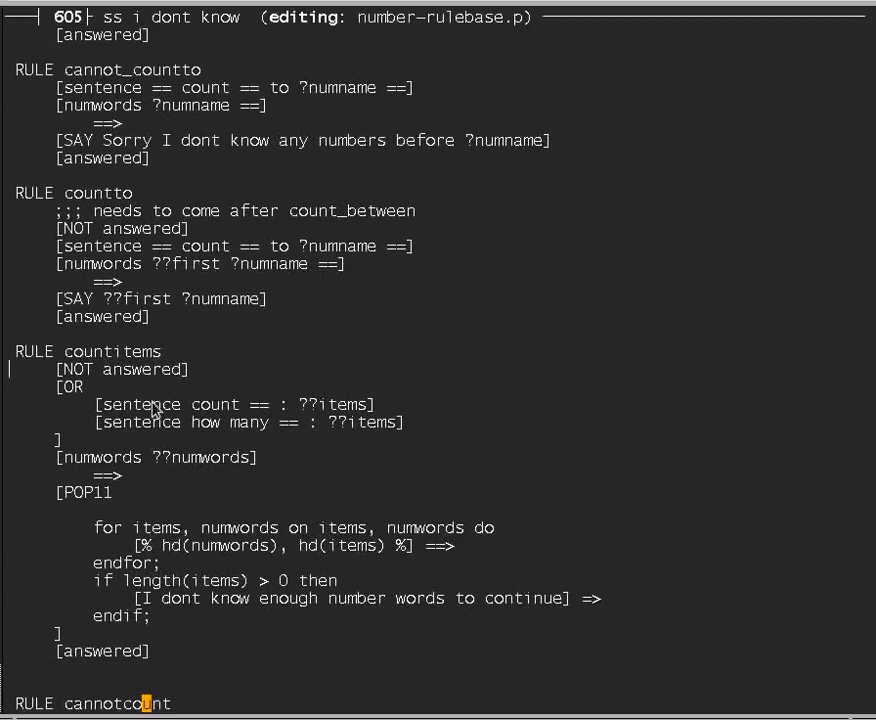
pyautogui.moveTo(333, 420)
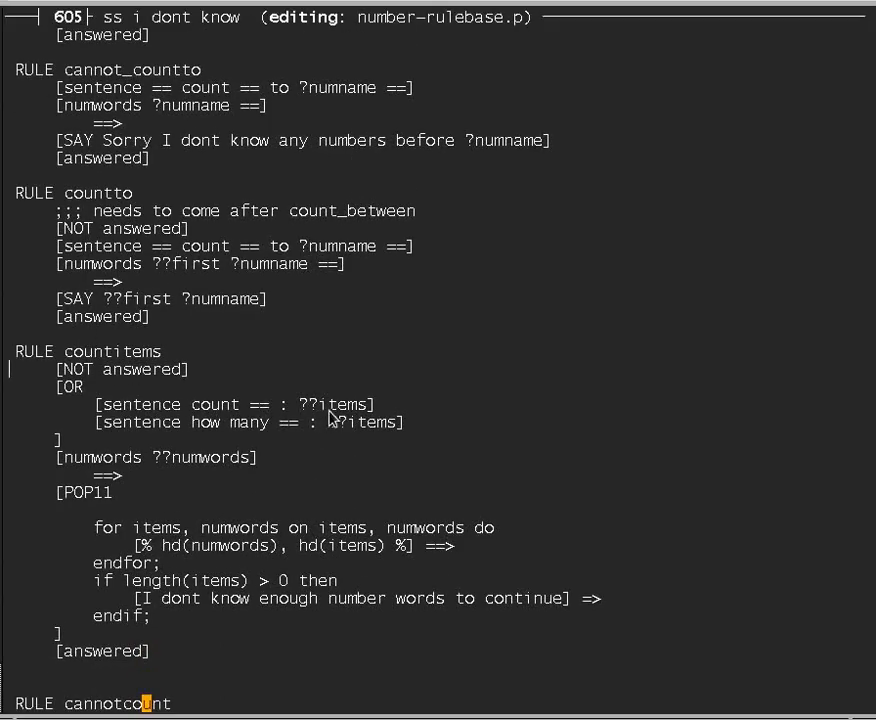
pyautogui.moveTo(218, 414)
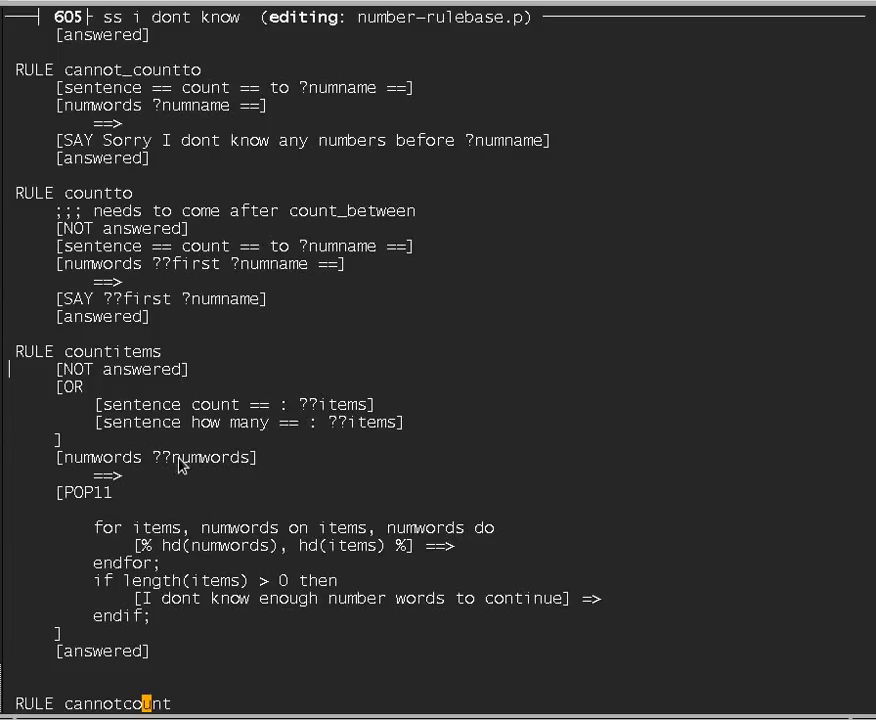
pyautogui.moveTo(183, 547)
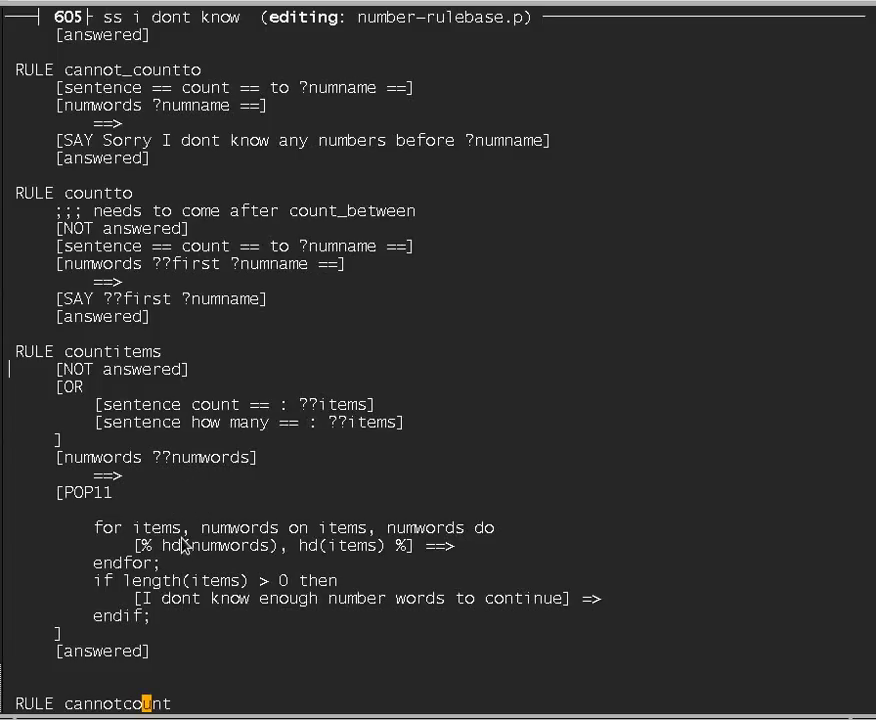
pyautogui.moveTo(350, 535)
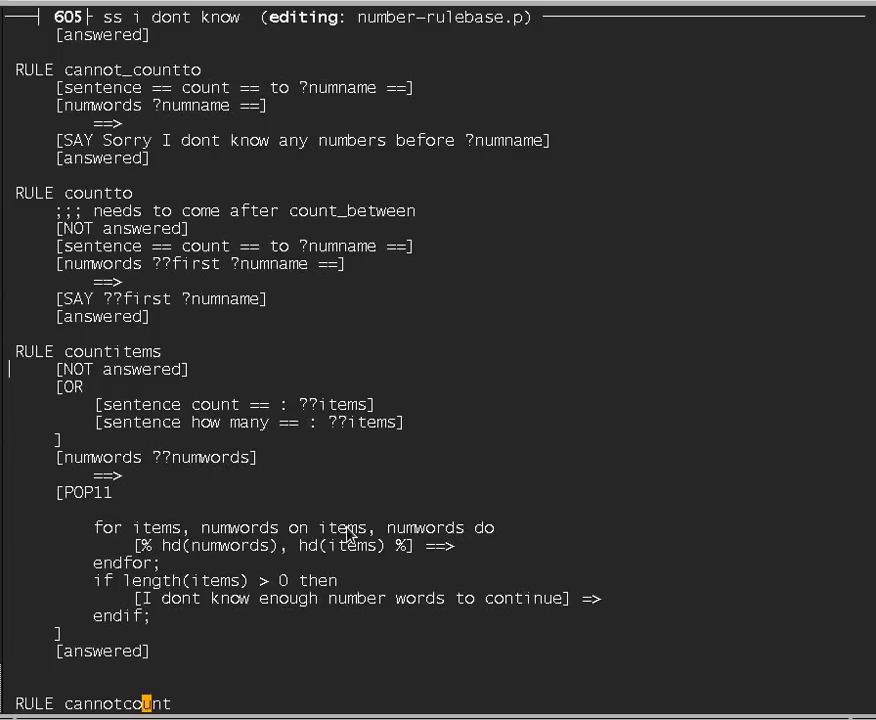
pyautogui.moveTo(323, 540)
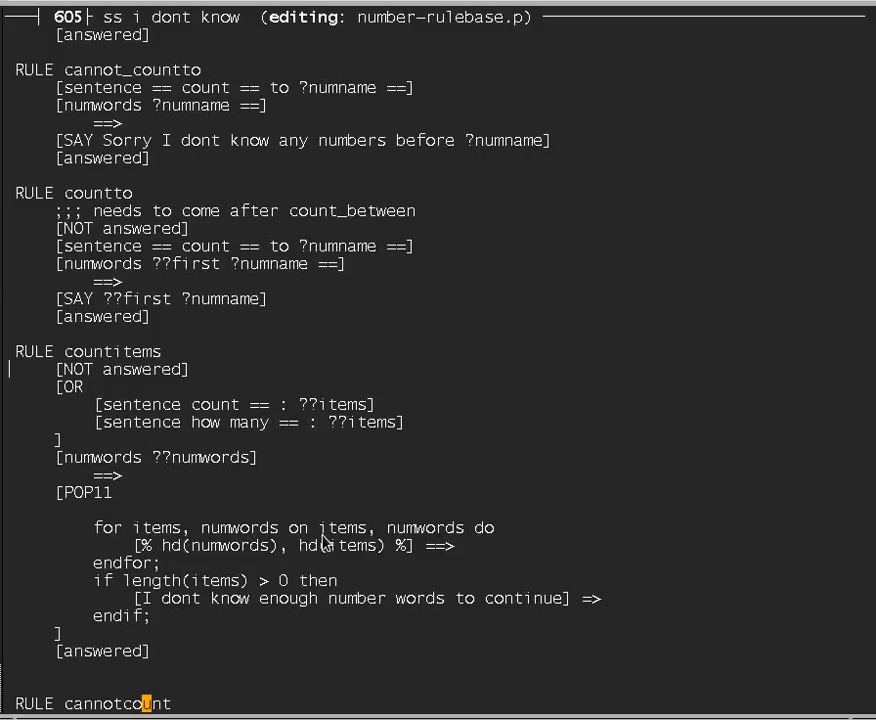
pyautogui.moveTo(202, 618)
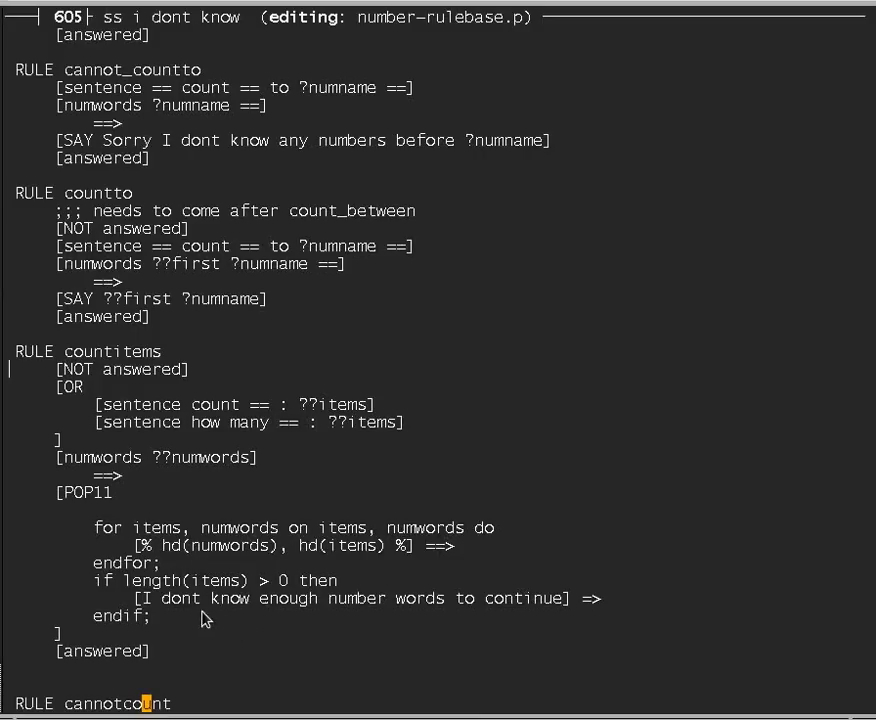
pyautogui.moveTo(205, 605)
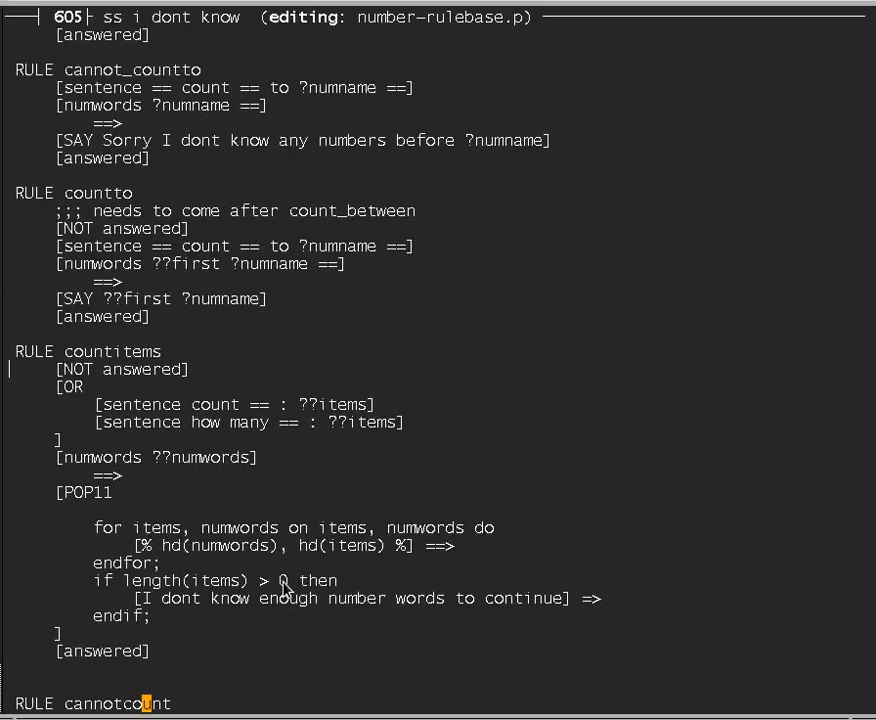
pyautogui.moveTo(162, 610)
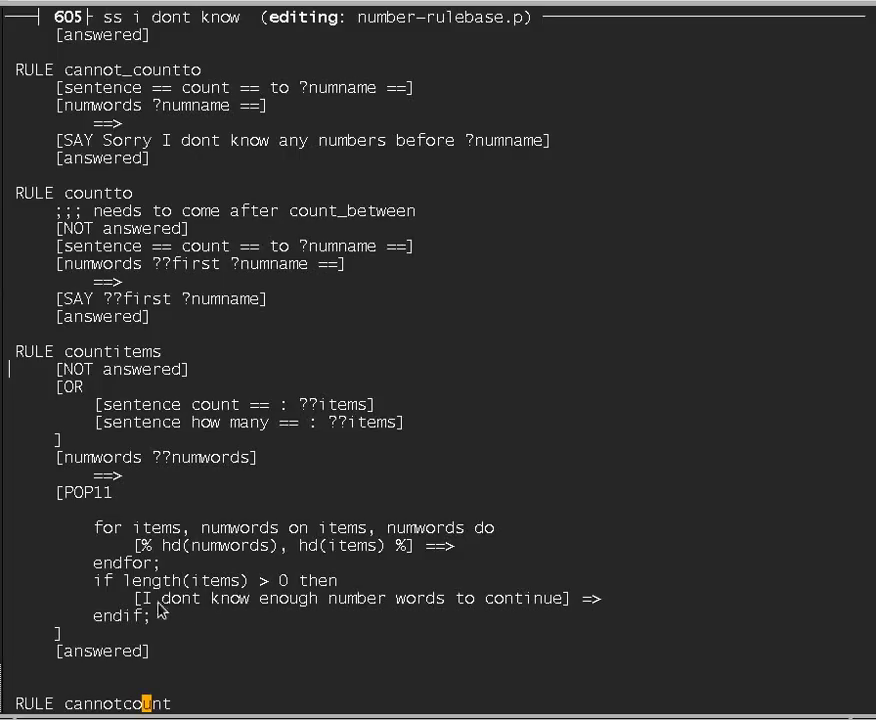
pyautogui.moveTo(538, 616)
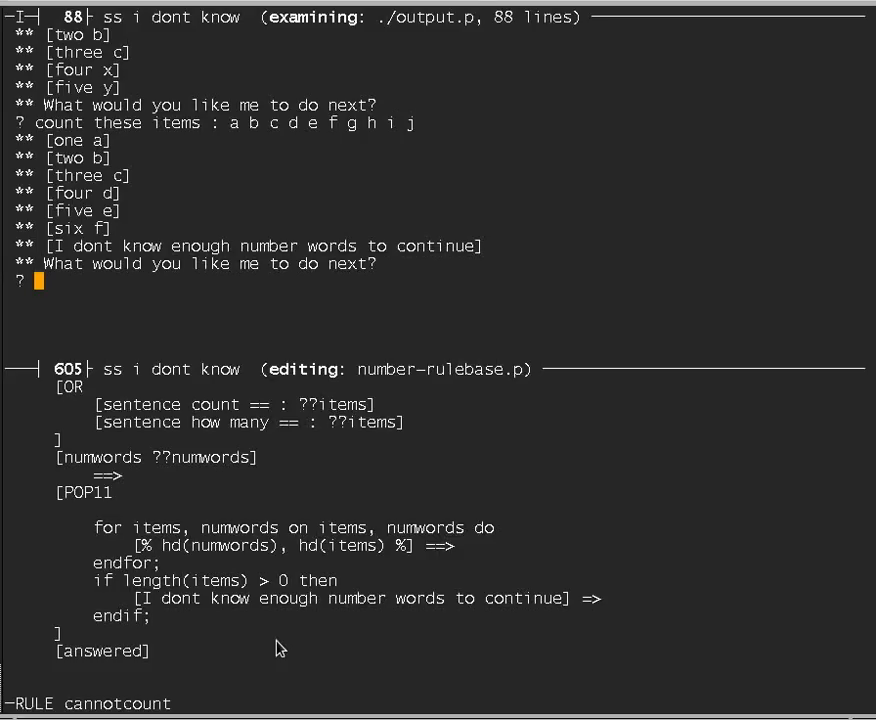
# Enter 'bye' at the ? prompt to end the counting program.
pyautogui.write('bye')
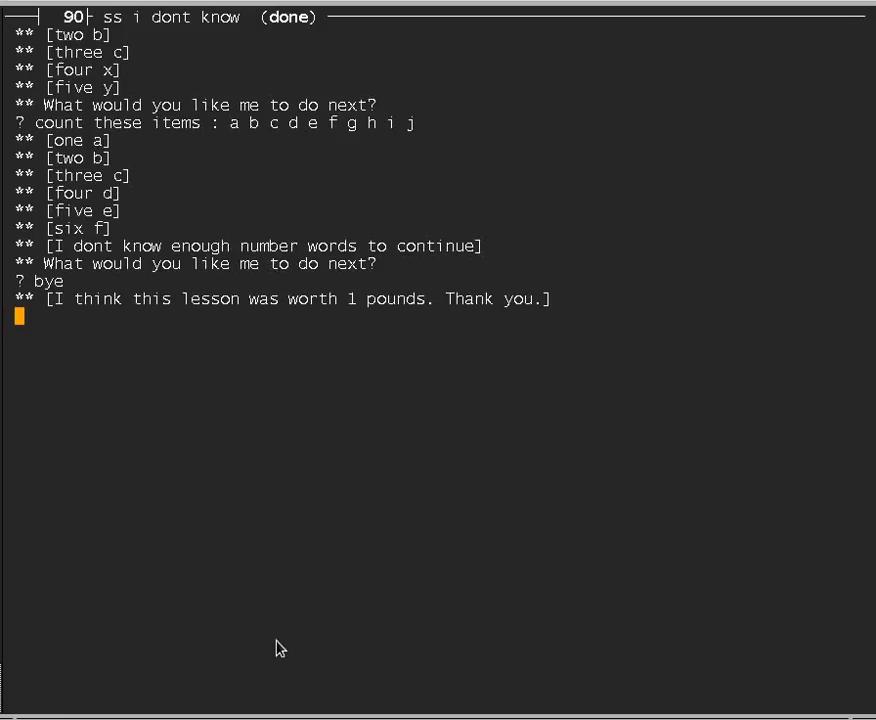
pyautogui.moveTo(274, 651)
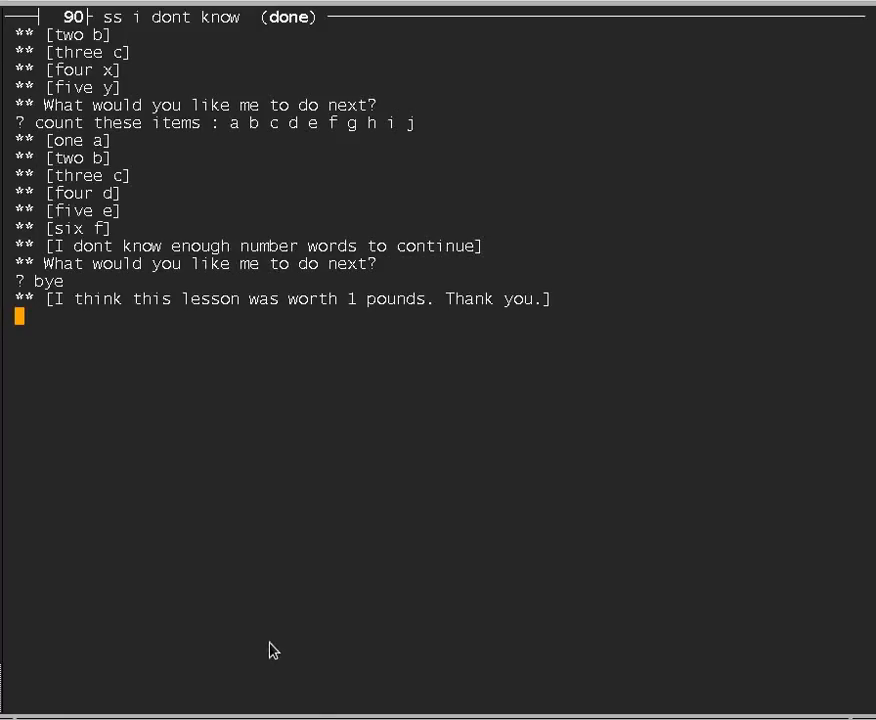